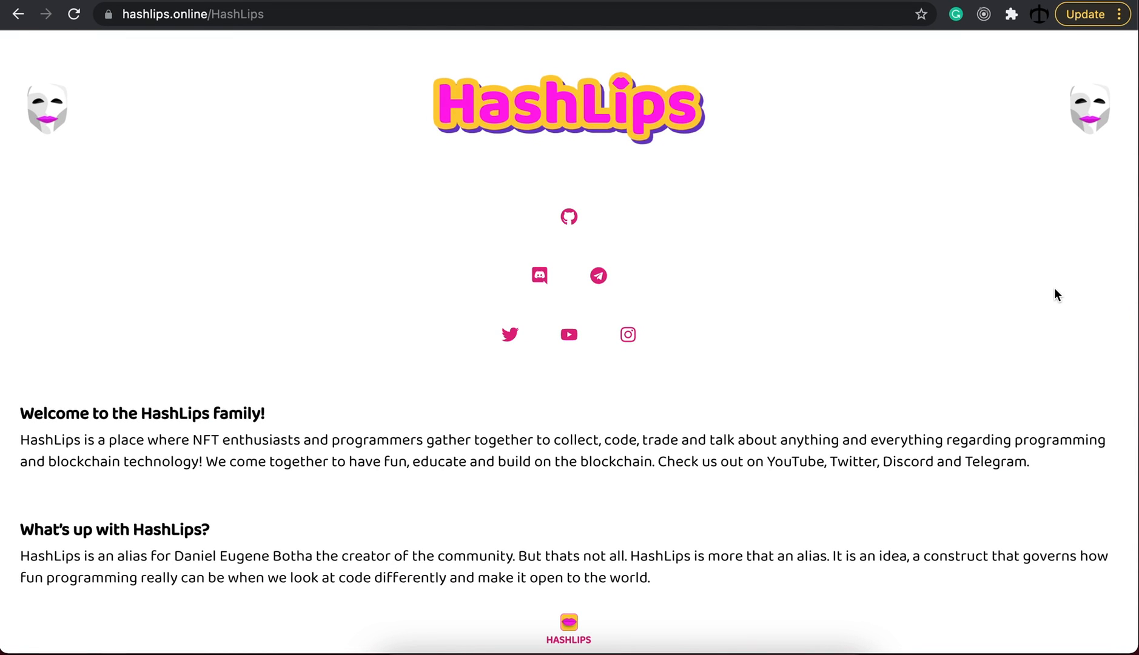
mouse_move(1026, 275)
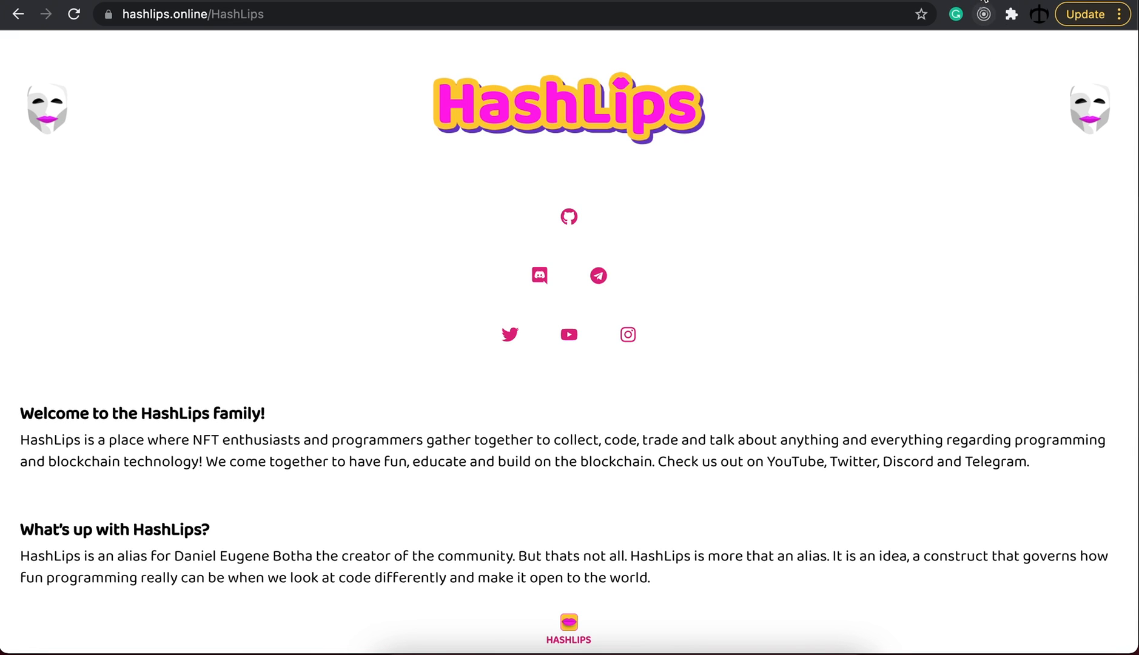
- Follow the Discord icon on the HashLips site to the server invite
click(539, 276)
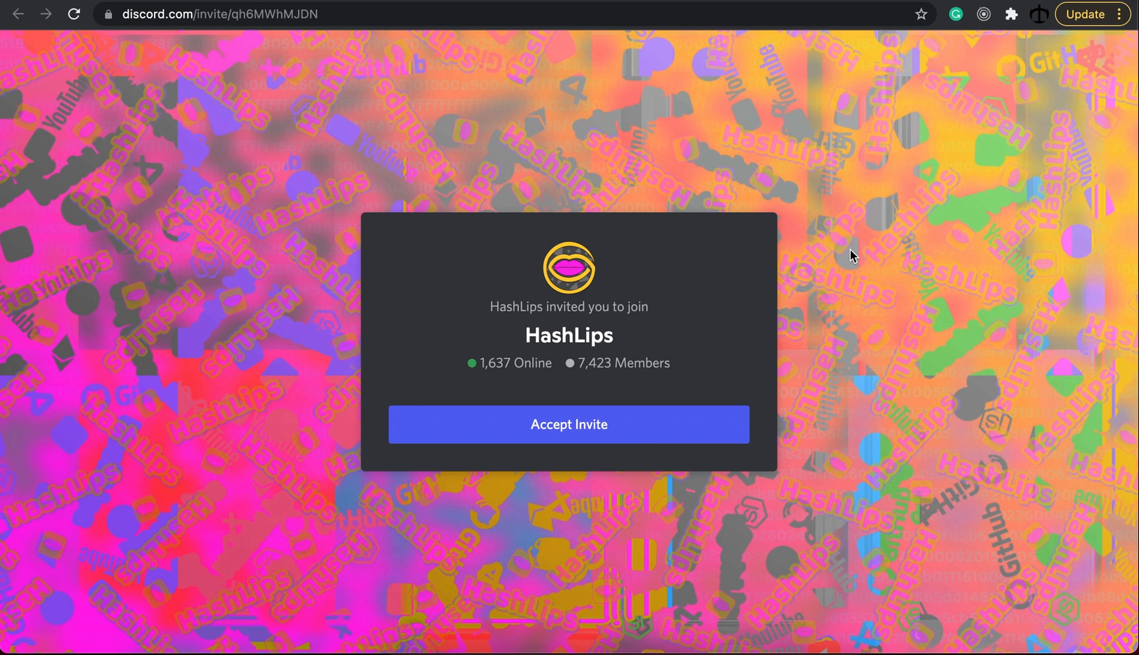
mouse_move(822, 9)
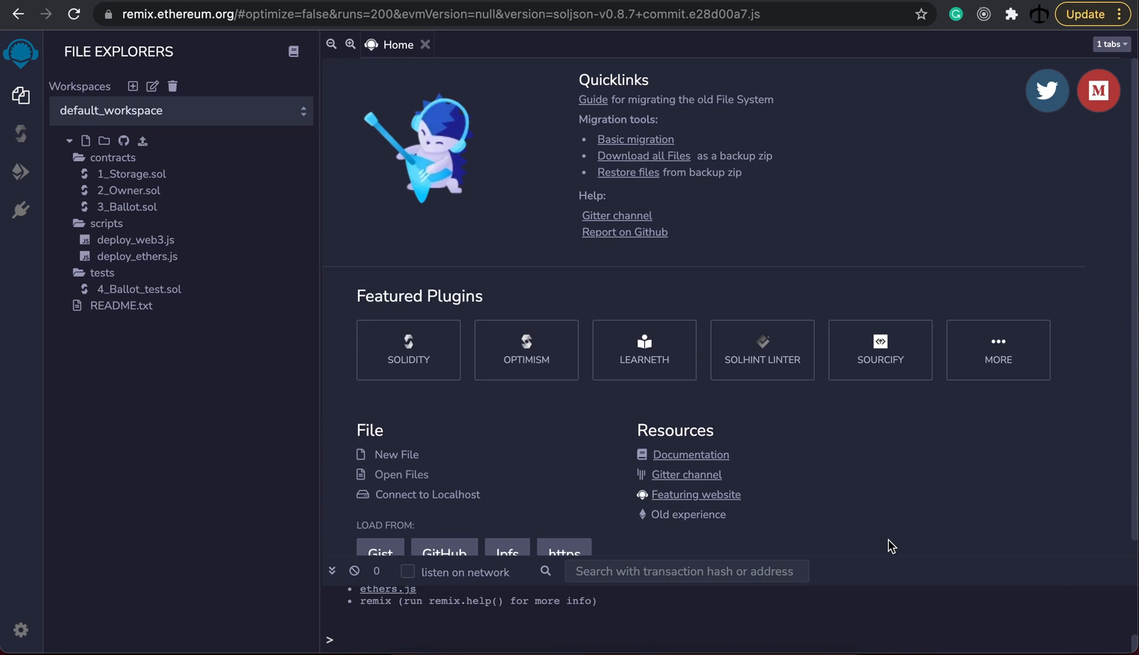
mouse_move(897, 551)
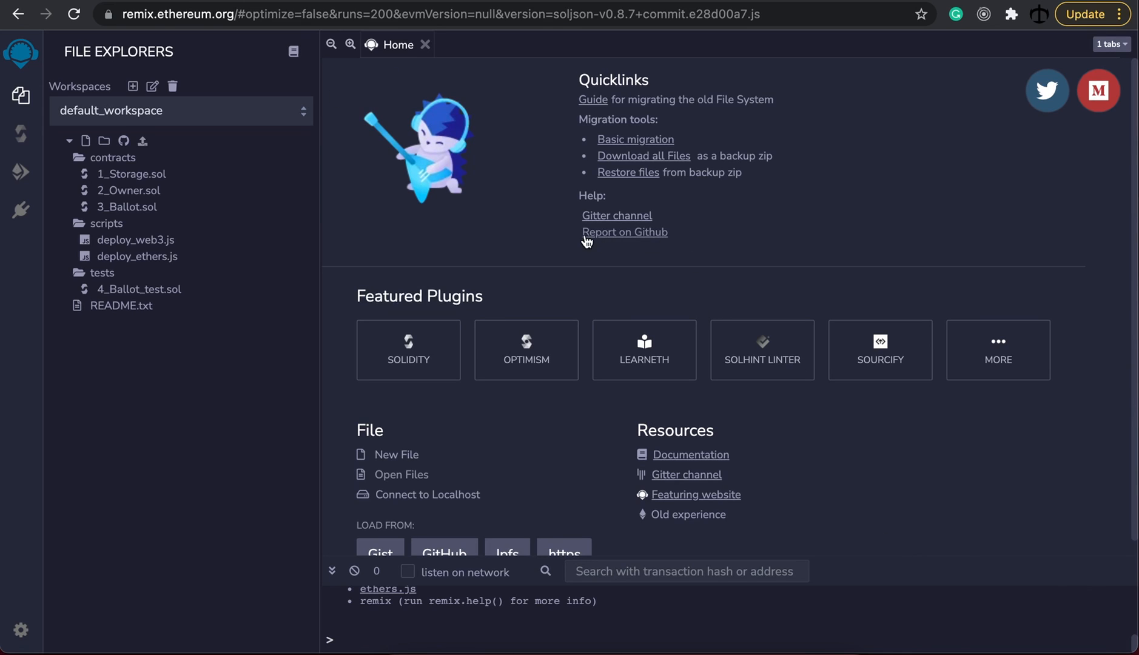
mouse_move(171, 36)
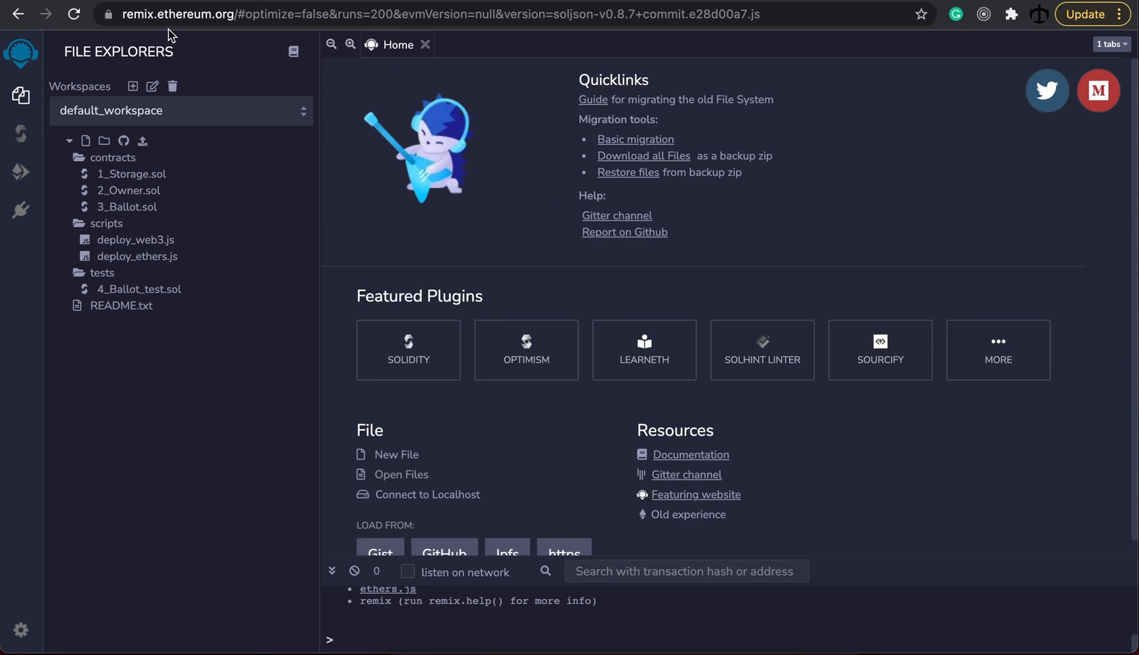
mouse_move(133, 88)
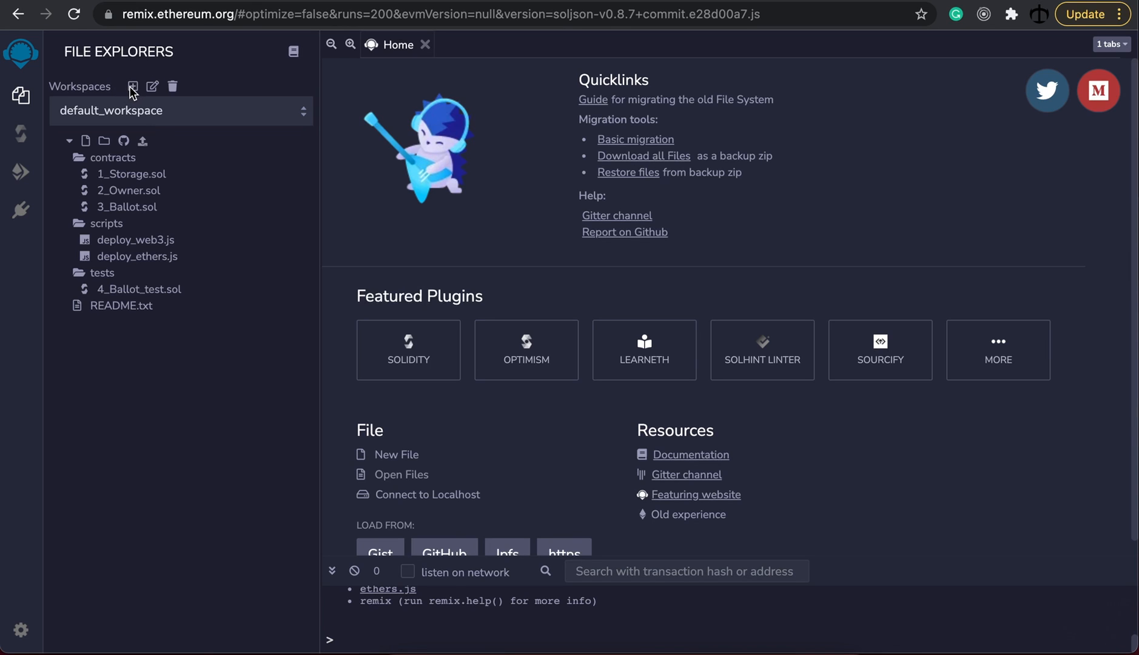
- Create a new workspace with the generated name and look inside its contracts folder
click(133, 86)
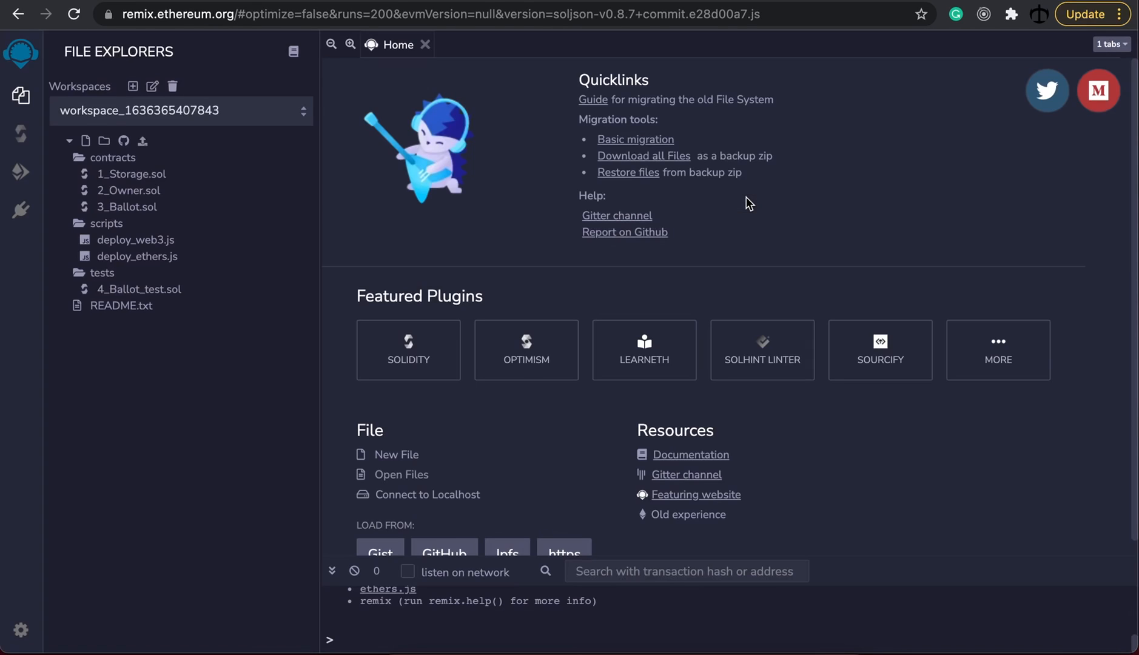
click(114, 159)
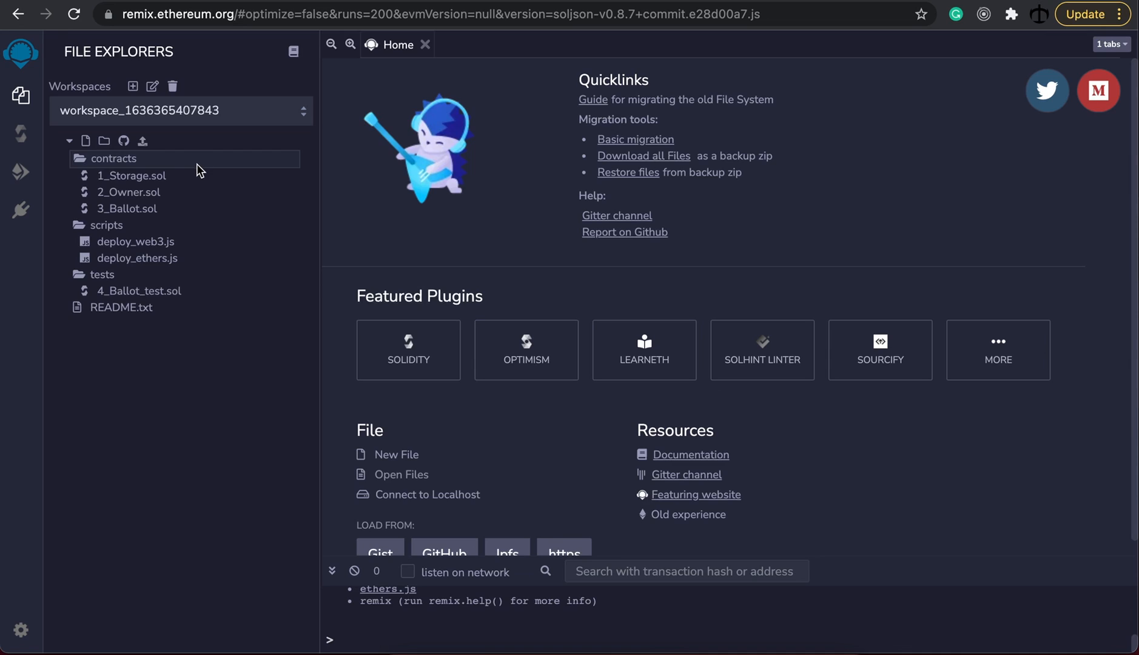
click(129, 192)
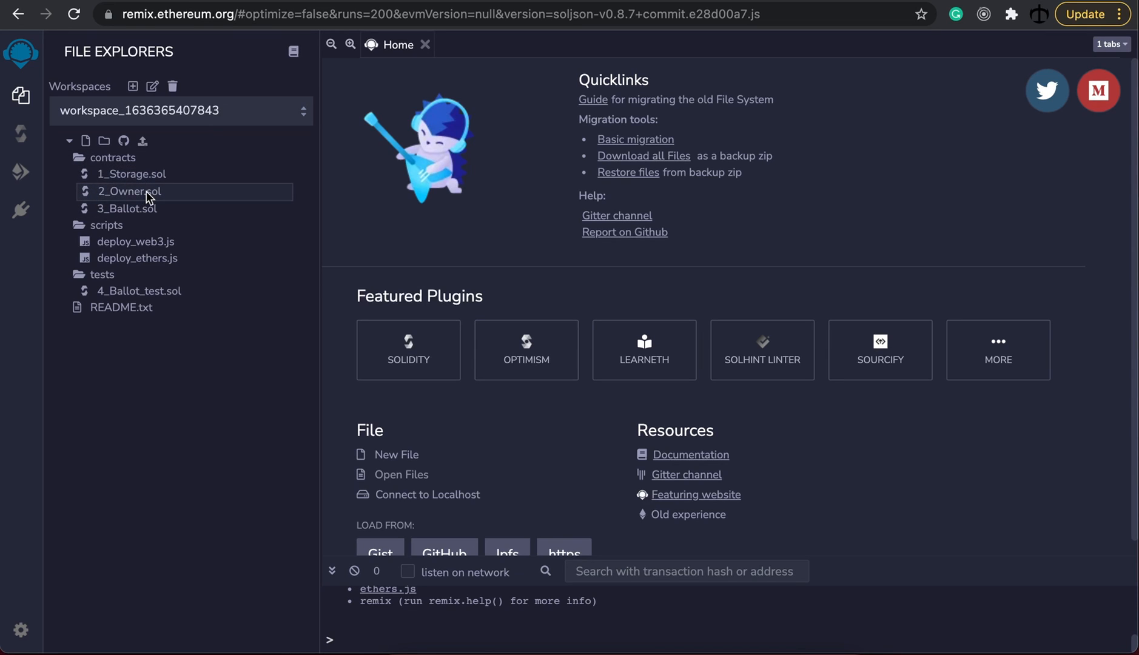
mouse_move(135, 208)
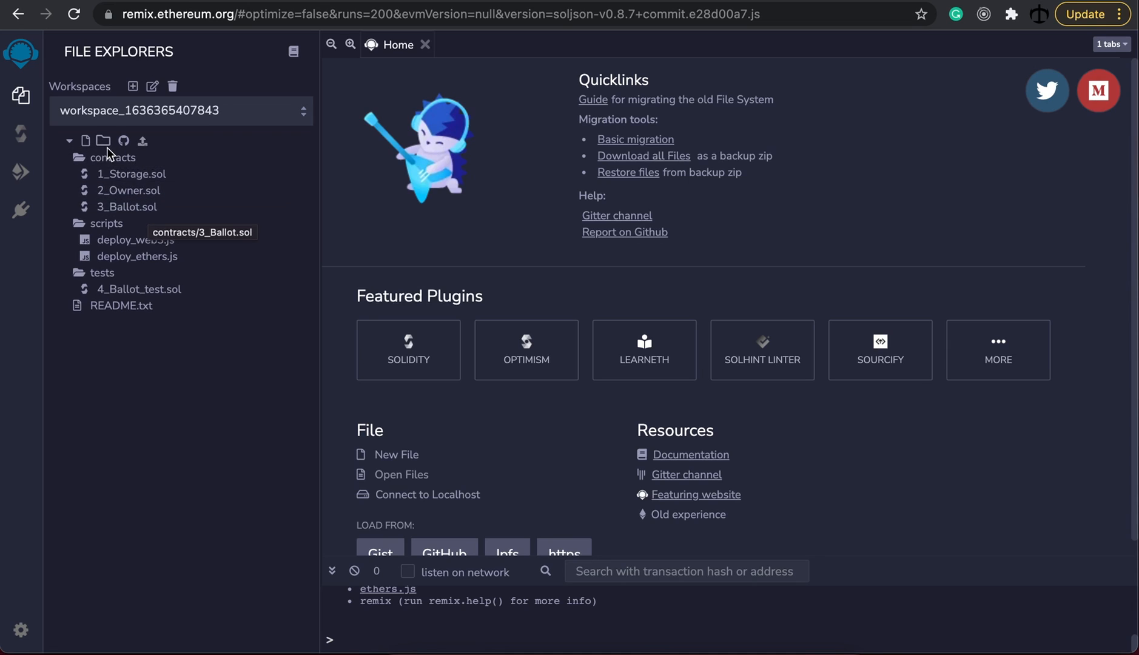
- Create a new file named Ticket.sol inside the contracts folder
right_click(112, 158)
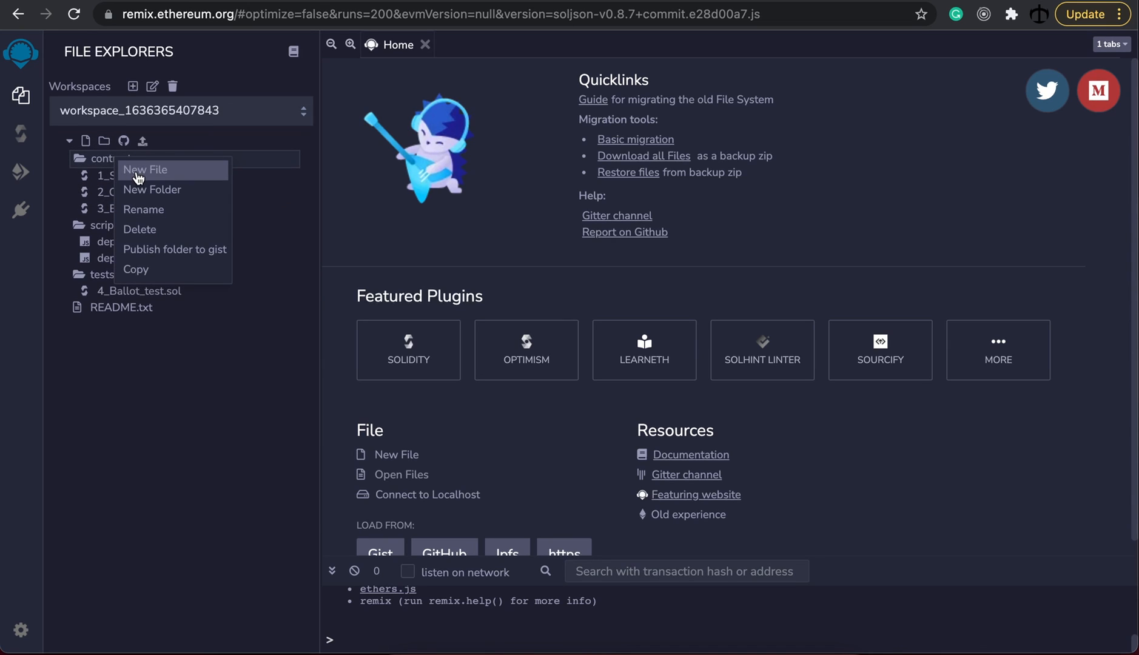
click(145, 169)
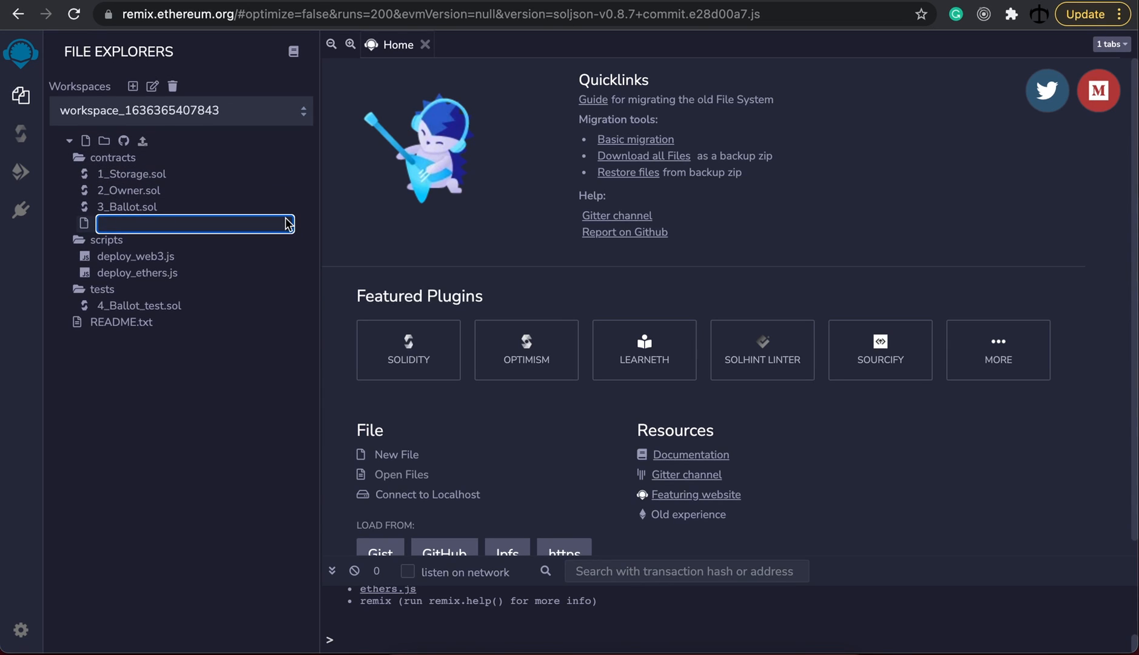
mouse_move(228, 233)
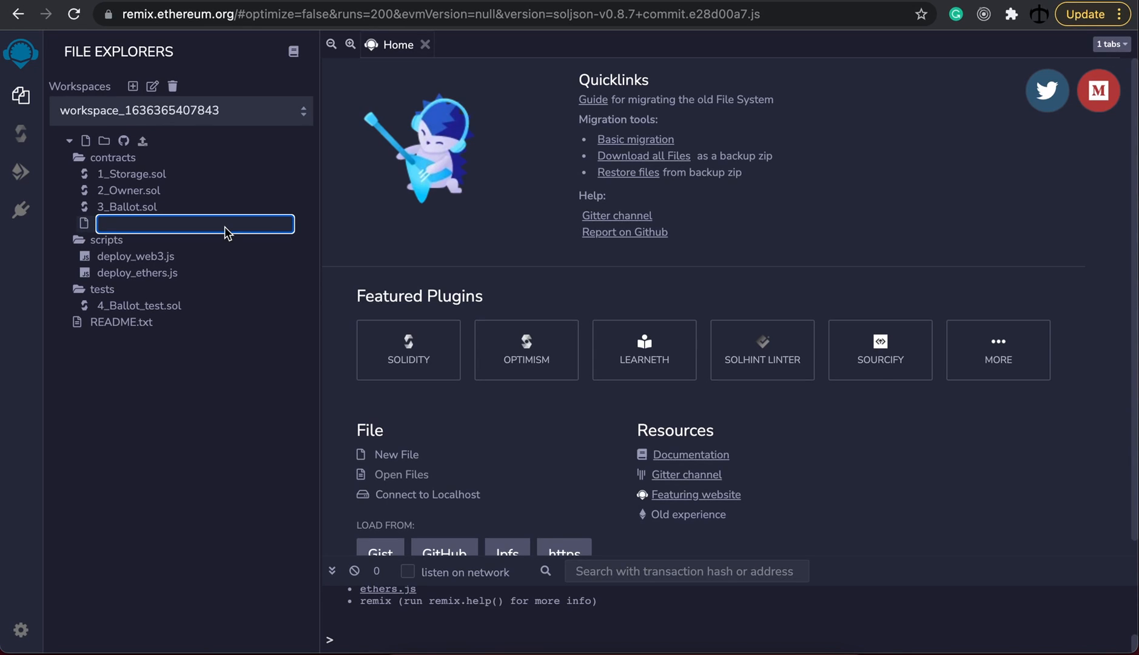
text(Ticket)
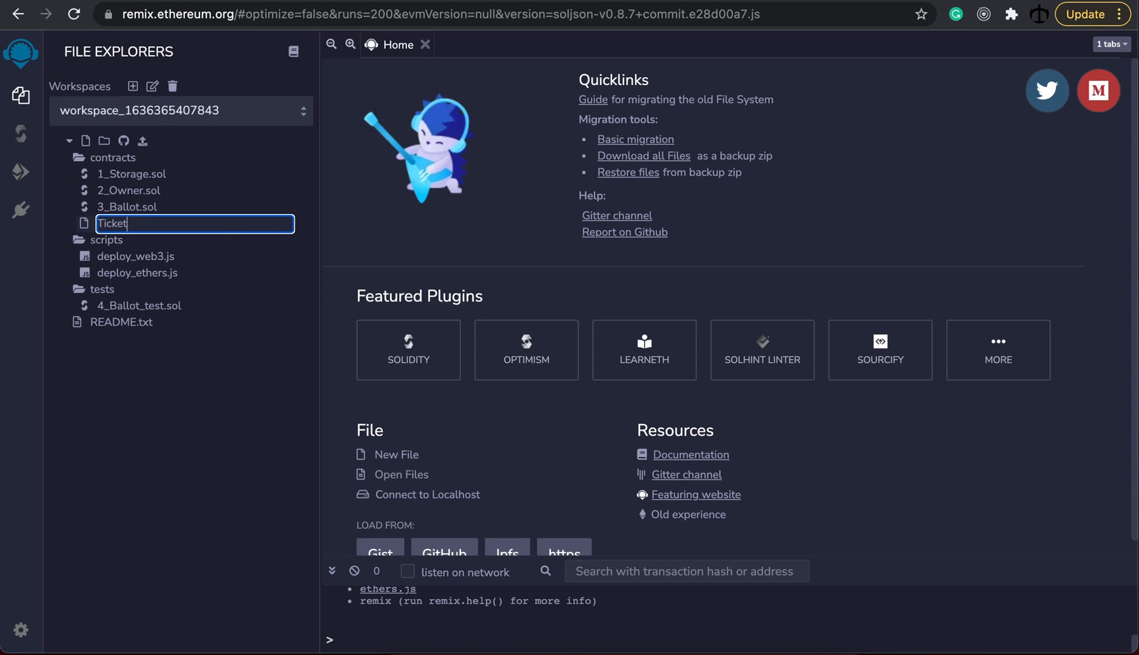
text(.sol)
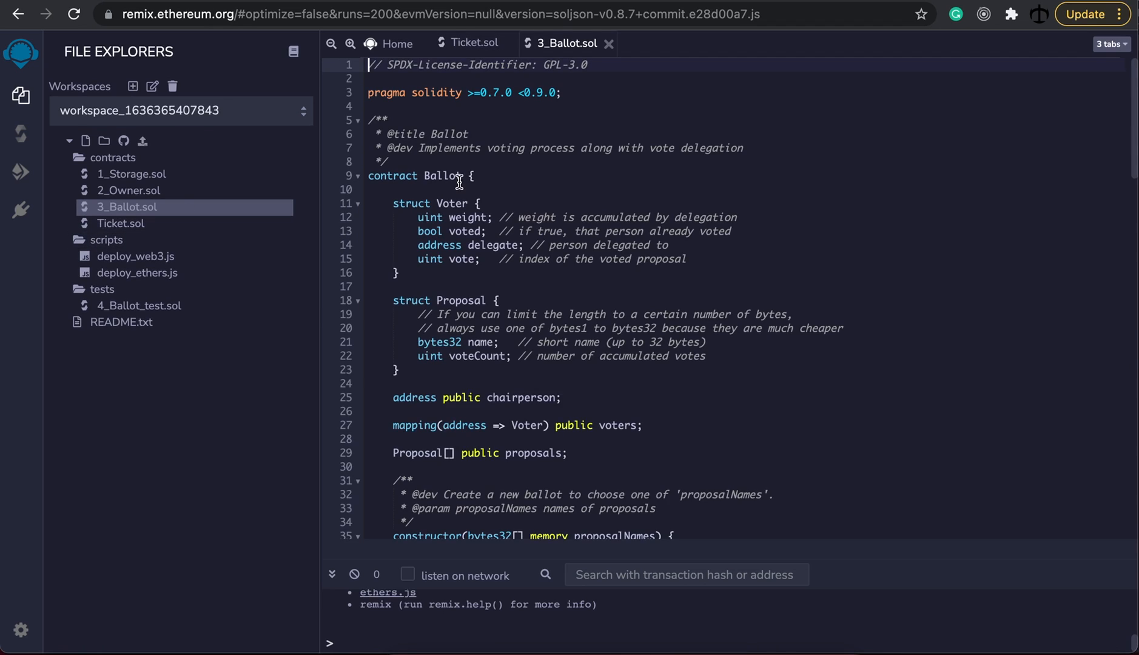
mouse_move(566, 69)
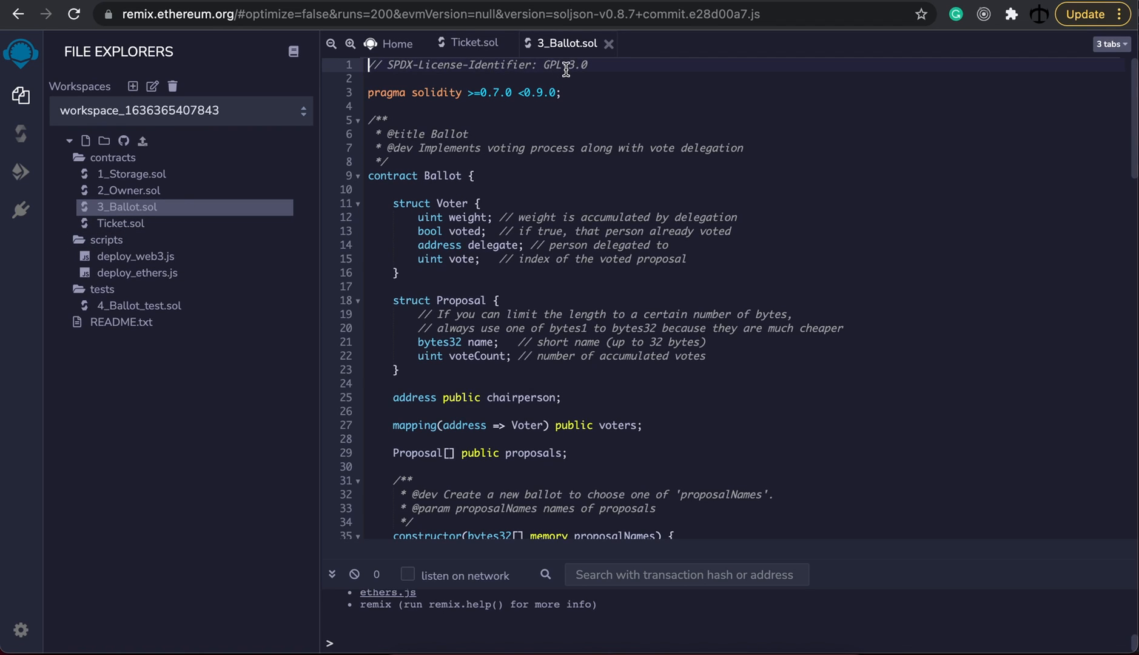
mouse_move(505, 71)
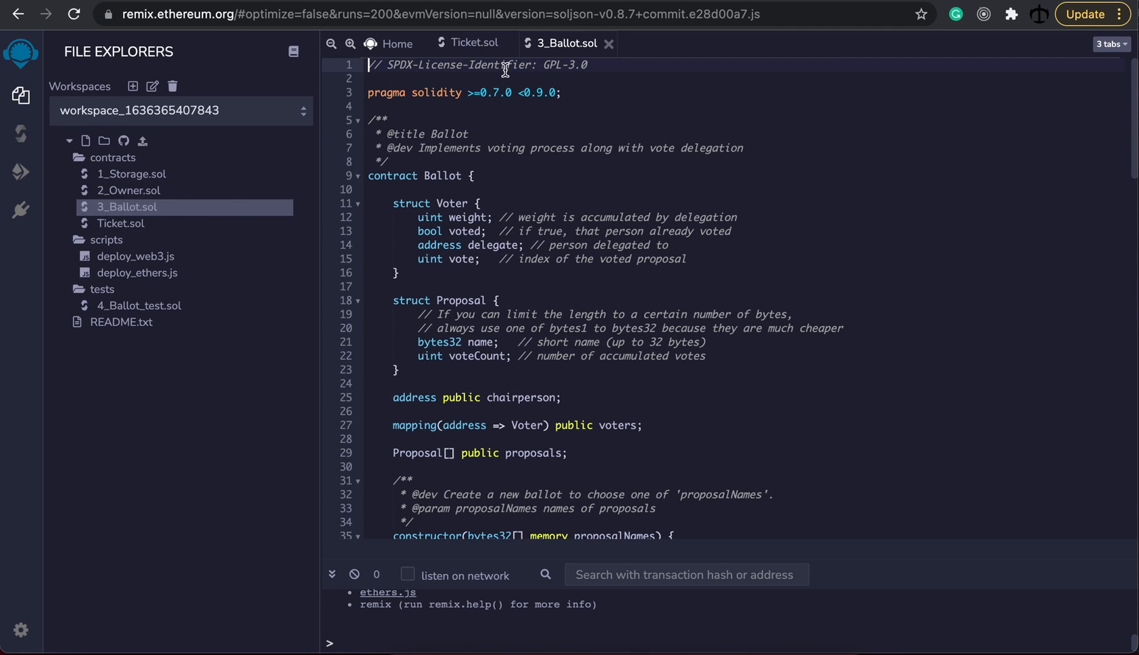
- Reuse Ballot's SPDX license line in Ticket.sol with the license changed to MIT
click(472, 79)
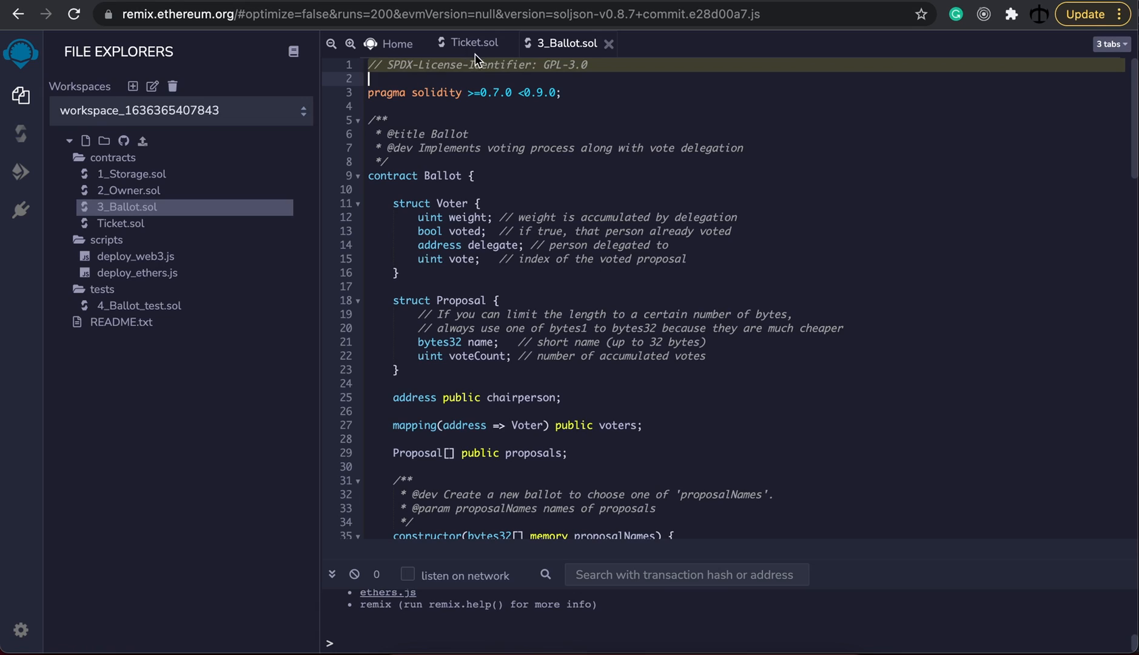
click(475, 42)
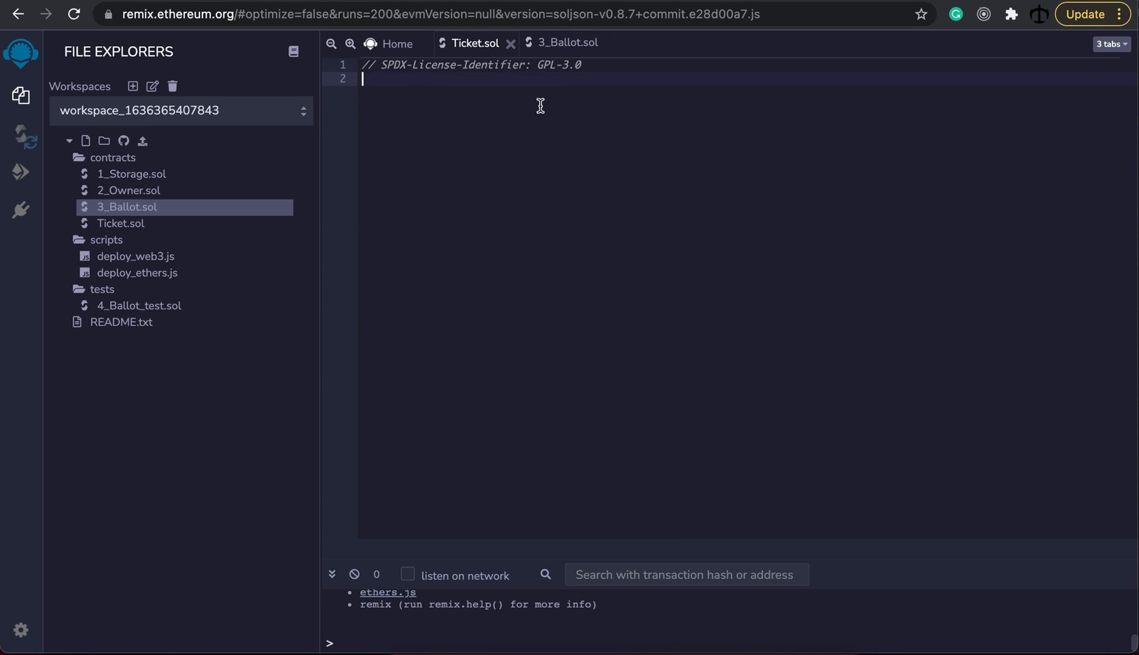
click(581, 64)
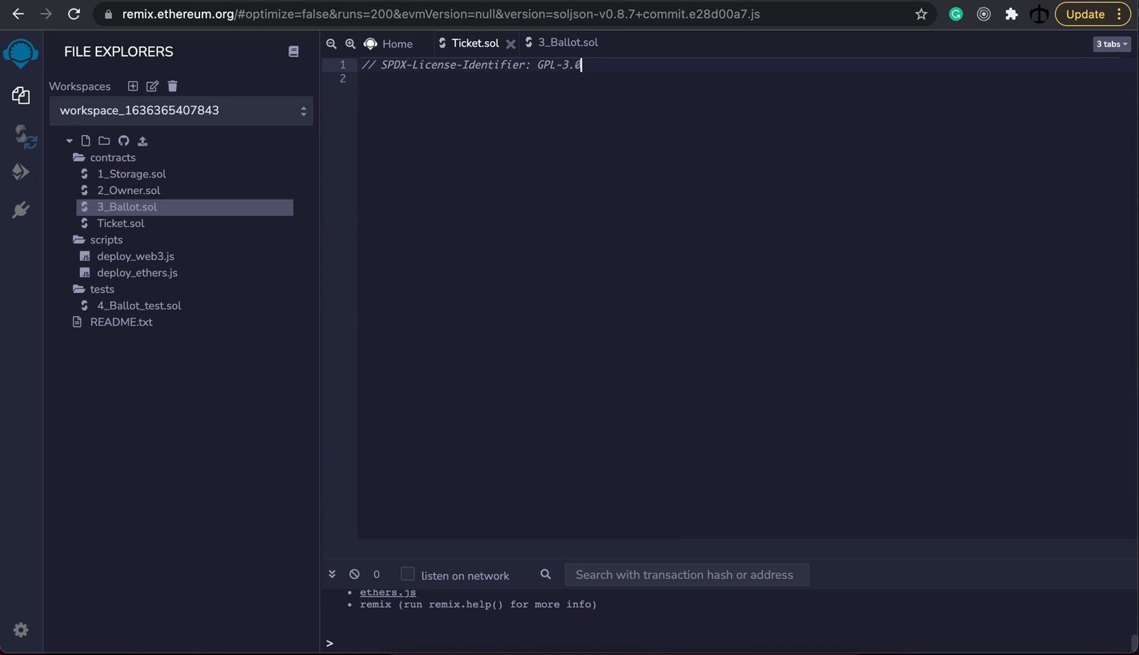
text(MIT)
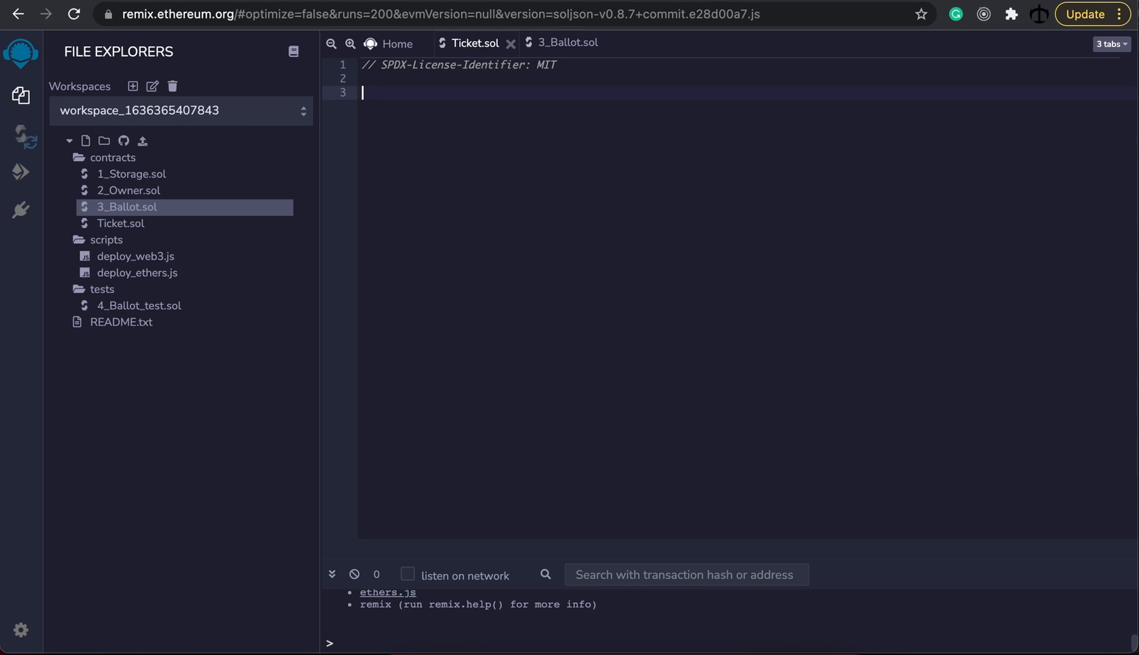
- Declare pragma solidity >=0.8.0 on line 3 of Ticket.sol
click(121, 223)
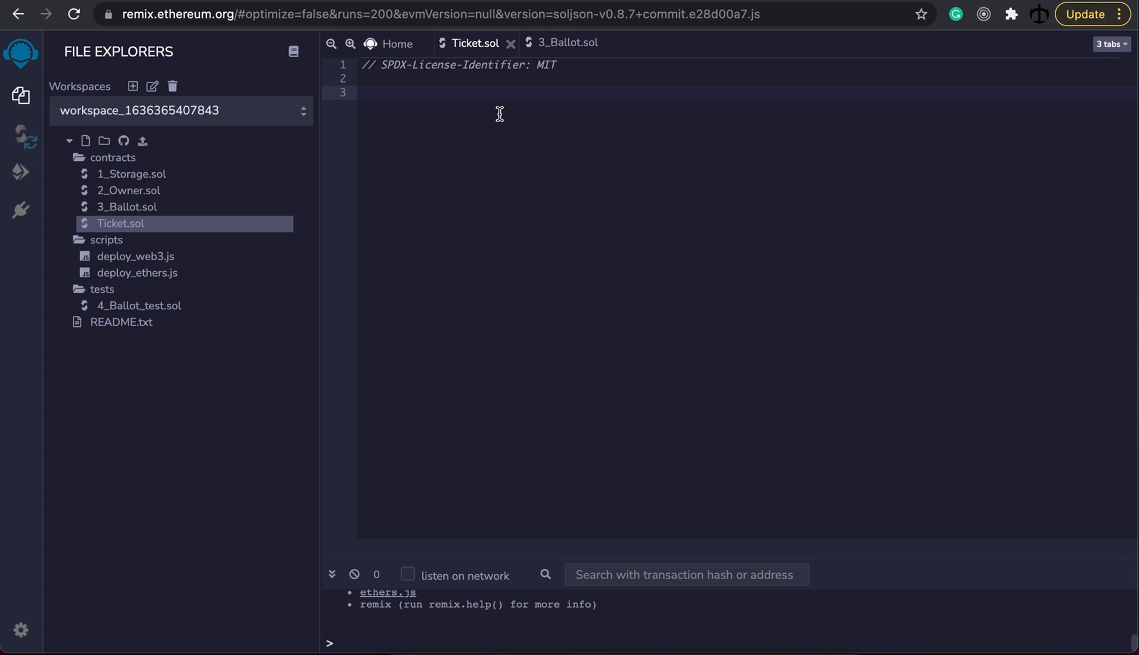
text(pr)
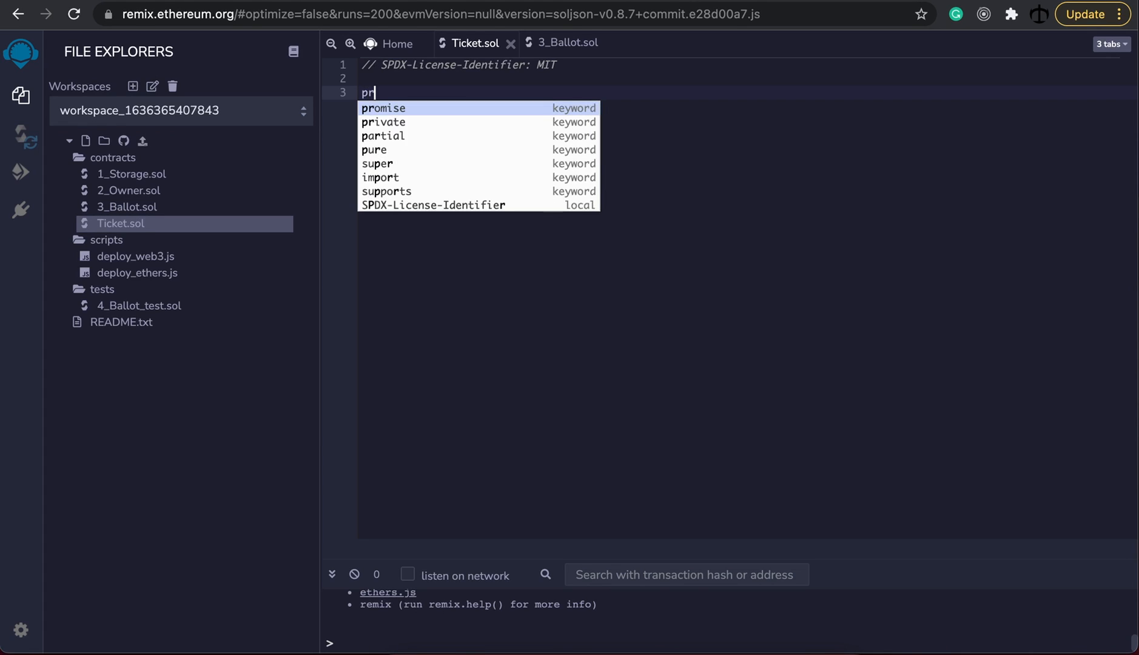
text(agma)
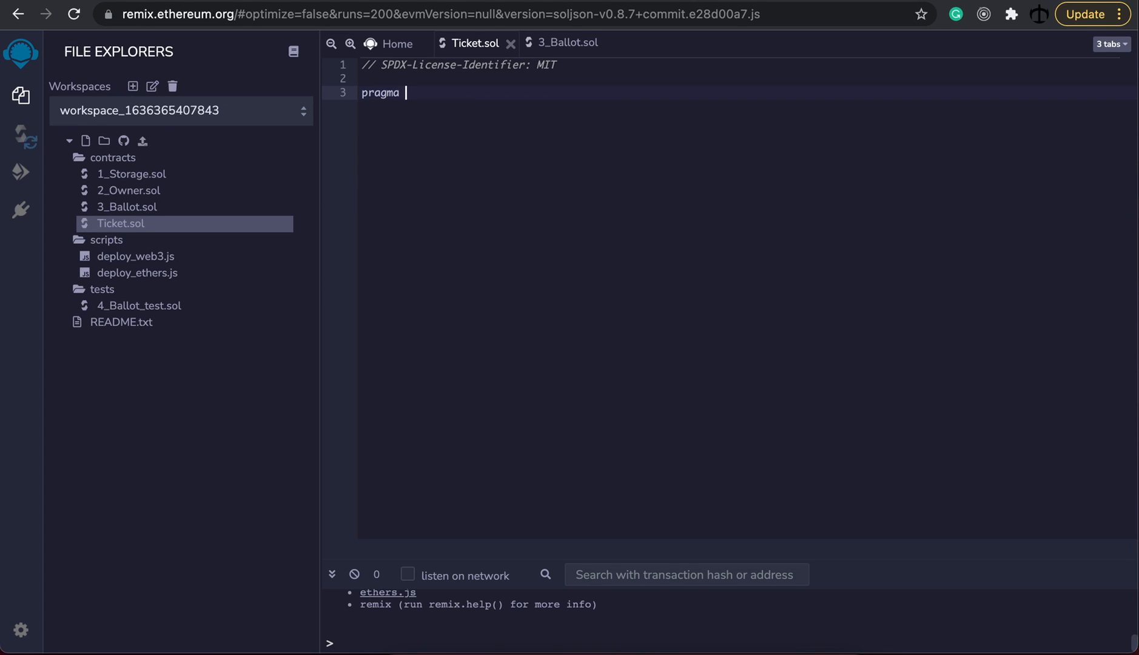
text(solidity)
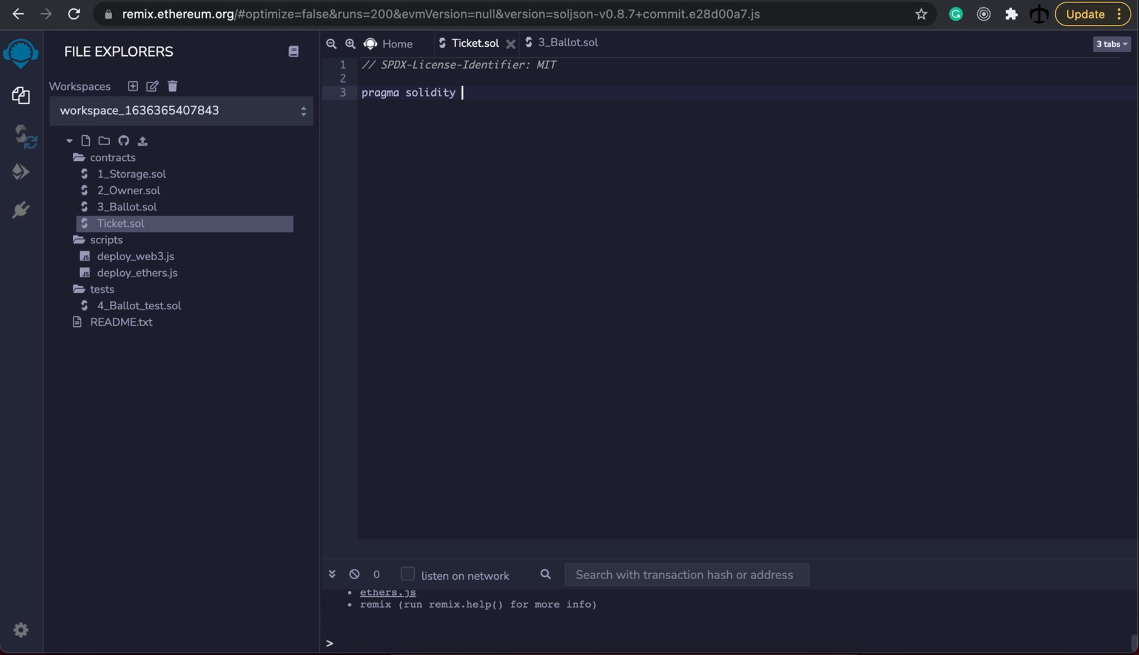
text(>=)
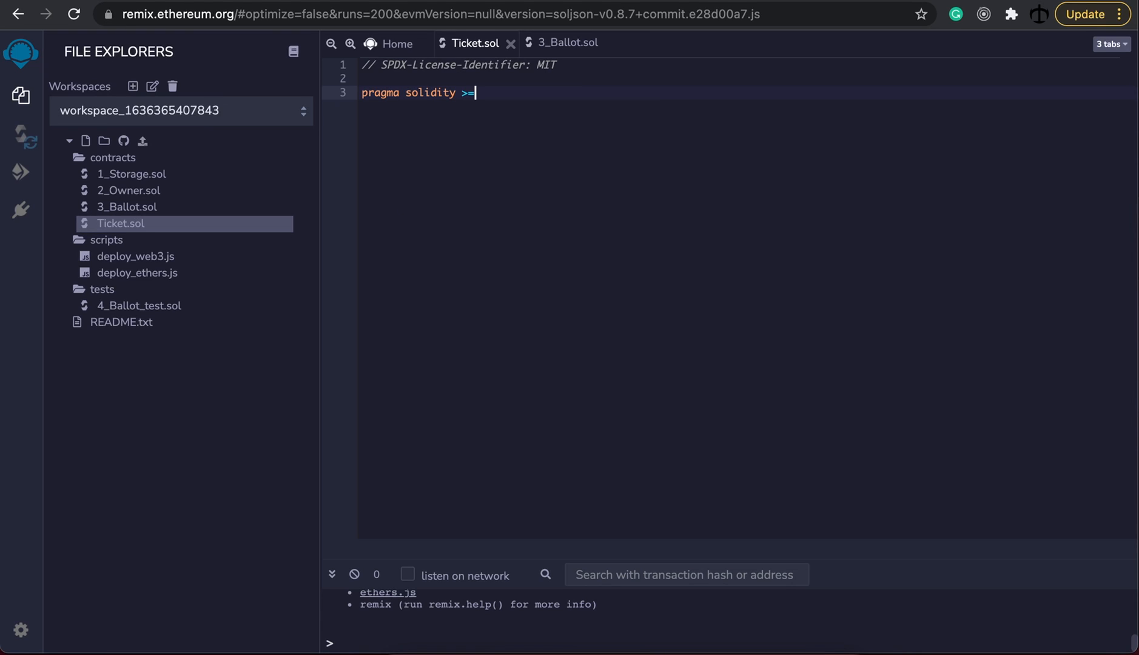
text(0.8.)
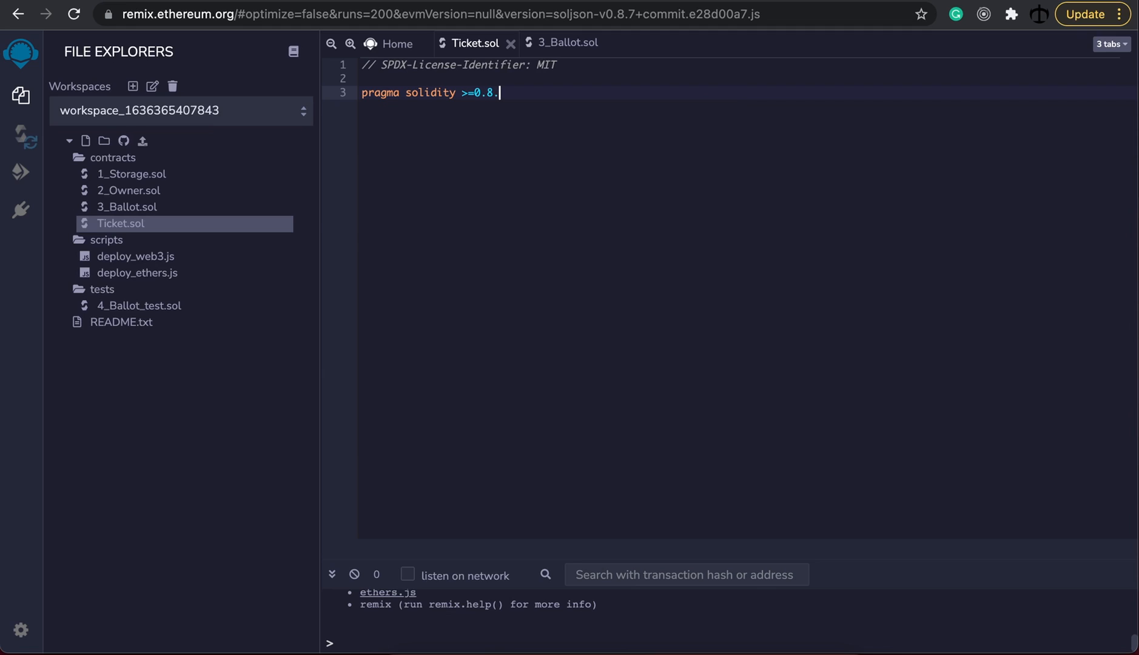
text(0)
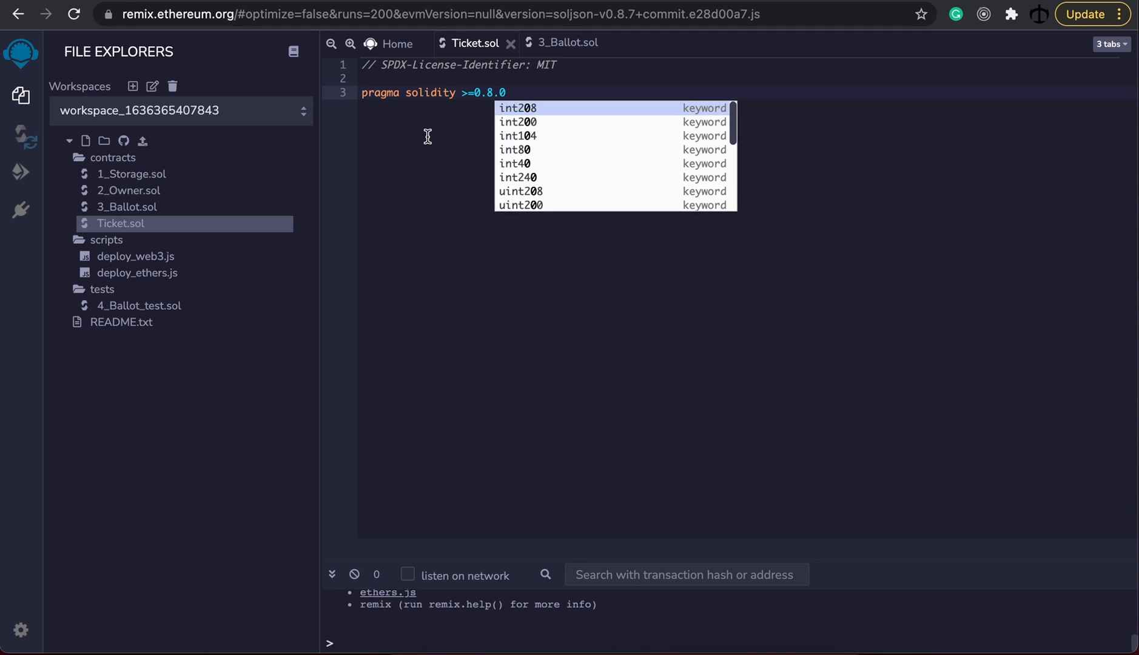
key(enter)
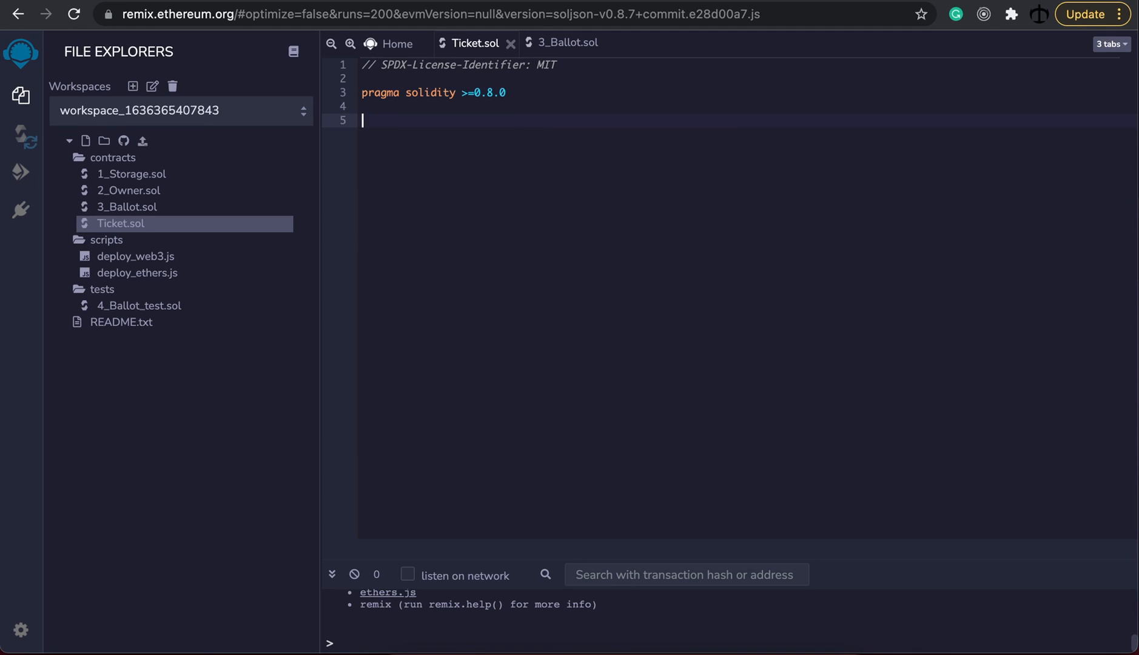
mouse_move(523, 163)
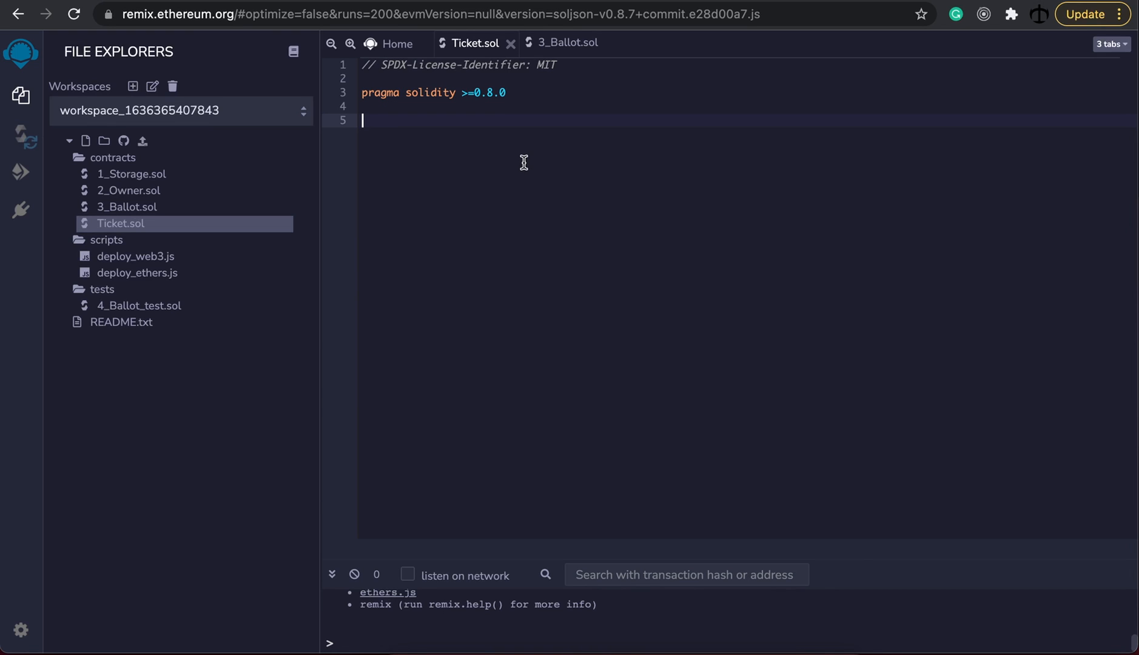
- Begin an empty 'contract Ticket {' body with the brace auto-closed
text(con)
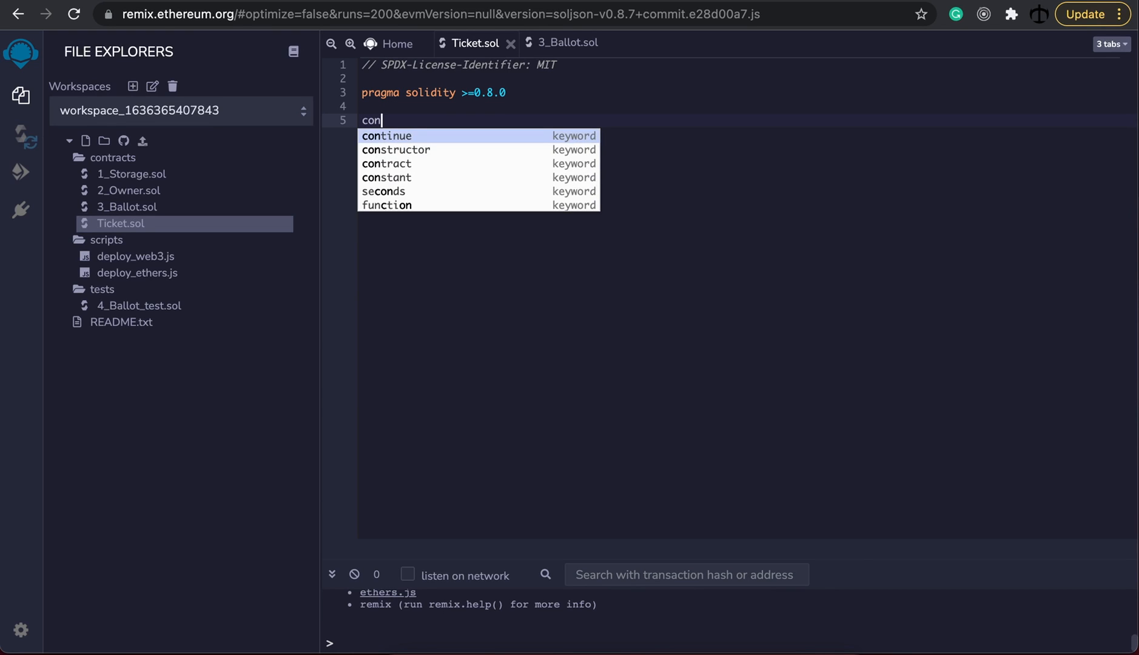
text(tract Ti)
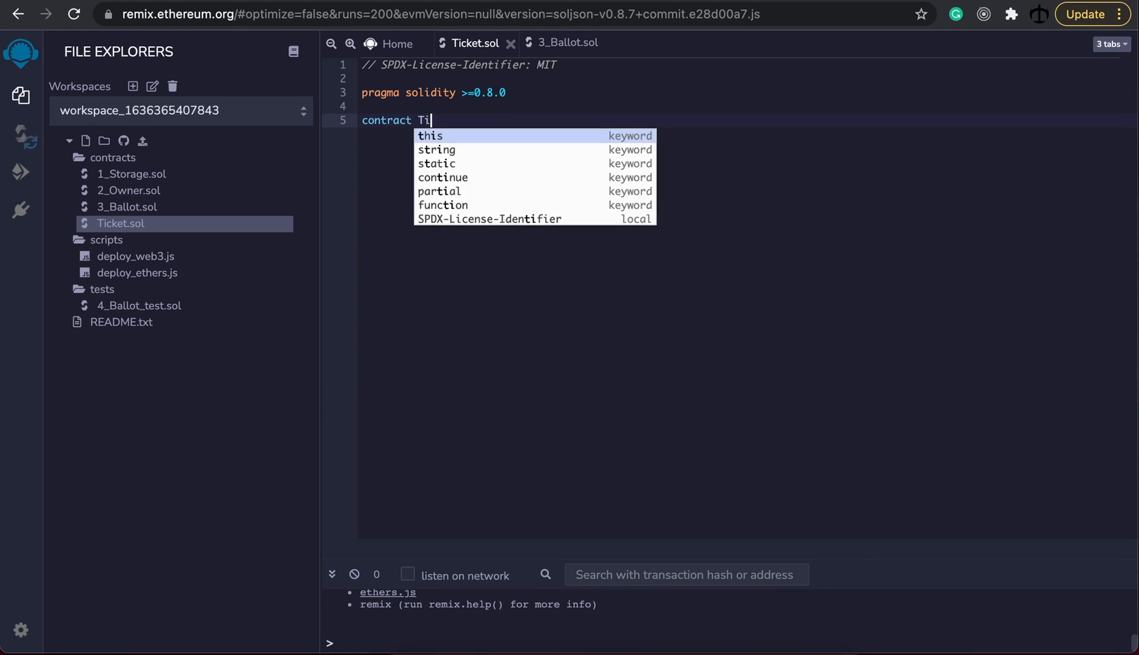
text(cket)
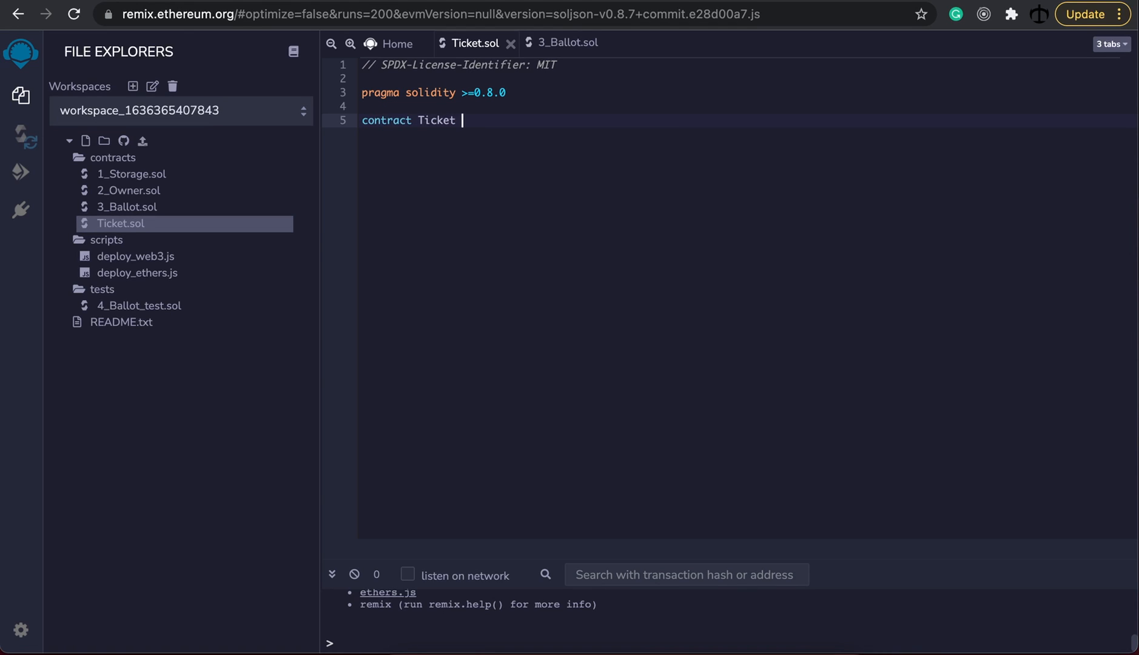
text({)
click(747, 92)
text(;)
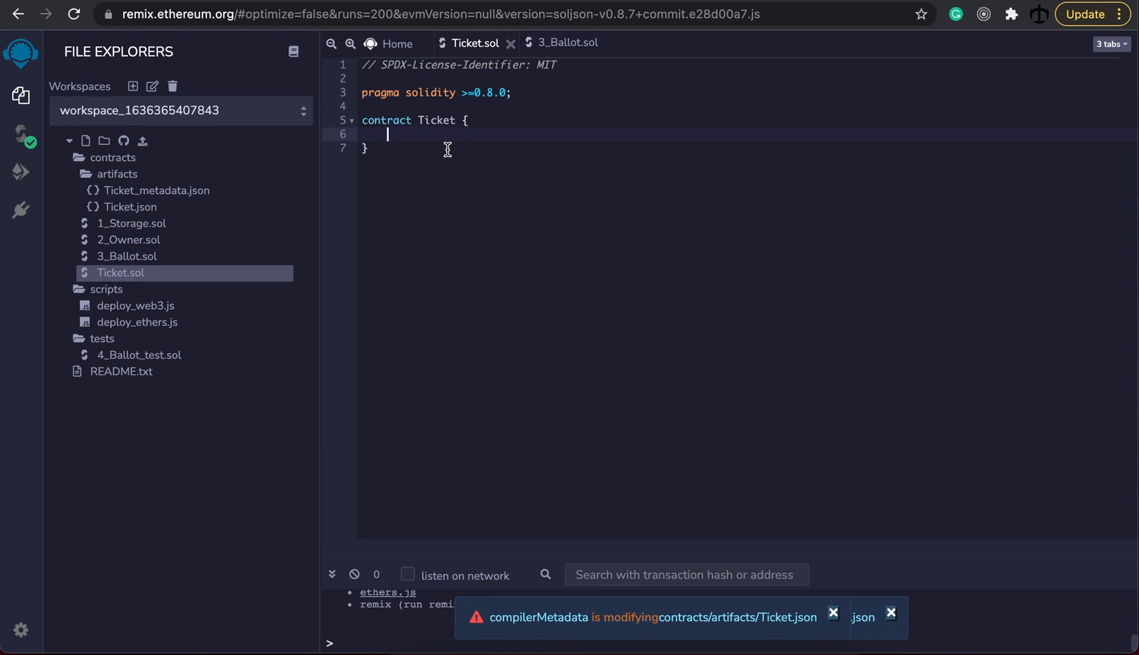
- Write 'mapping (address => uint256) ticketHo' inside the contract body
click(832, 613)
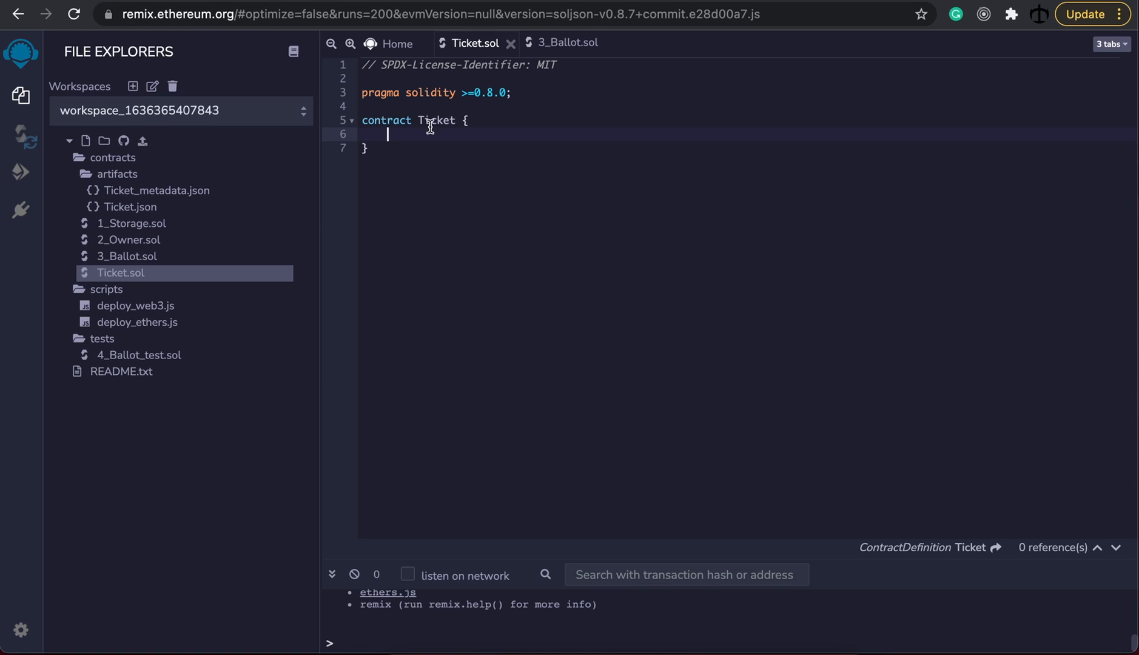
text(mapping)
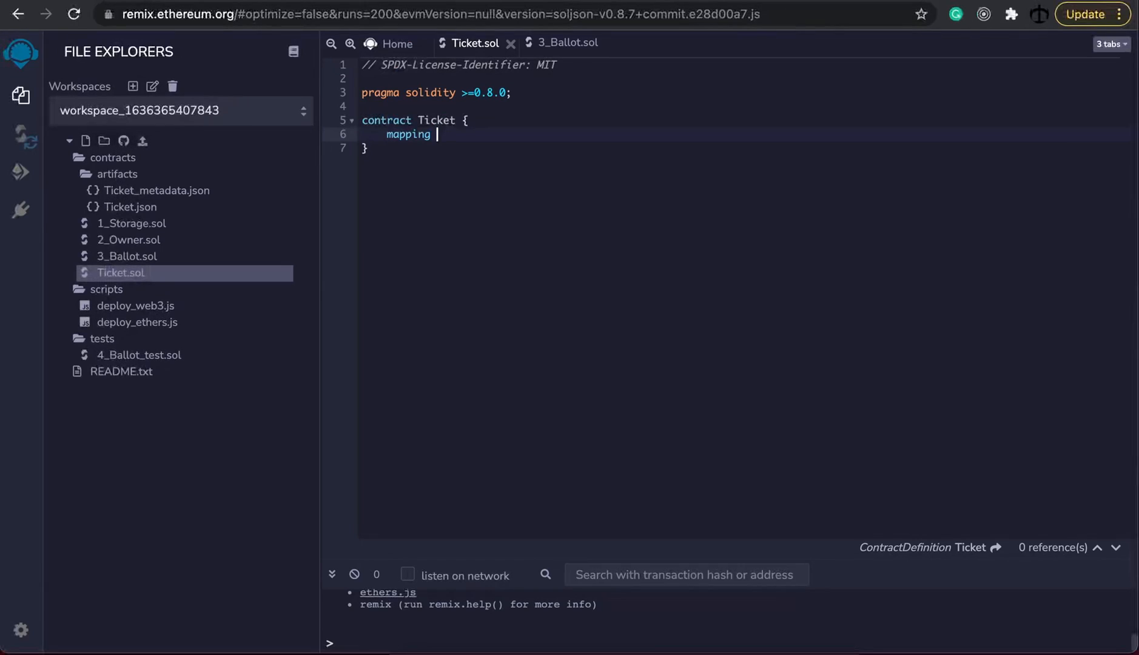
text((address))
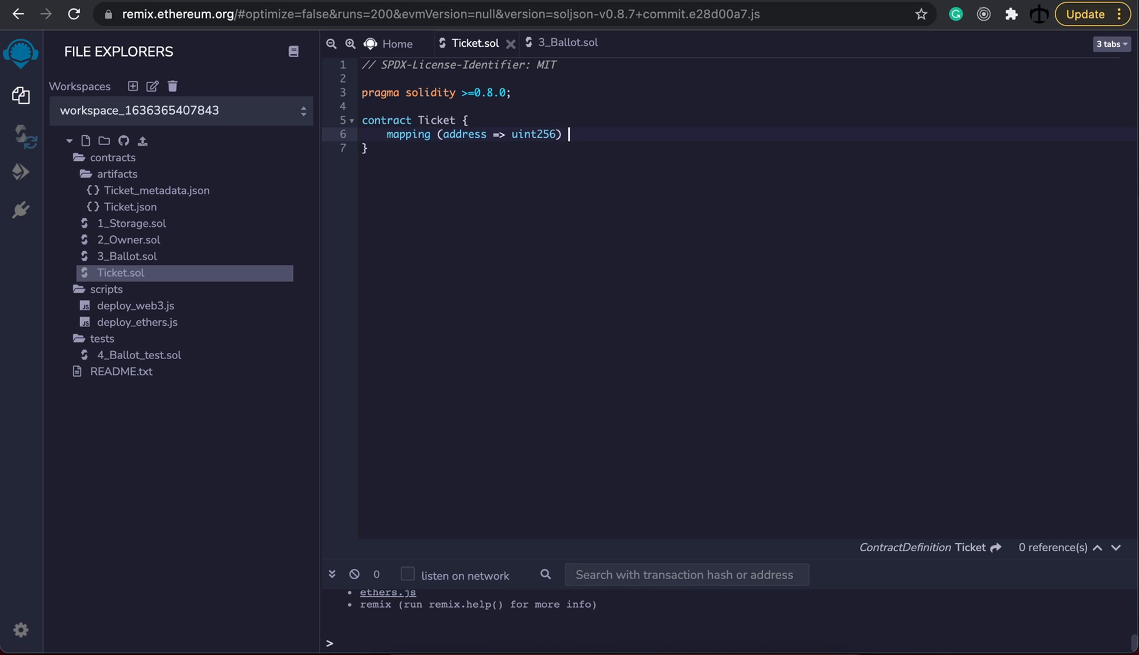
text(ticket)
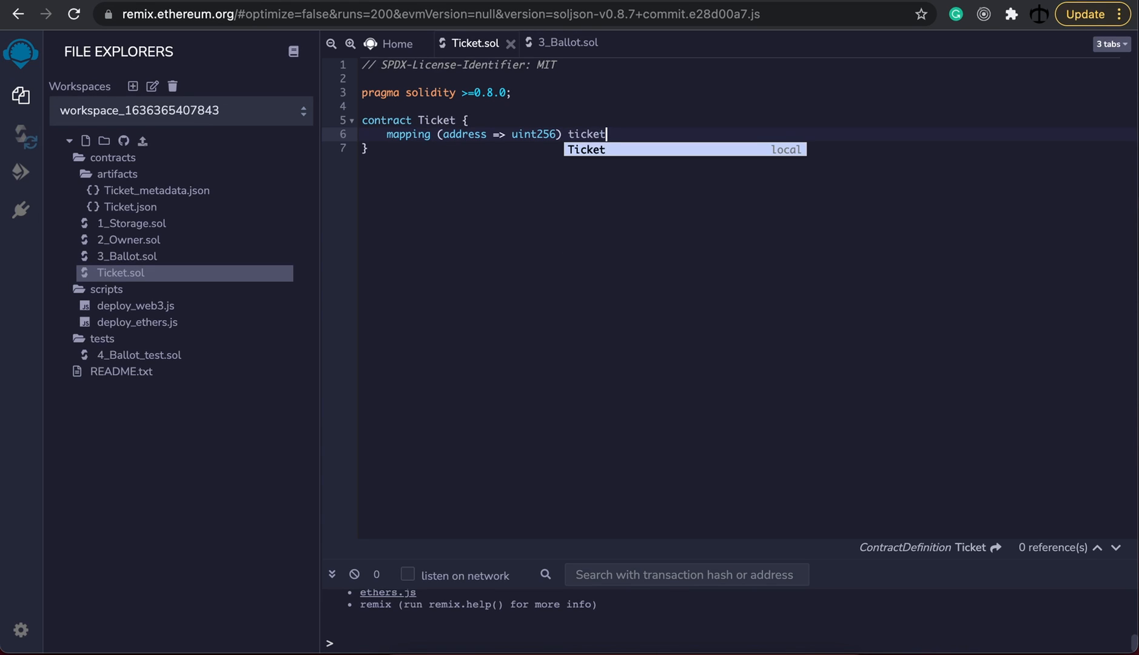
text(Ho)
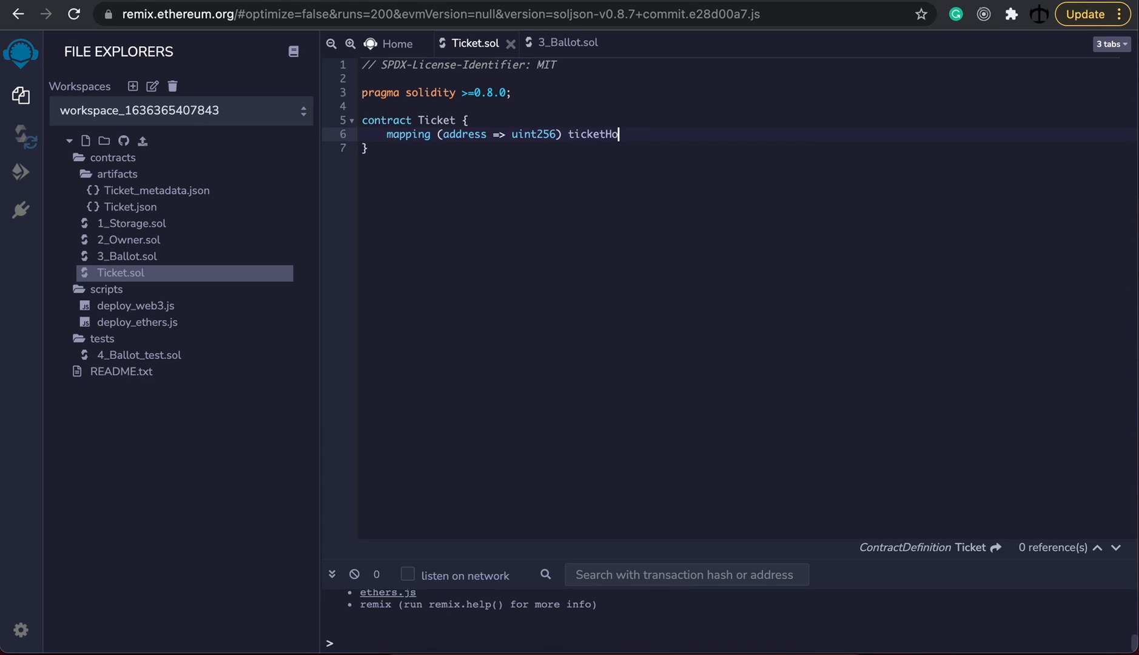
- Complete the line as 'mapping (address => uint256) public ticketHolders;' and compile
text(lders;)
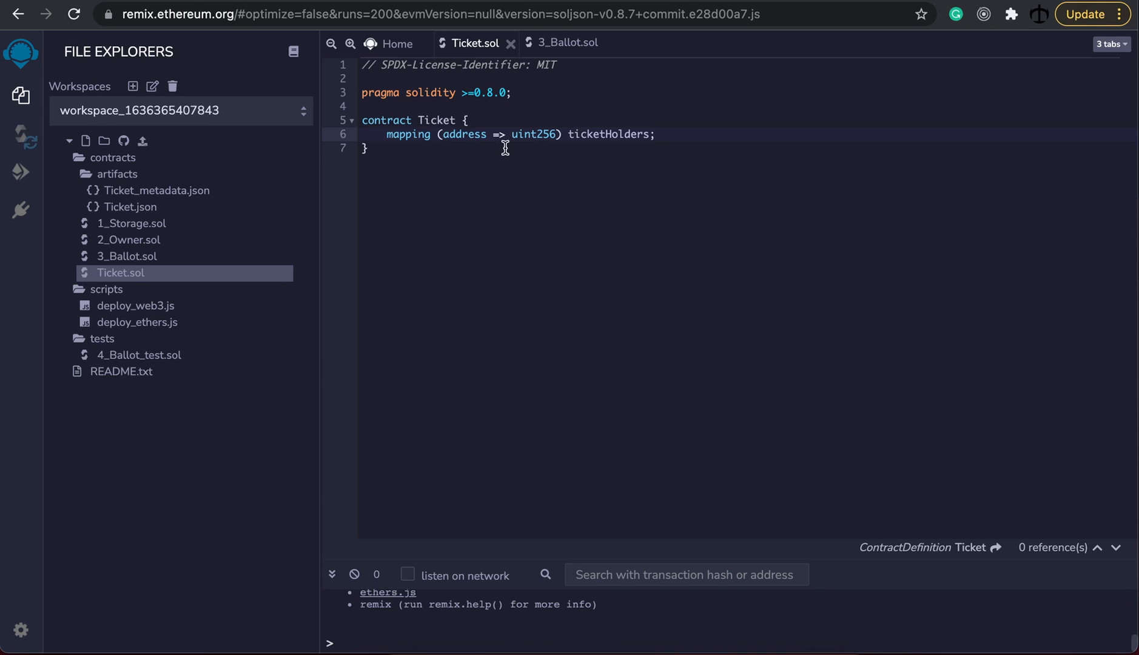
mouse_move(577, 137)
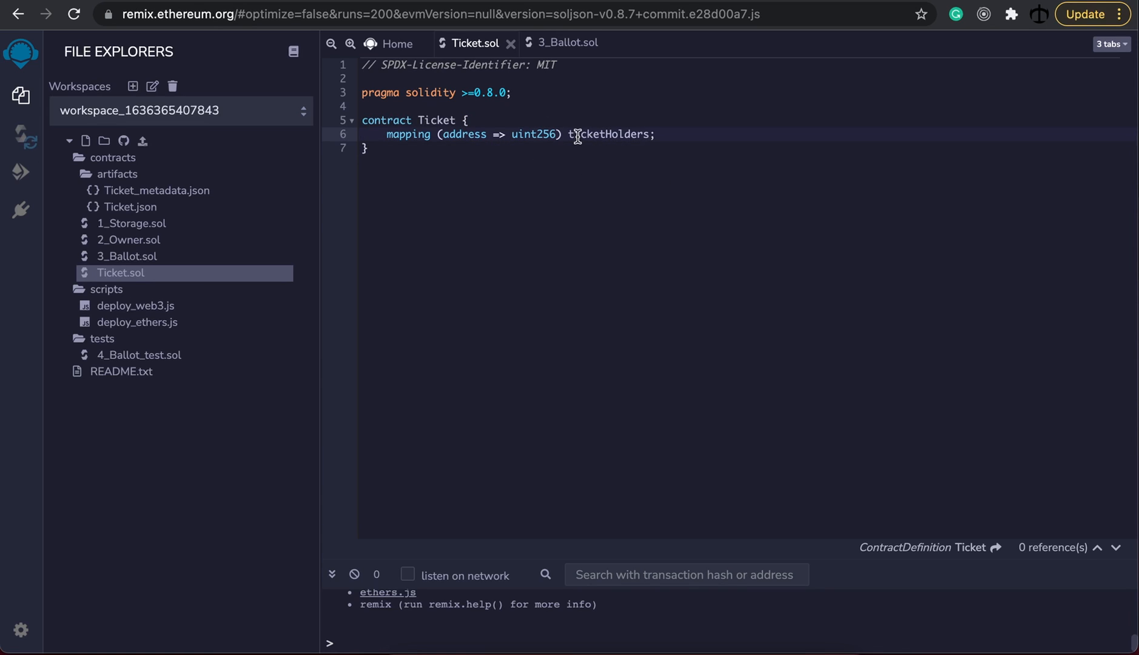
text(public)
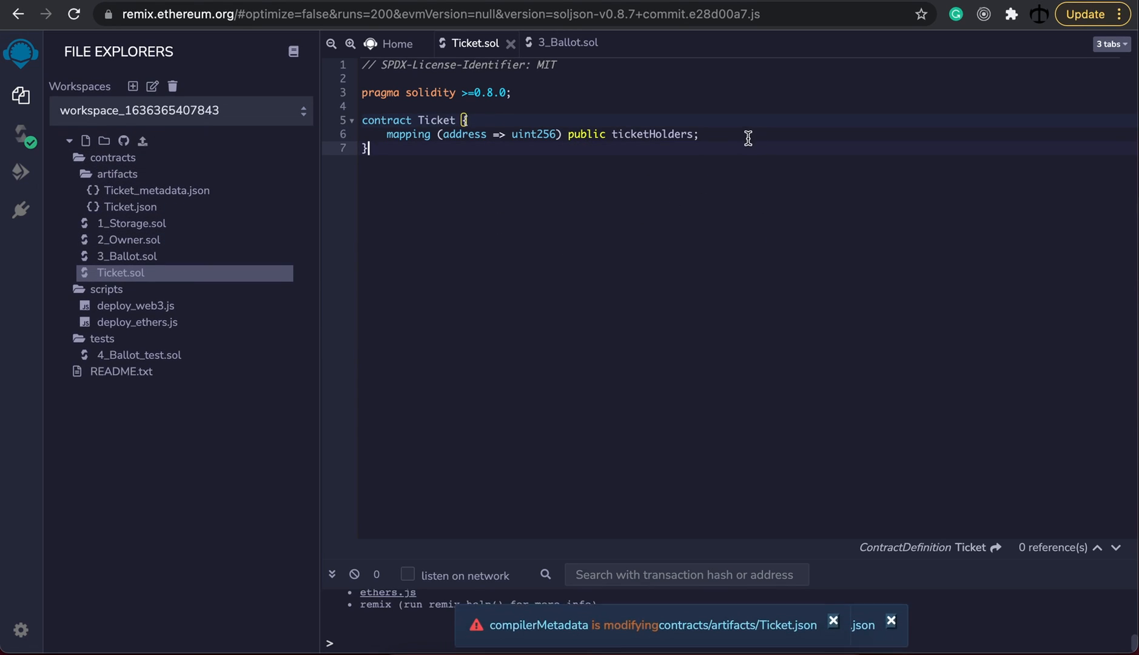
- Deploy the Ticket contract to the JavaScript VM from Deploy & Run Transactions
click(20, 172)
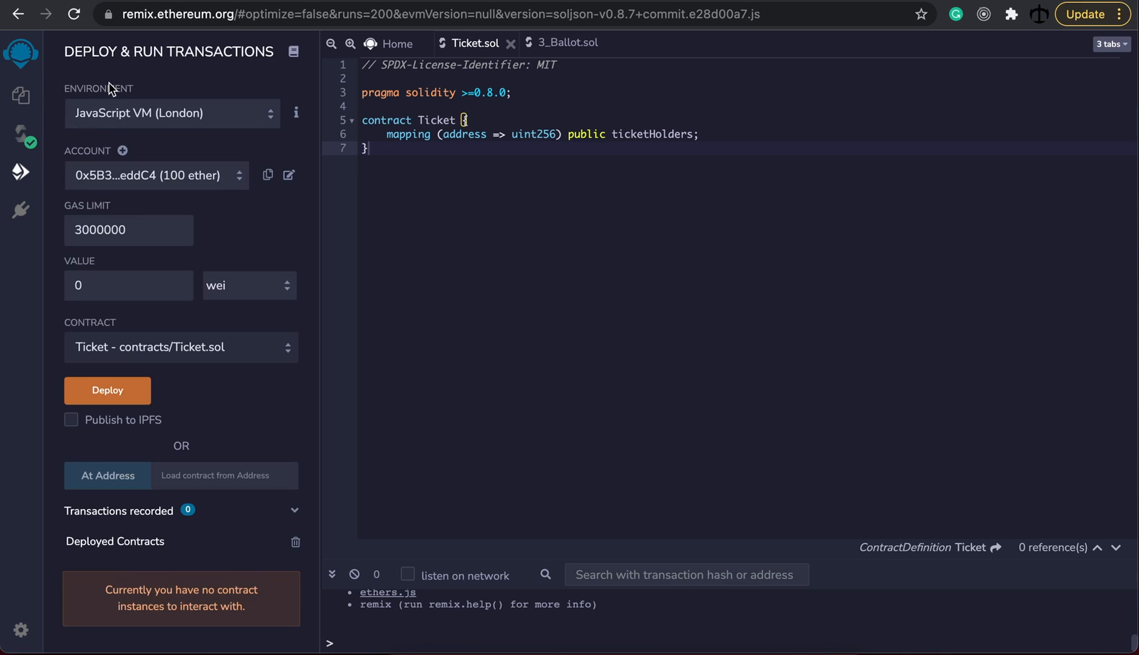
mouse_move(233, 153)
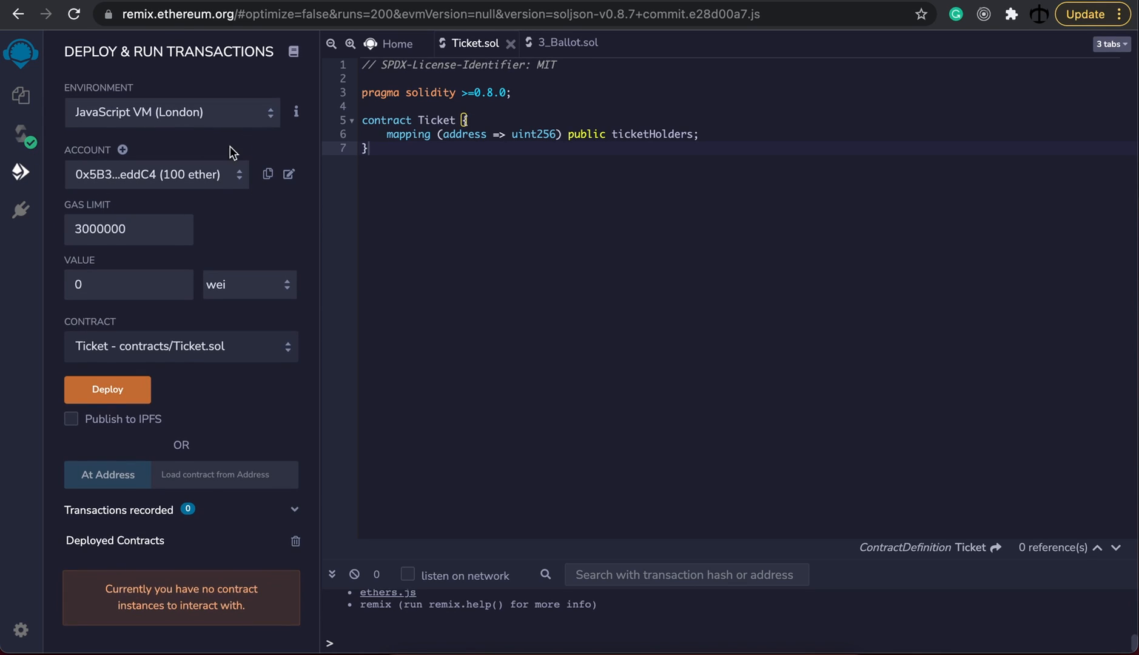
click(179, 345)
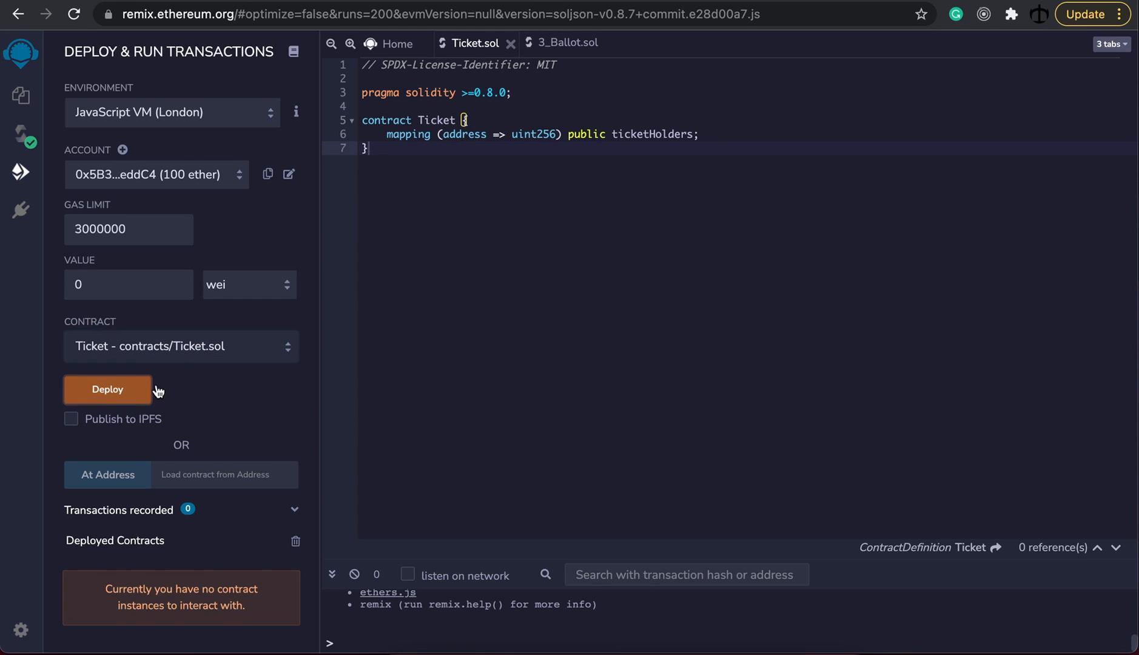
click(107, 390)
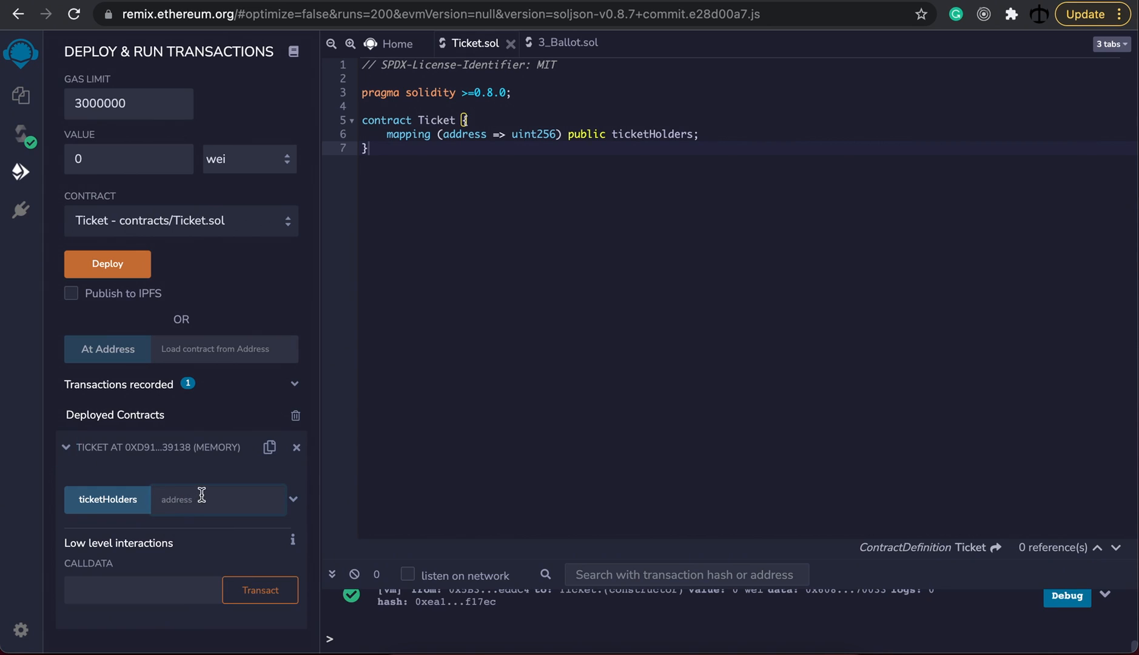
mouse_move(227, 499)
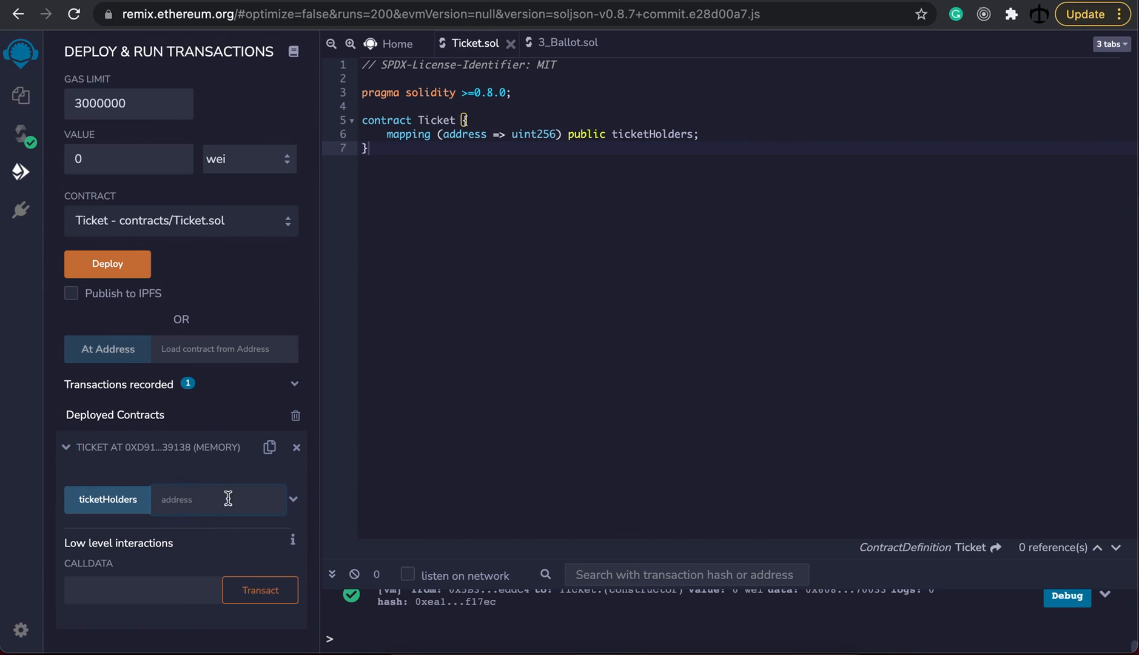
mouse_move(210, 507)
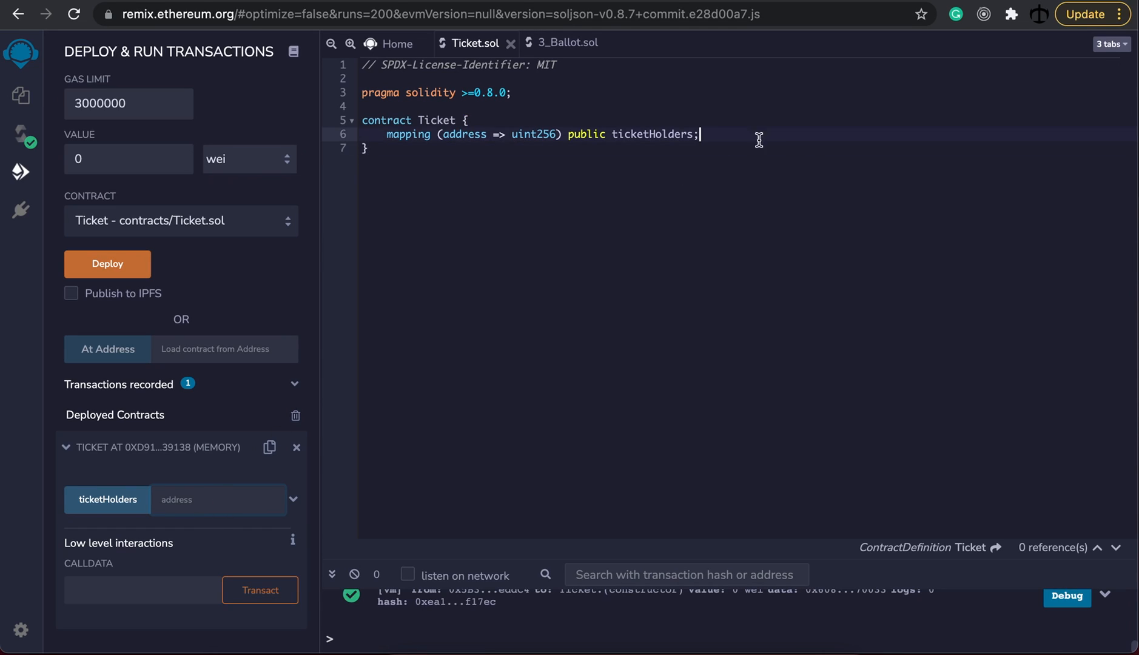
mouse_move(809, 170)
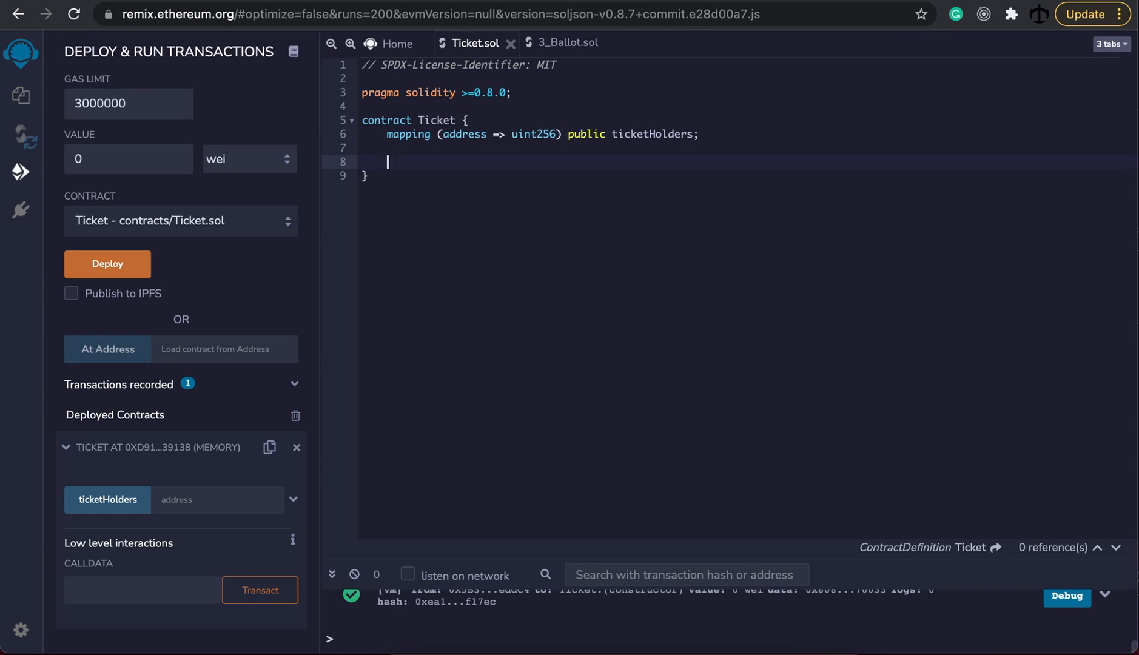
- Start 'function addTicket(' marked internal below the ticketHolders mapping
text(function add)
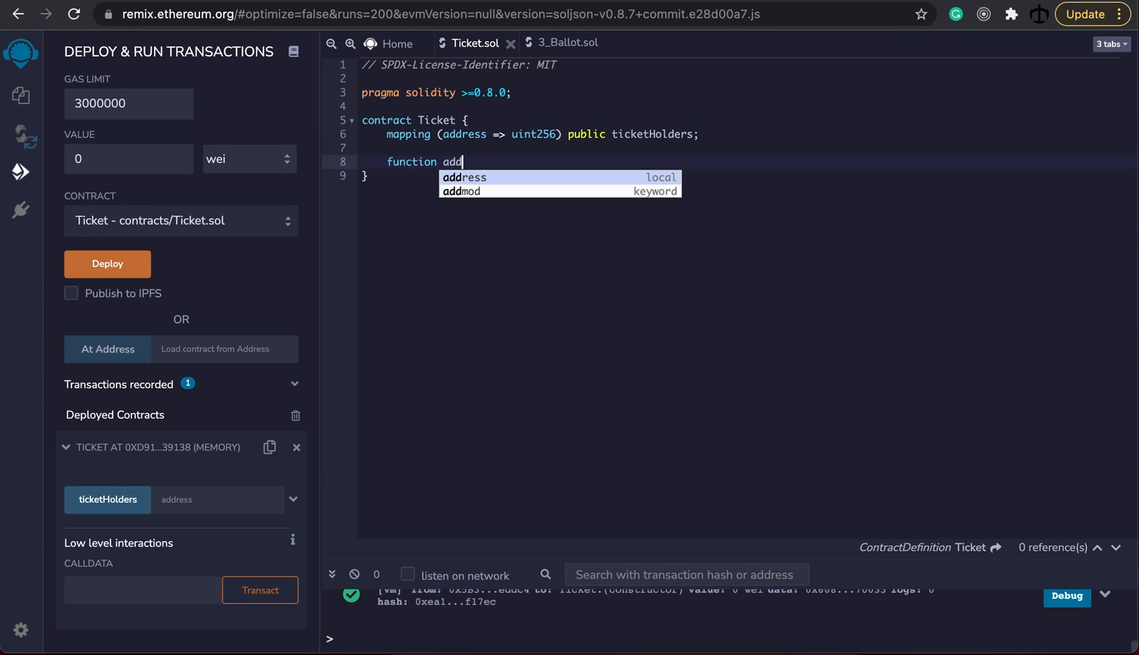
text(Ticket)
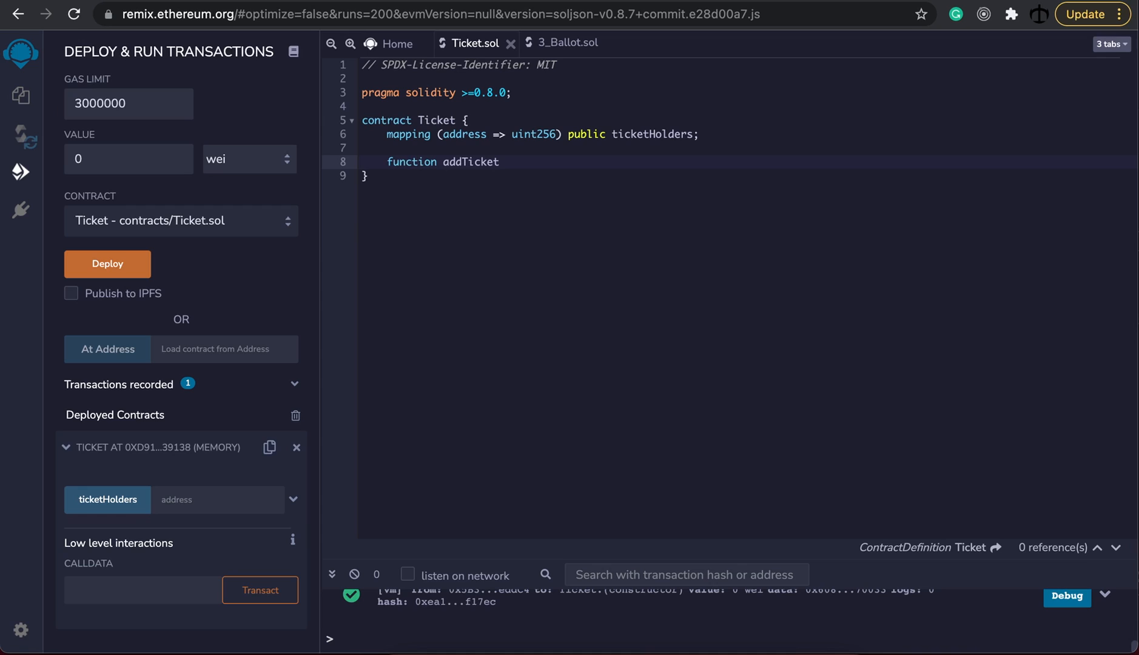
click(499, 161)
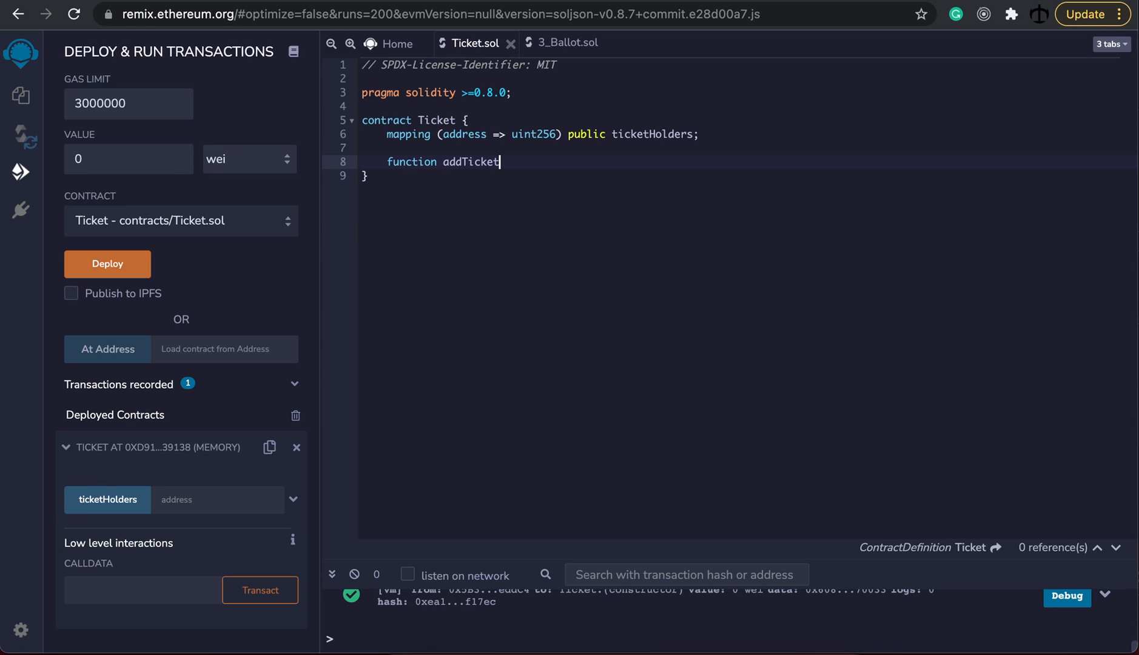
text(() {)
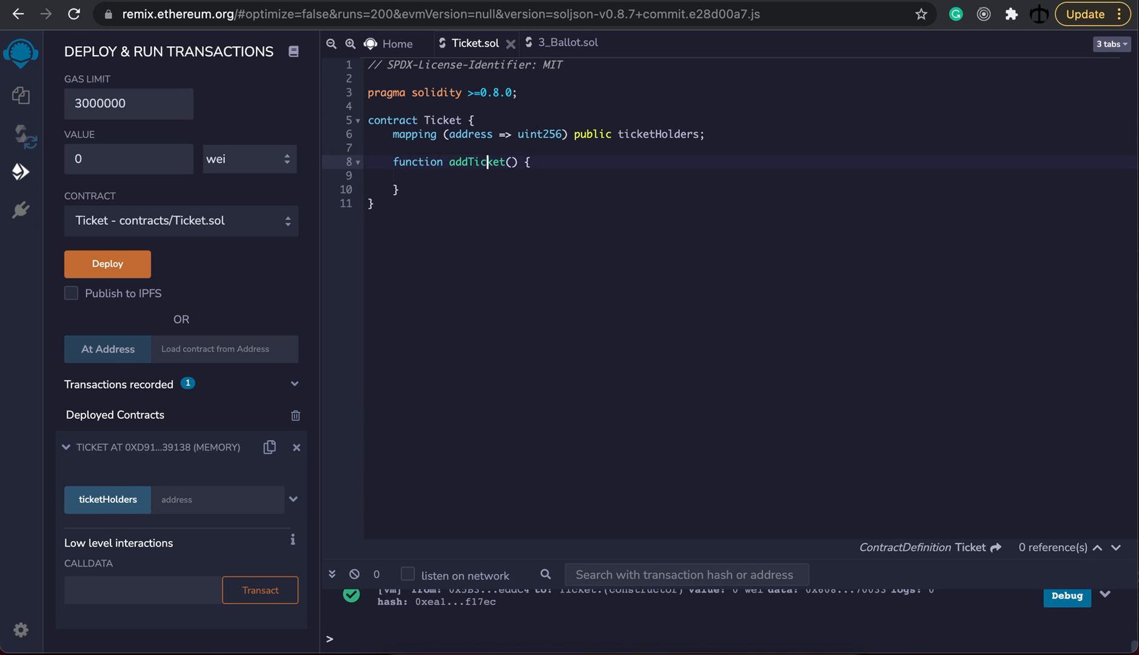
text(internal)
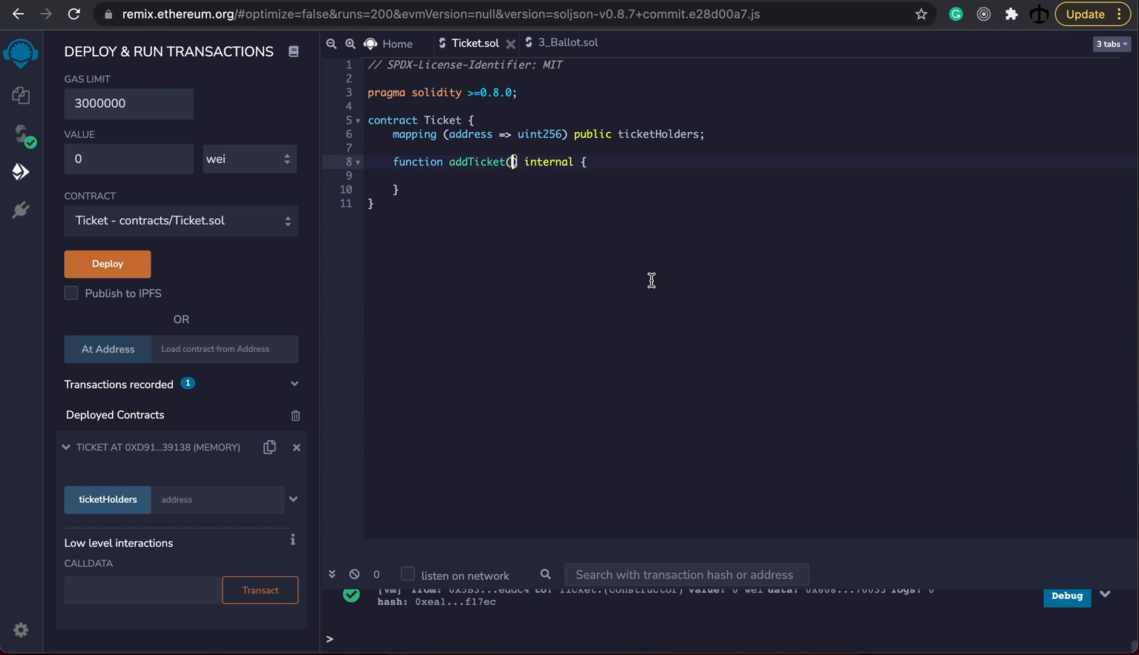
- Give addTicket the parameters address _user and uint256 _amount
text(address)
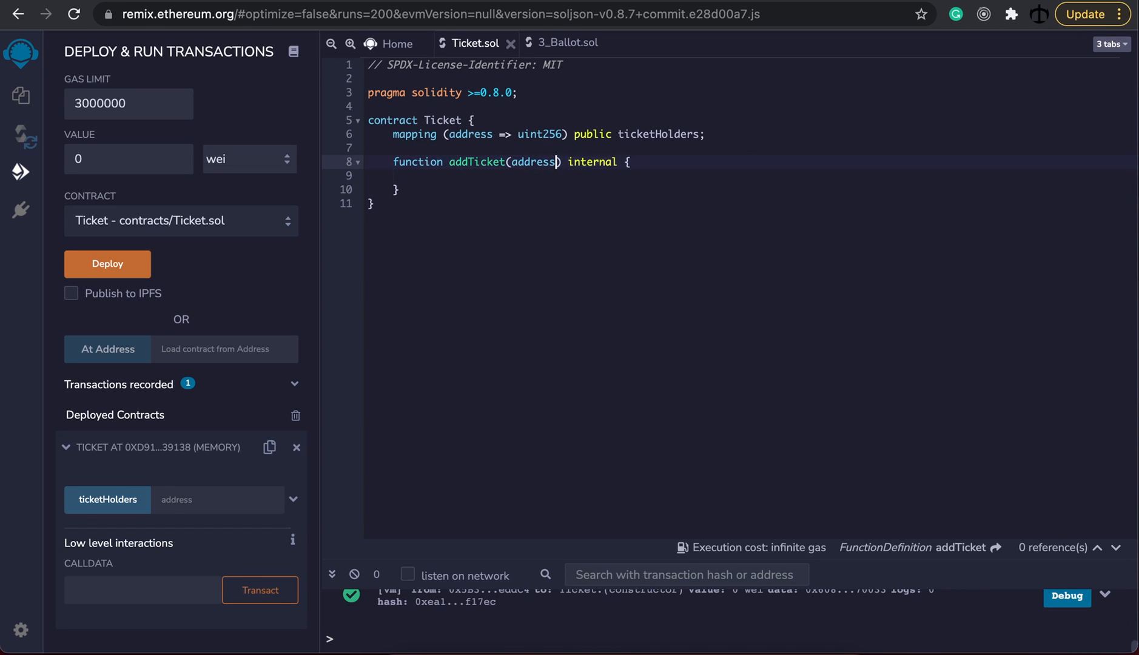
text(use)
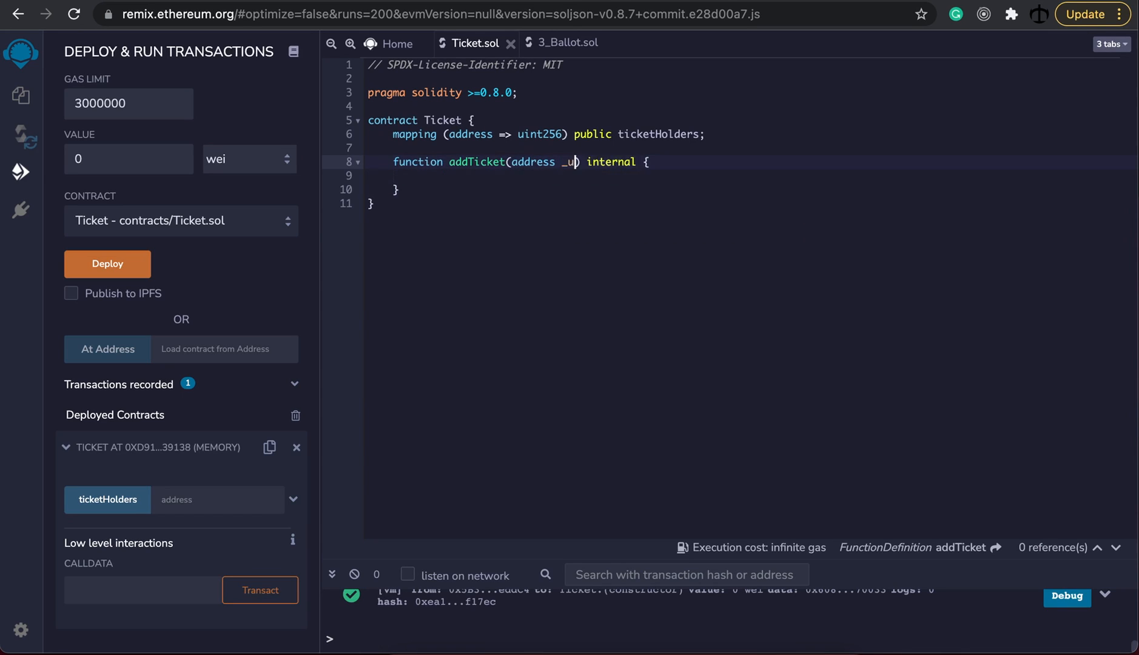
text(ser,)
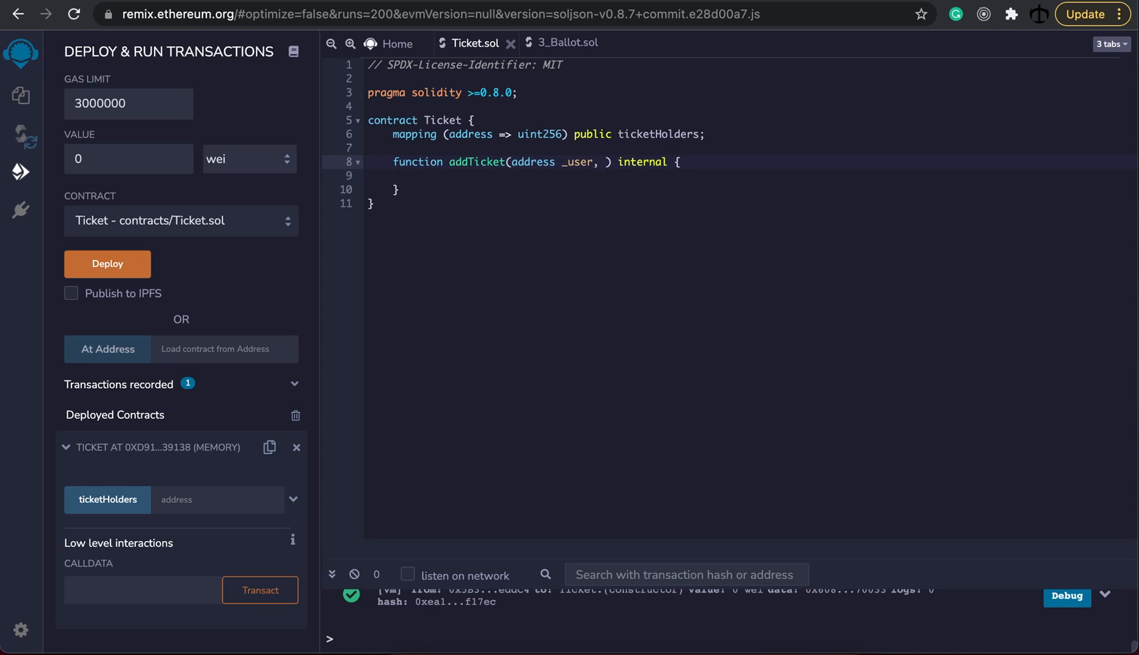
text(uint256)
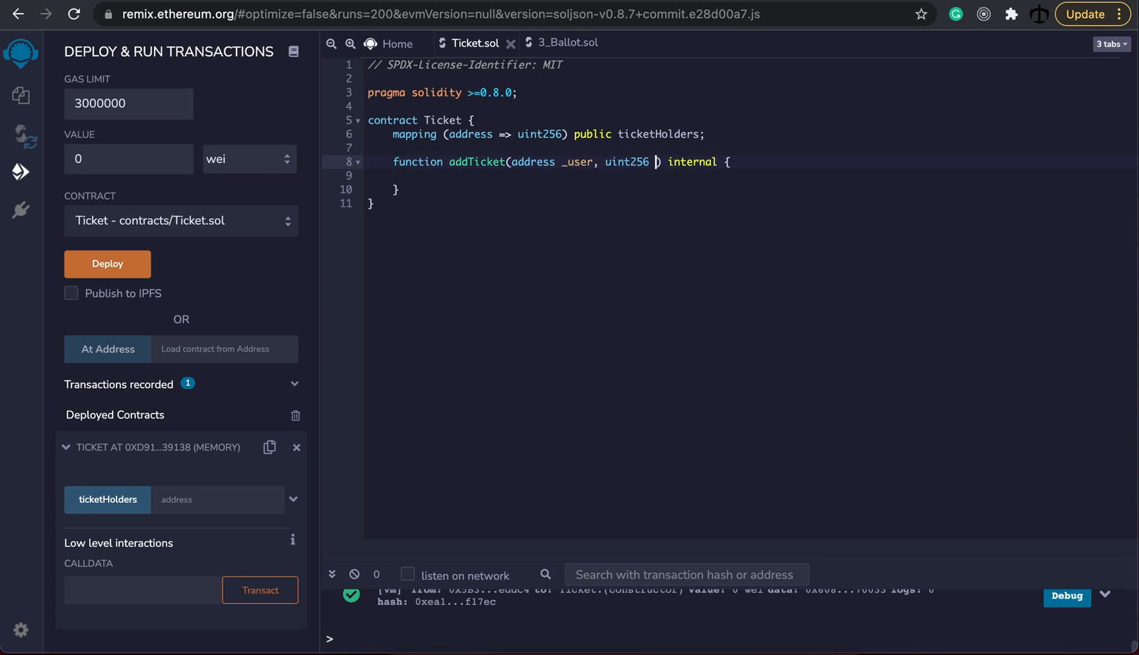
text(_amount)
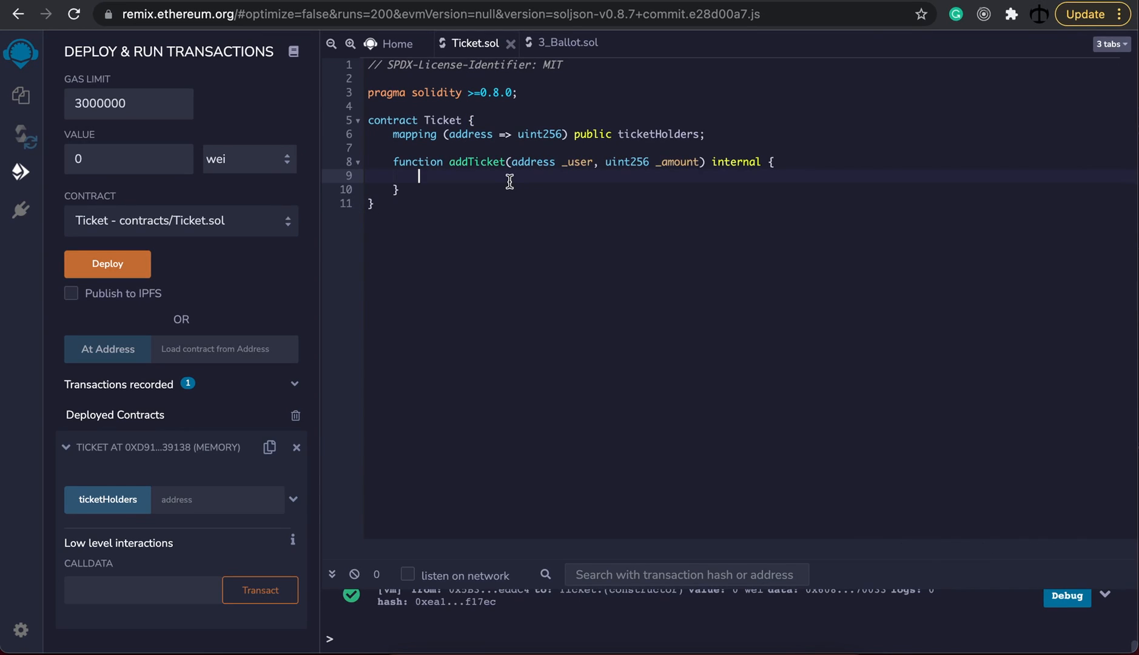
mouse_move(559, 222)
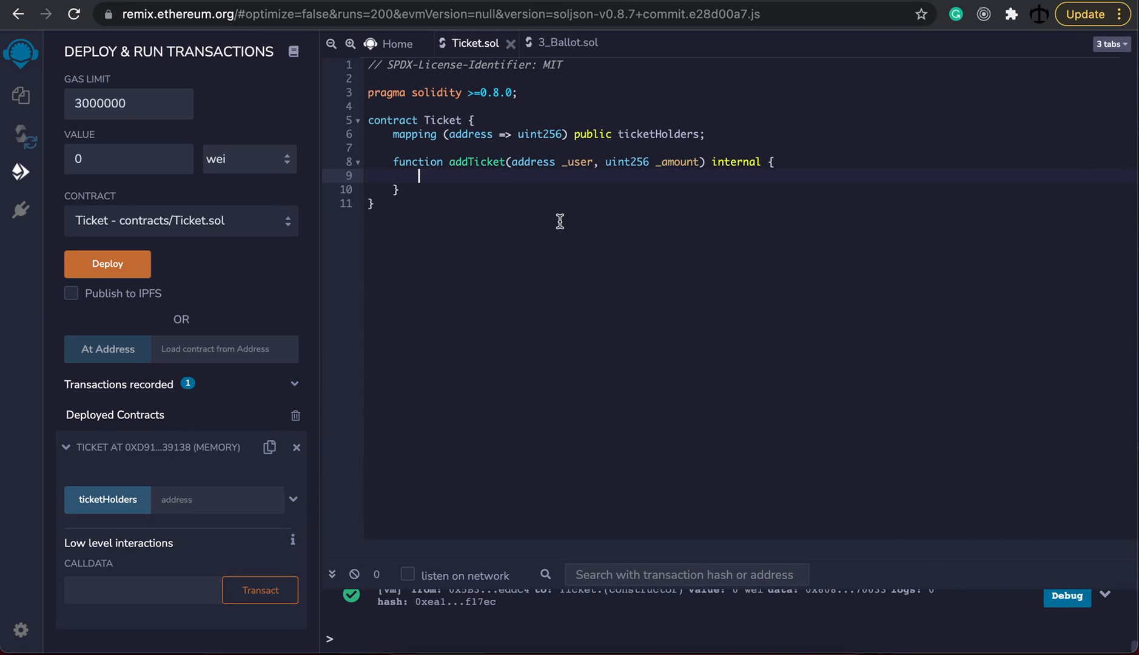
- Write 'ticketHolders[_user] = ticketHolders[_user] + _amount;' inside addTicket
text(ticketHolders)
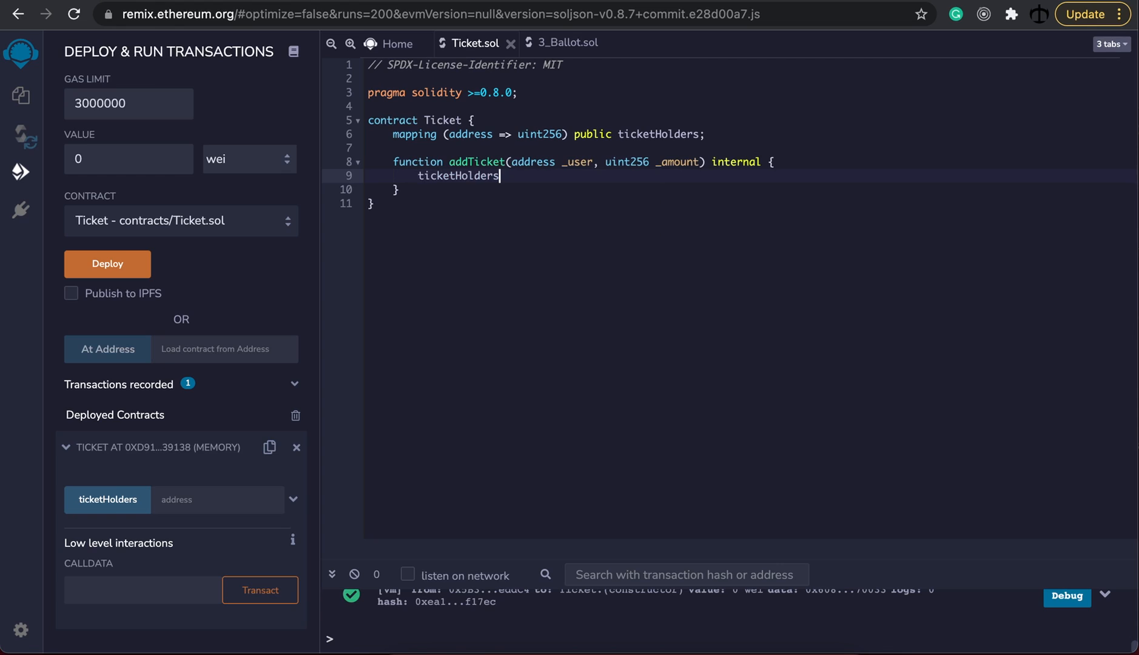
text([_)
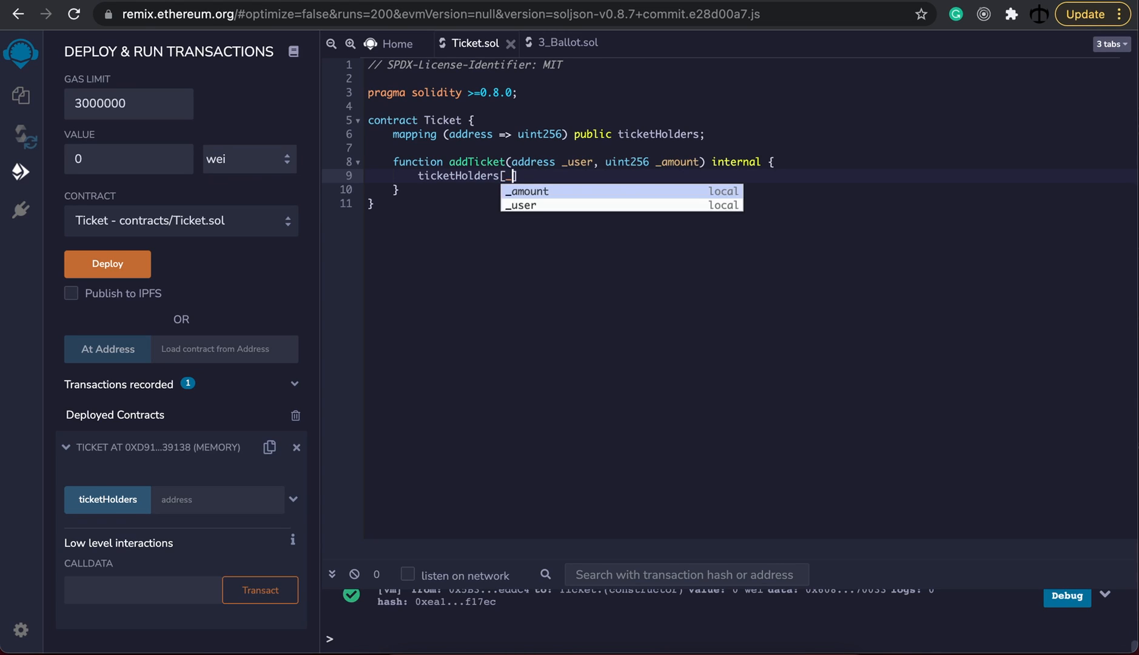
text(user] =)
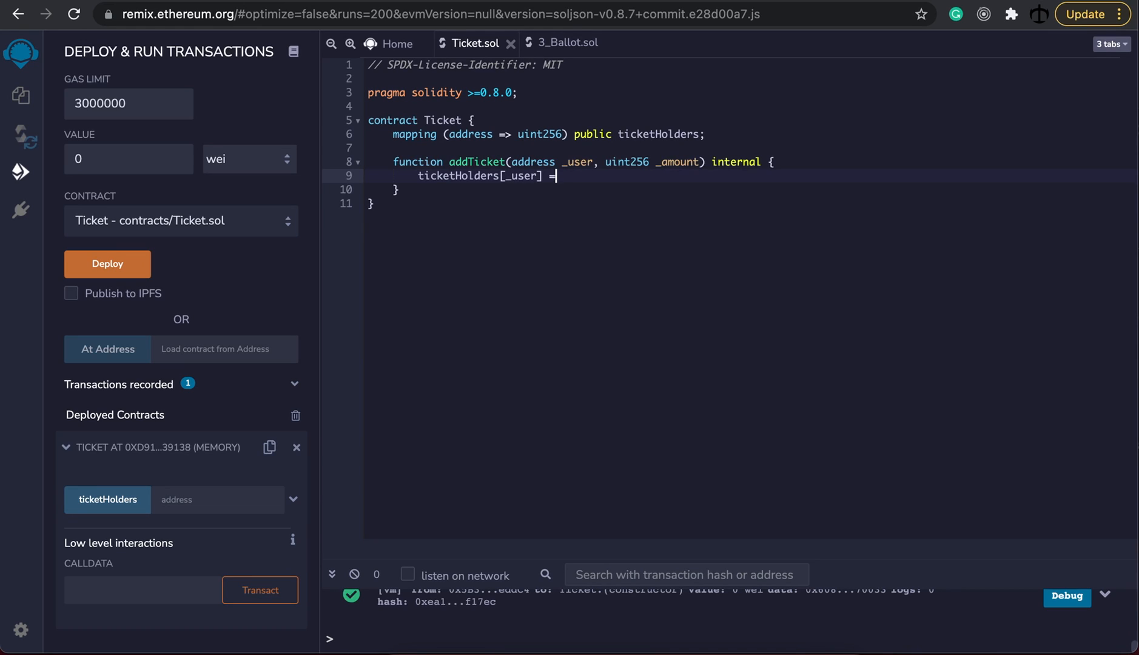
mouse_move(456, 176)
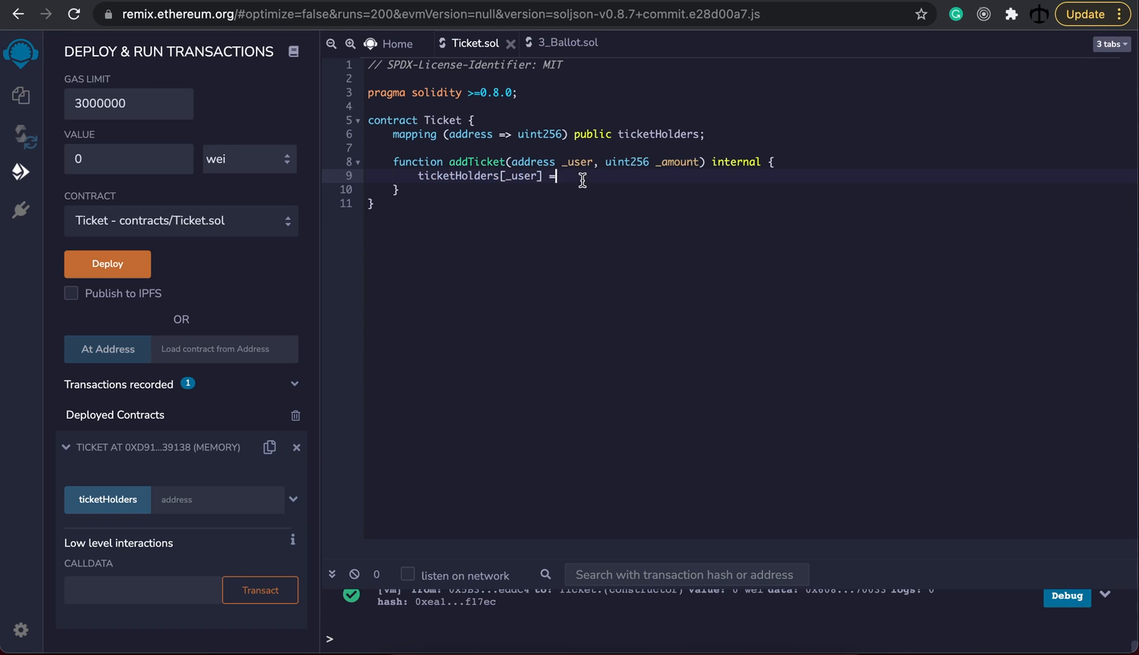
text(ticketHolders[_user])
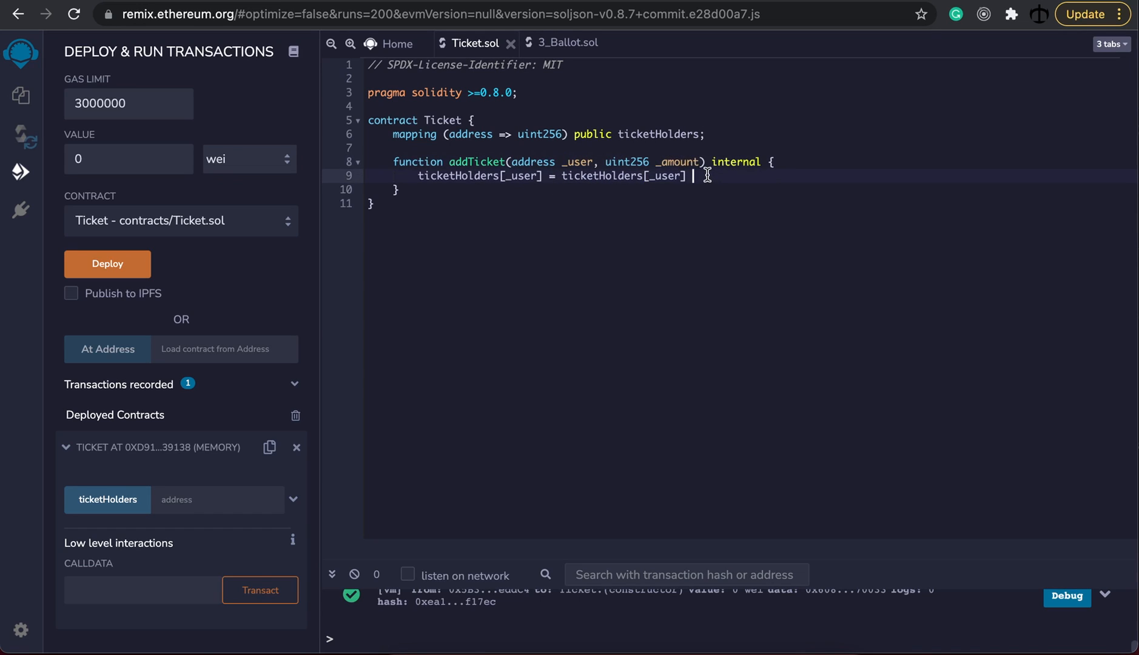
text(+ _amount;)
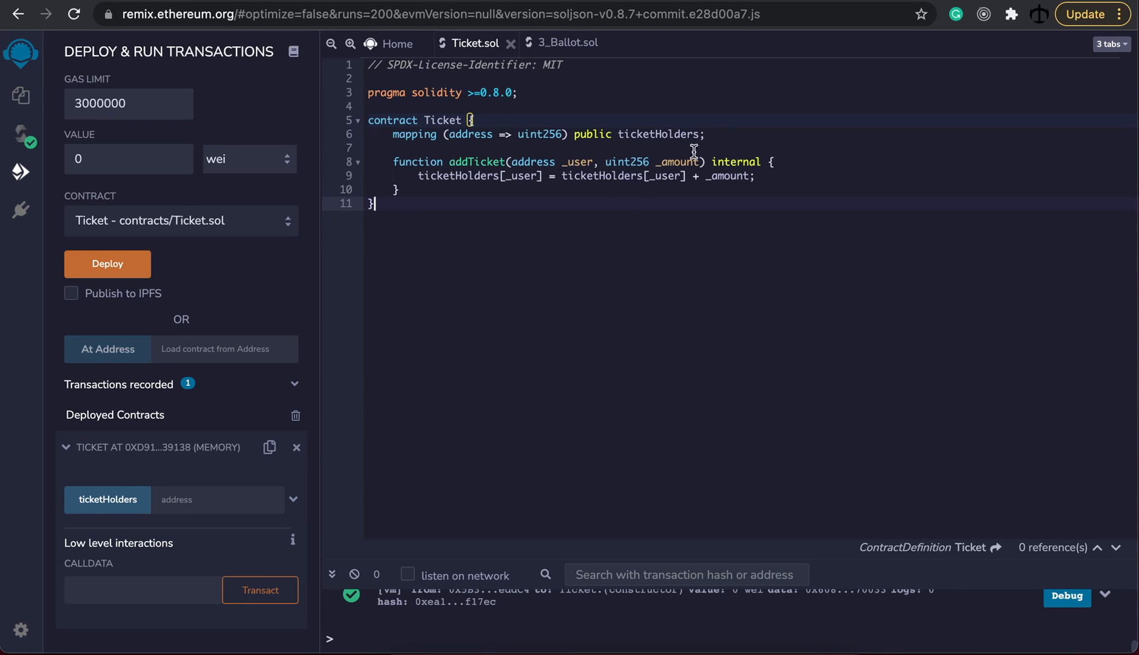
- Declare function buyTickets(address _user, uint256 _amount) public above addTicket, renaming it addTickets
key(Enter)
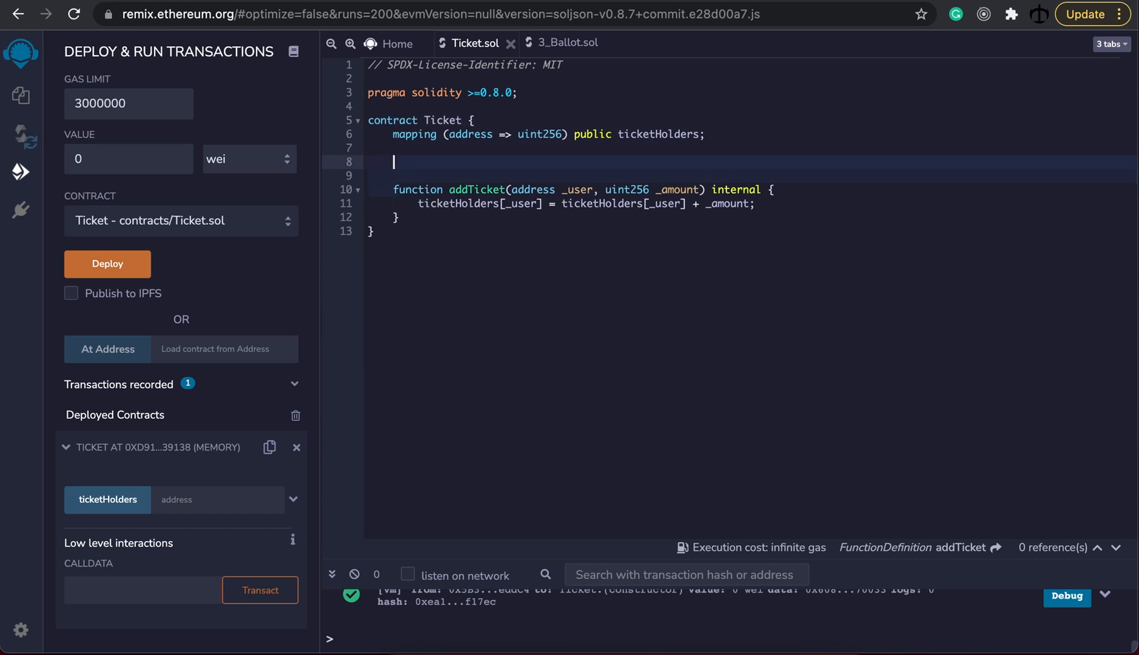
text(function)
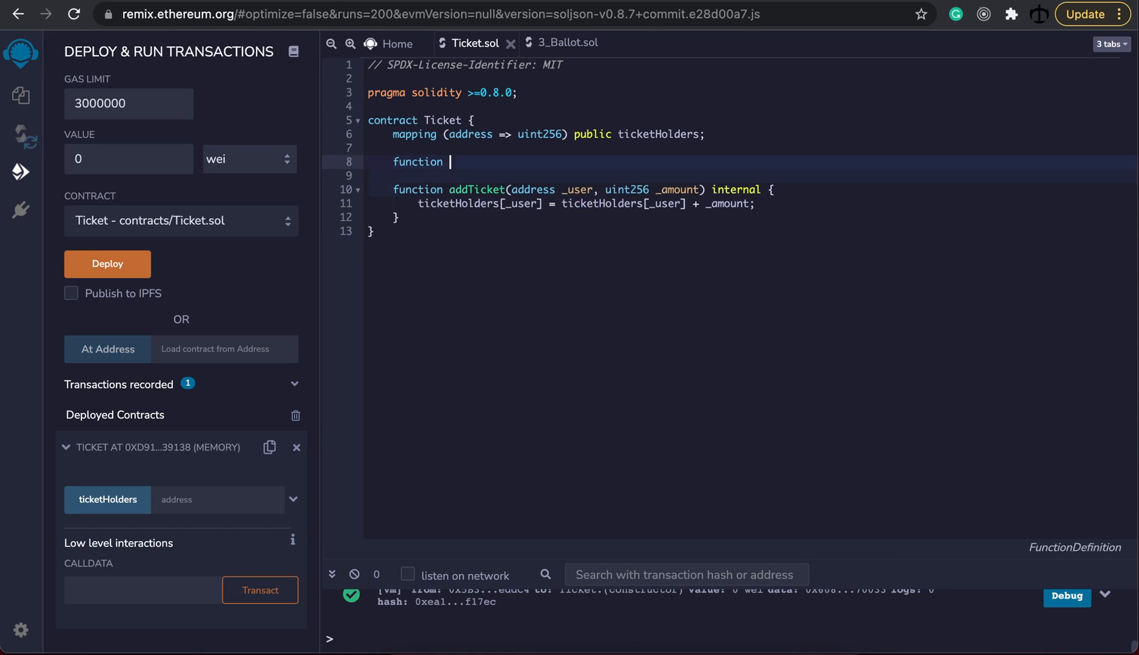
text(buyTi)
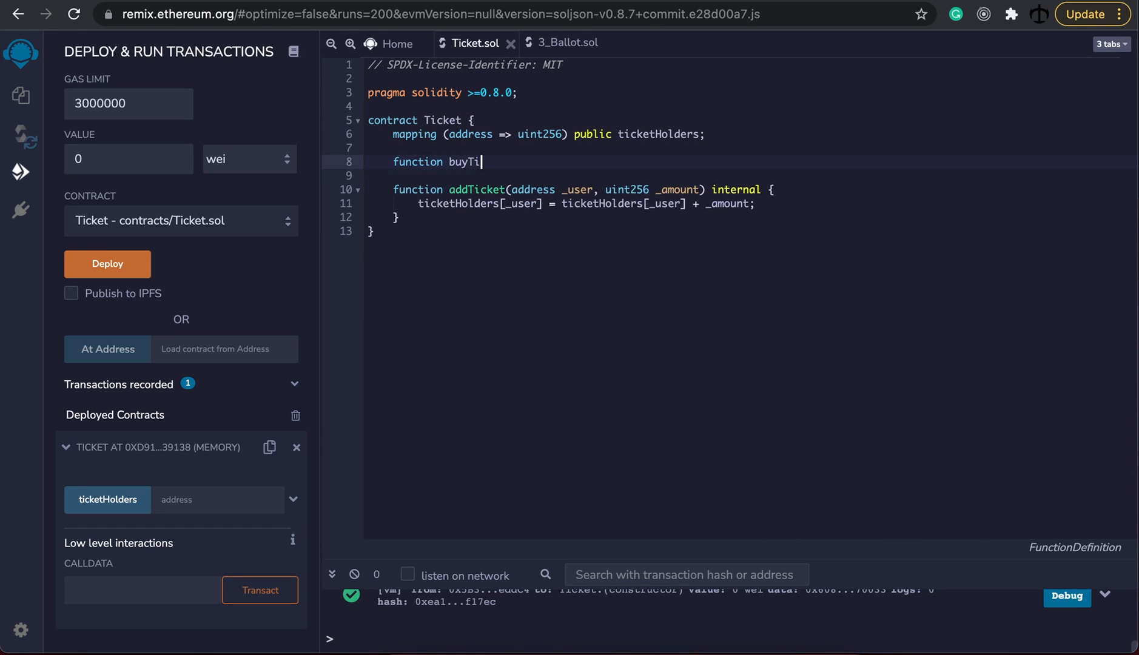
text(ckets)
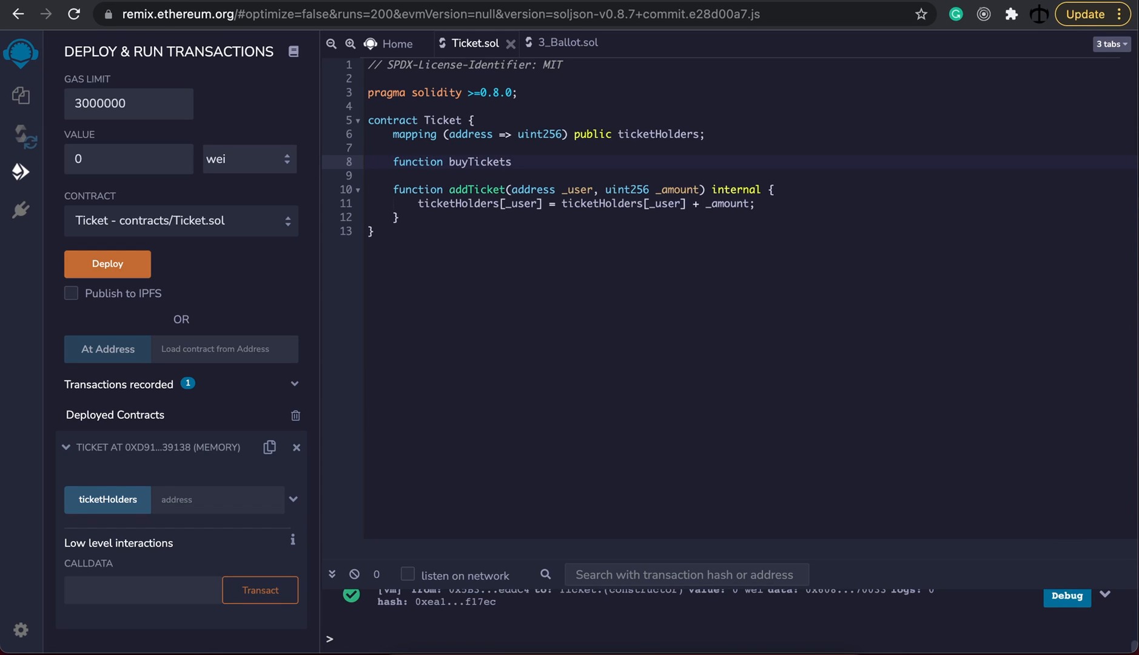
text(())
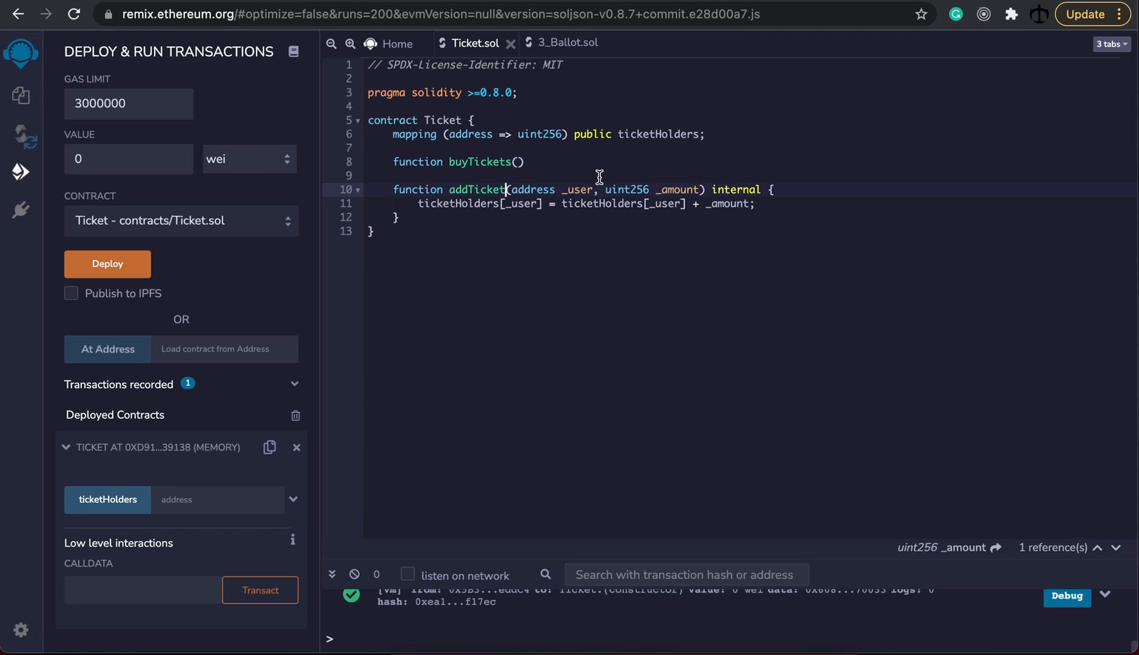
text(s)
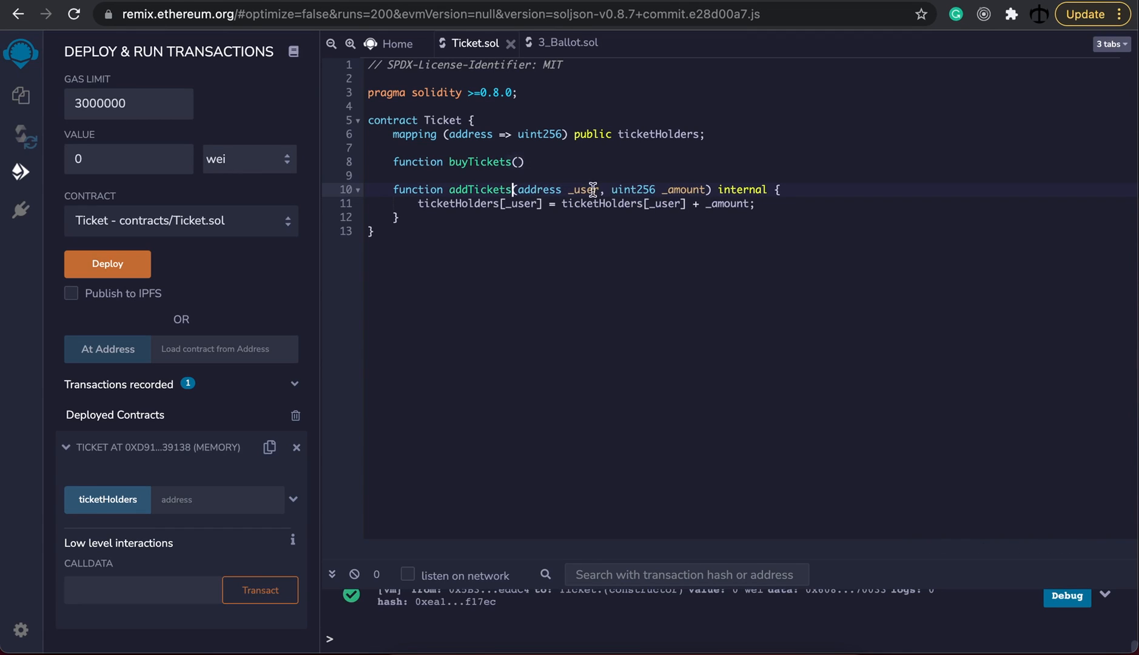
mouse_move(515, 169)
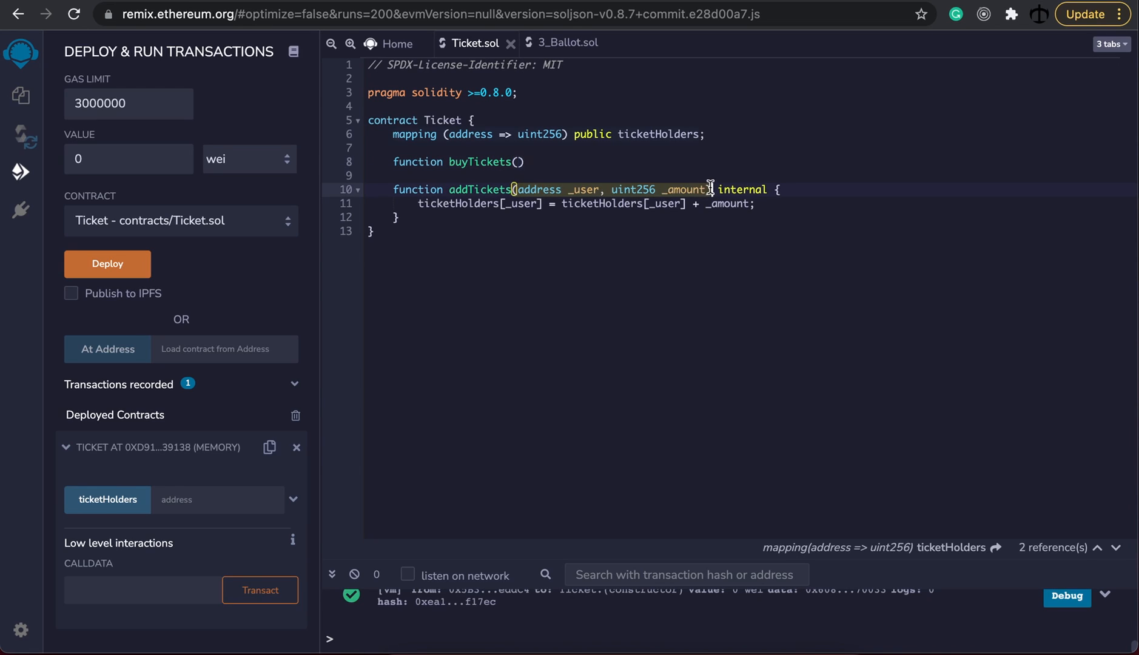
text((address _user, uint256 _amount)
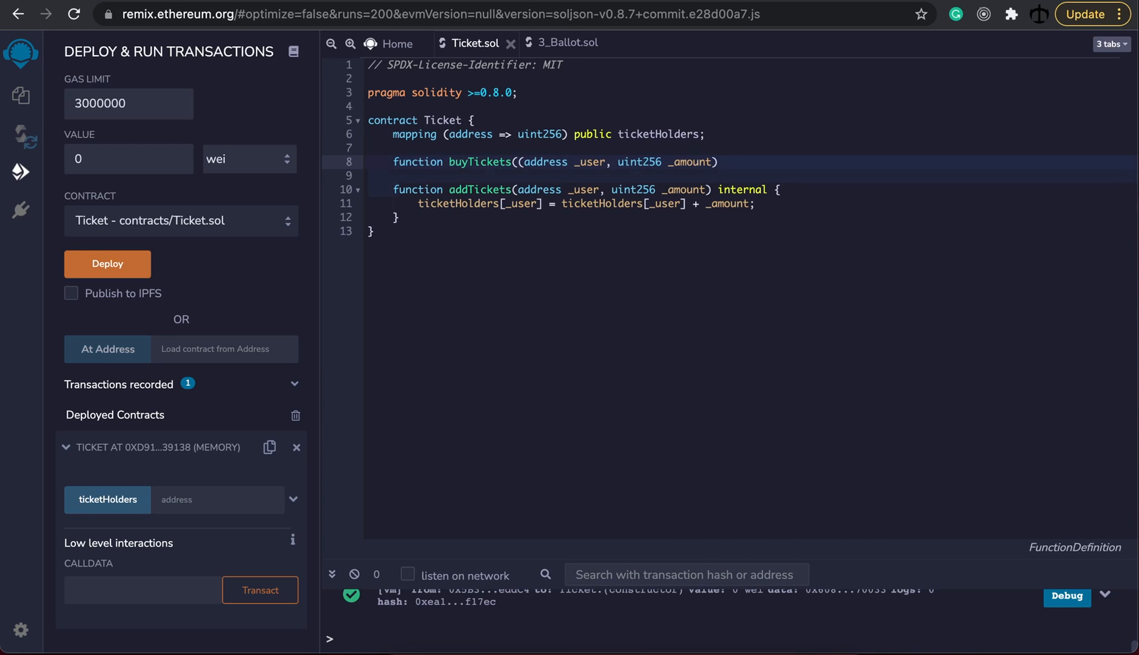
text(public {)
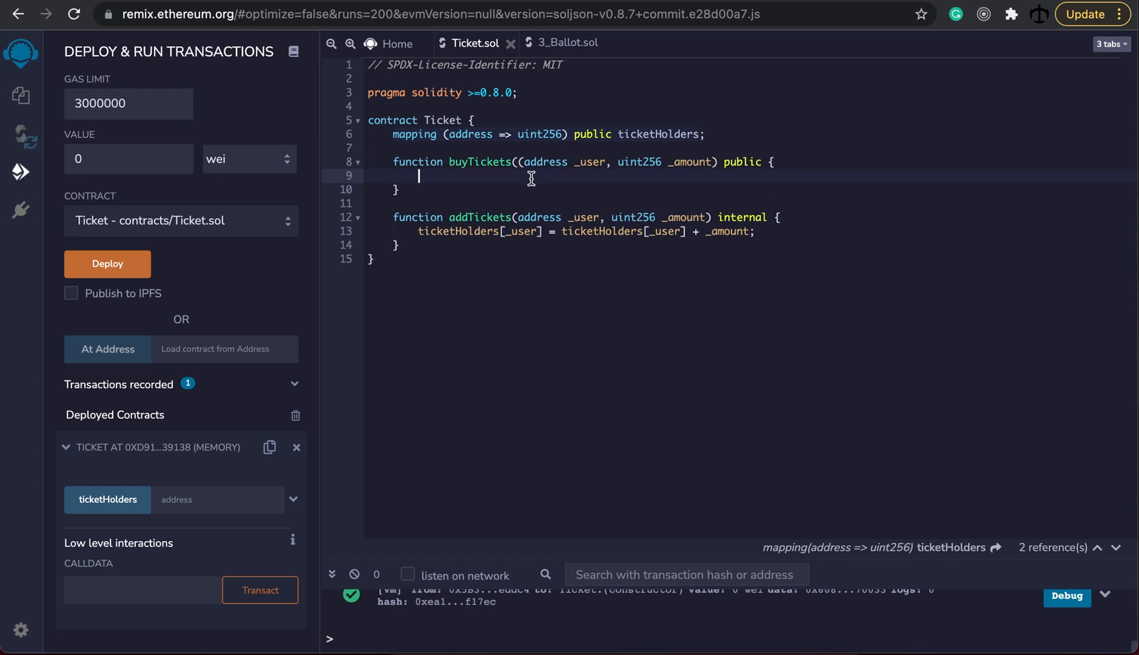
- Make buyTickets call addTickets(_user, _amount) in its body
text(addTickets();)
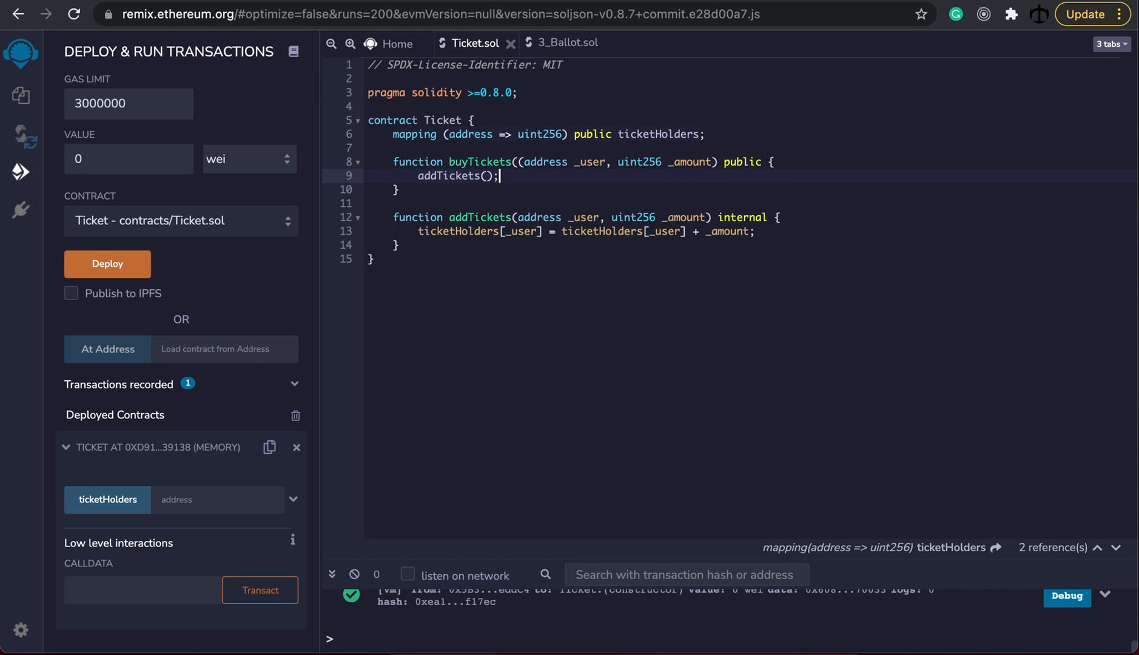
click(486, 176)
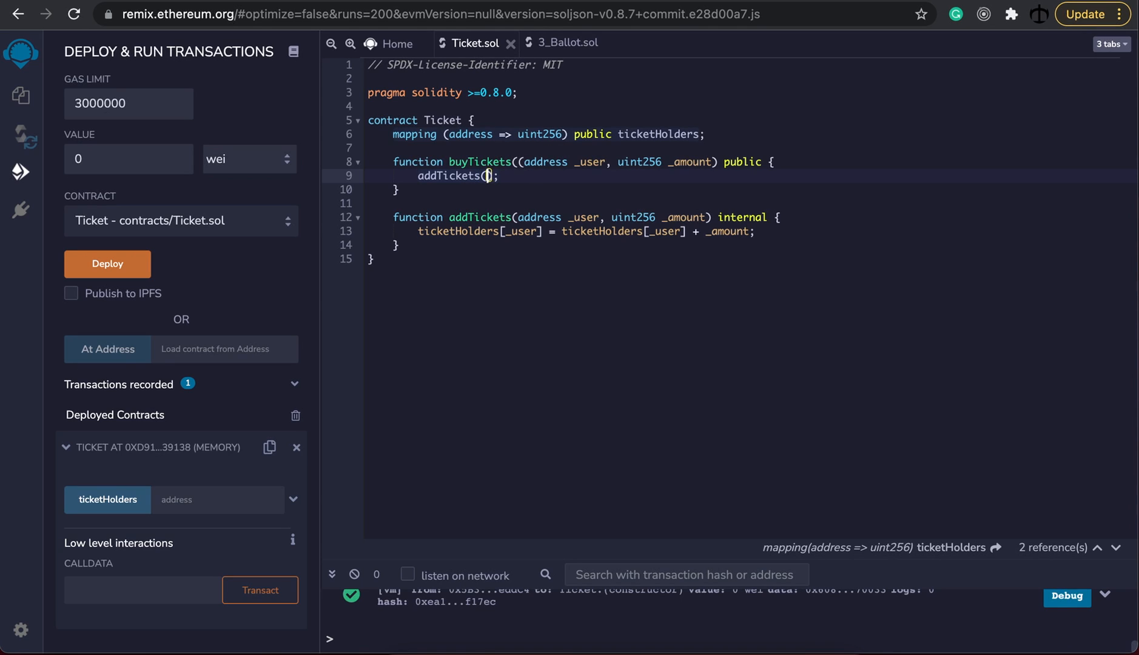
text(_user,)
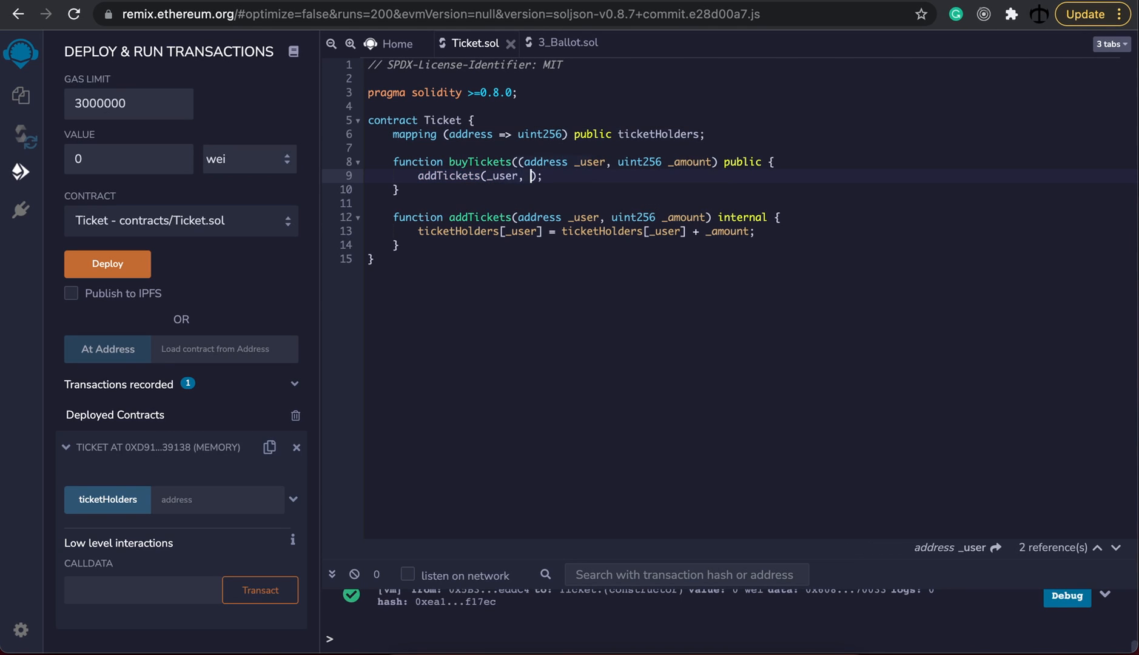
text(_amount)
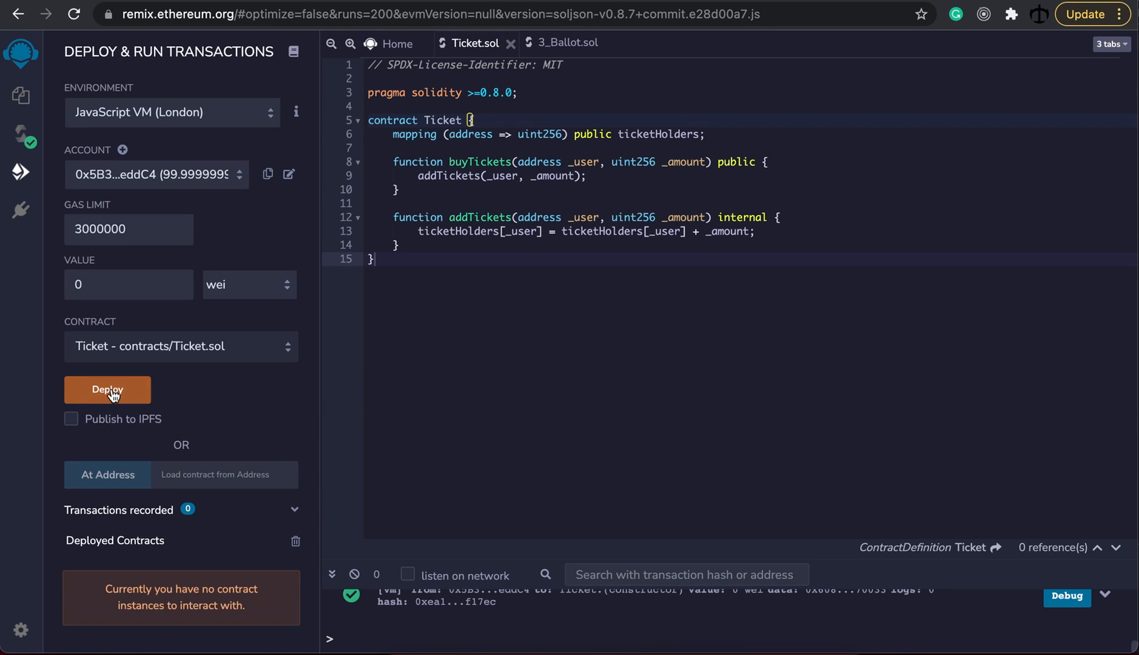
- Redeploy Ticket, buy 12 tickets for the current account and confirm ticketHolders reads 12
click(107, 390)
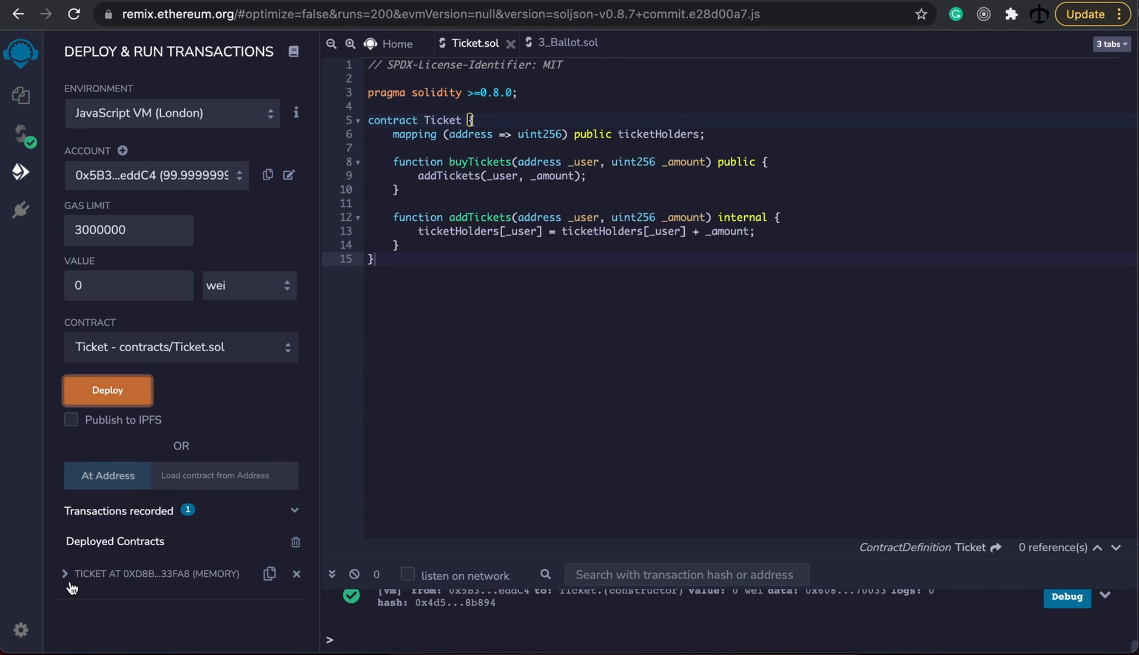
click(64, 574)
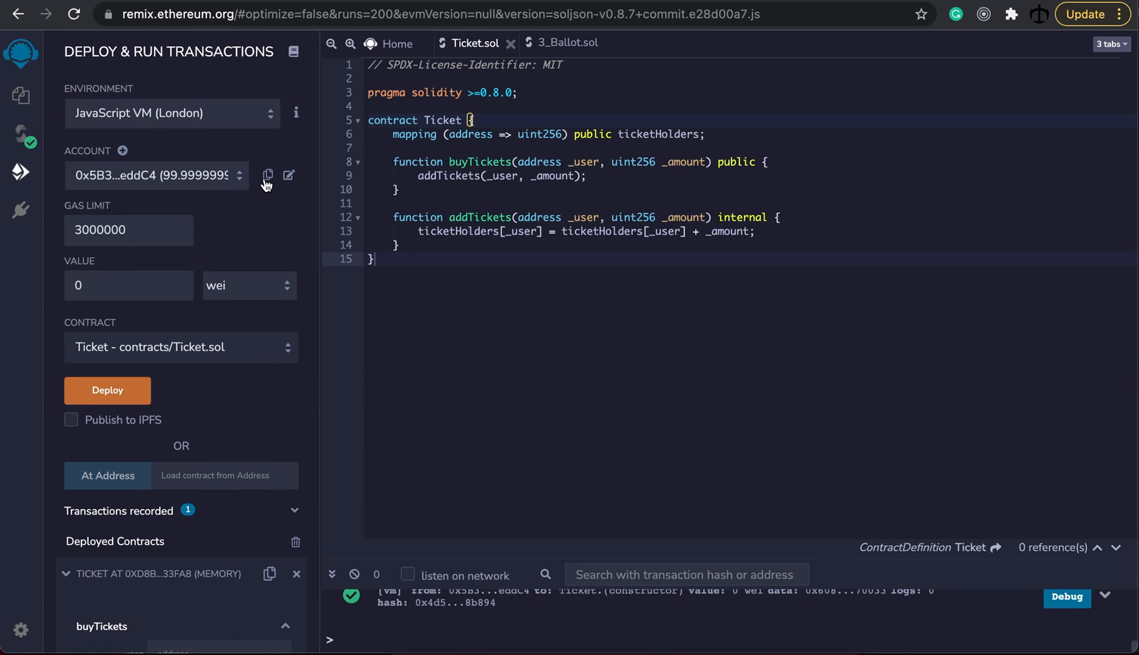
click(268, 175)
text(12)
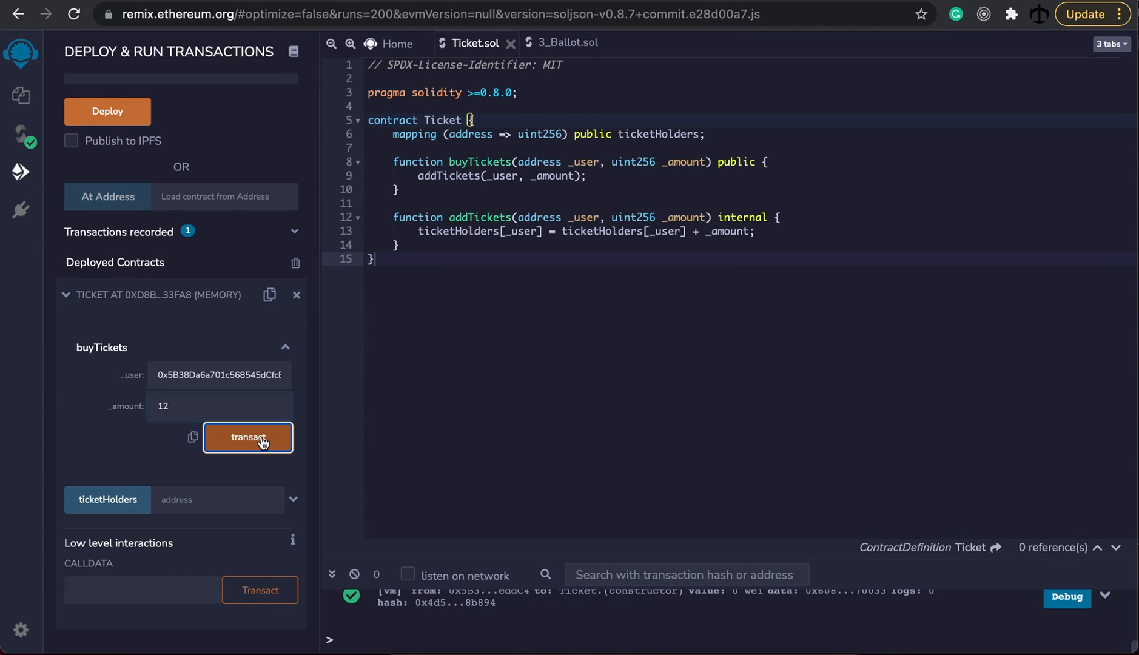
click(248, 437)
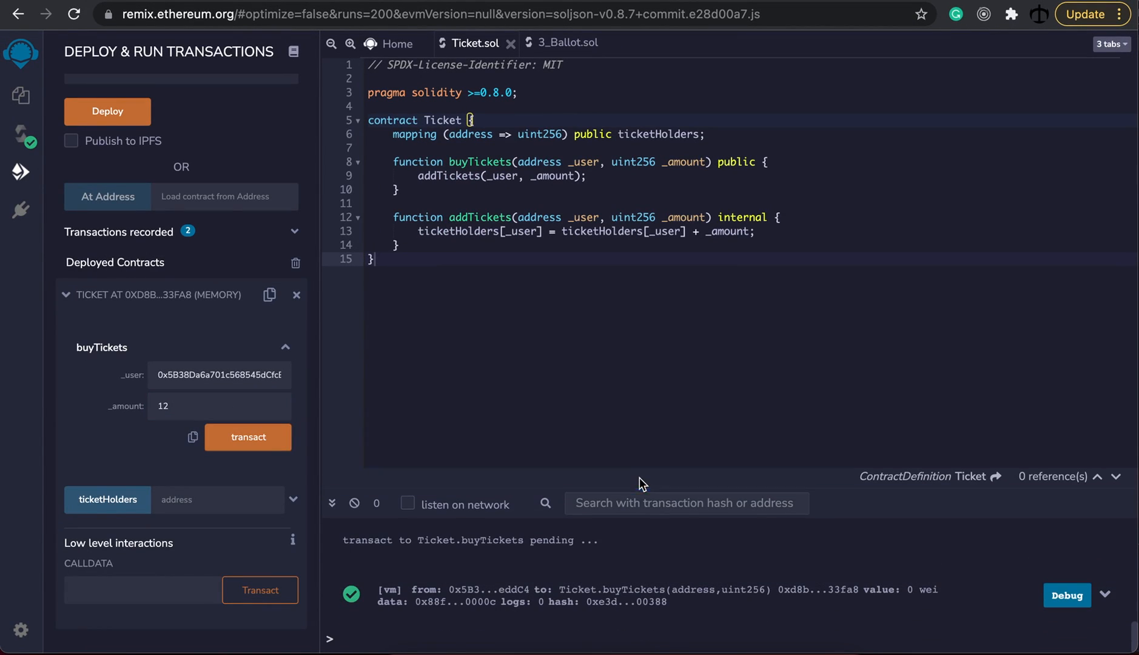
click(218, 500)
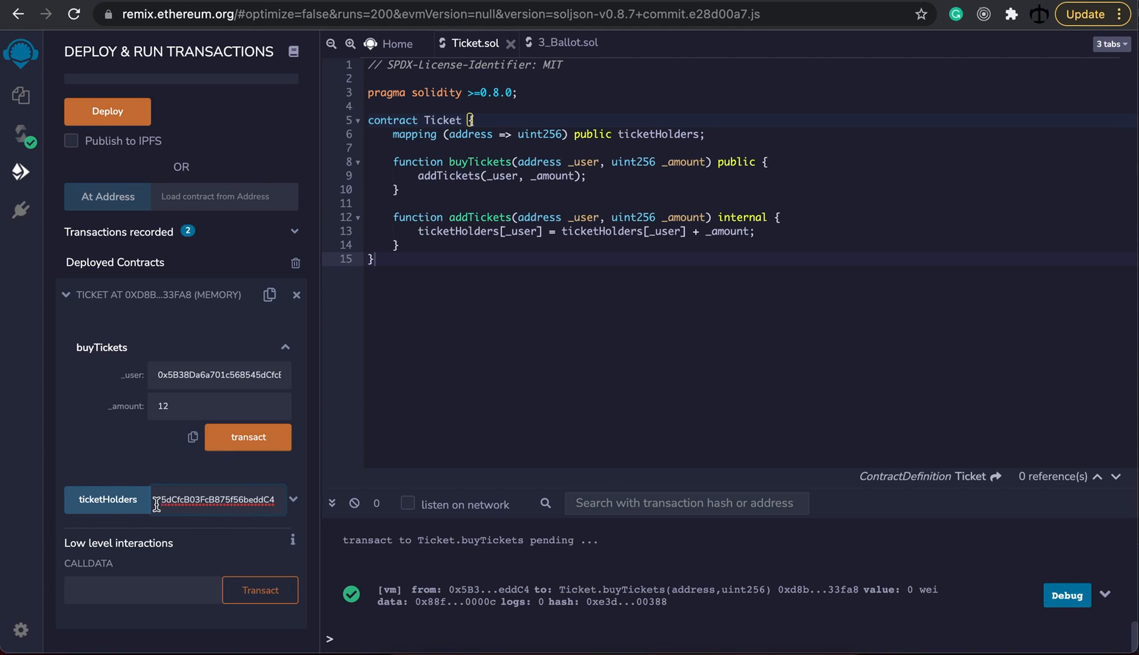
click(108, 499)
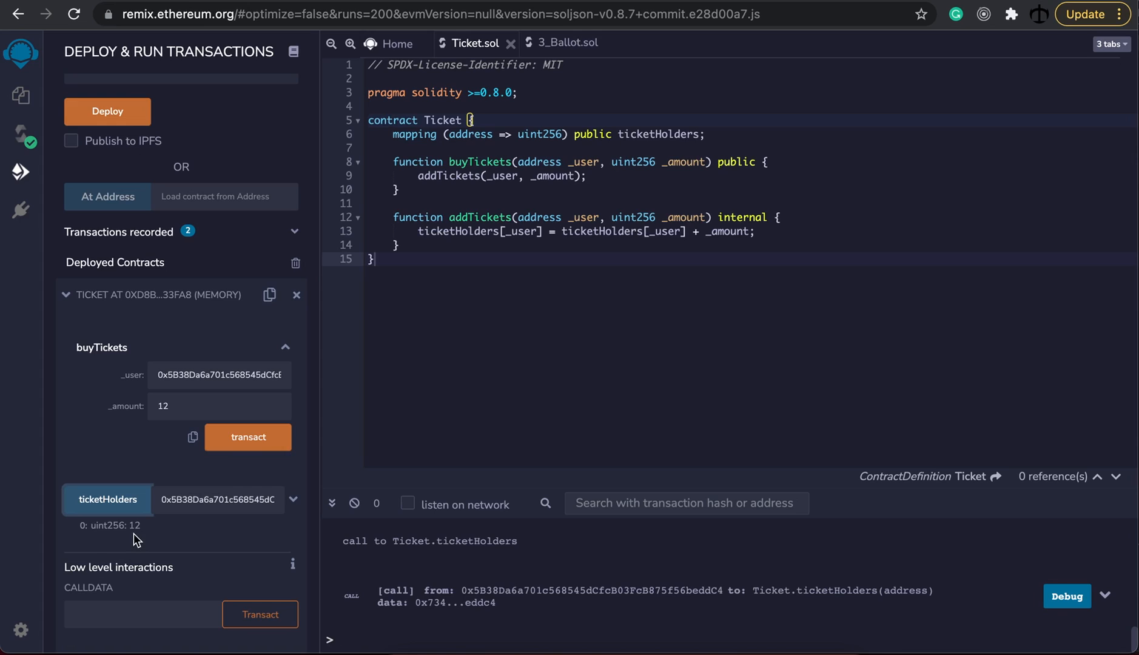
mouse_move(211, 545)
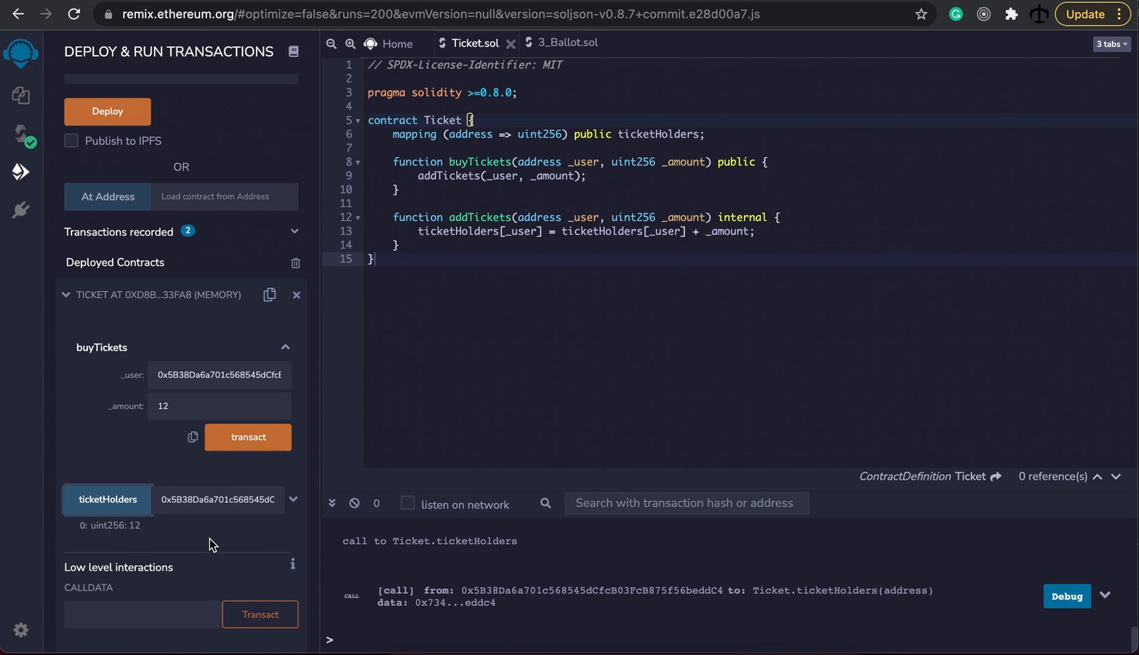
mouse_move(214, 546)
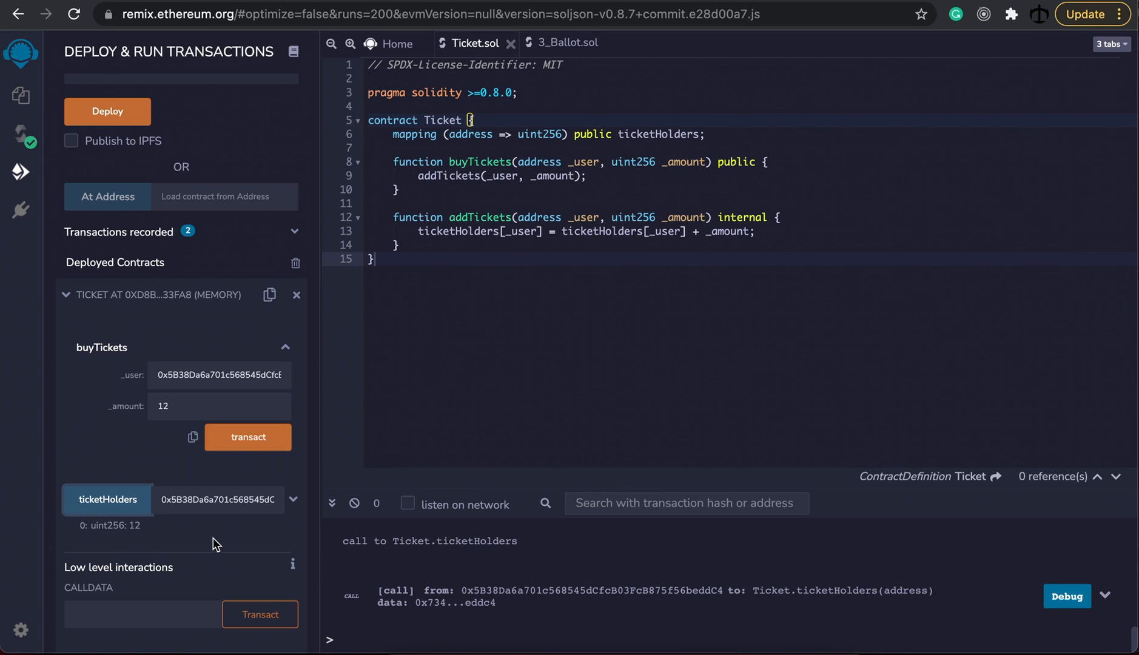
- Buy 20 more tickets for the same address and confirm ticketHolders now reads 32
click(218, 407)
text(20)
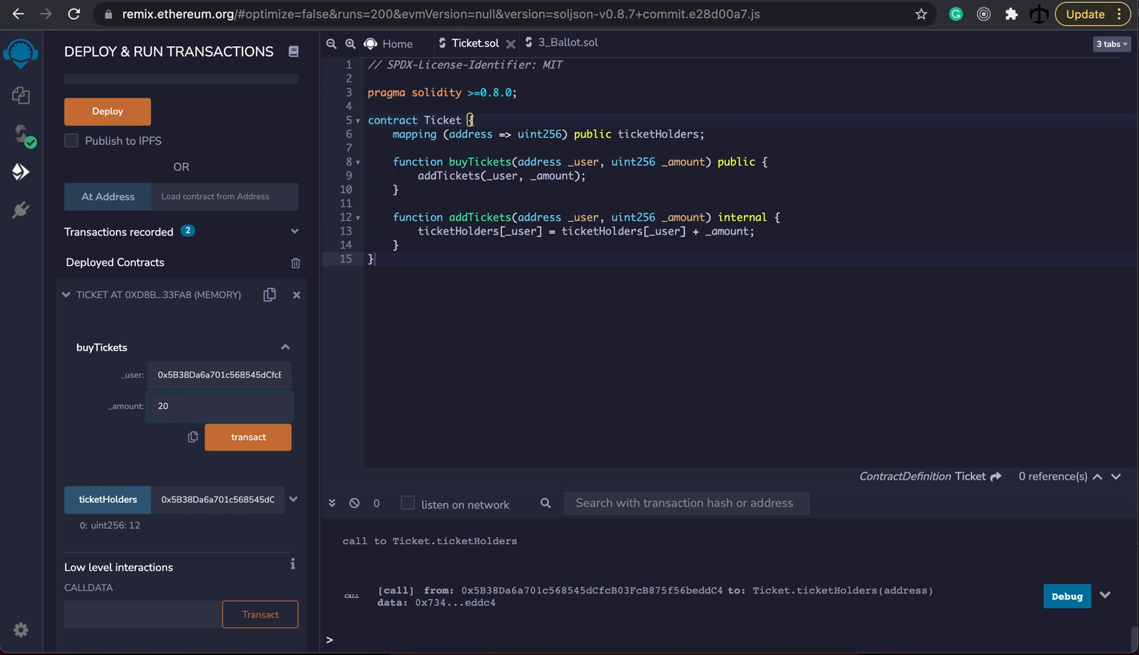
click(108, 500)
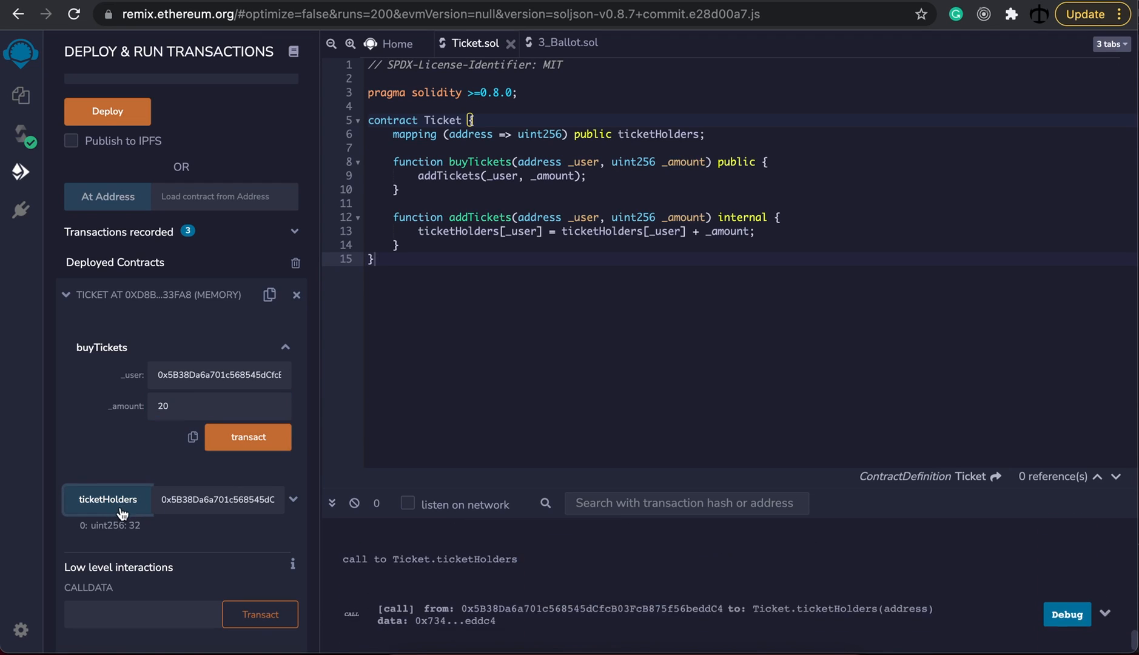
click(108, 499)
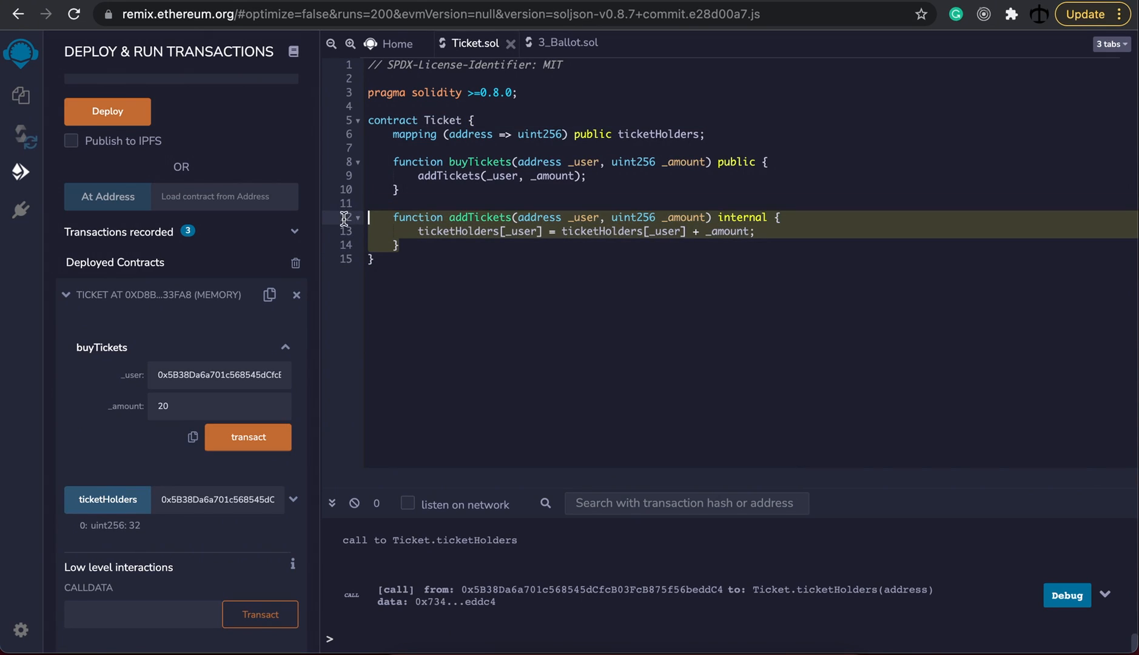
- Duplicate addTickets as an internal subTickets function that subtracts the amount instead
text(function addTickets(address _user, uint256 _amount) internal {)
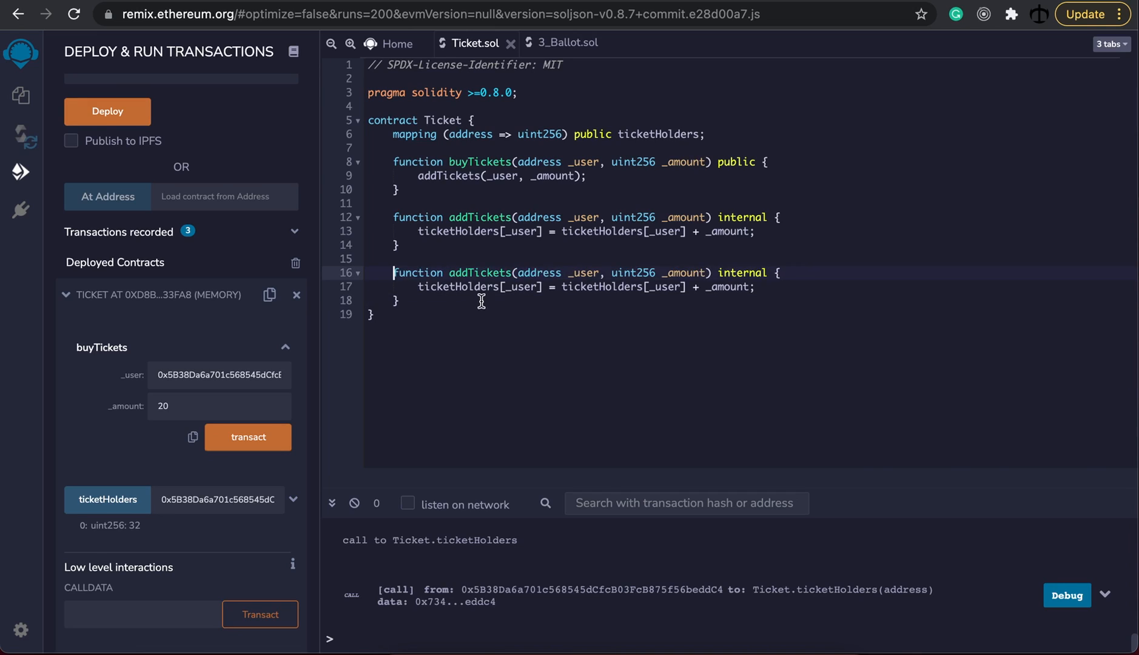
mouse_move(465, 273)
text(sub)
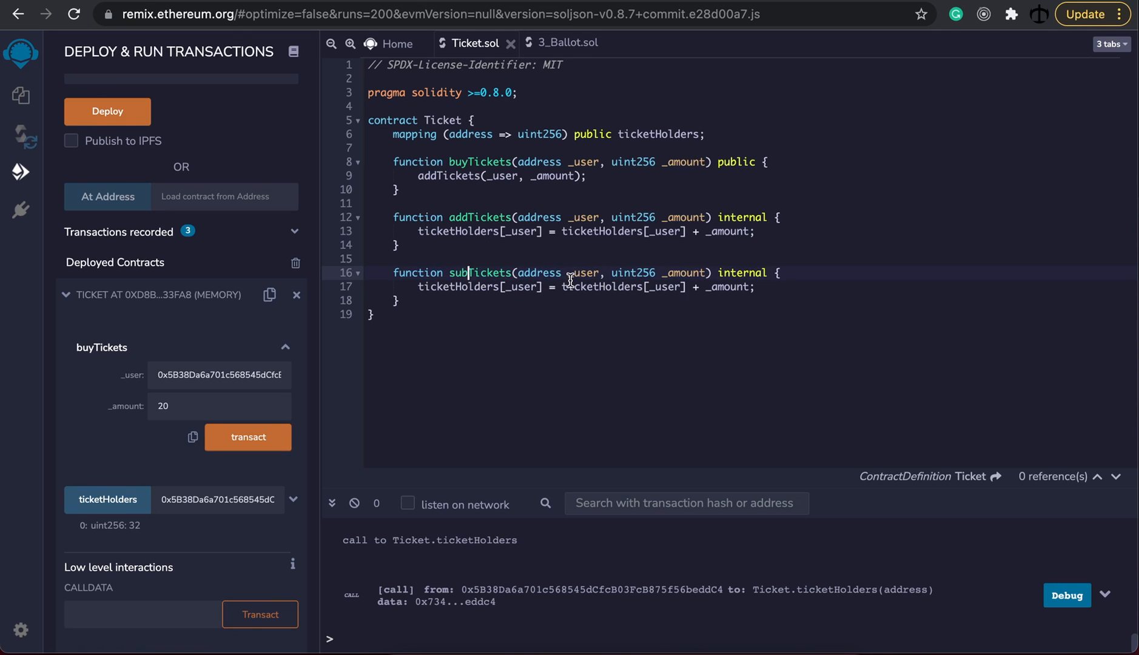
mouse_move(683, 282)
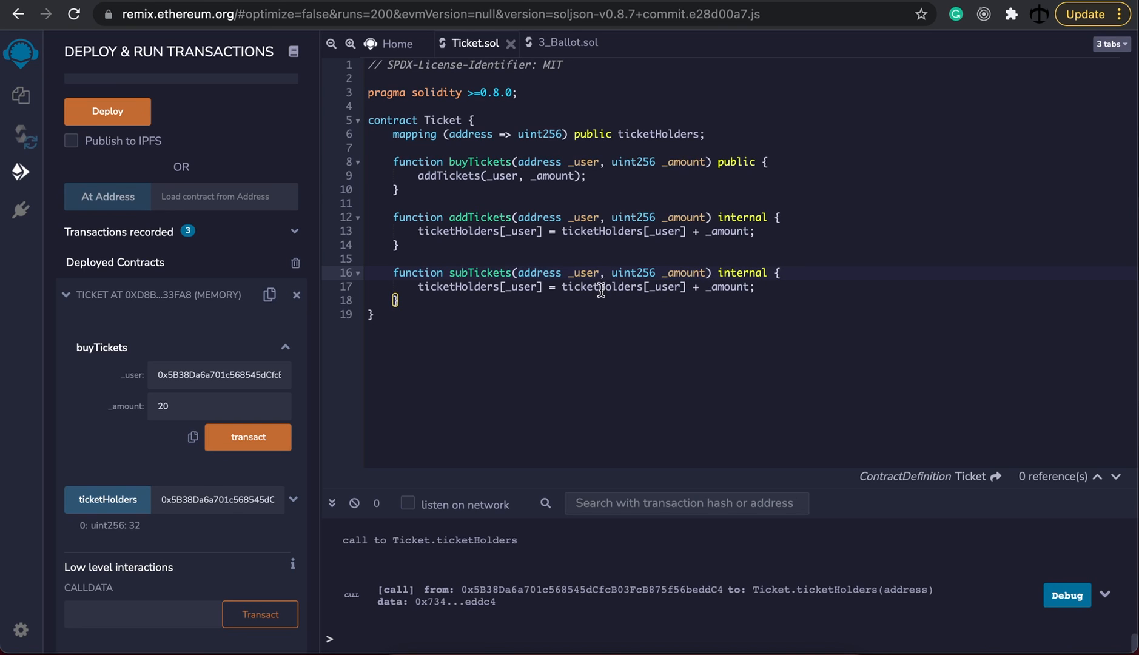
mouse_move(697, 286)
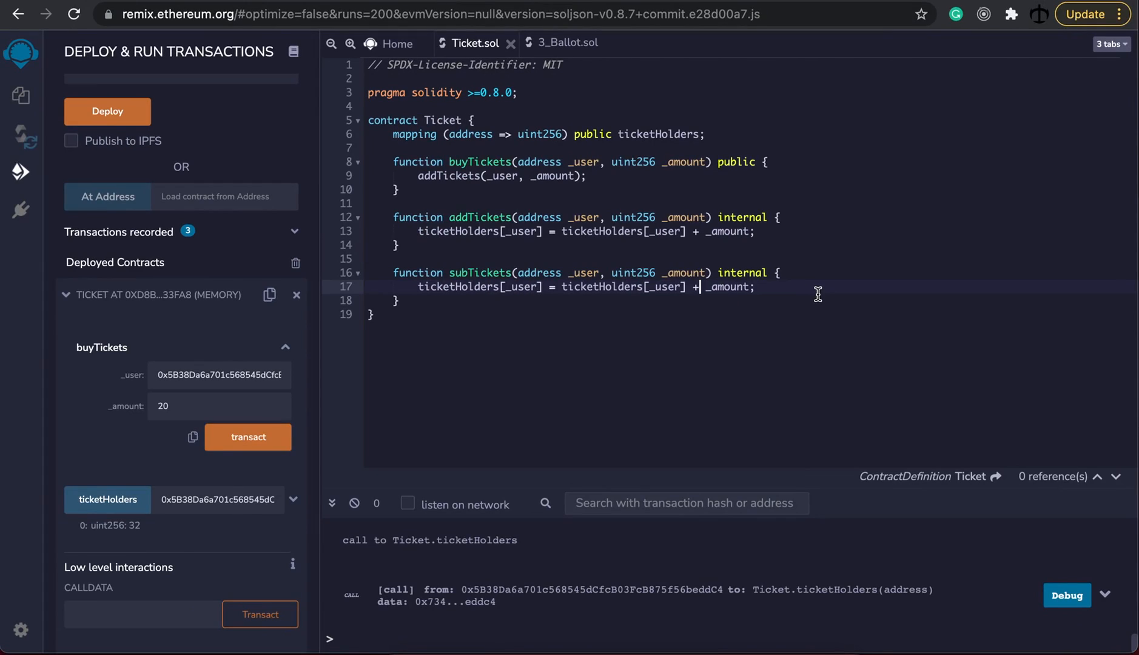
text(-)
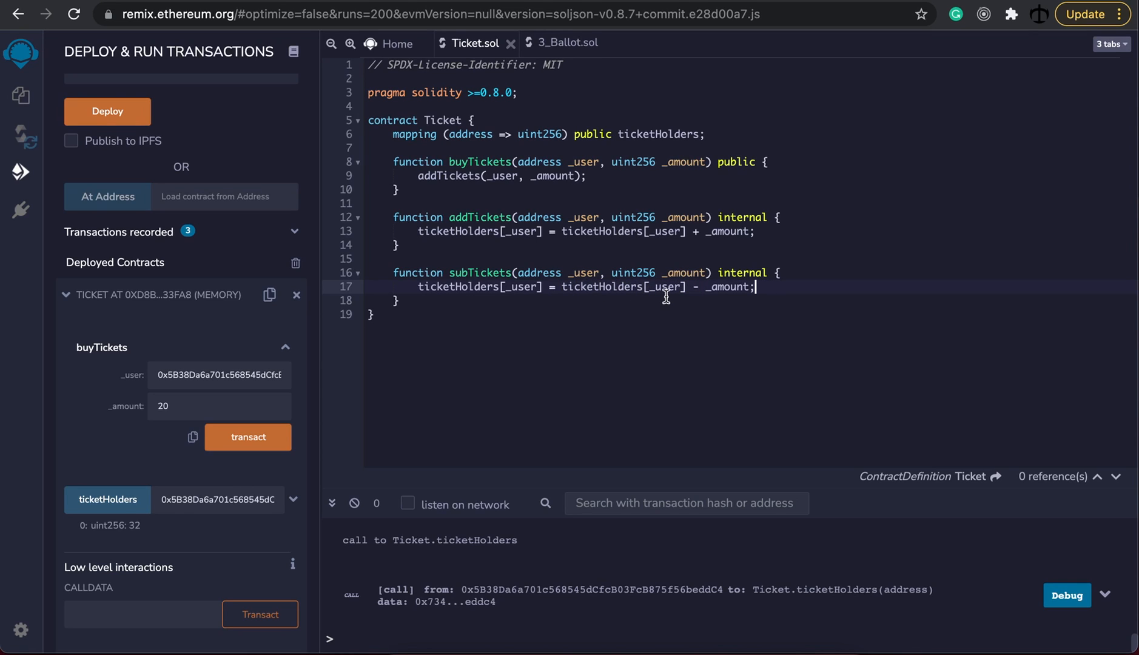
key(Enter)
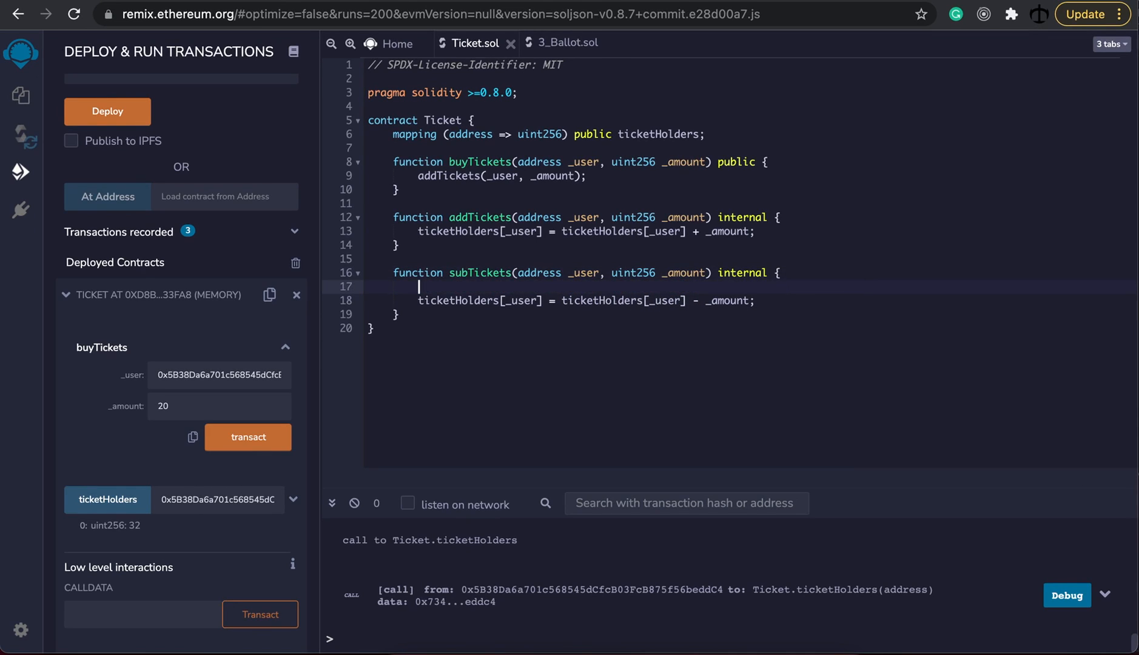
- Add require(ticketHolders[_user] >= _amount, "You do not have enough tickets") before the subtraction
text(require)
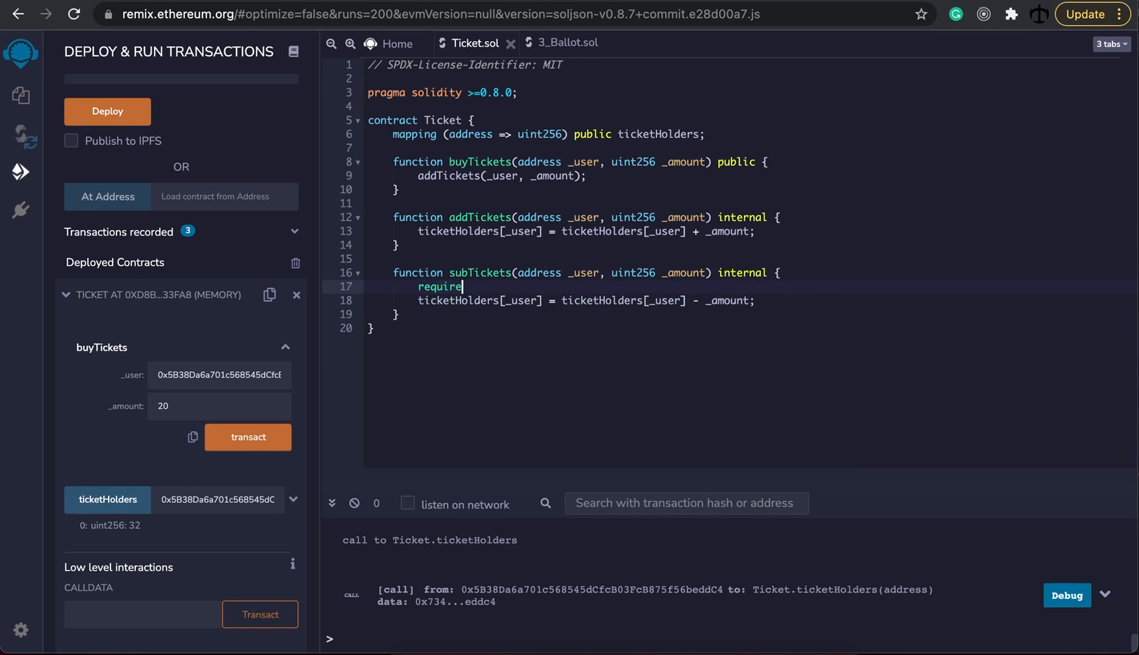
text(())
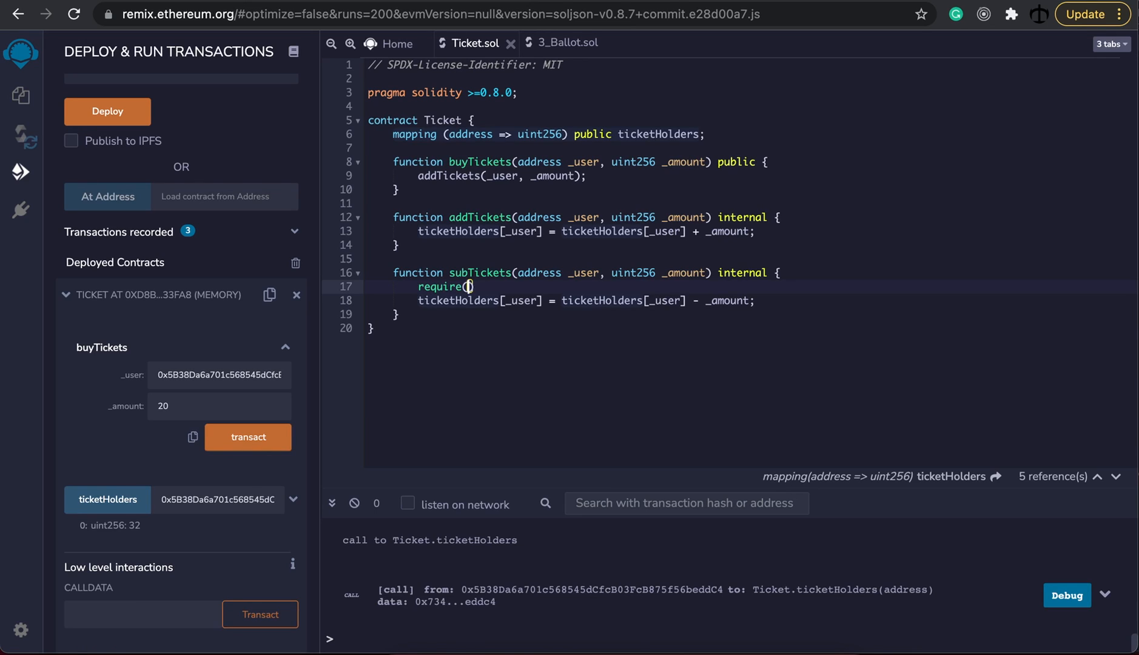
text(ticketHolders[])
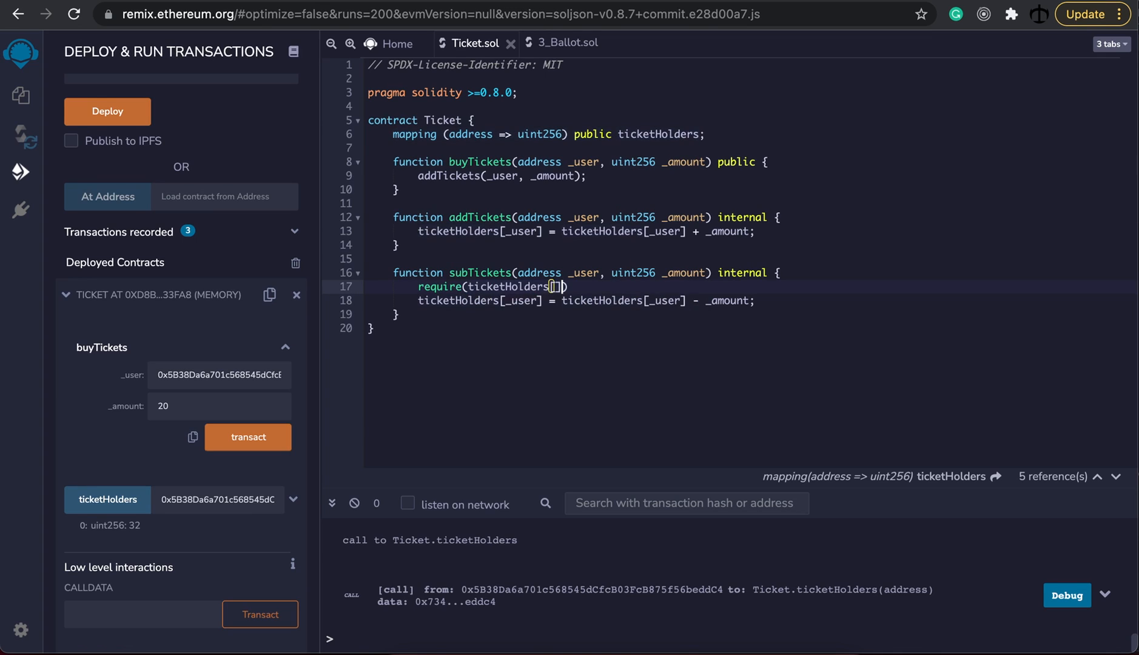
text(_user)
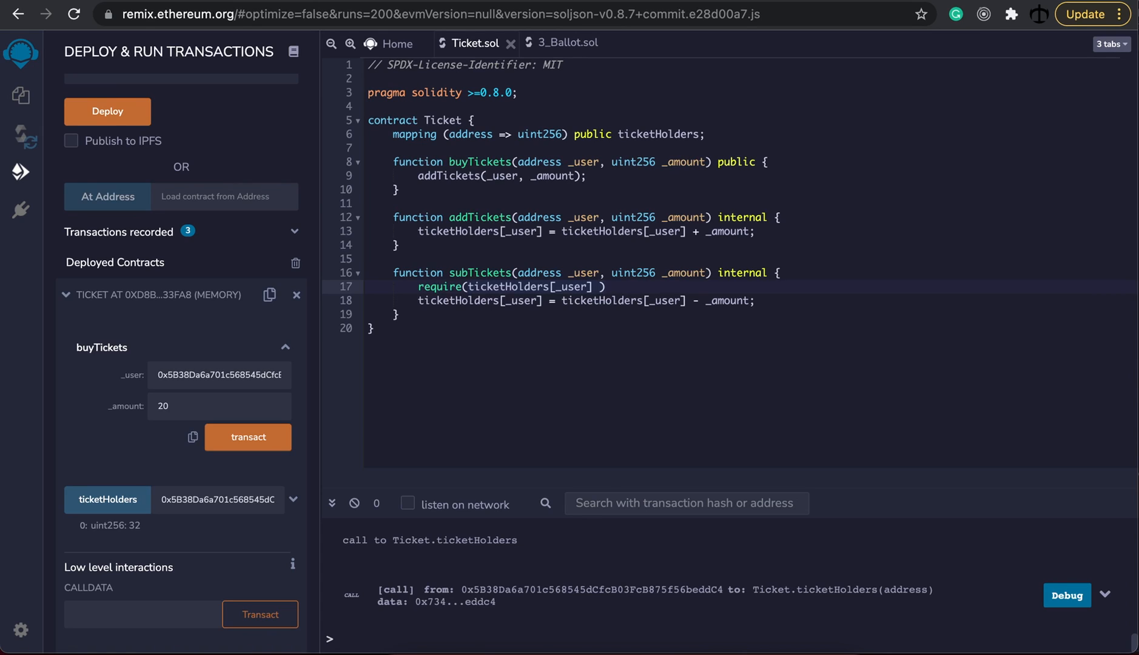
text(>=)
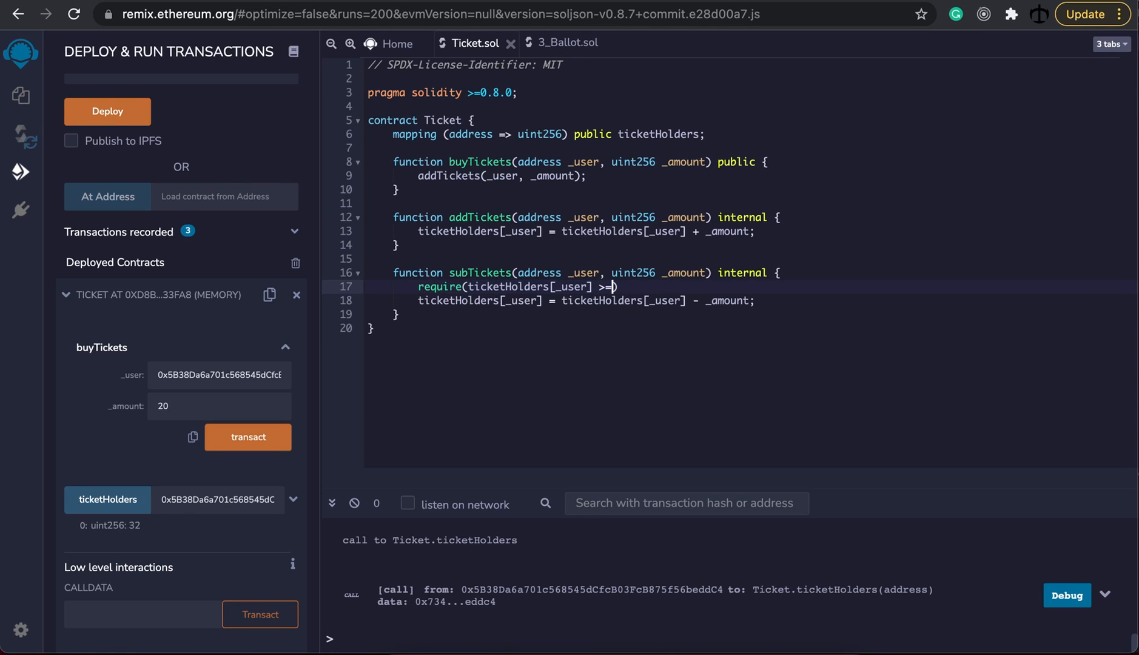
text(_amount)
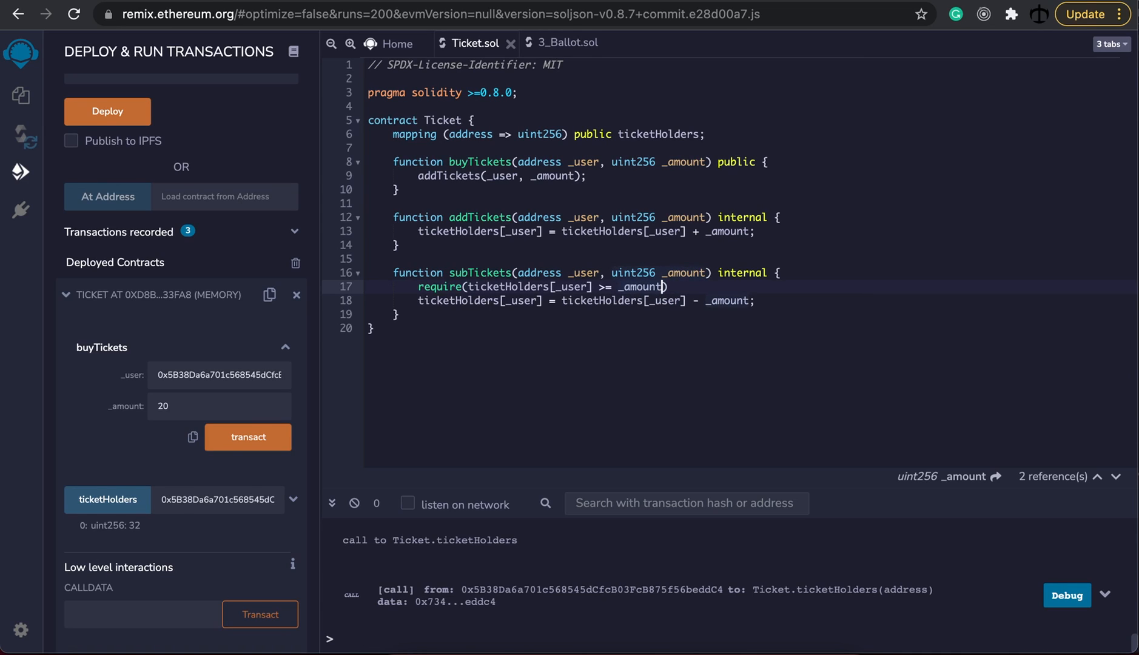
text(, "")
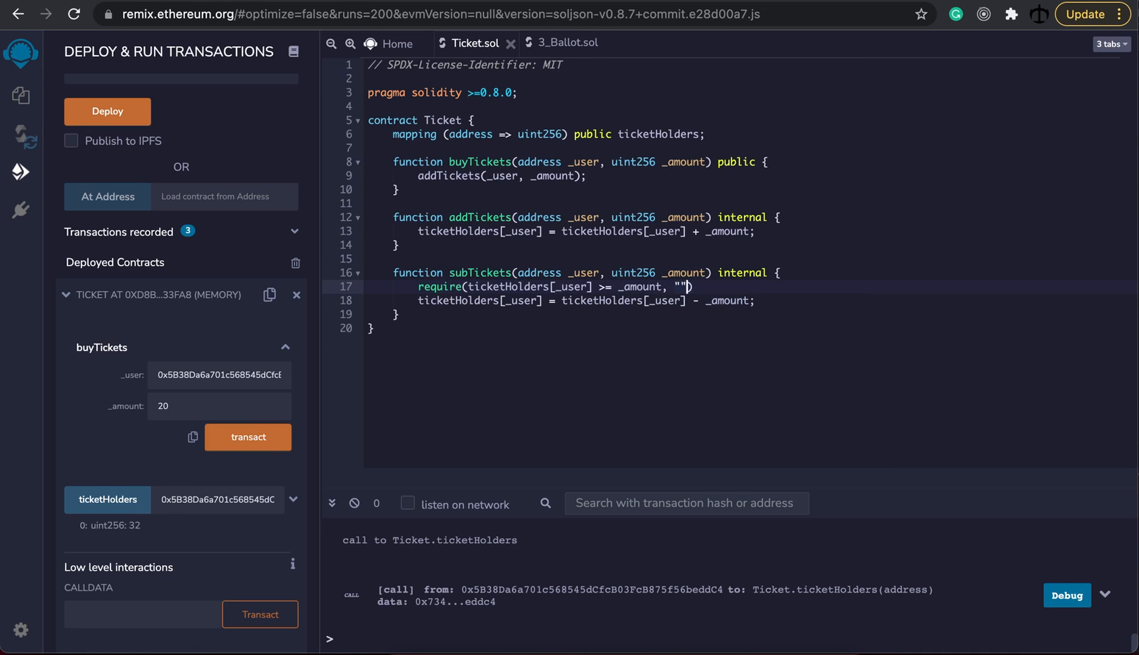
text(;)
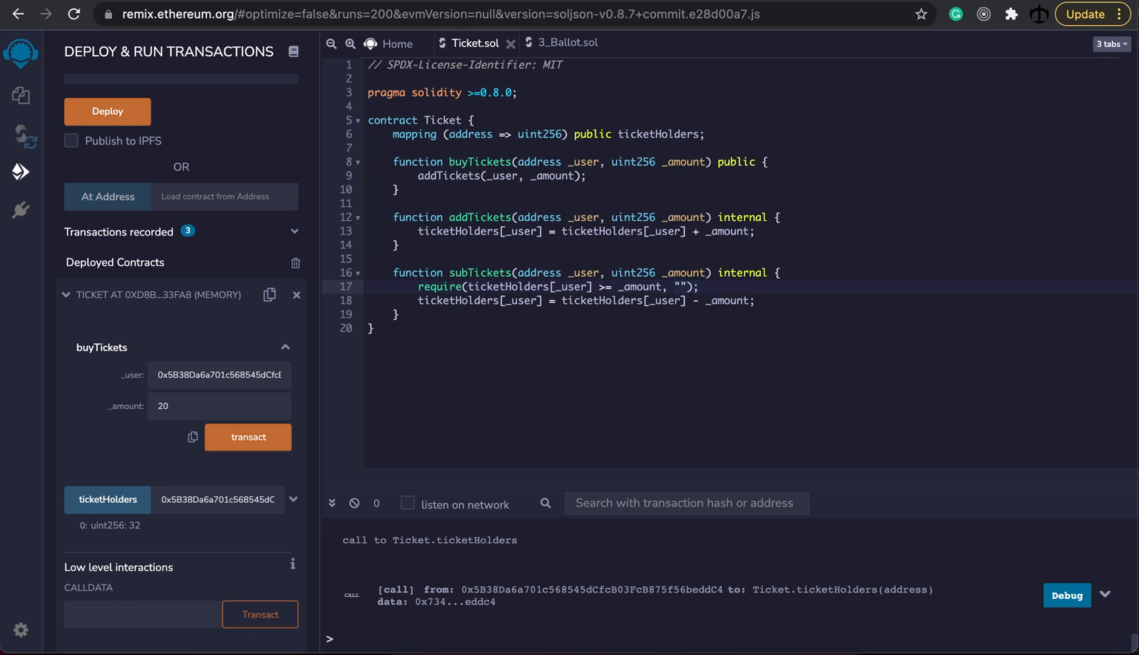
text(T)
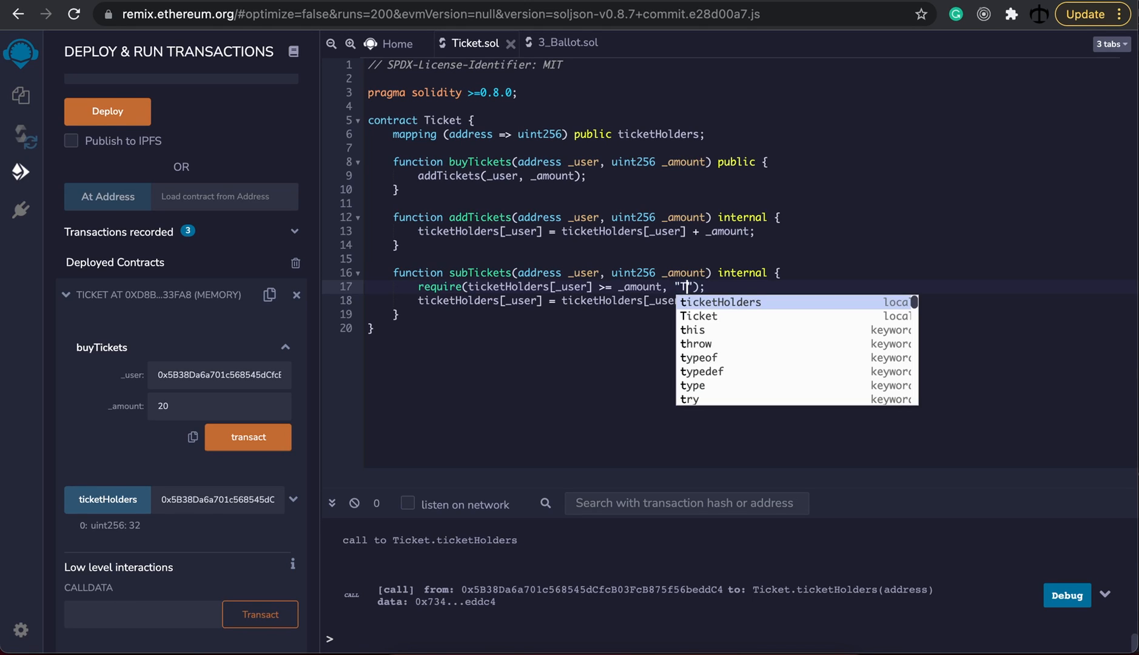
text(ou h)
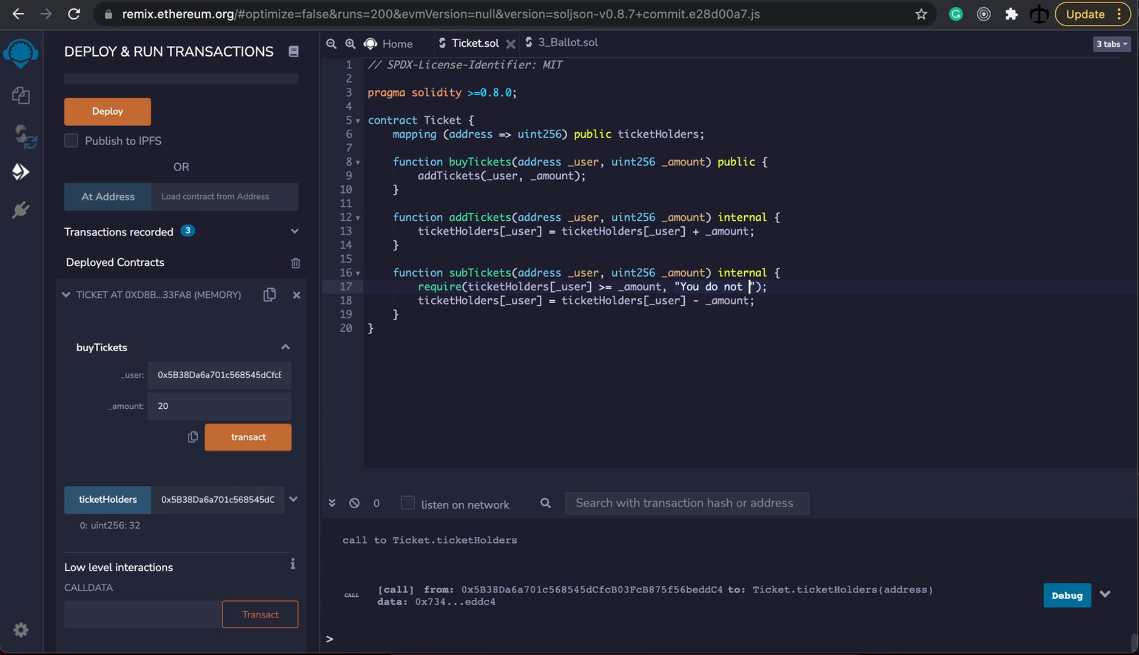
text(have enough)
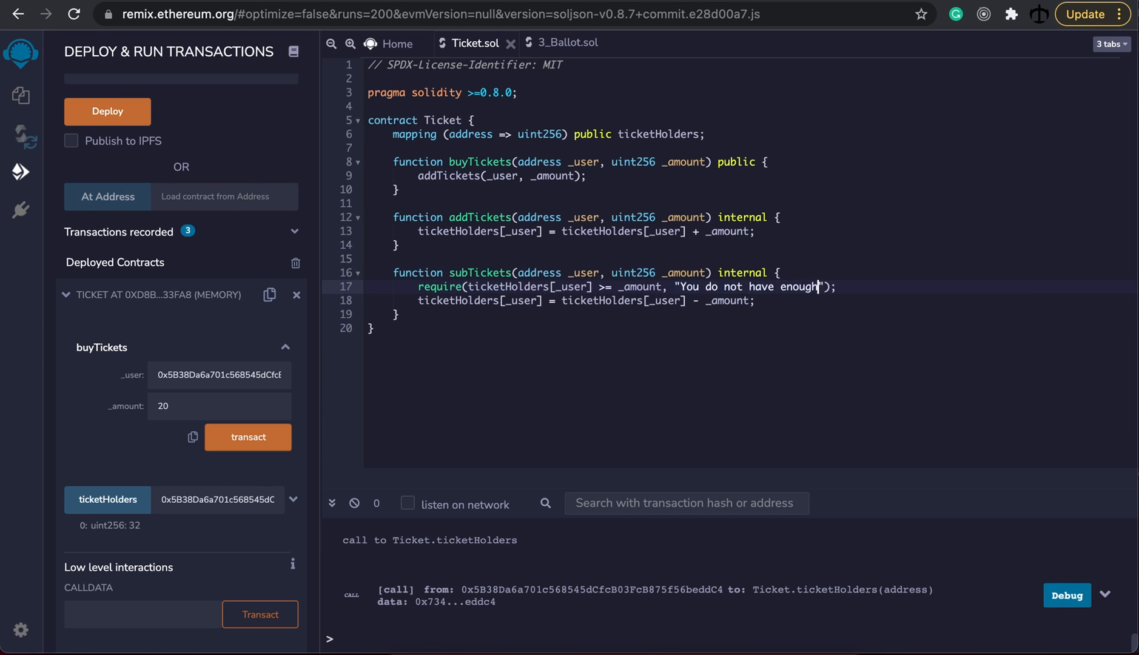
text(tickets.)
text(function useTickets(address _user, uint256 _amount) public {)
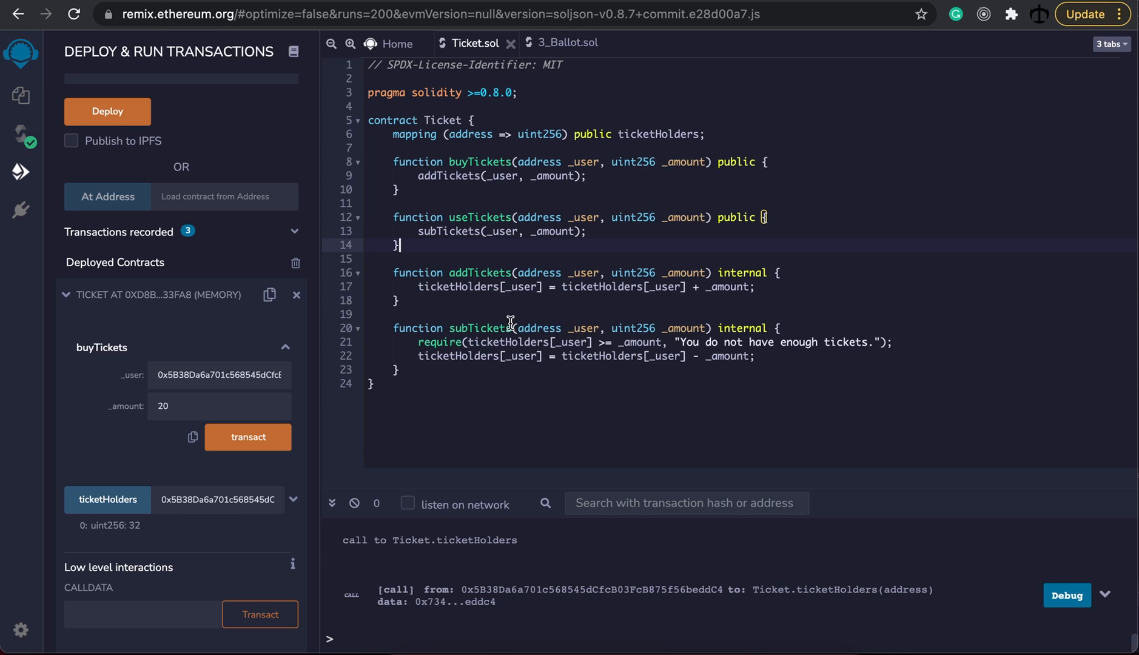
mouse_move(515, 355)
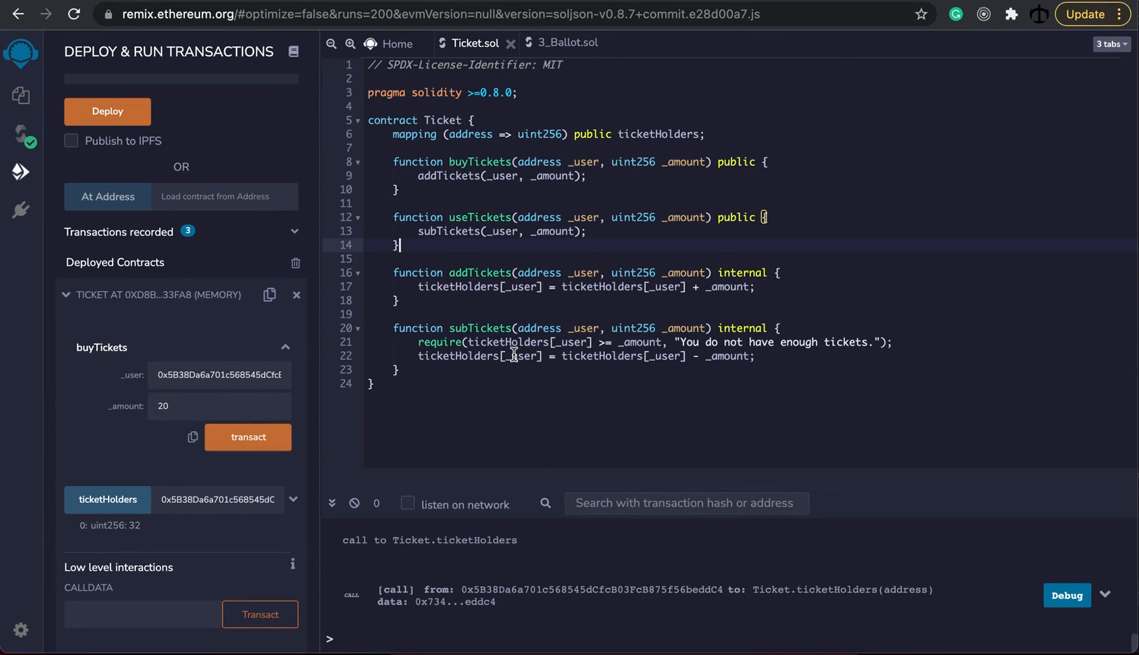
- Redeploy Ticket, buy 10 tickets for the current account and confirm the balance is 10
click(107, 389)
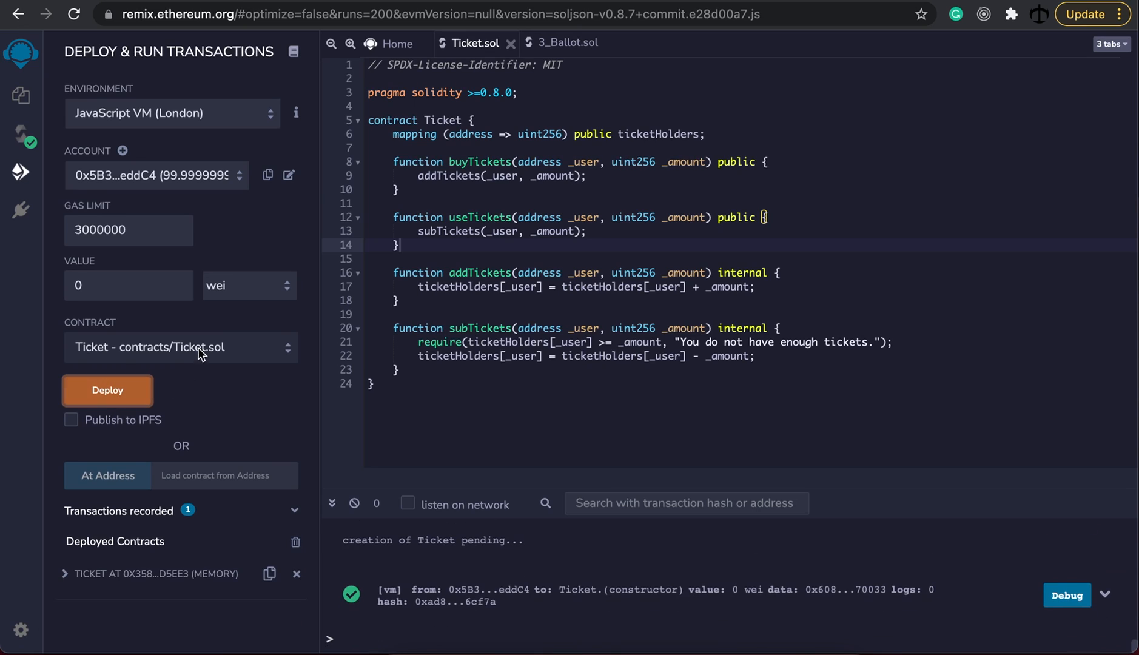
click(66, 574)
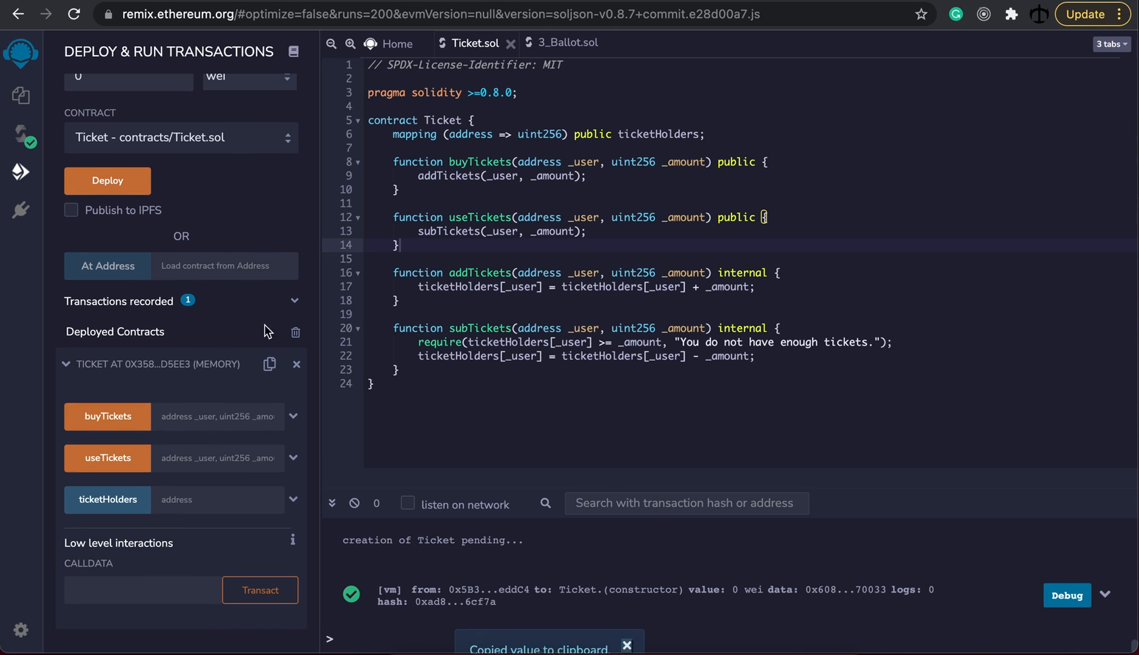
click(107, 416)
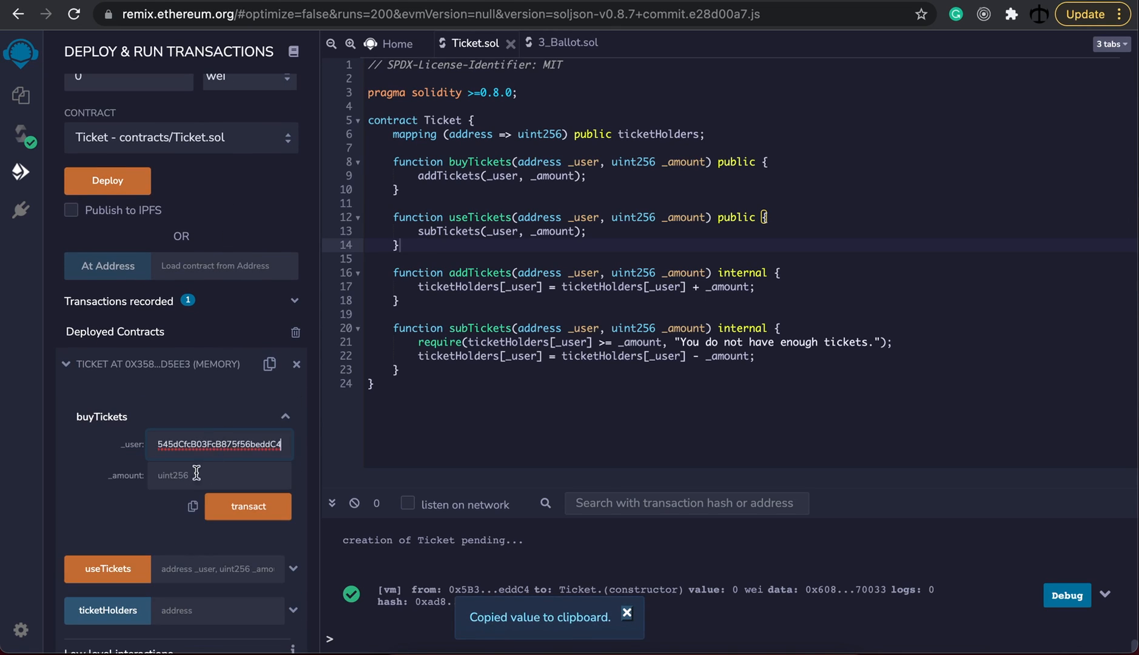
text(10)
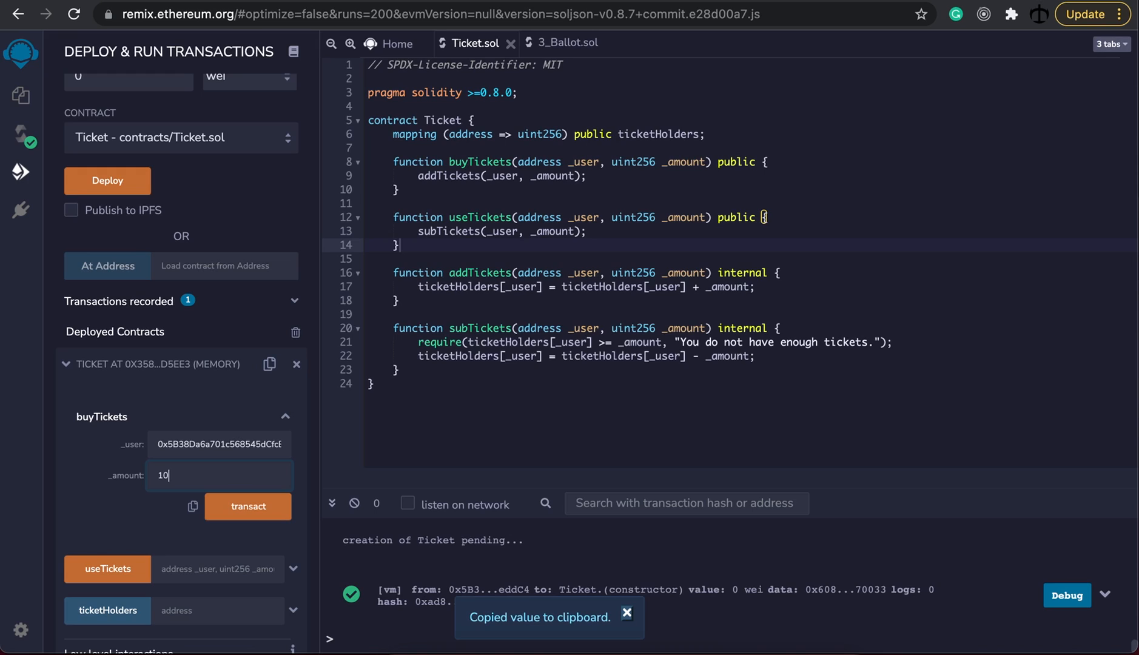
click(247, 506)
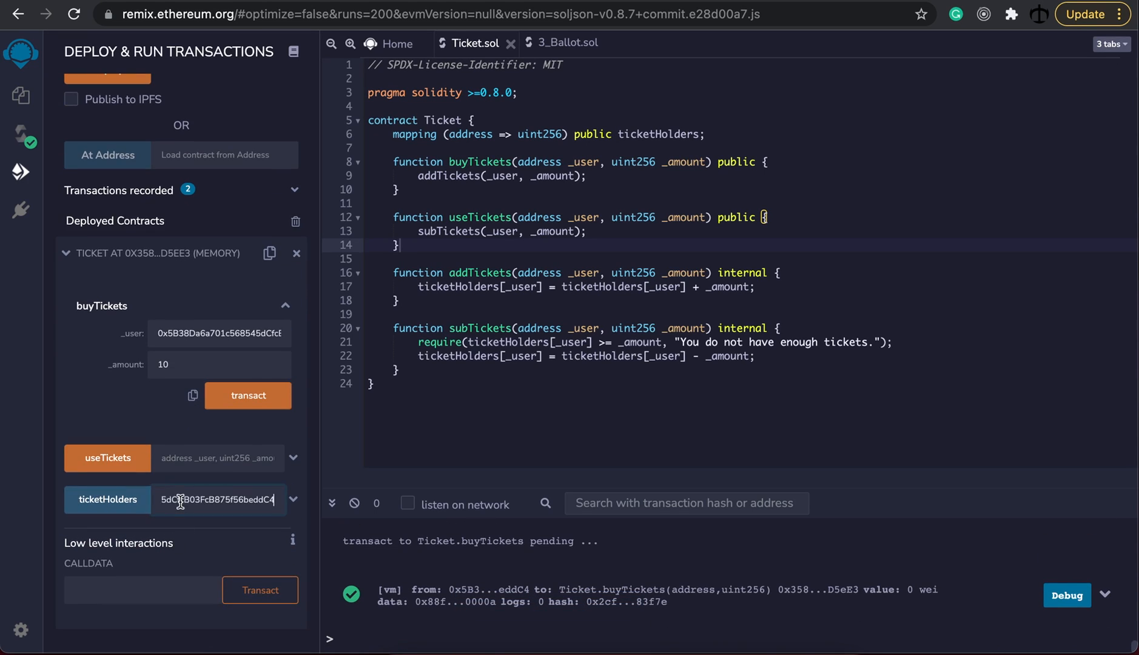
click(108, 499)
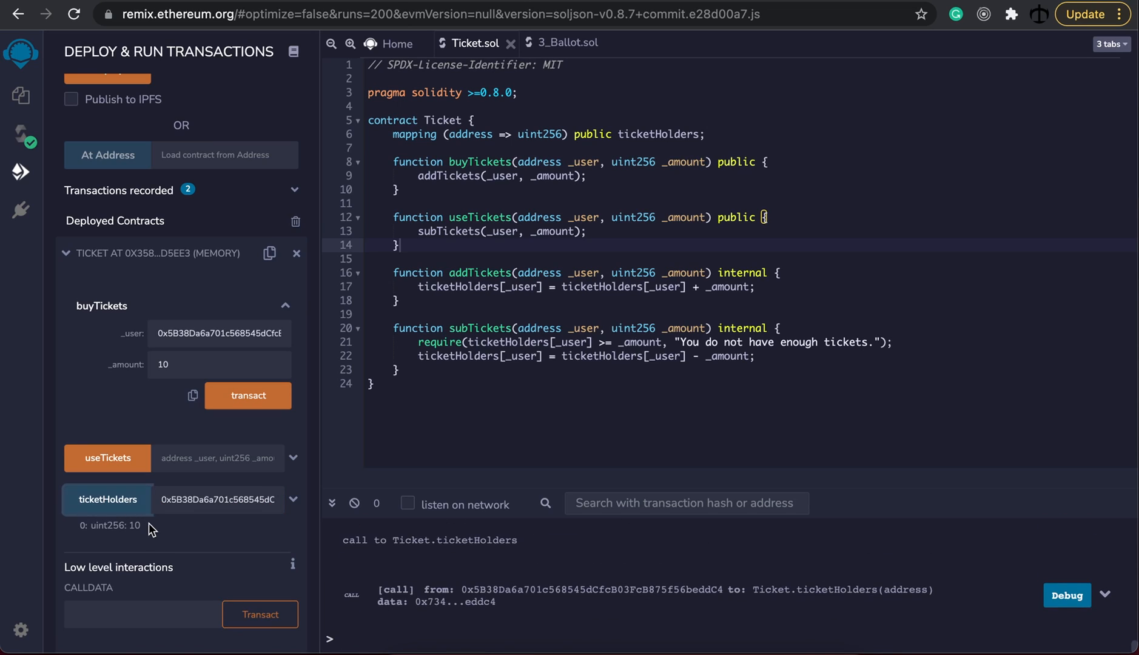
- Try using 20 tickets (rejected), then use 5 and 1 of the buyer's tickets
click(107, 459)
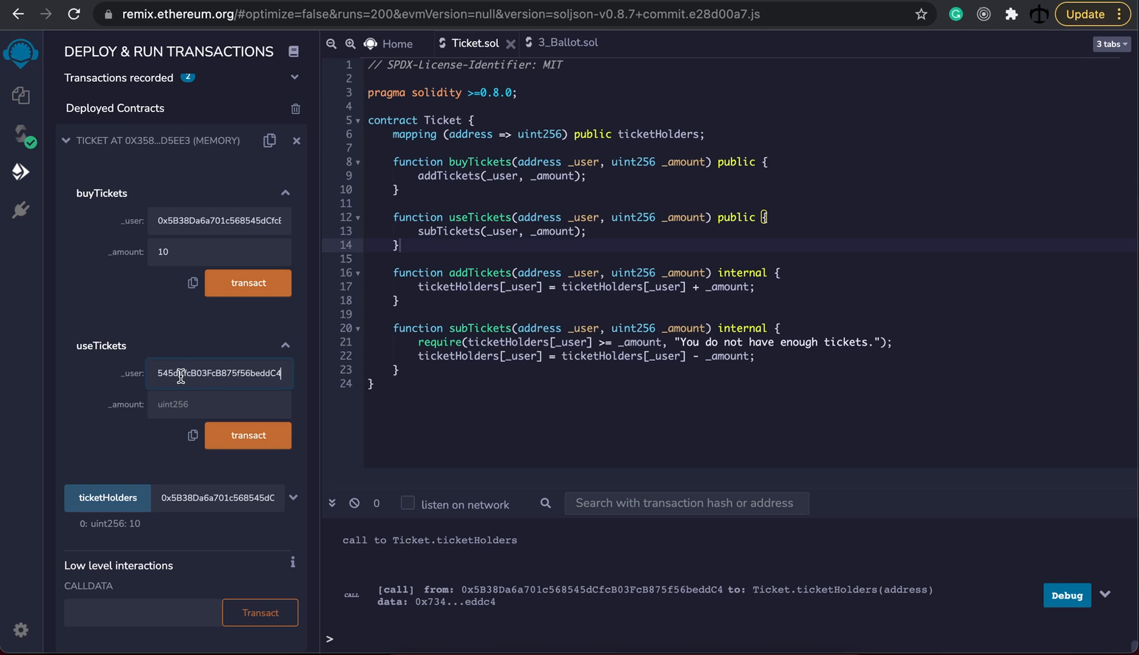
text(20)
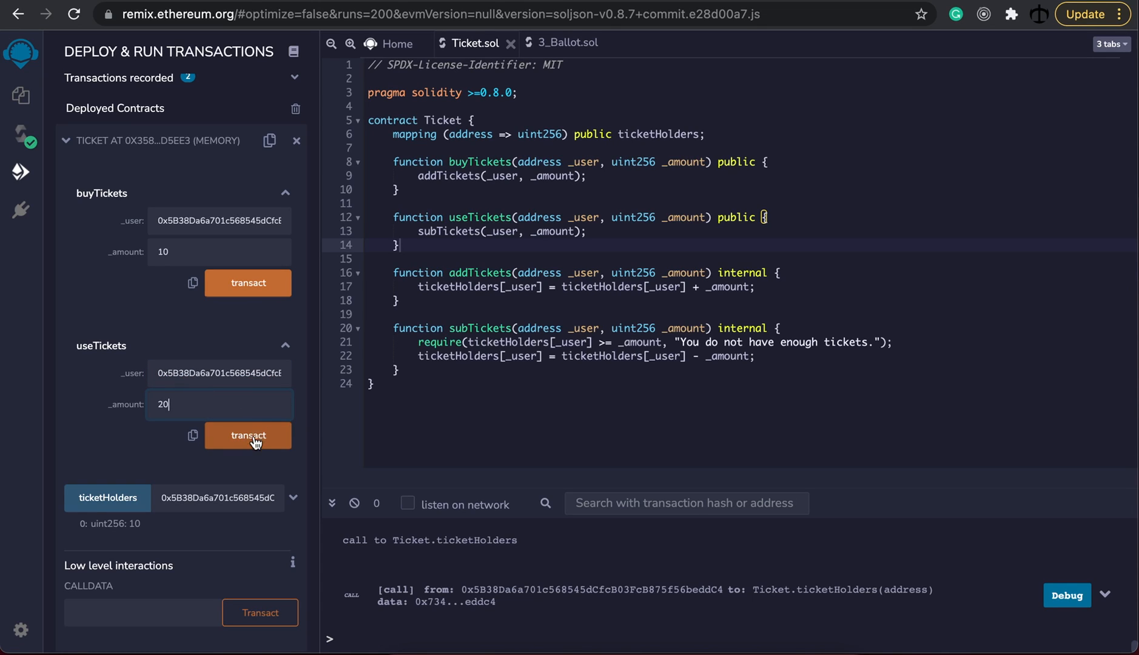
click(247, 436)
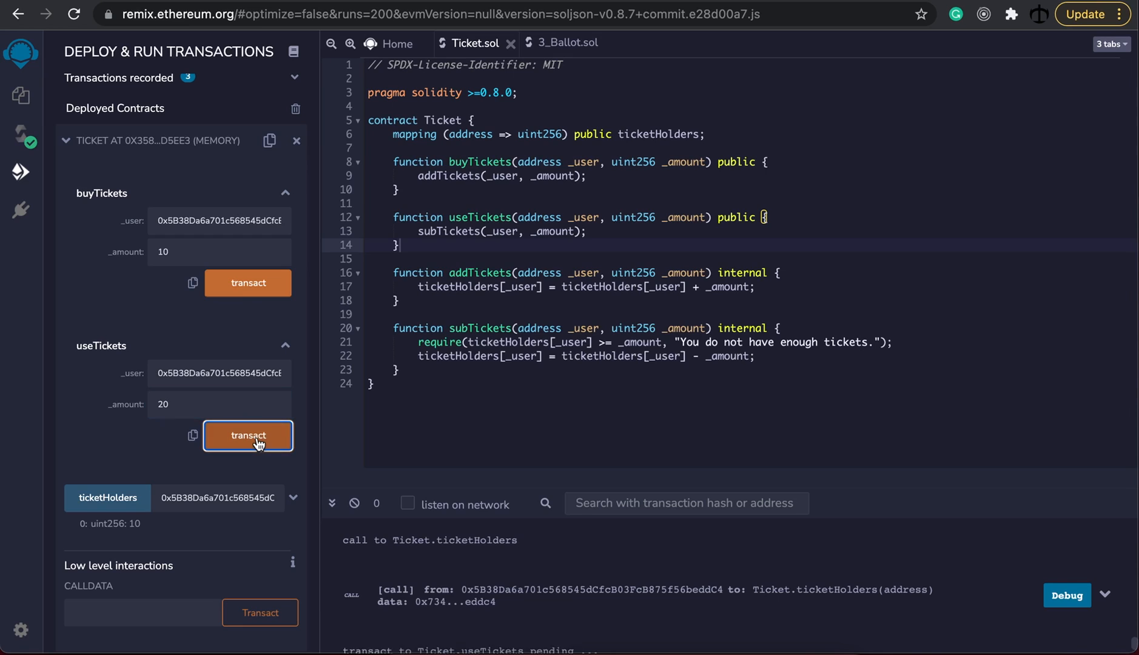
click(247, 435)
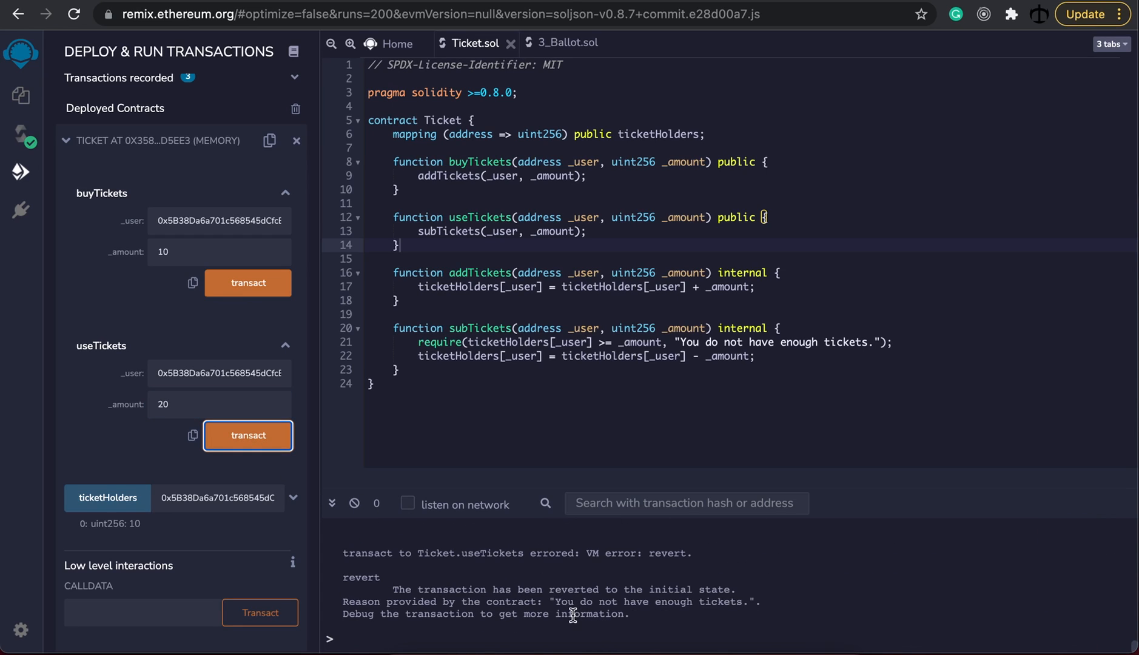
mouse_move(209, 404)
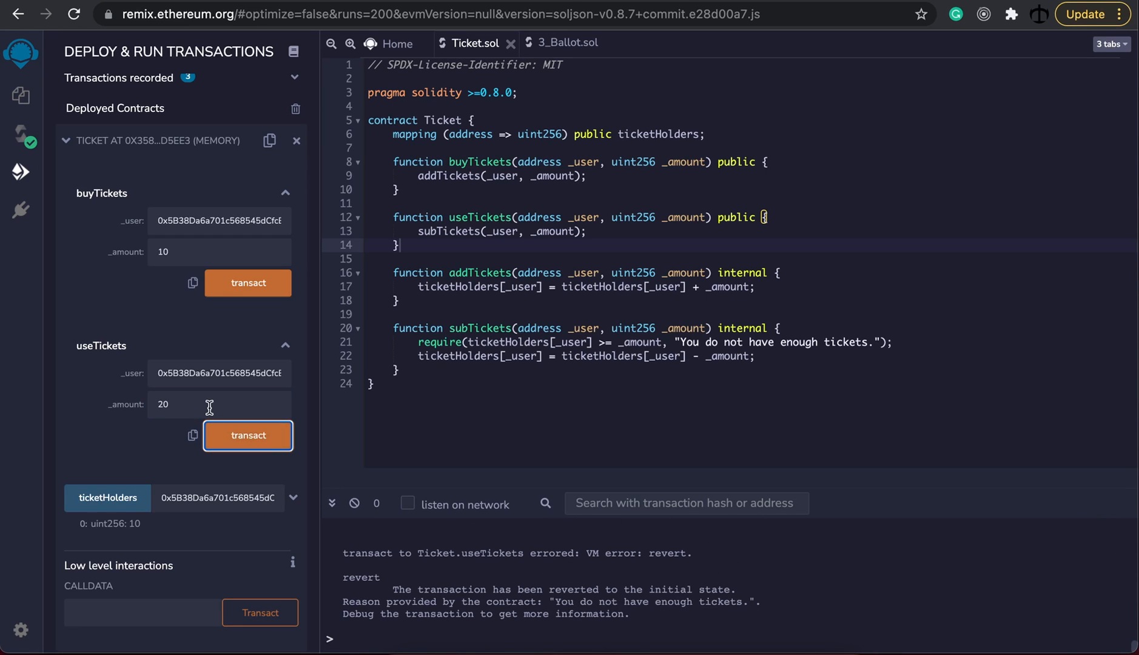
text(5)
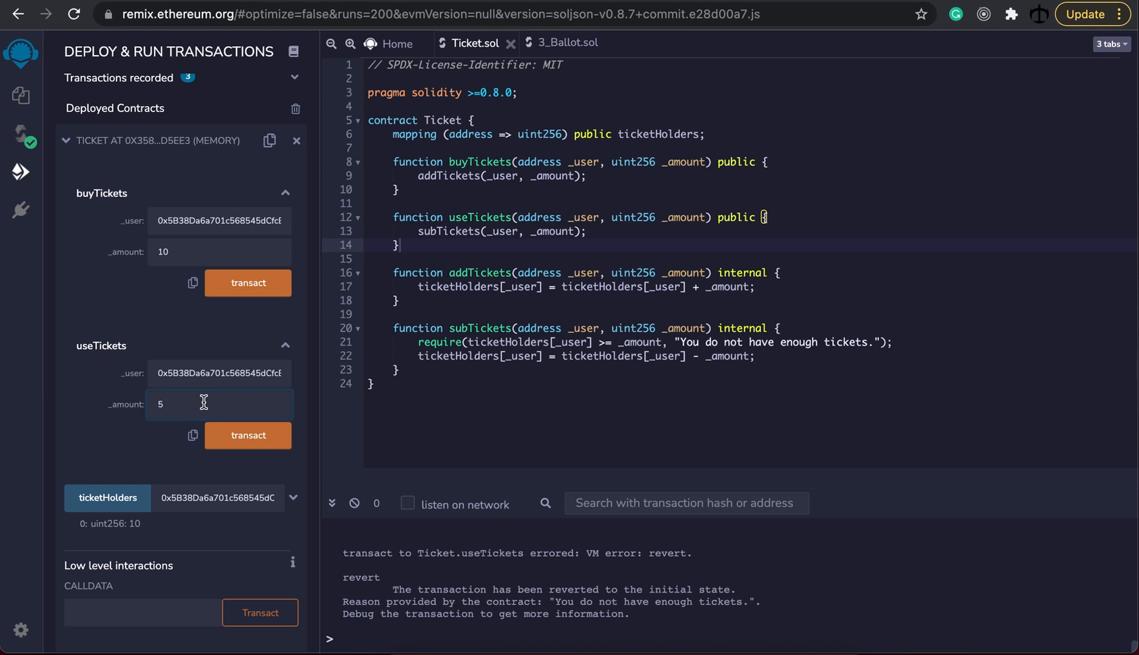
click(248, 436)
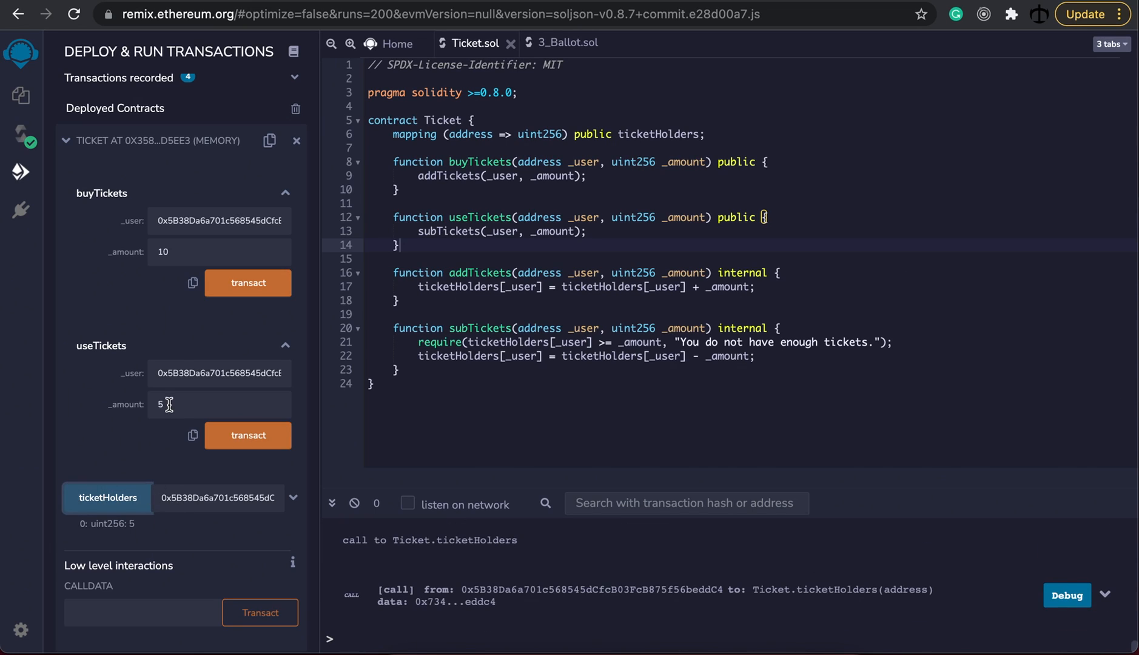
text(1)
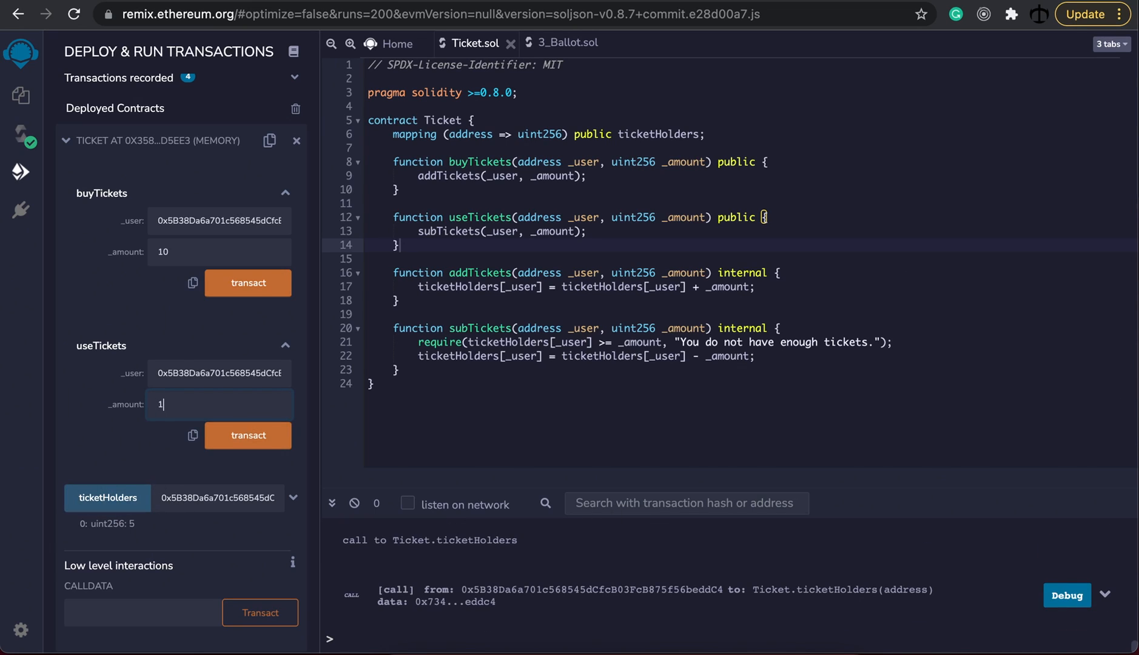
click(107, 497)
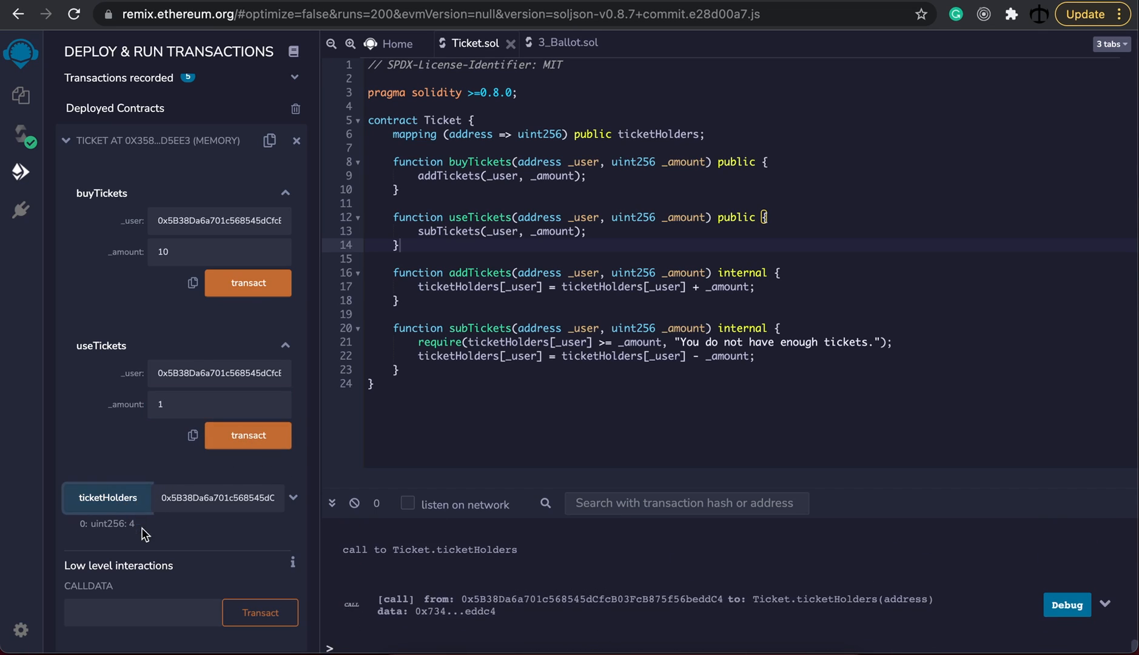
- Use the remaining 4 tickets, confirm the balance is 0, and see another use of 4 revert
click(218, 404)
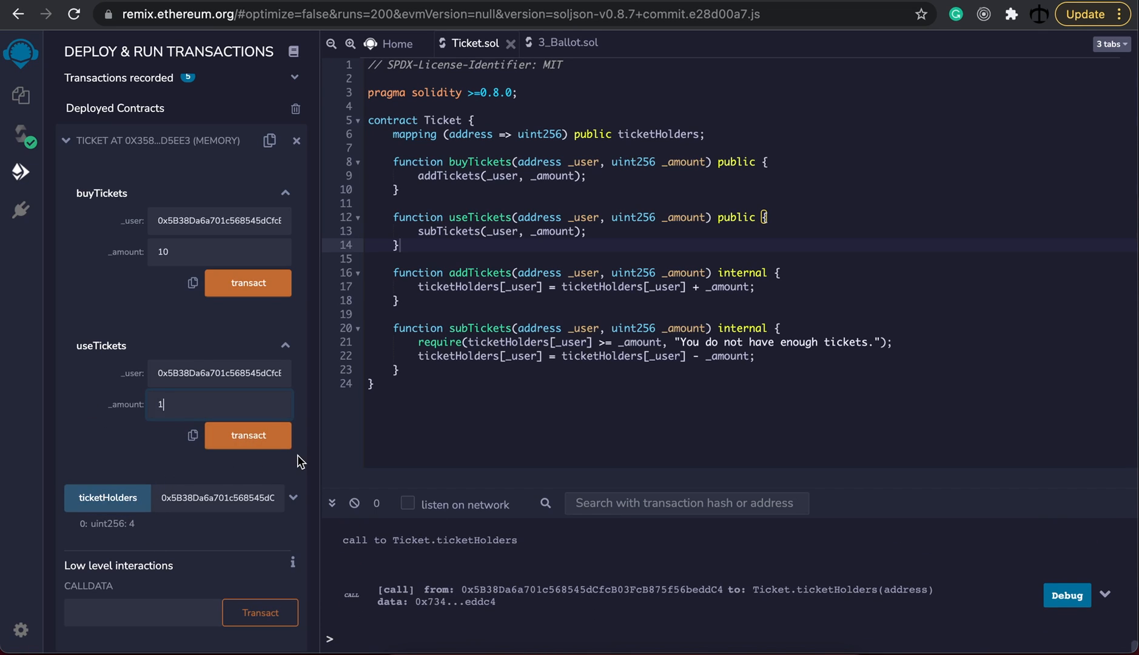
click(248, 436)
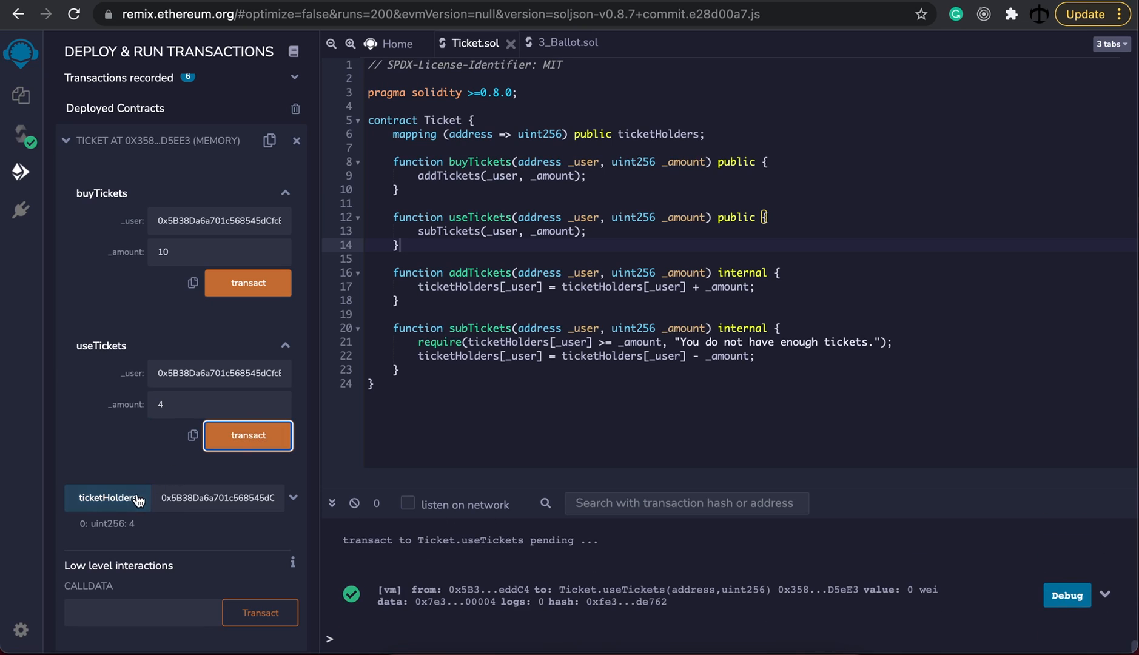
click(108, 498)
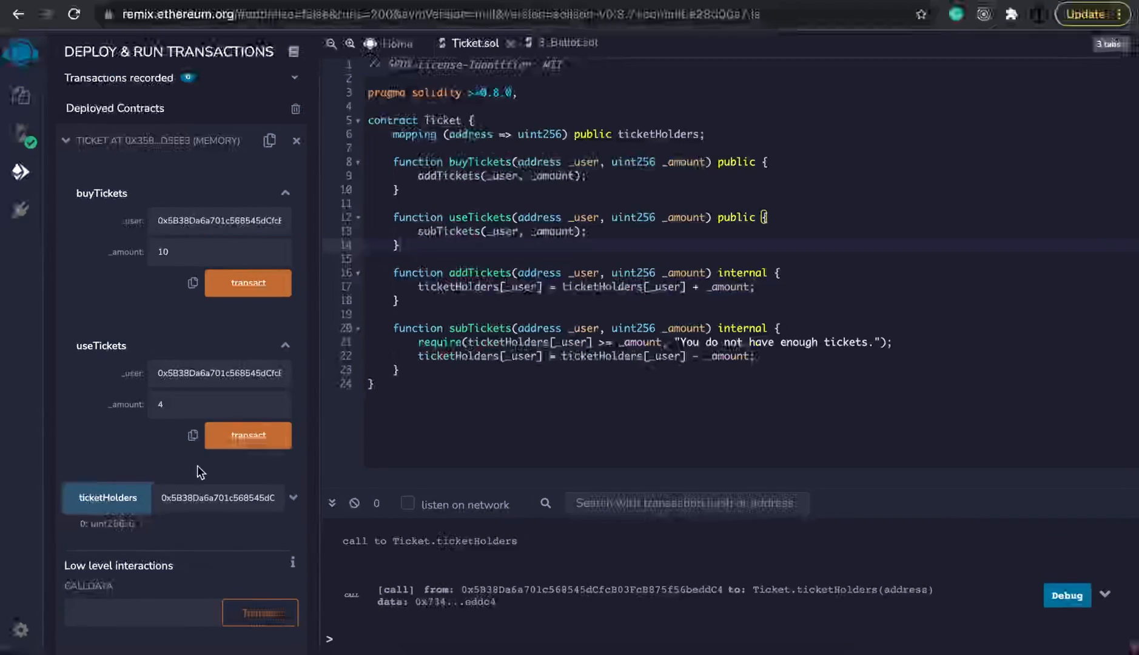
click(248, 435)
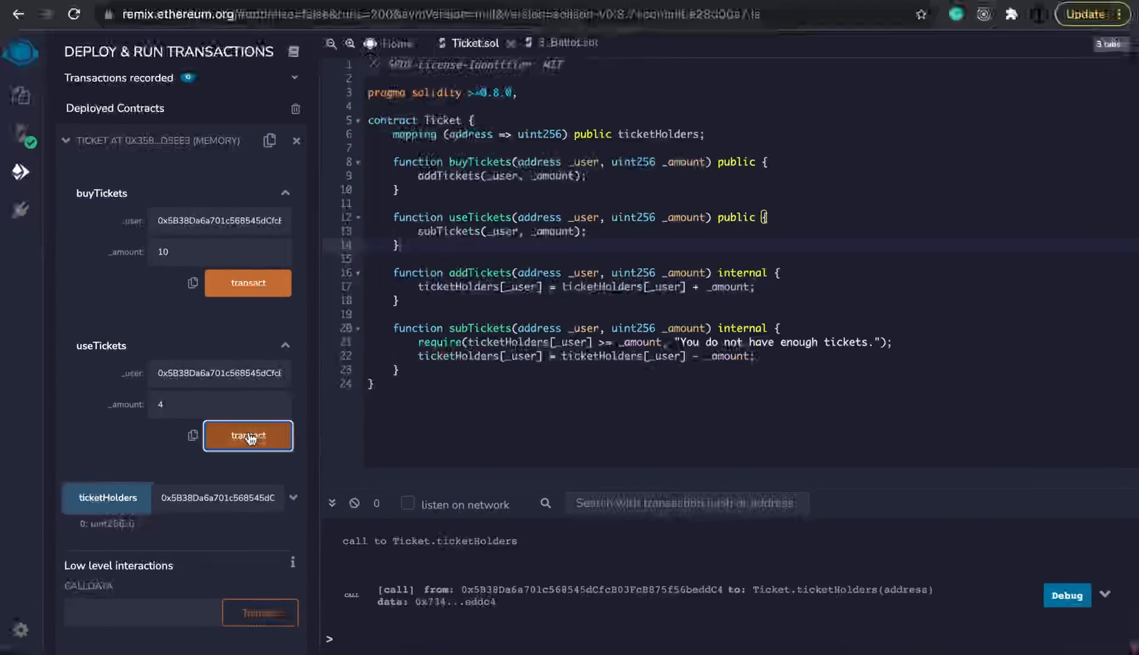
click(247, 435)
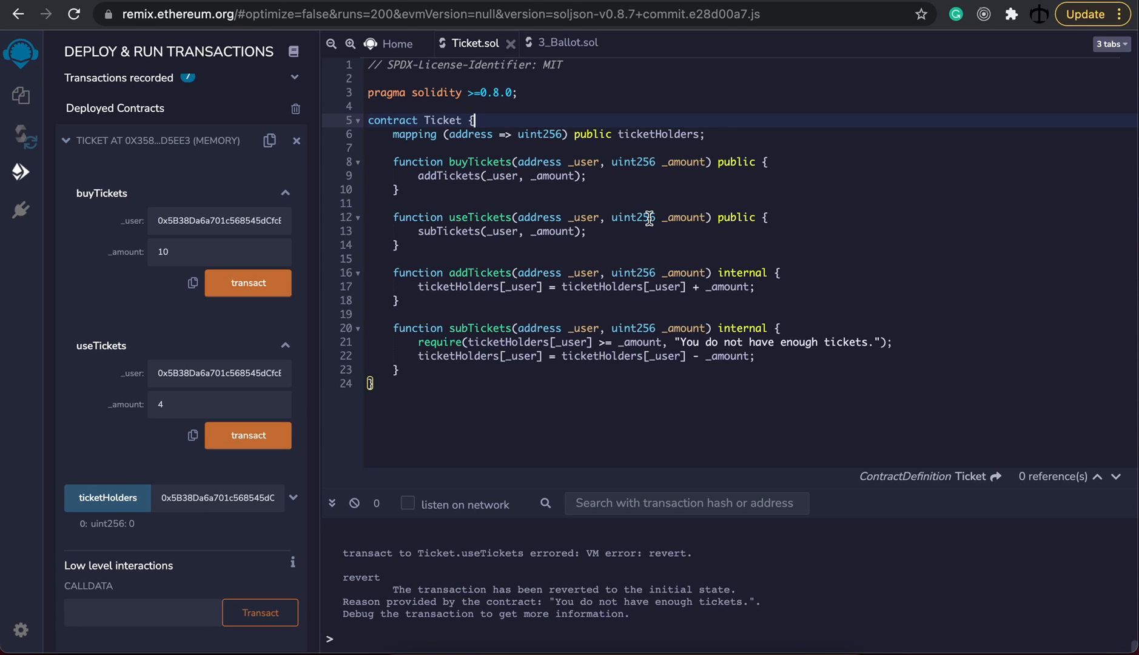
mouse_move(511, 122)
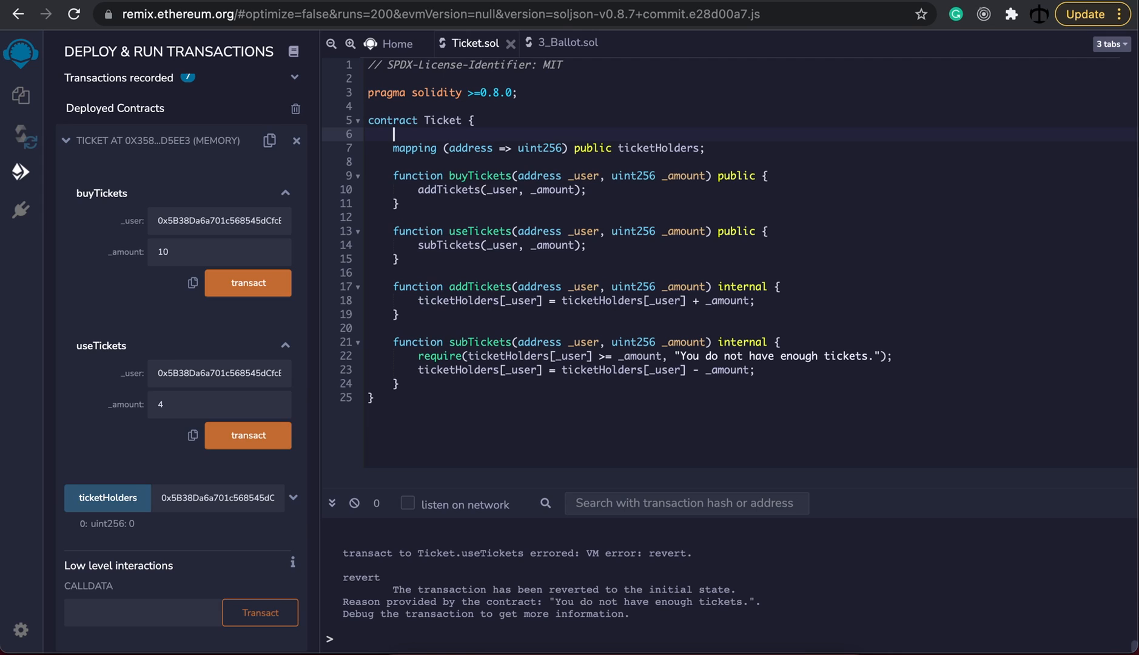
- Declare uint256 ticketPrice = 0.01 ether and mark buyTickets payable
text(uint256)
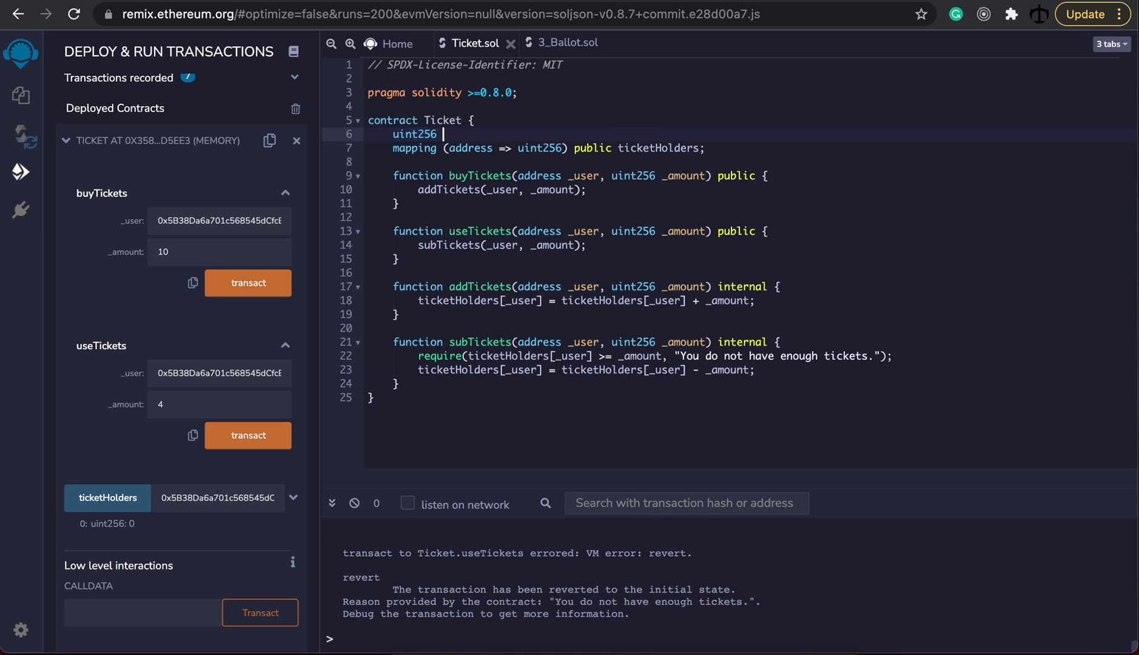
text(ticketPrice =)
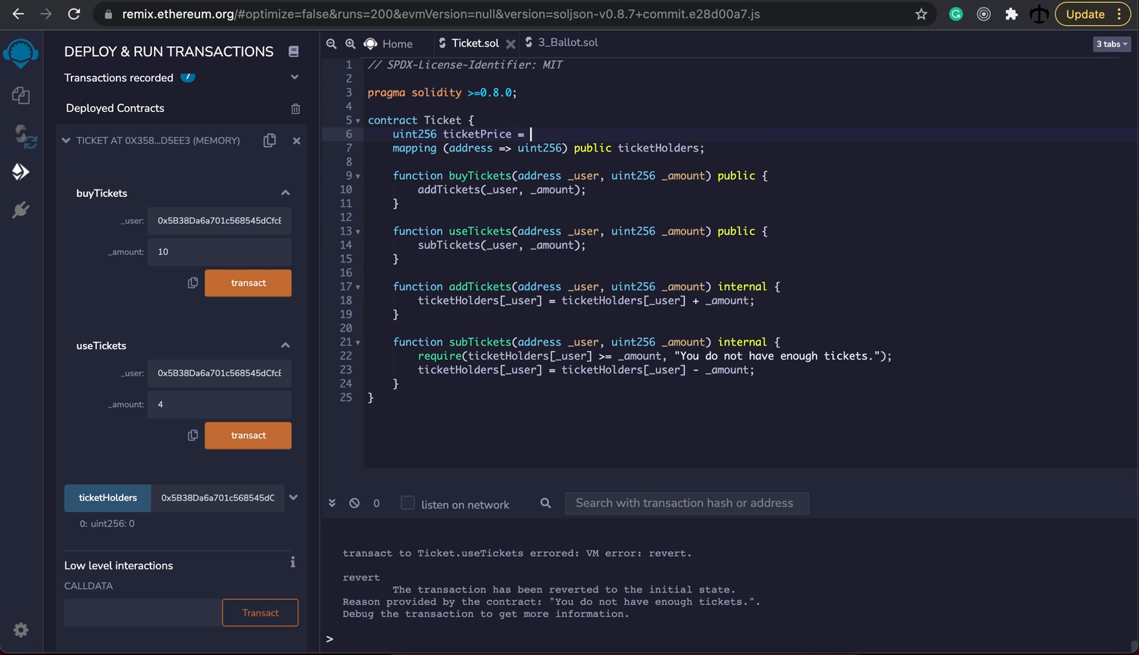
text(0.01 ether;)
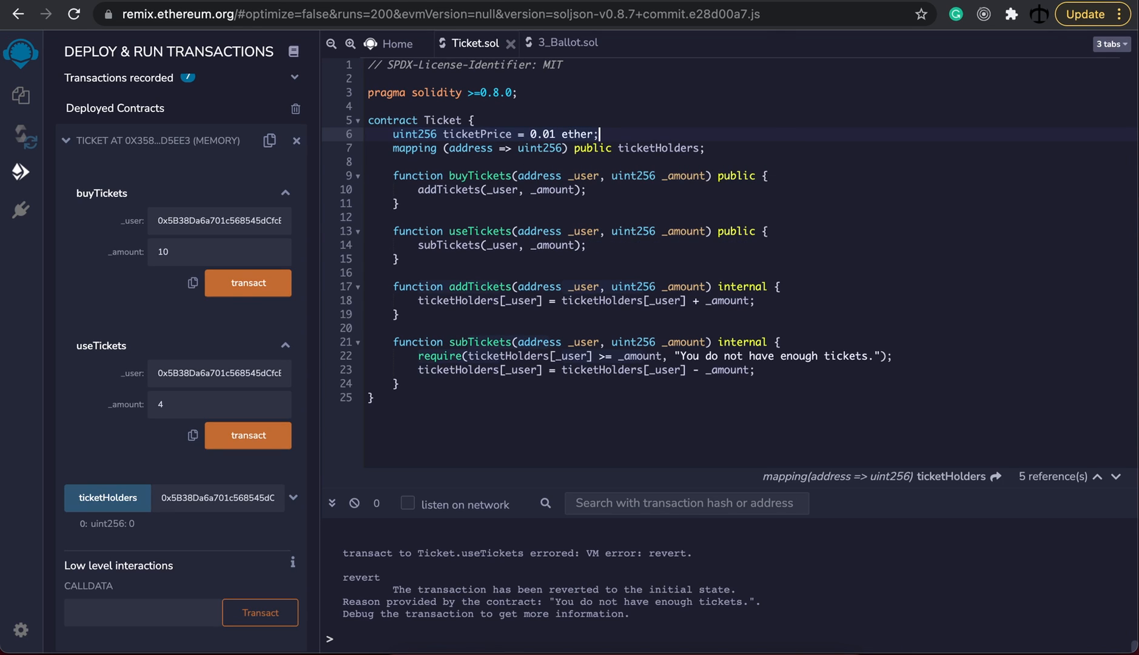
mouse_move(511, 159)
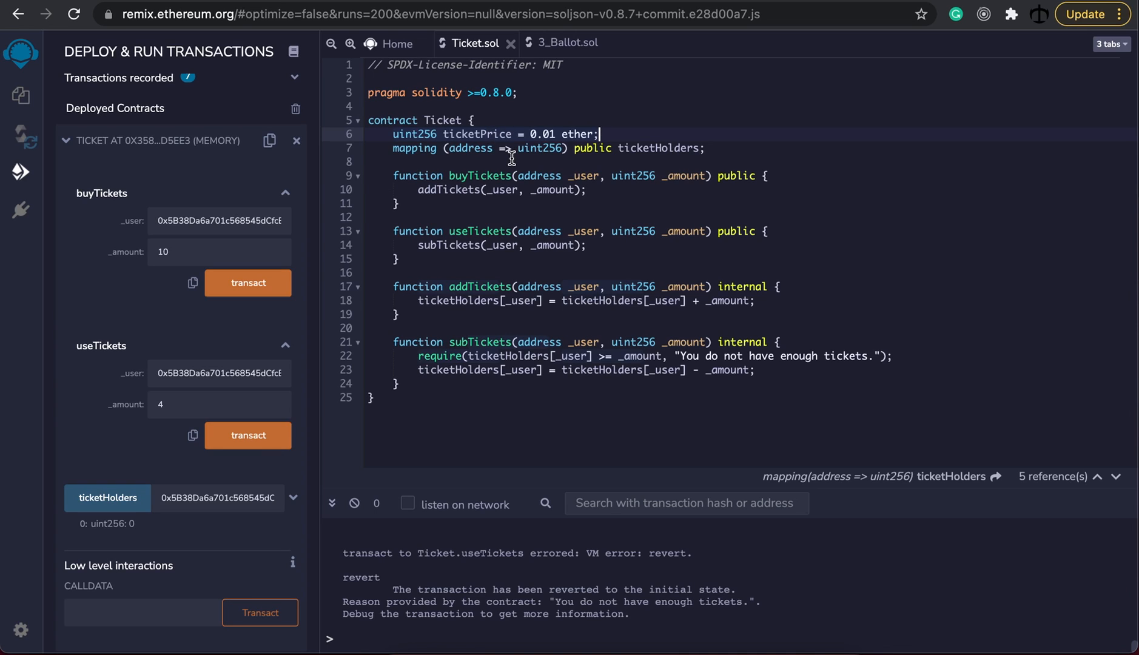
mouse_move(544, 165)
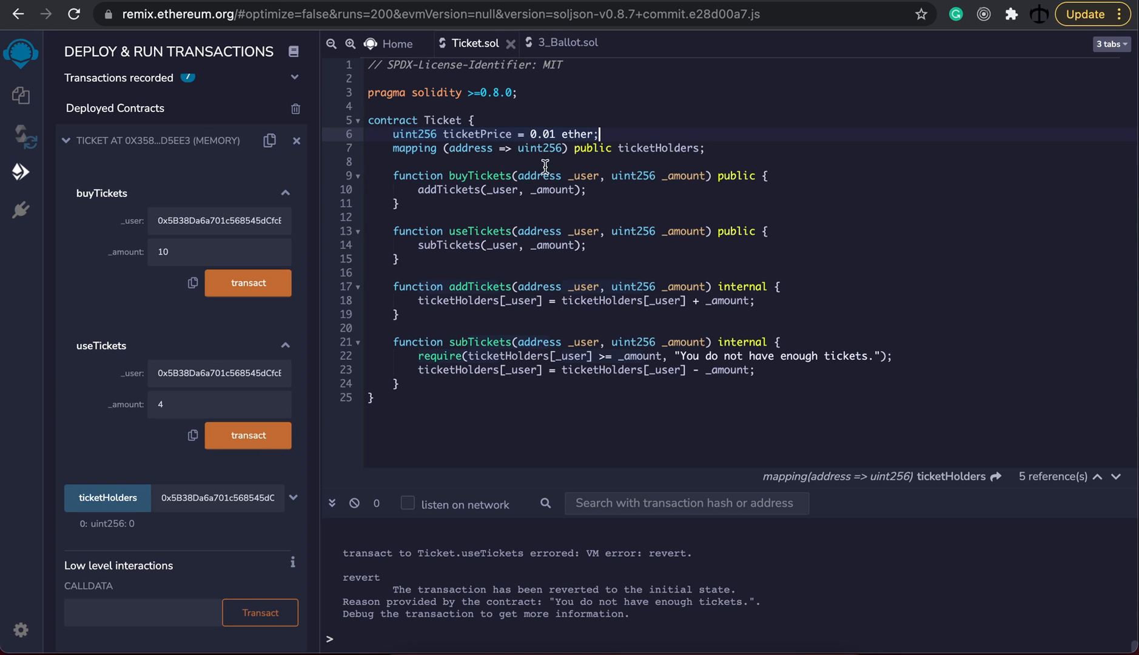
mouse_move(782, 183)
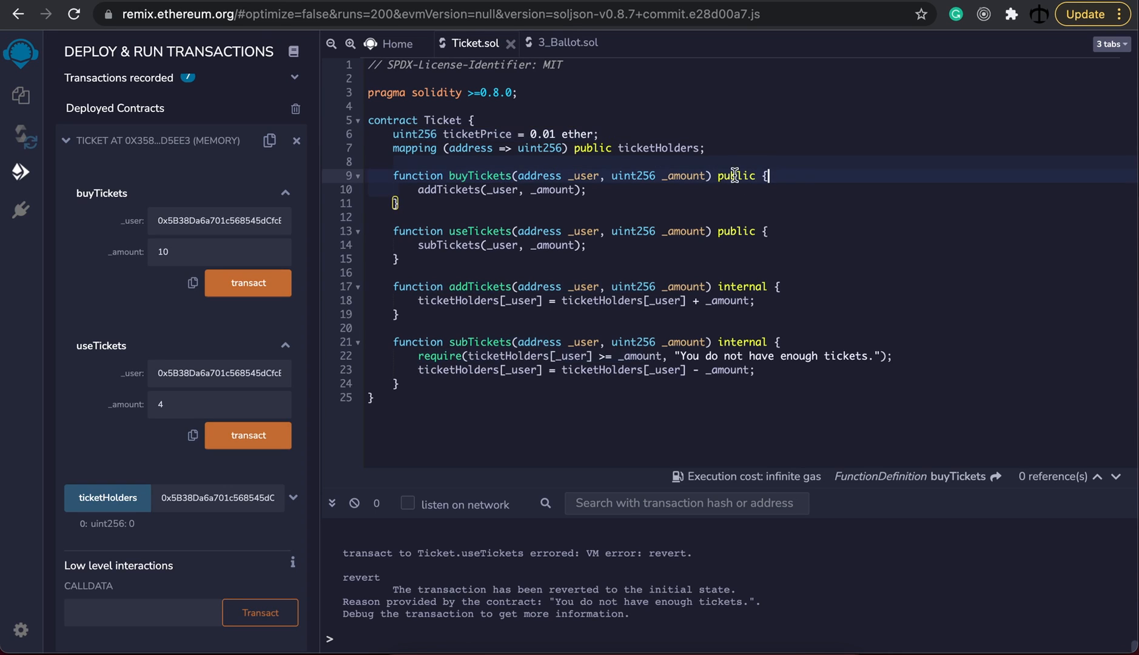
text(pa p)
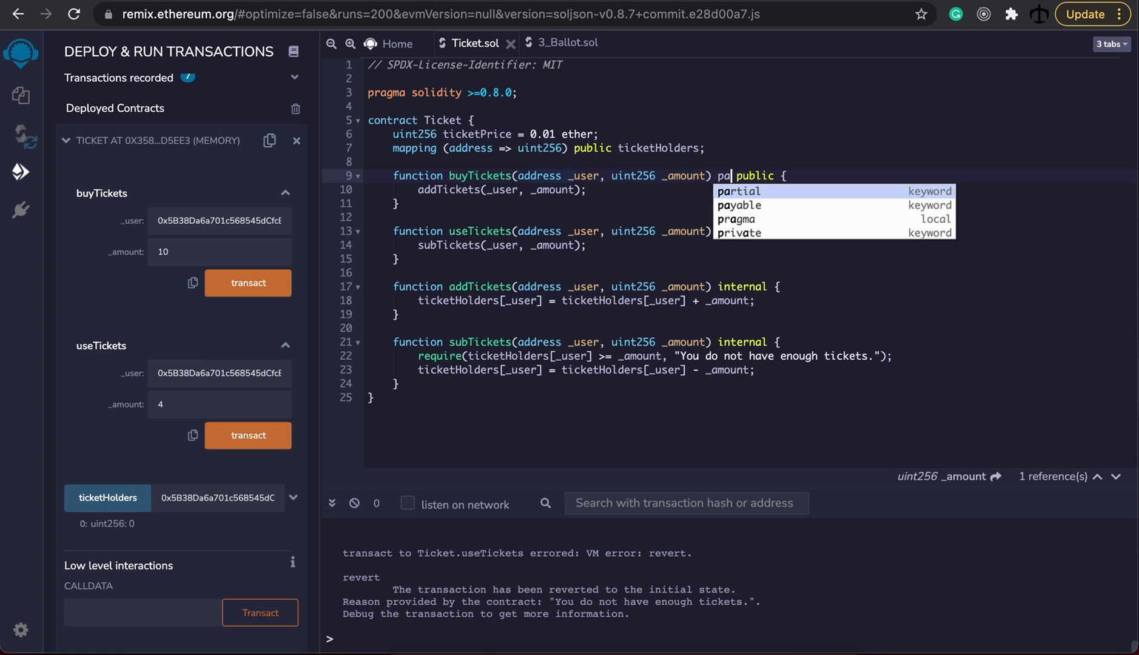
click(739, 205)
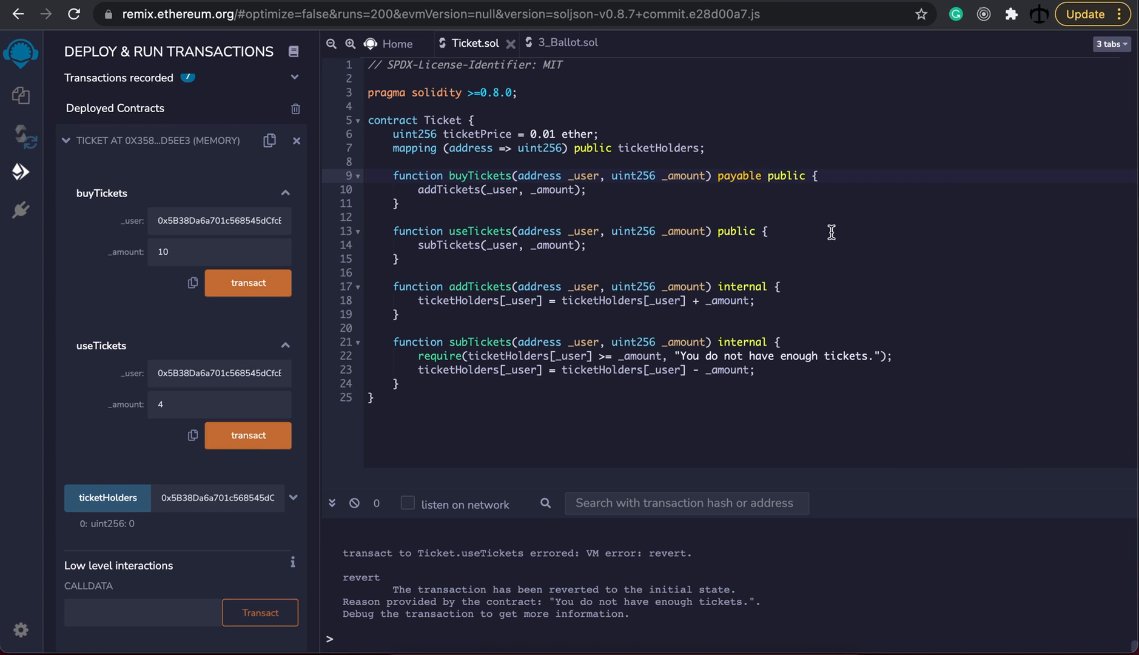
- Start buyTickets with require(msg.value >= ticketPrice * _amount);
text(require()
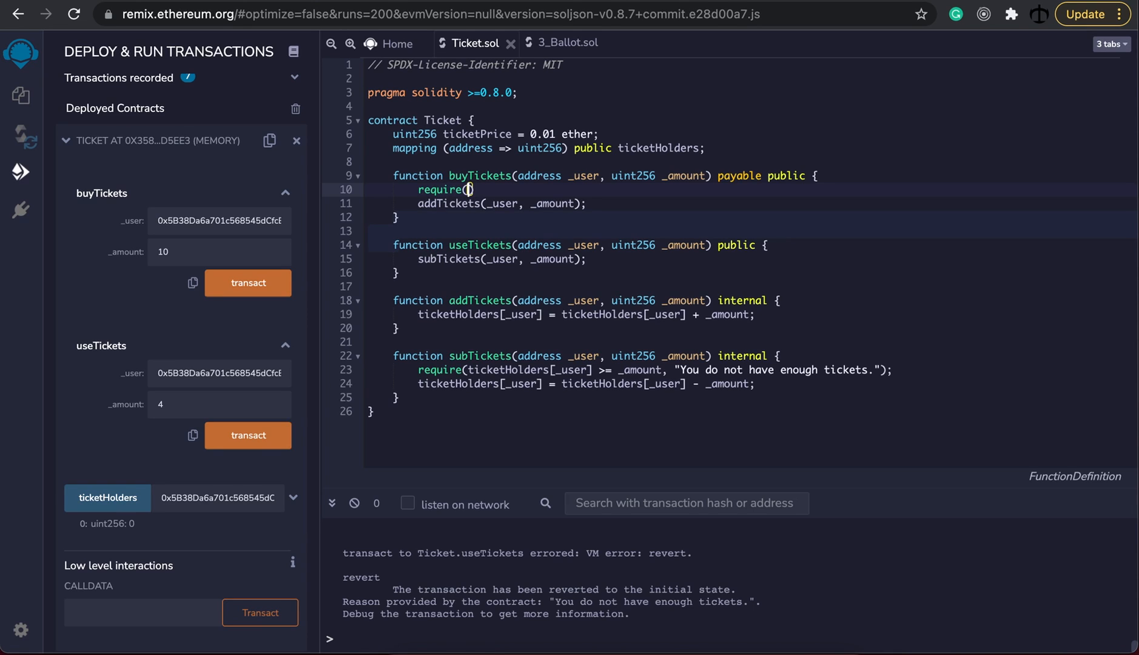
text(msg.value >=)
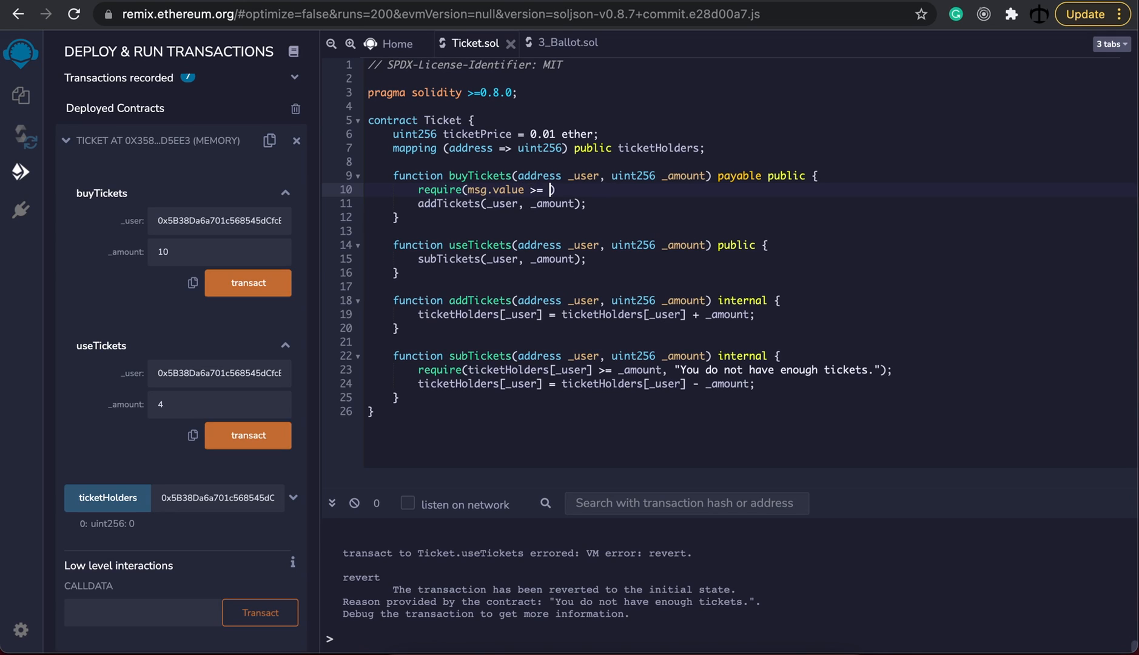
text(ticketPrice)
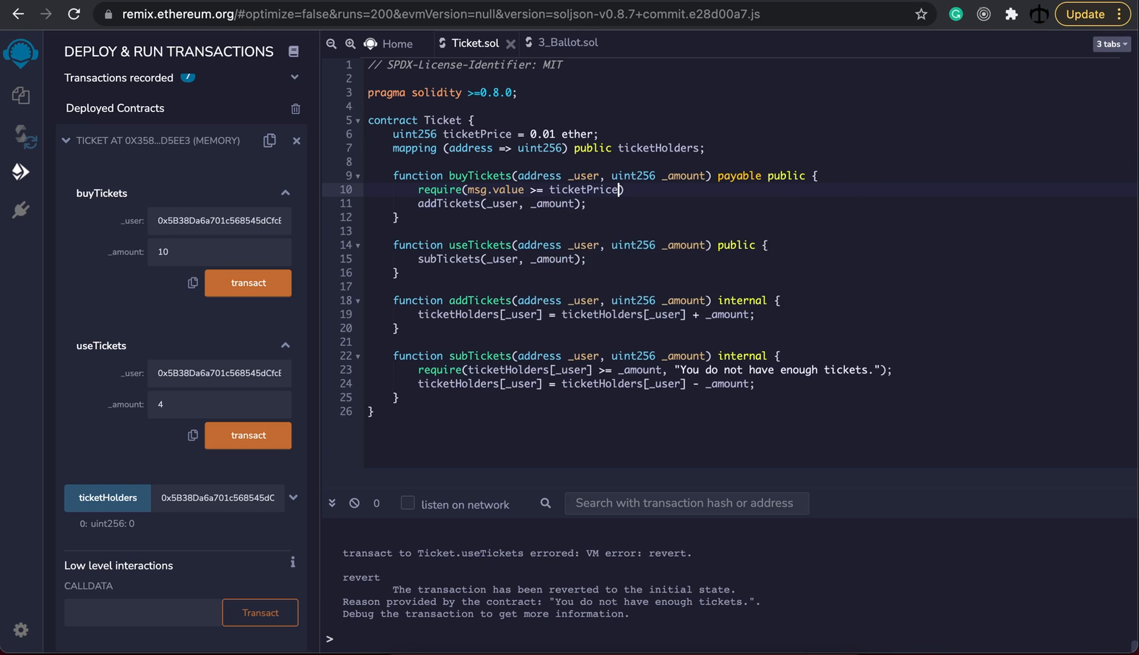
text(*)
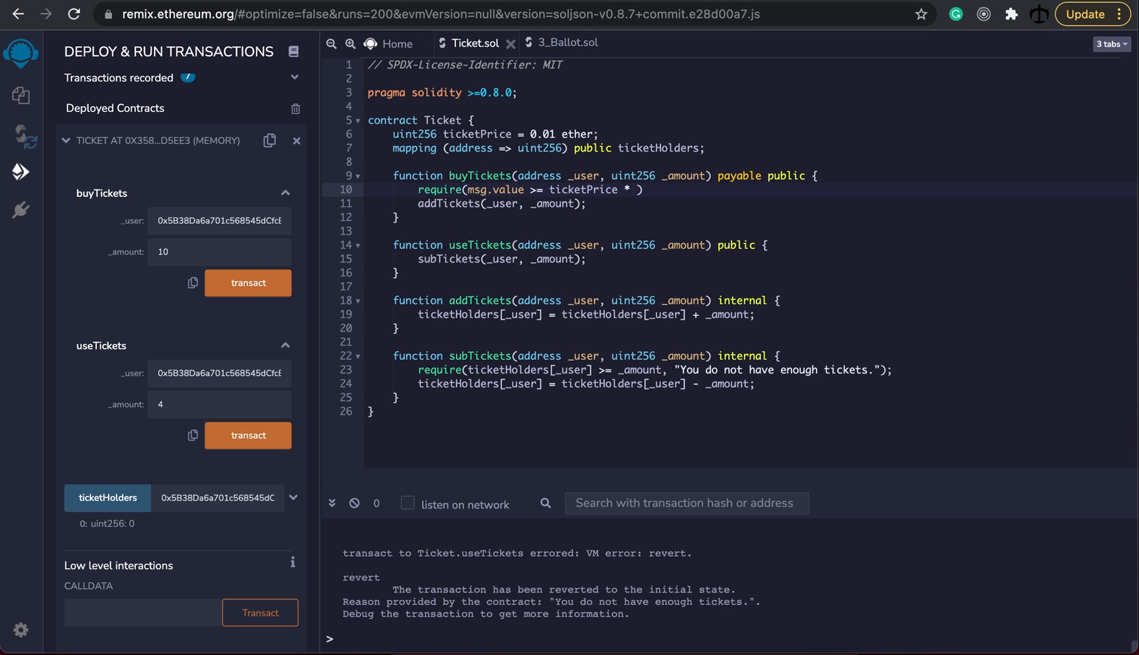
text(_amount);)
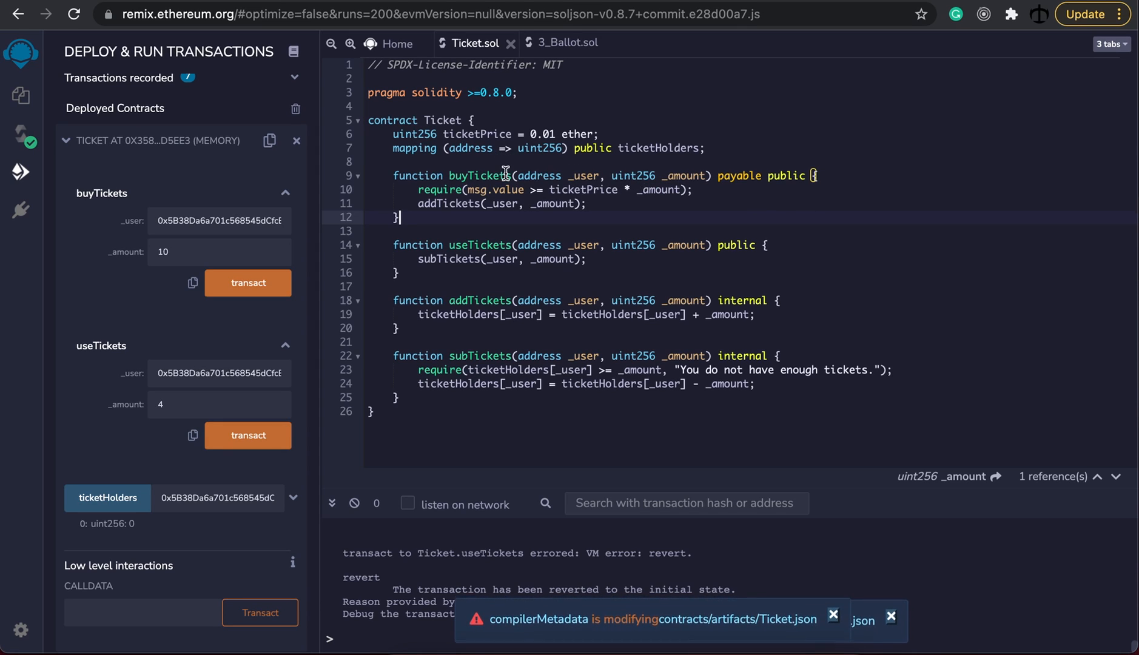
- Write an empty function withdraw() public { } after subTickets
click(21, 94)
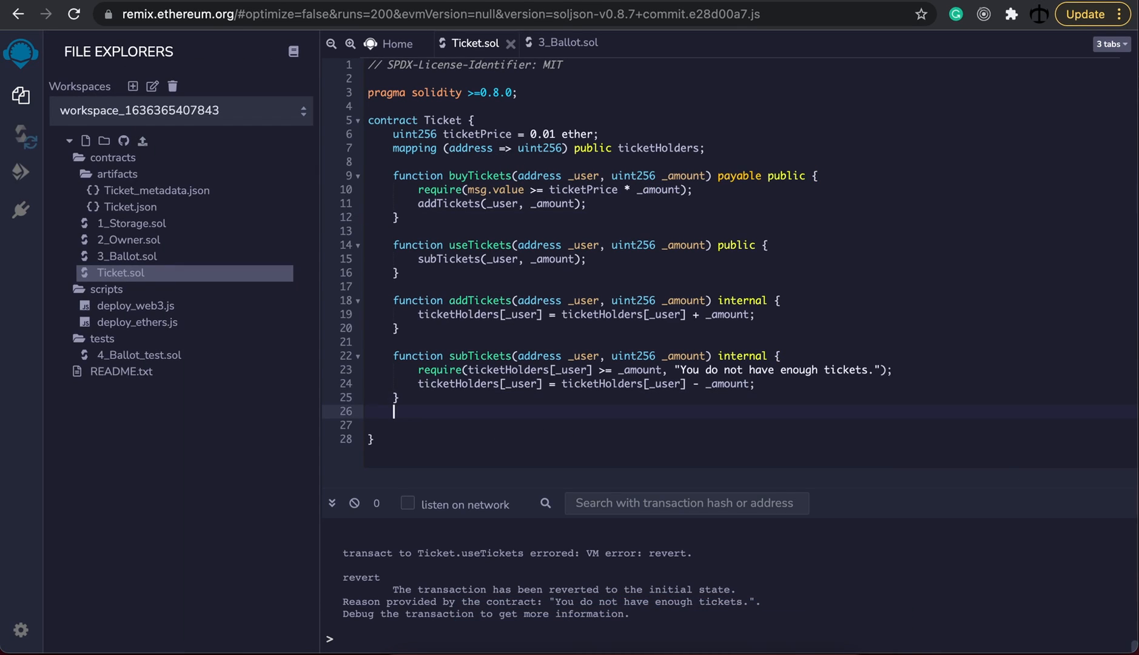
text(function withd)
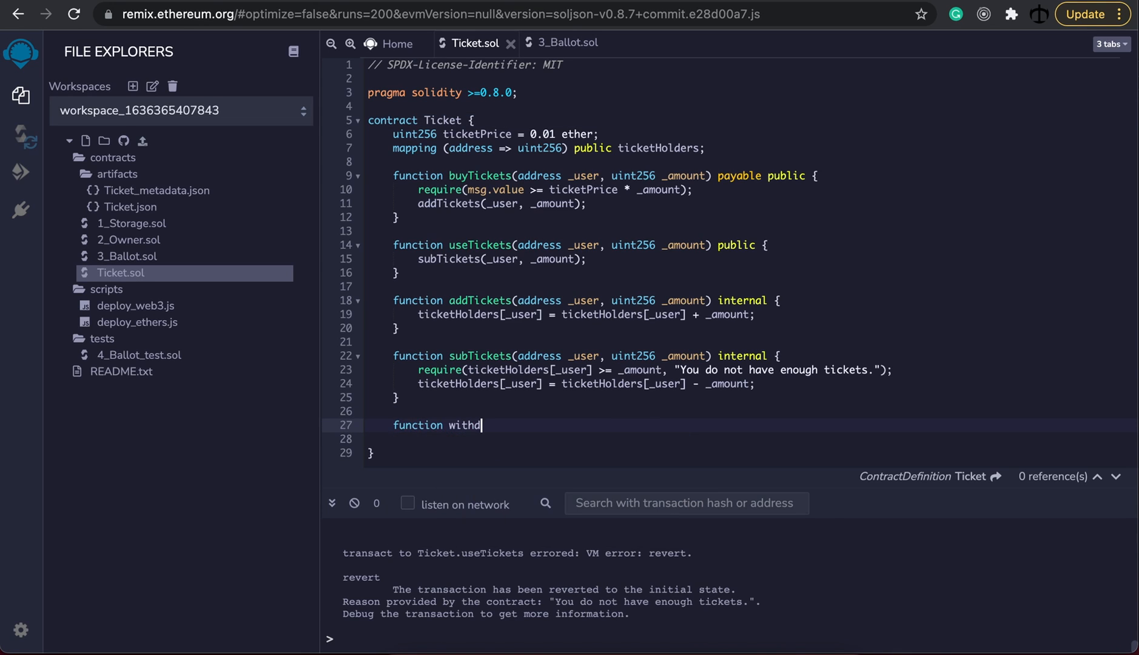
text(raw())
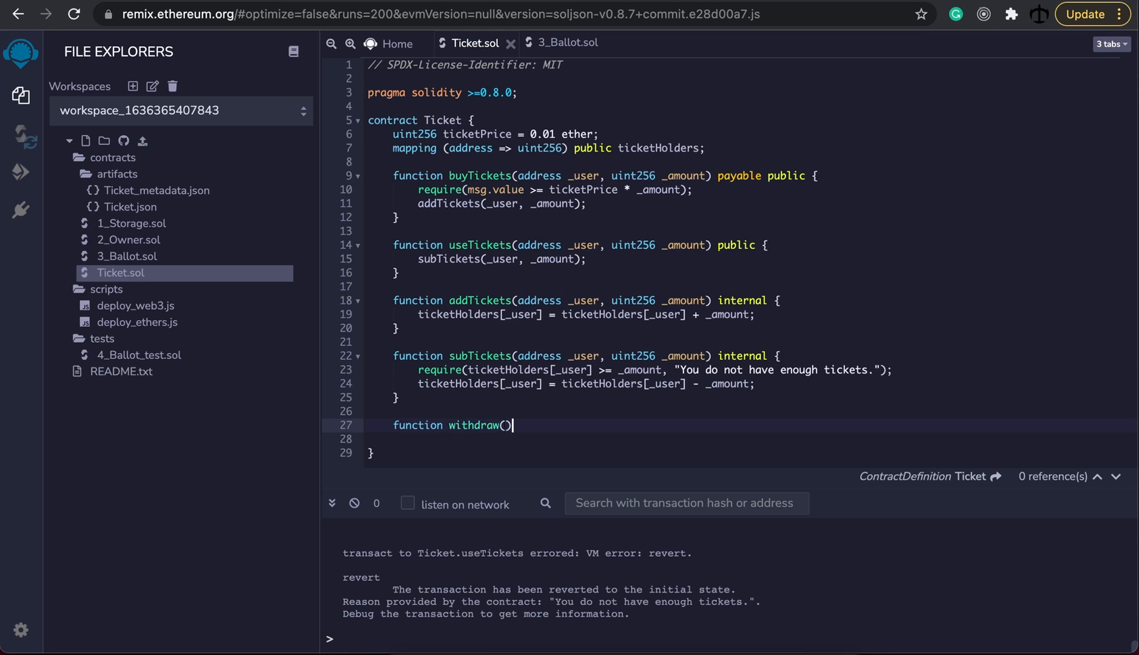
text({)
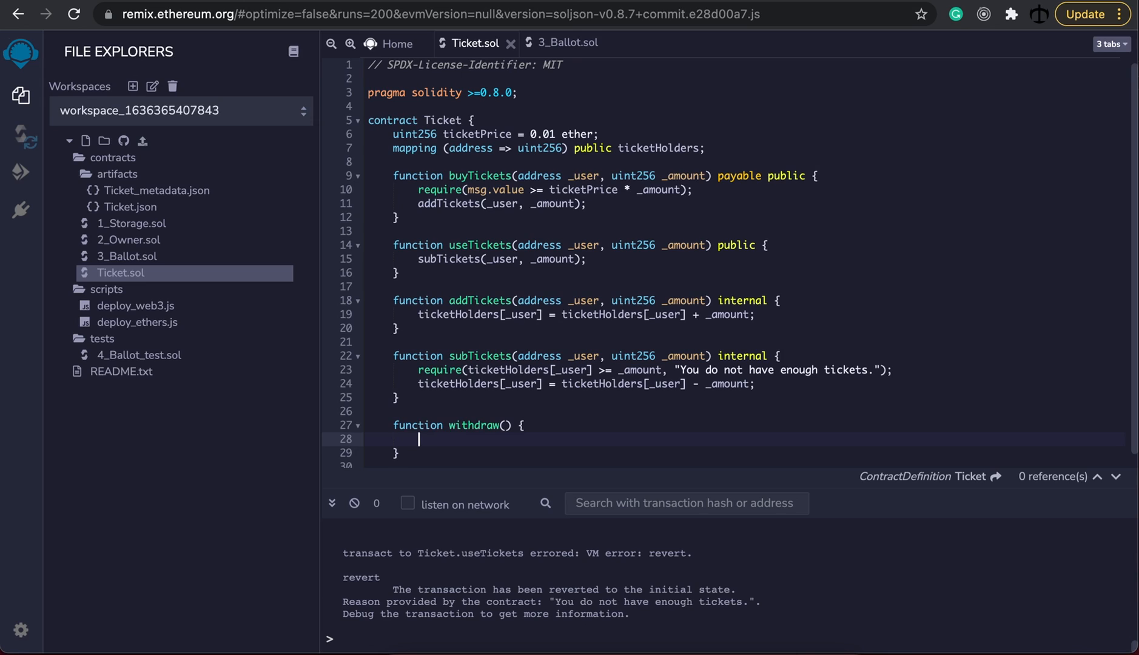
mouse_move(502, 431)
text(public )
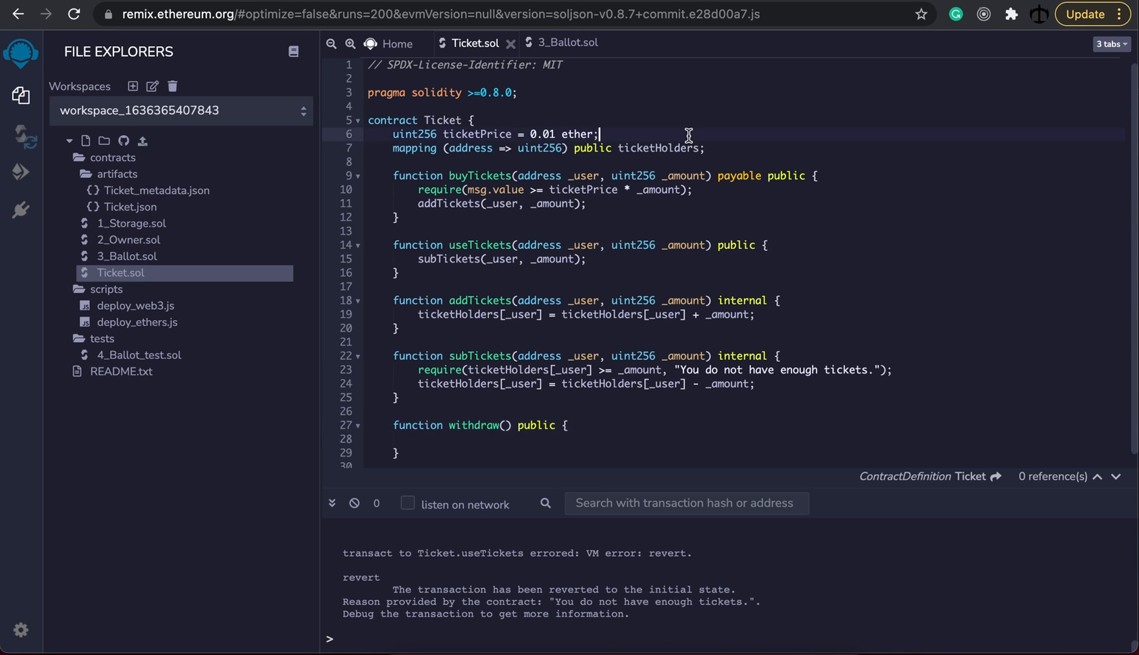
- Declare address owner and add constructor() { owner = msg.sender; } above buyTickets
text(address)
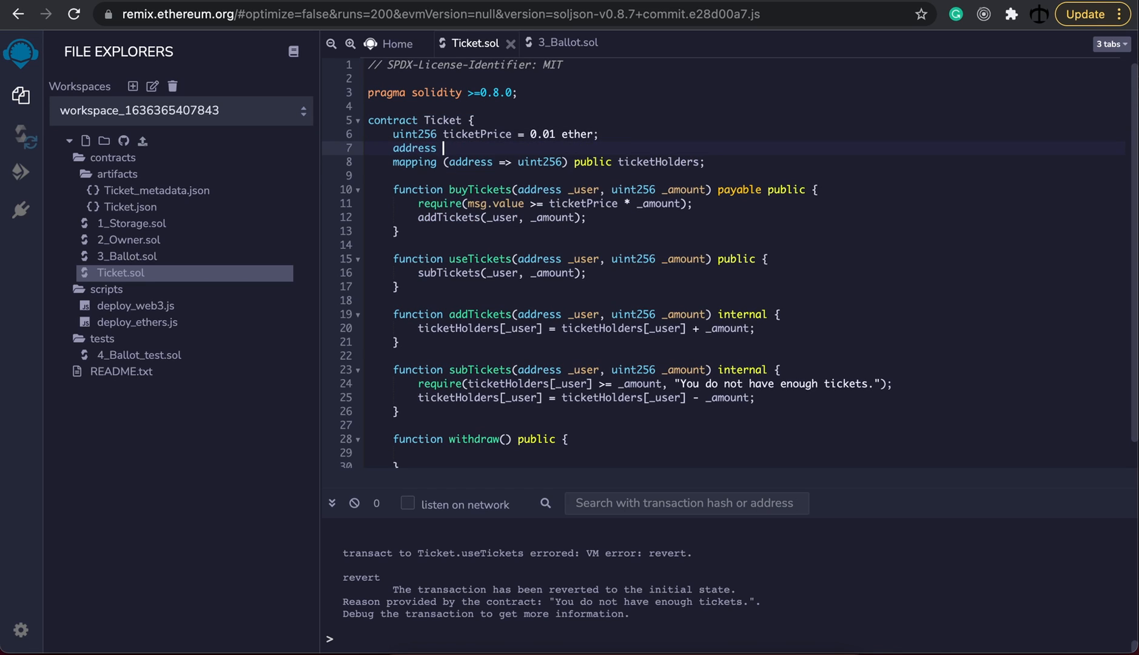
text(owner;)
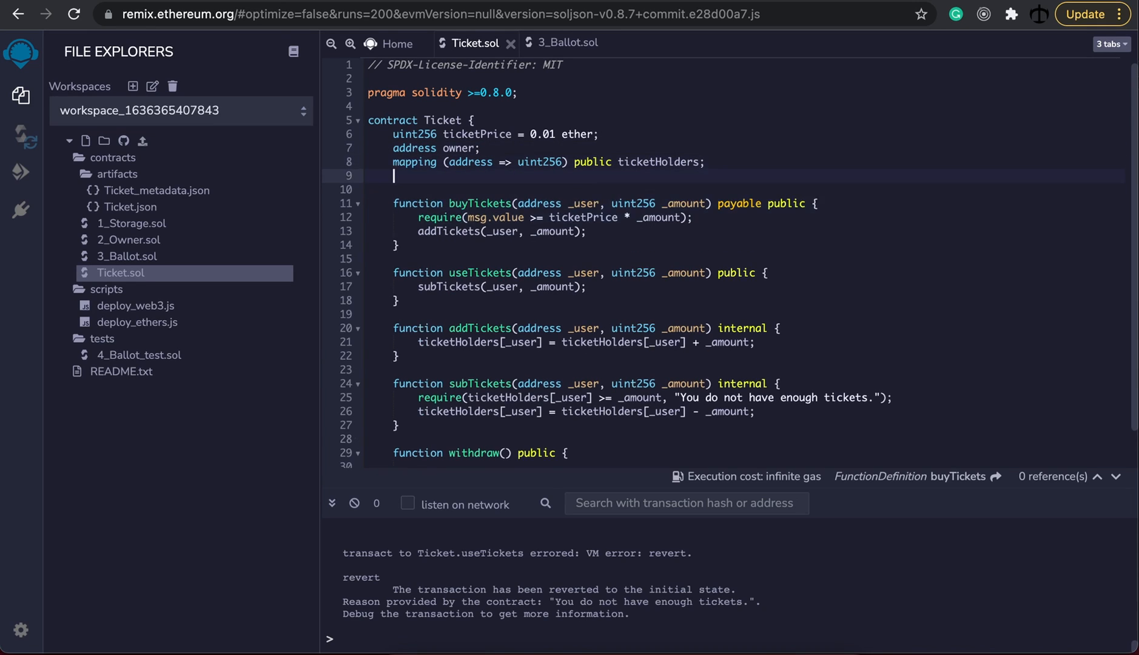
text(constructor)
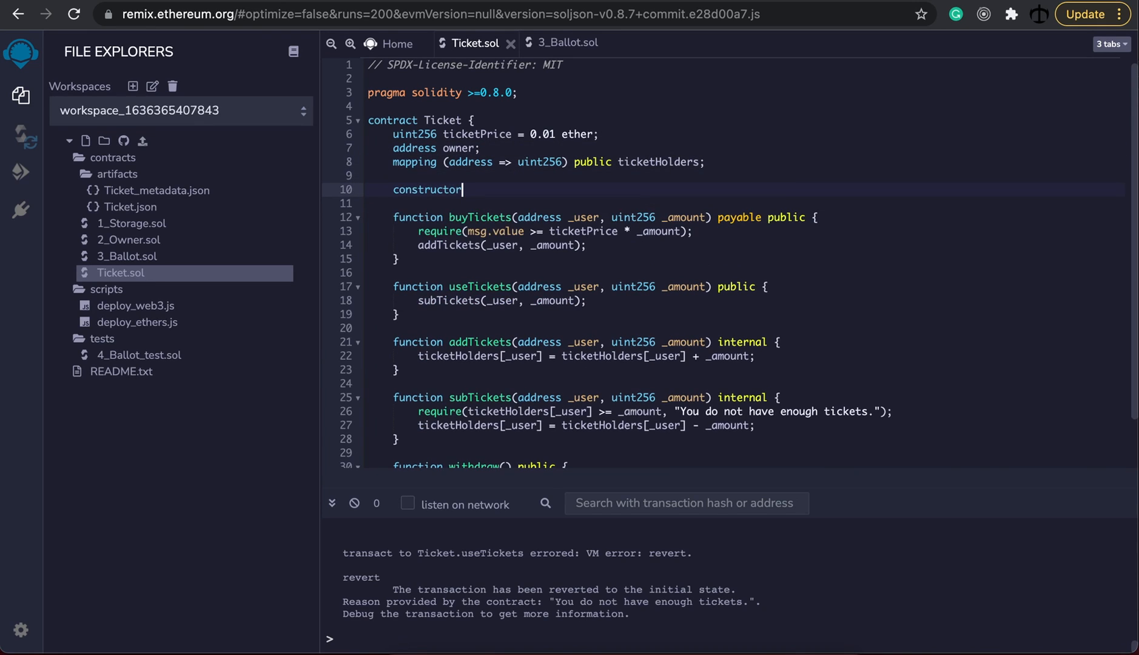
text(() {)
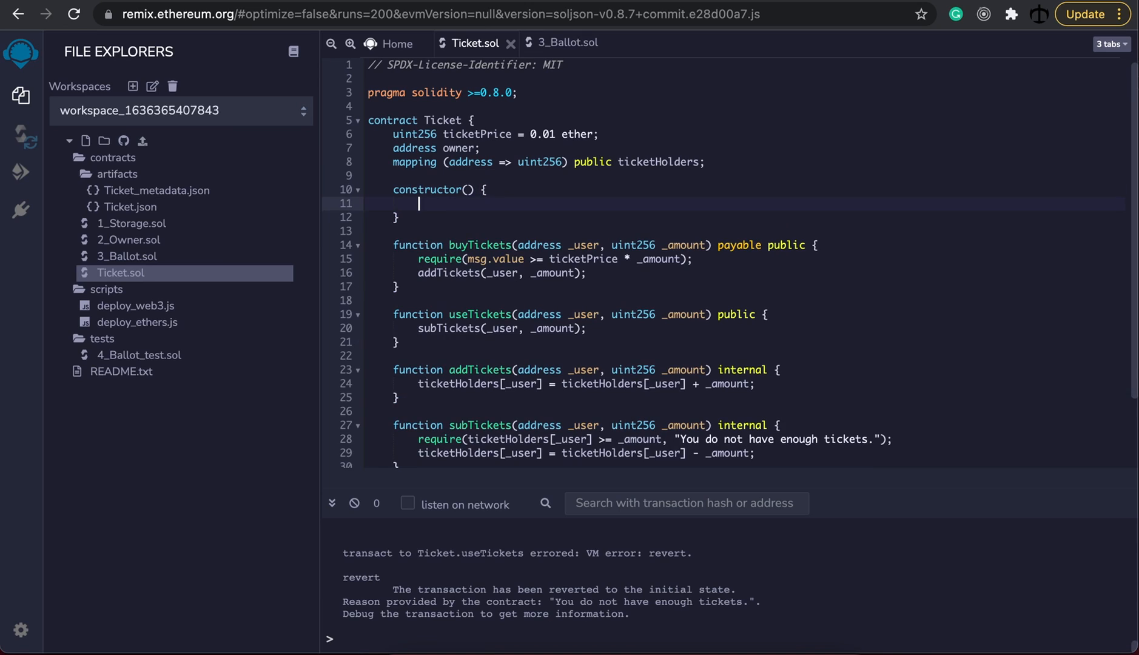
text(msg.sen)
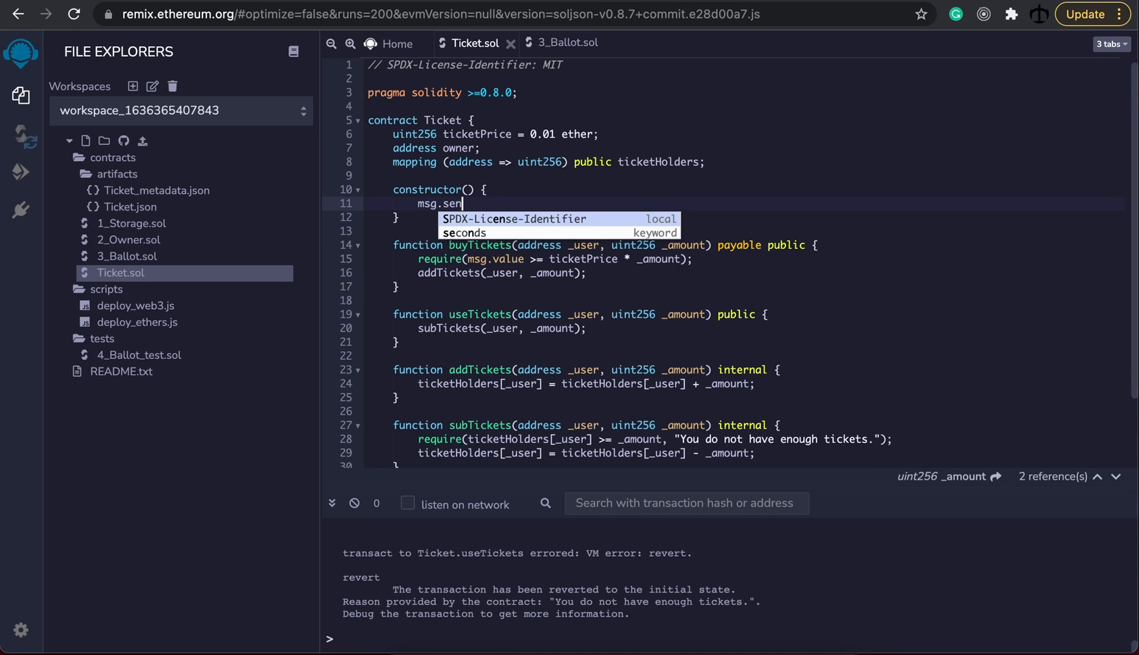
text(der;)
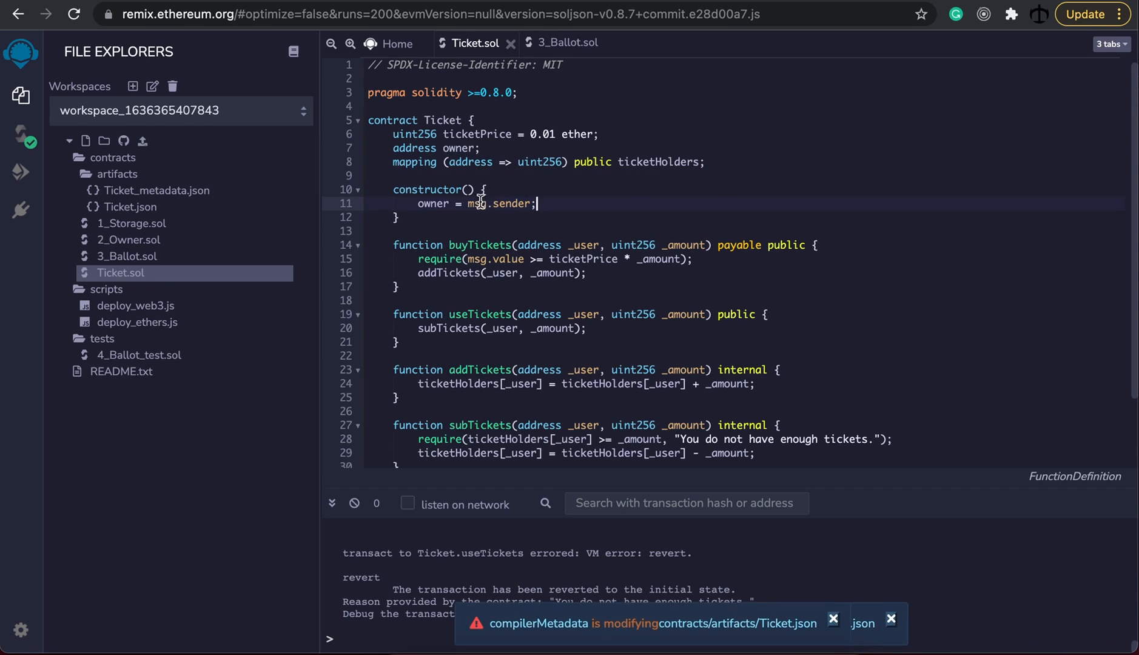
click(834, 623)
text(function withdraw() public {)
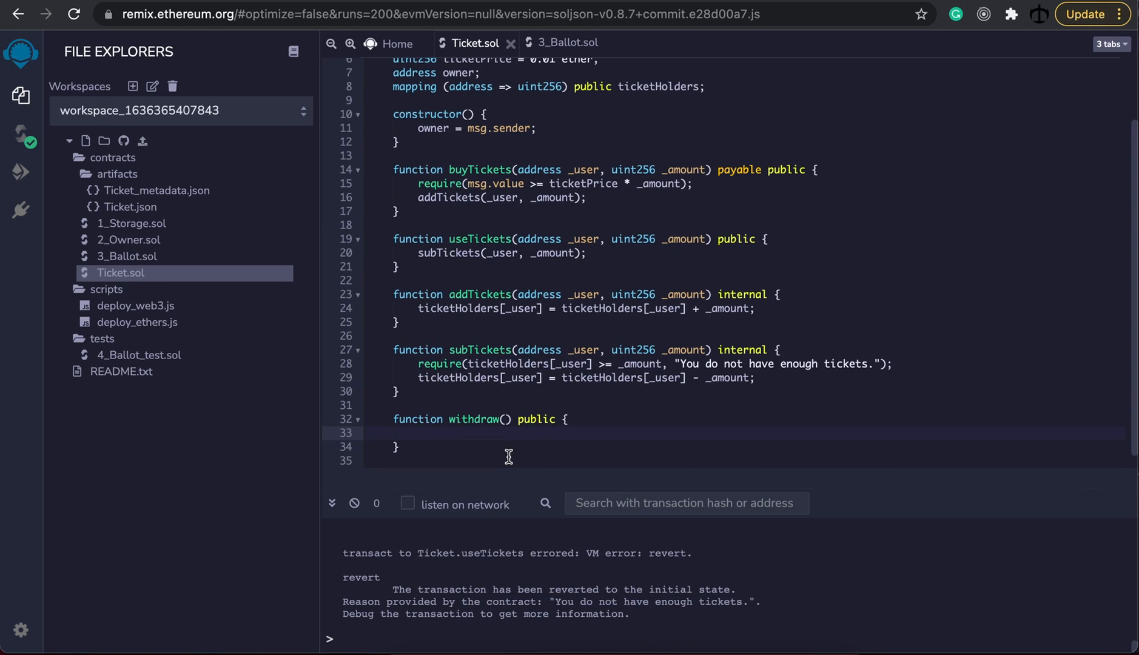
- Write require(msg.sender == owner, "You are not the owner."); inside withdraw
text(require)
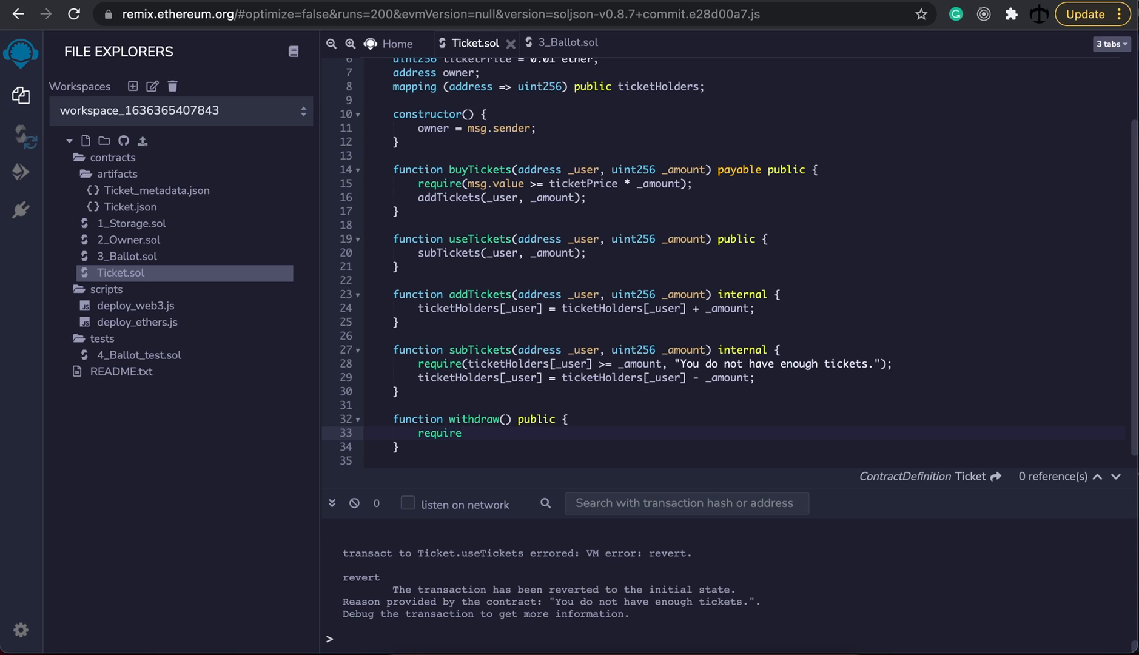
text((msg.sender ==)
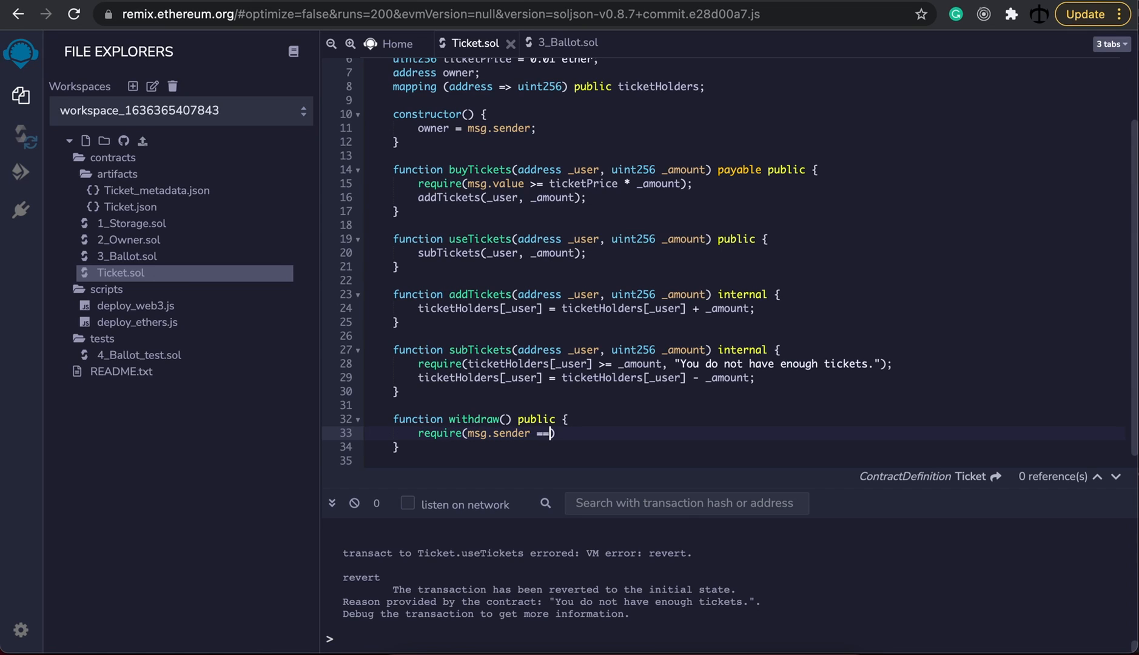
text(owner)
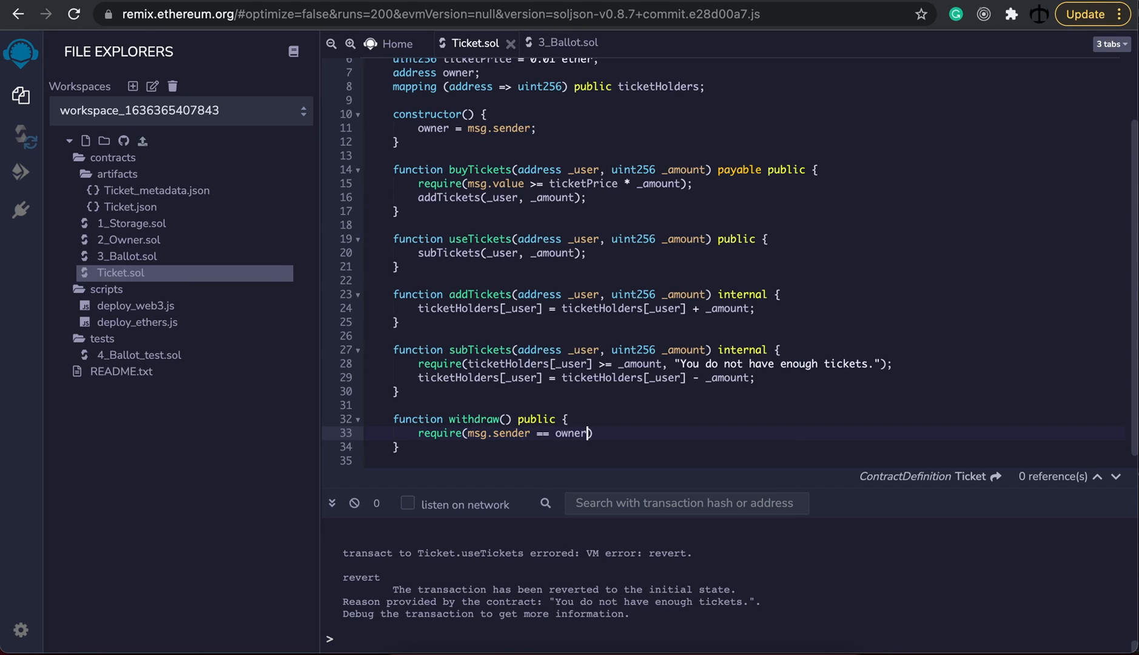
text(;)
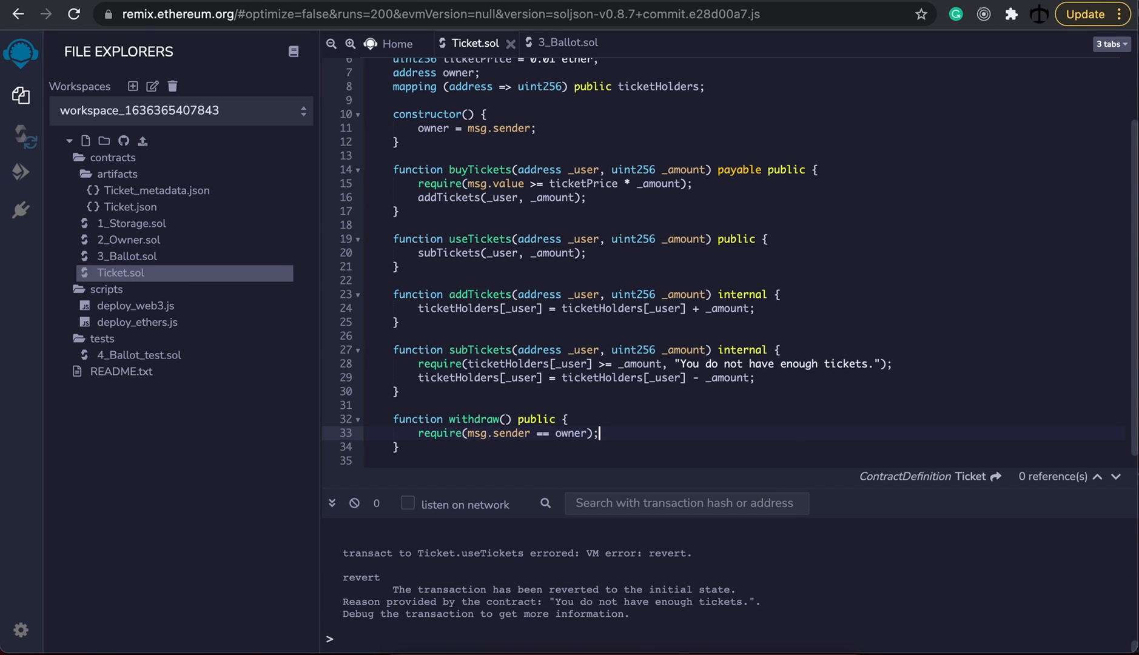
text(, "")
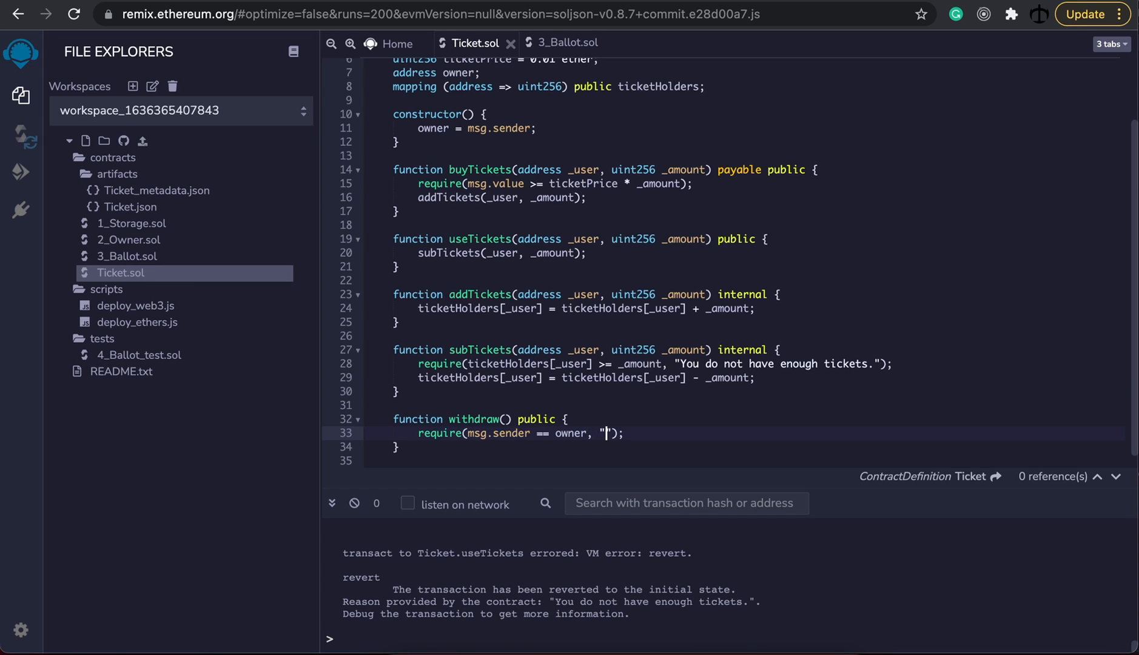
text(You are)
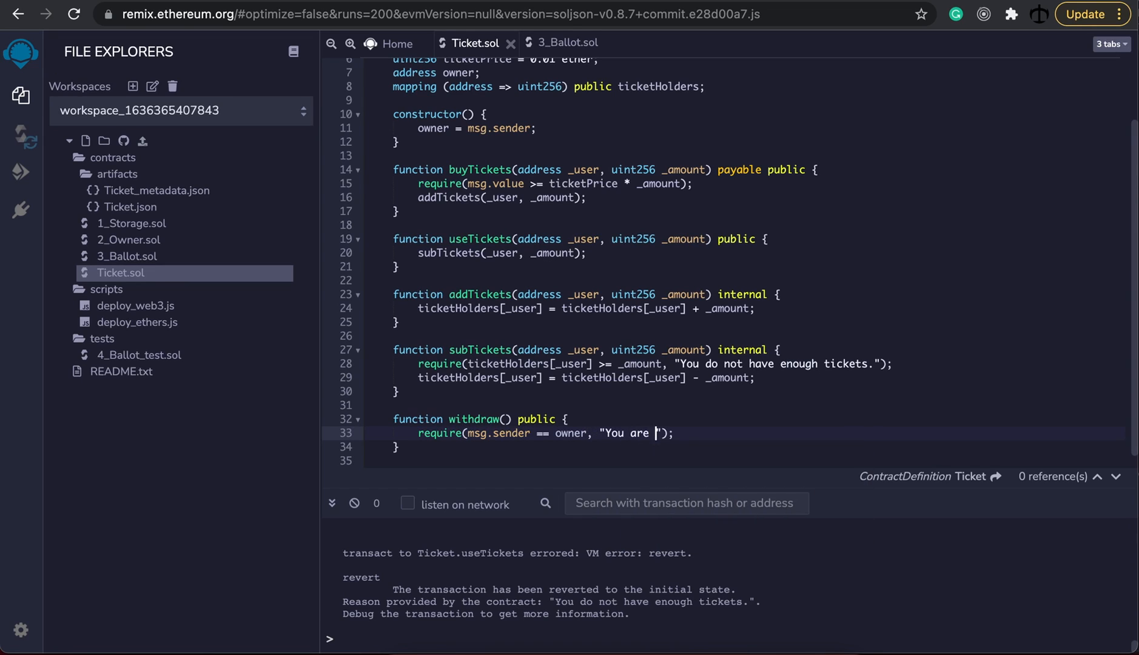
text(not the owner.)
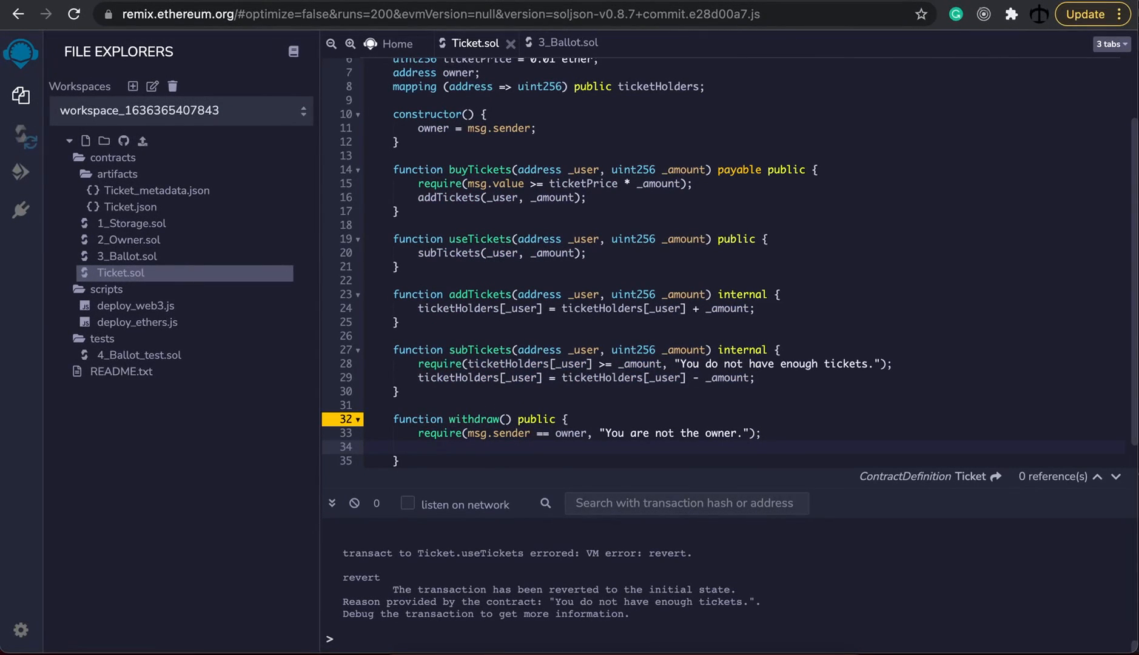
- Add payable(owner).call{value: address(this).balance}(""); as withdraw's second line
text(payable())
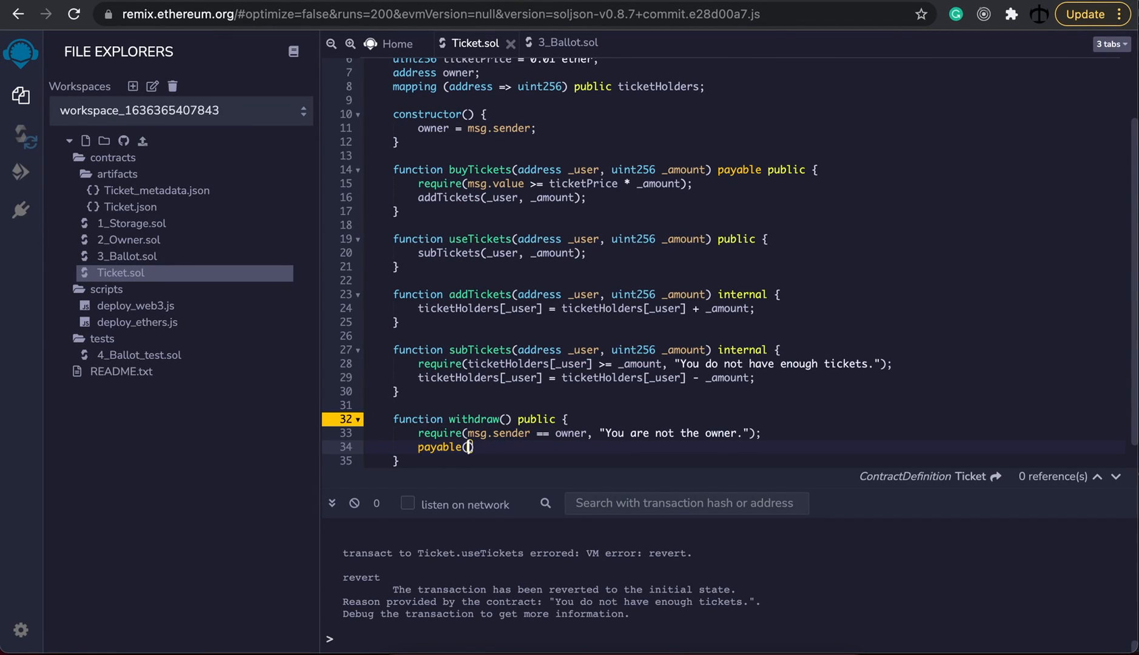
text(owner)
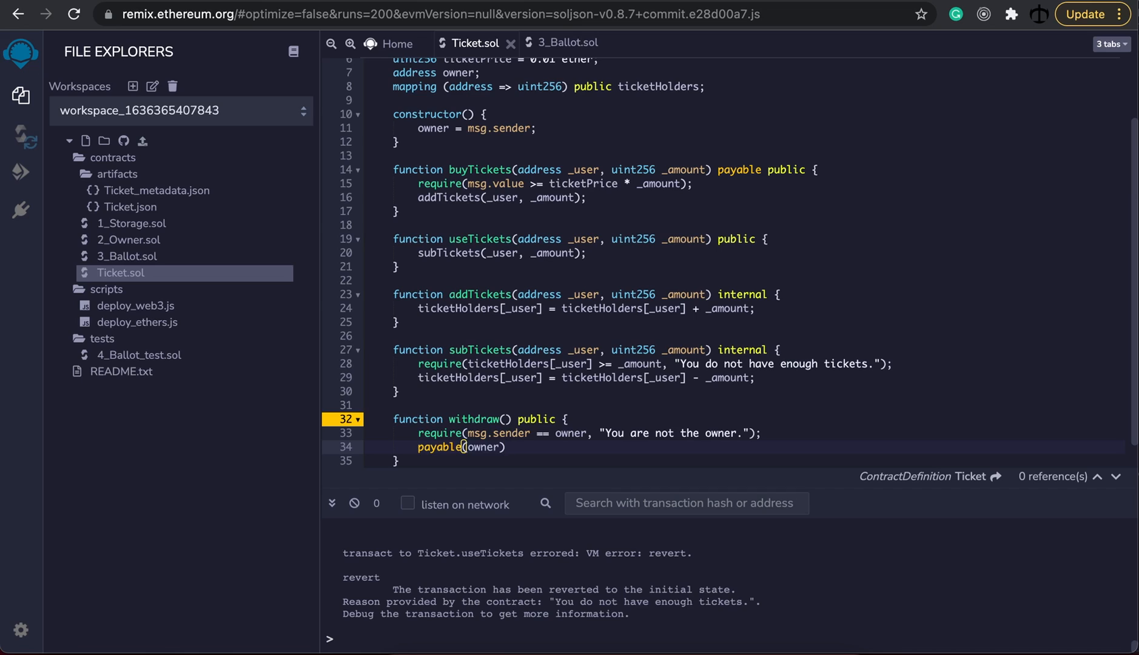
text(.call)
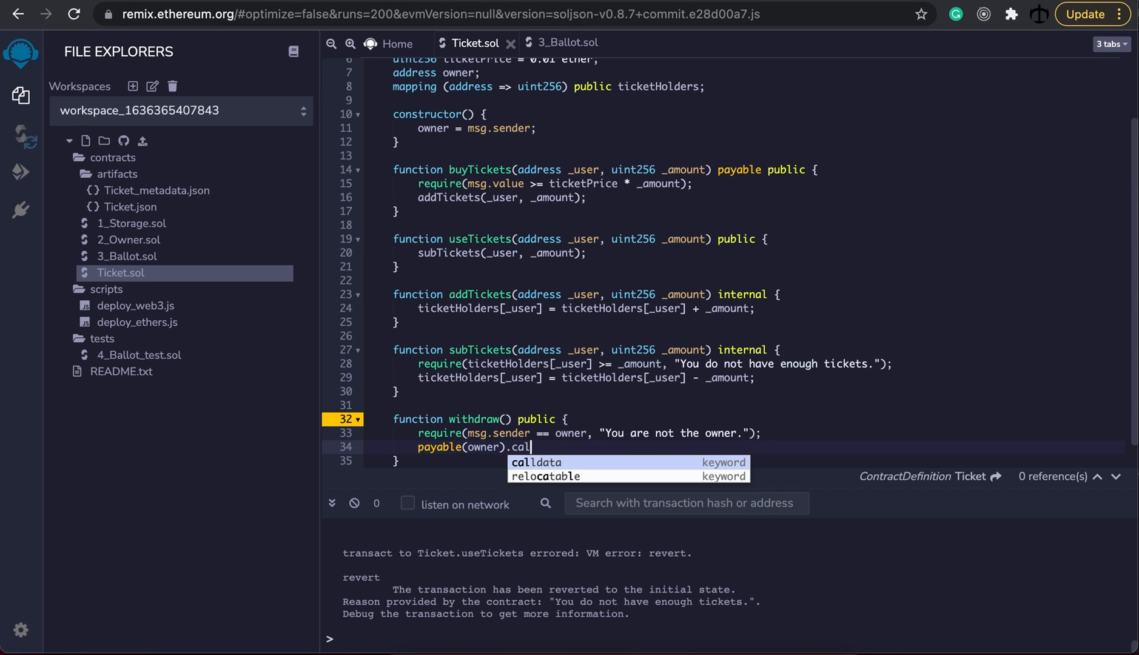
text({value:)
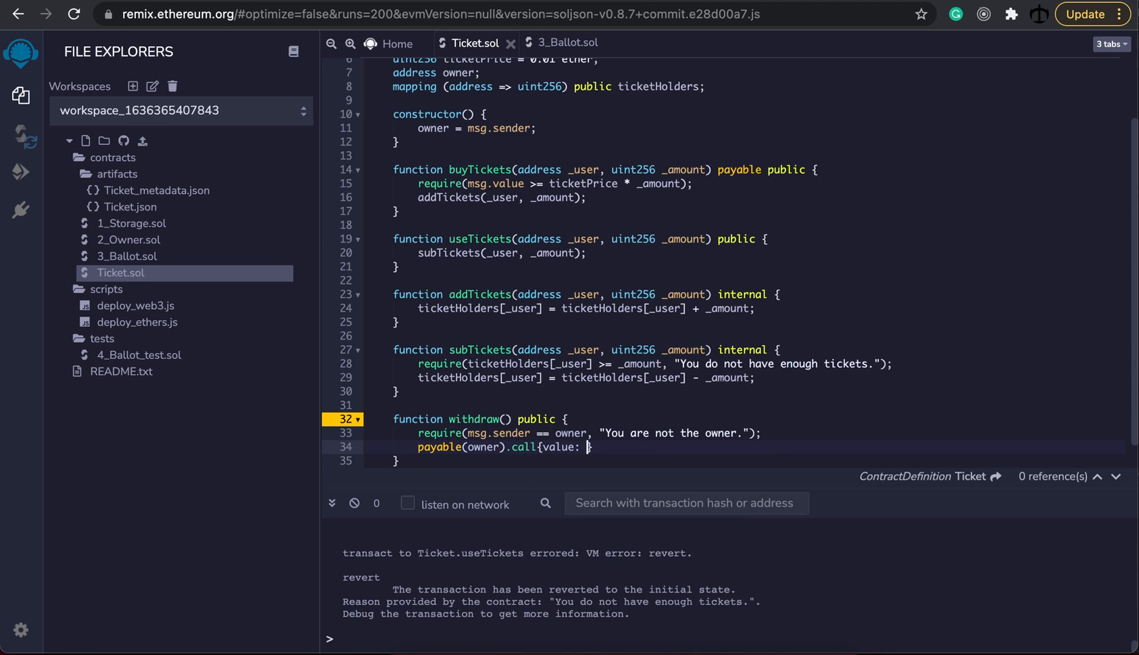
text(address(this).)
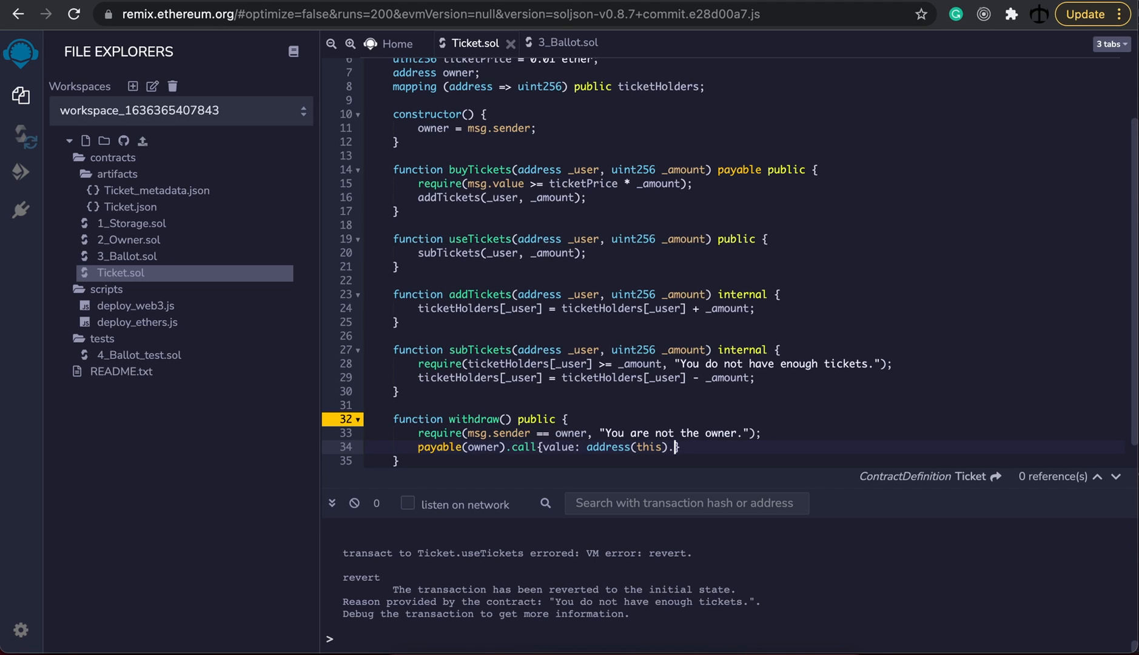
text(balance})
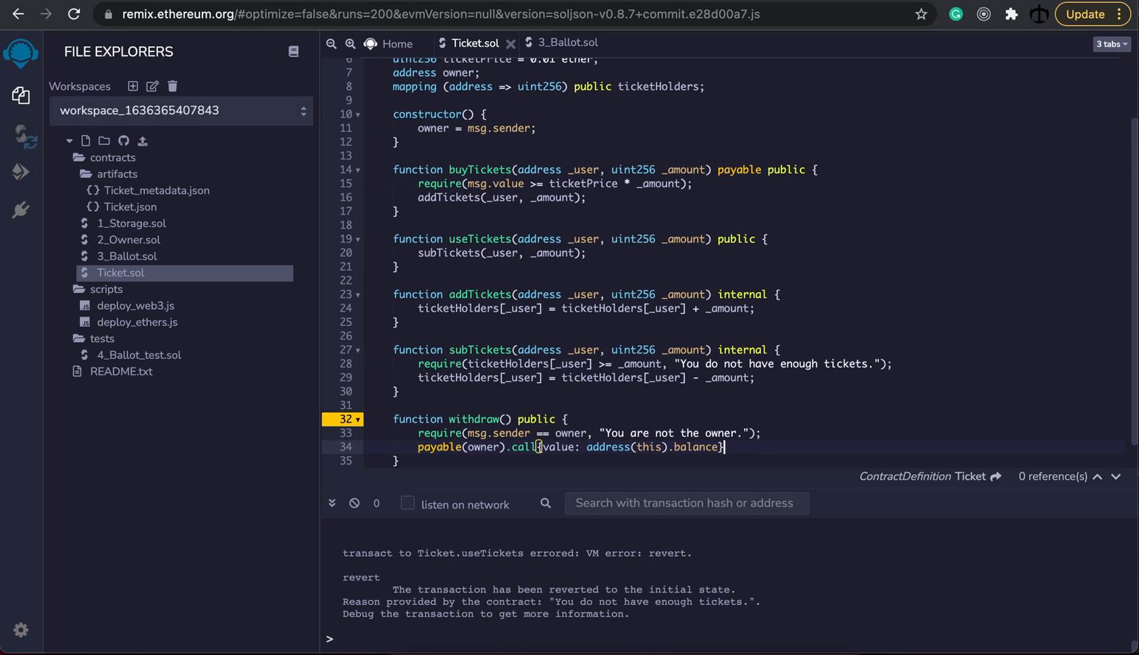
text(("");)
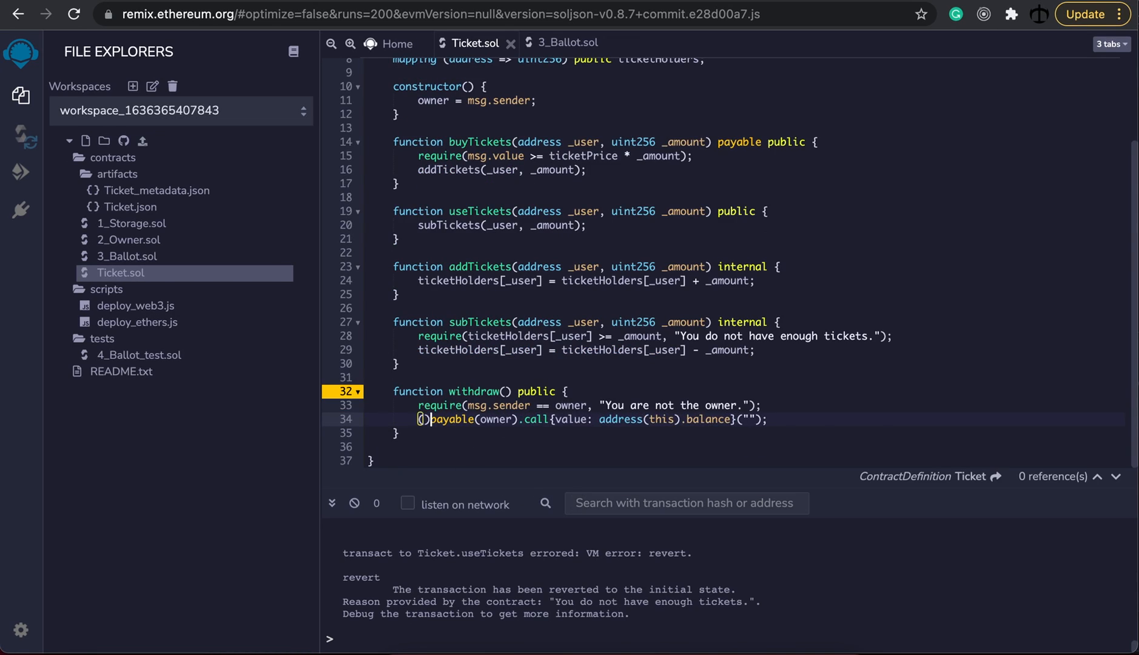
- Capture the call result as (bool success, ) and end withdraw with require(success);
text(bool success,)
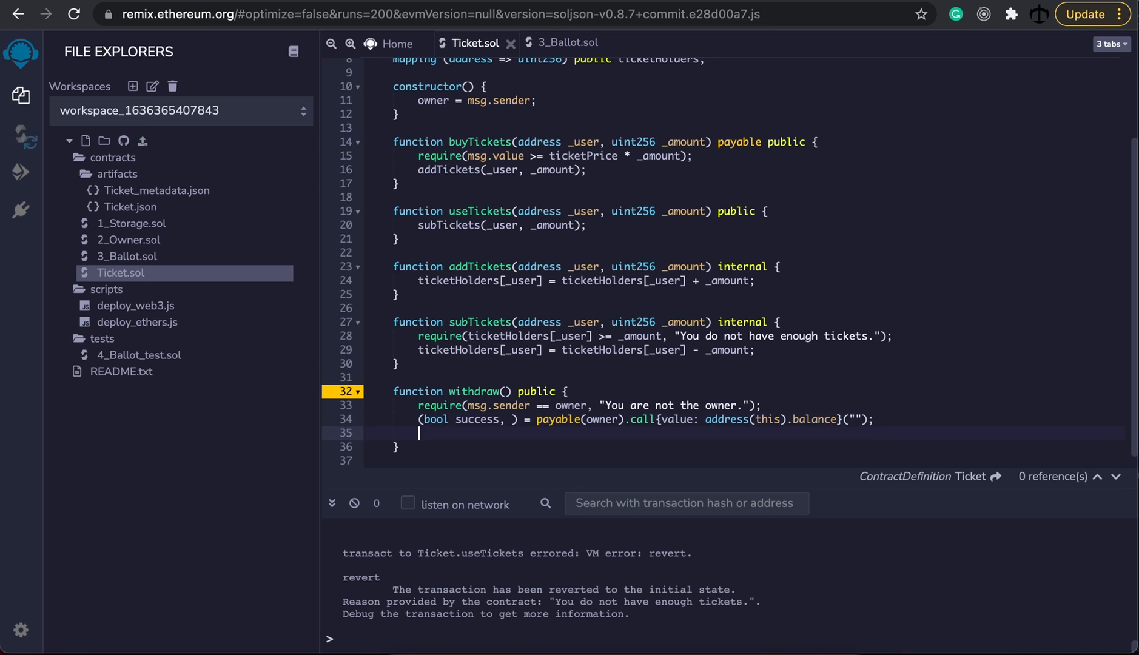
text(require)
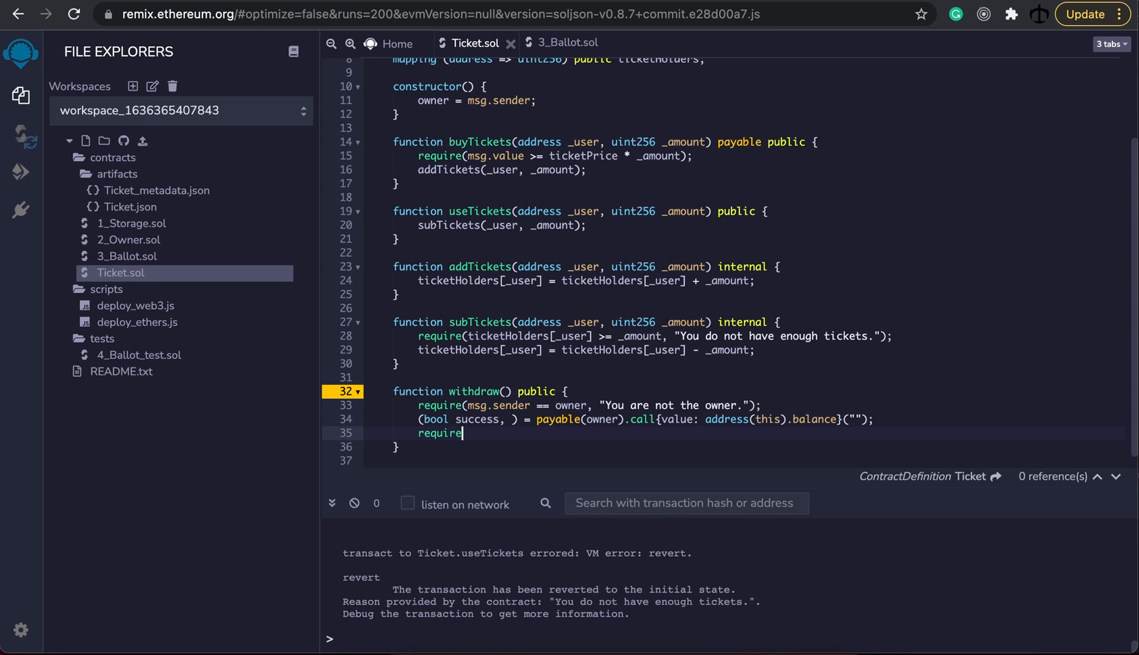
text((success))
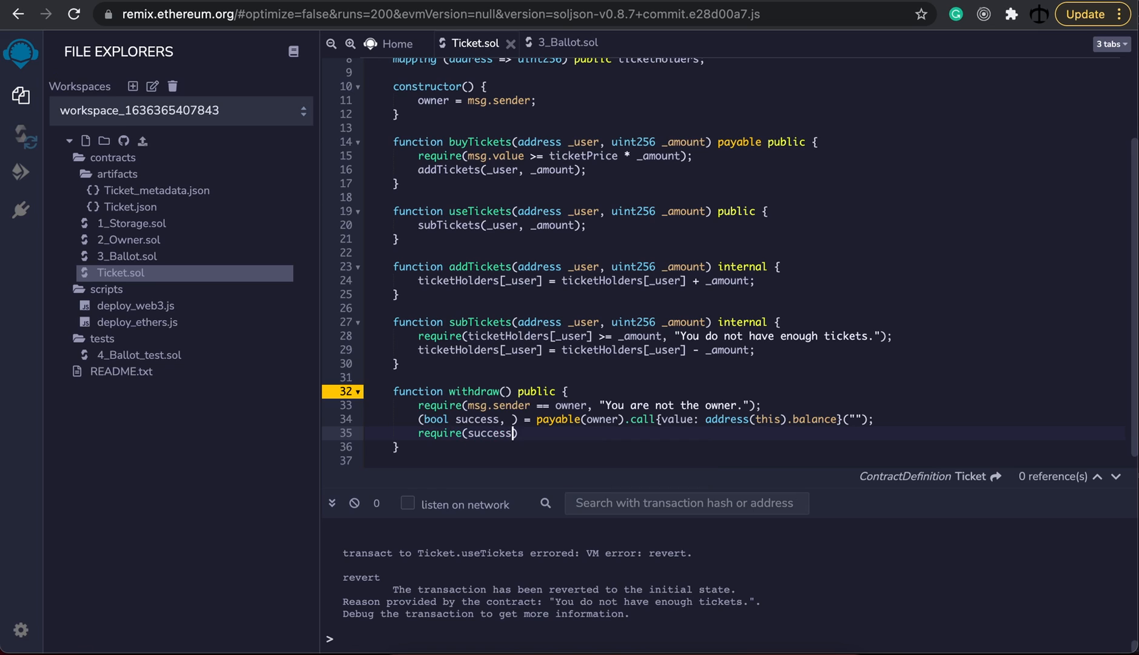
text();)
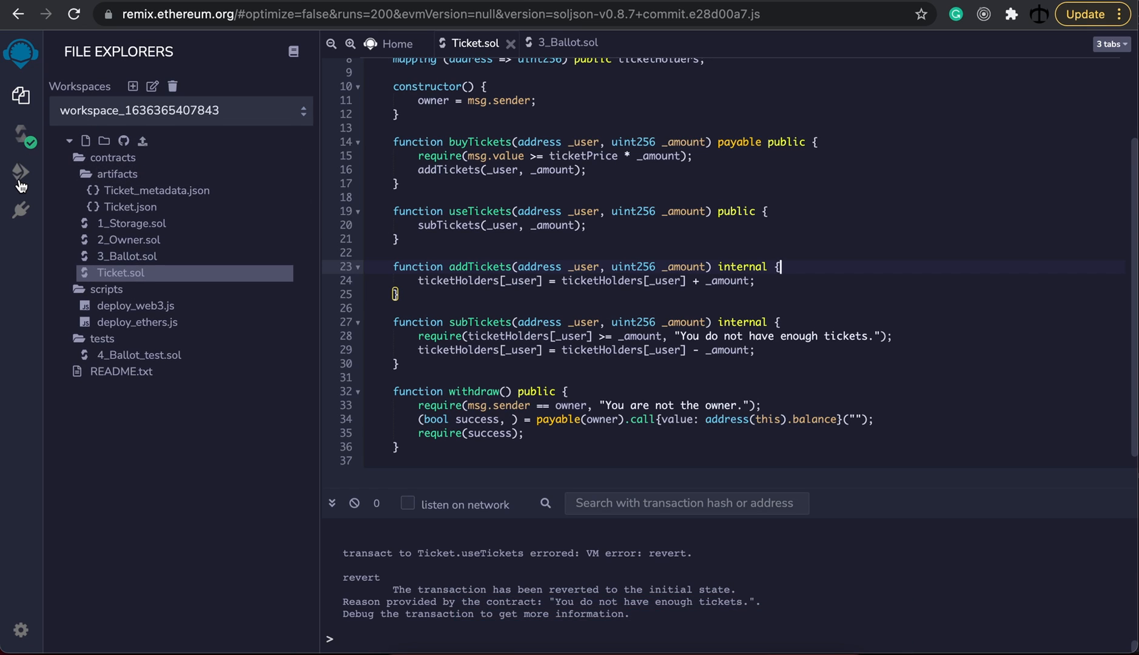
- Deploy Ticket, switch to the second account, and fill buyTickets with its address and amount 10
click(21, 172)
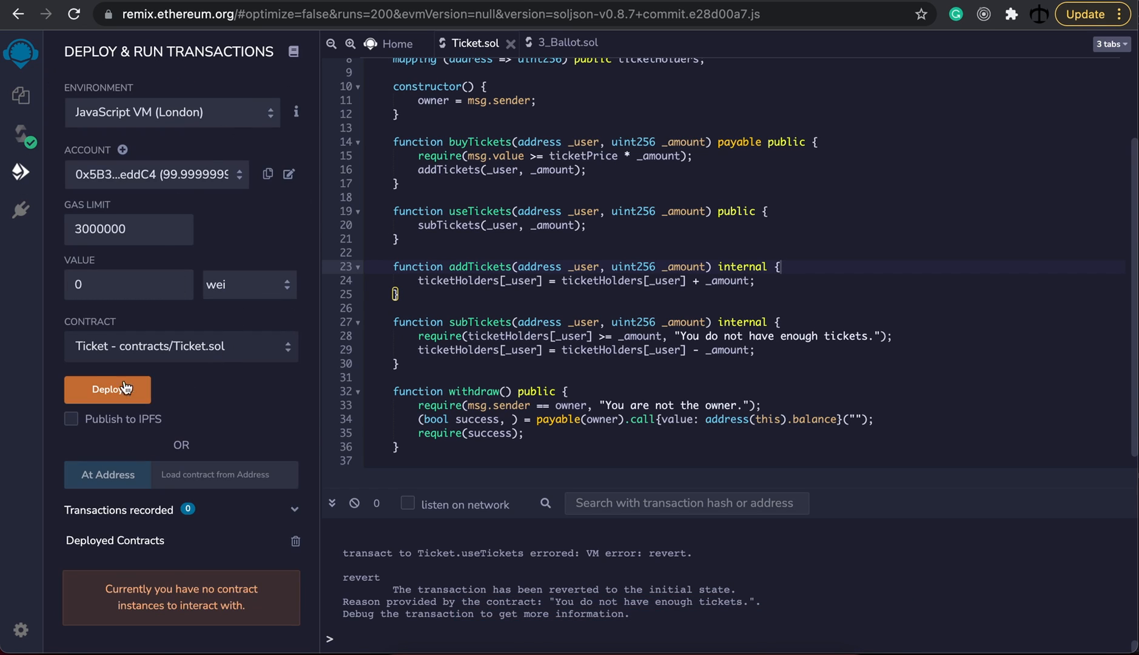
click(106, 389)
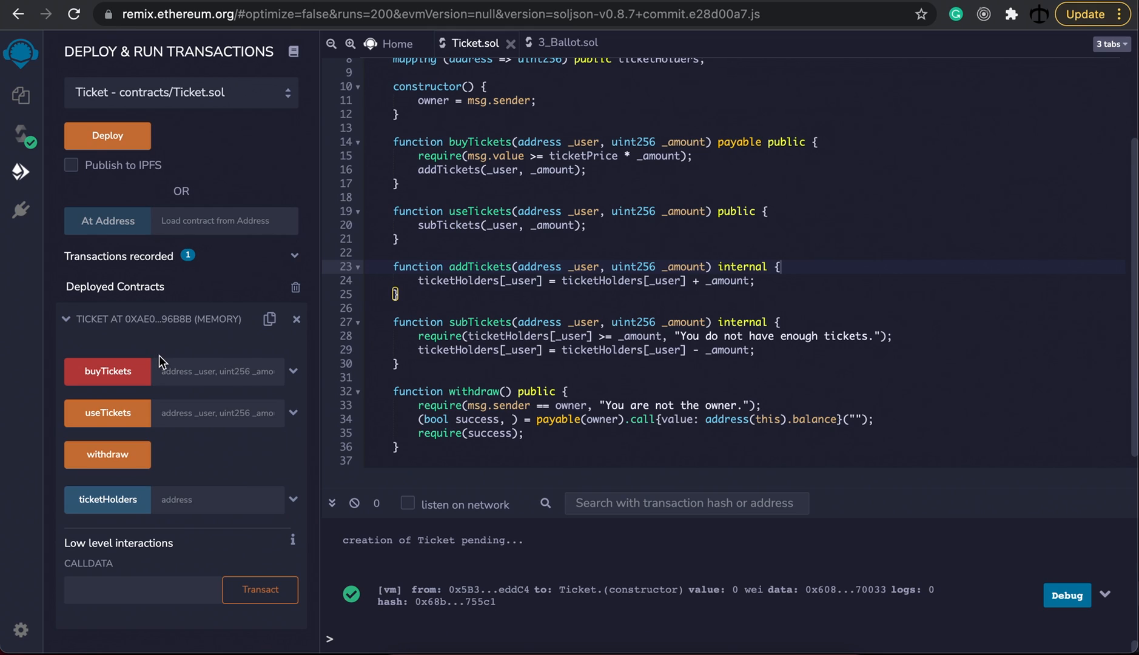
mouse_move(294, 376)
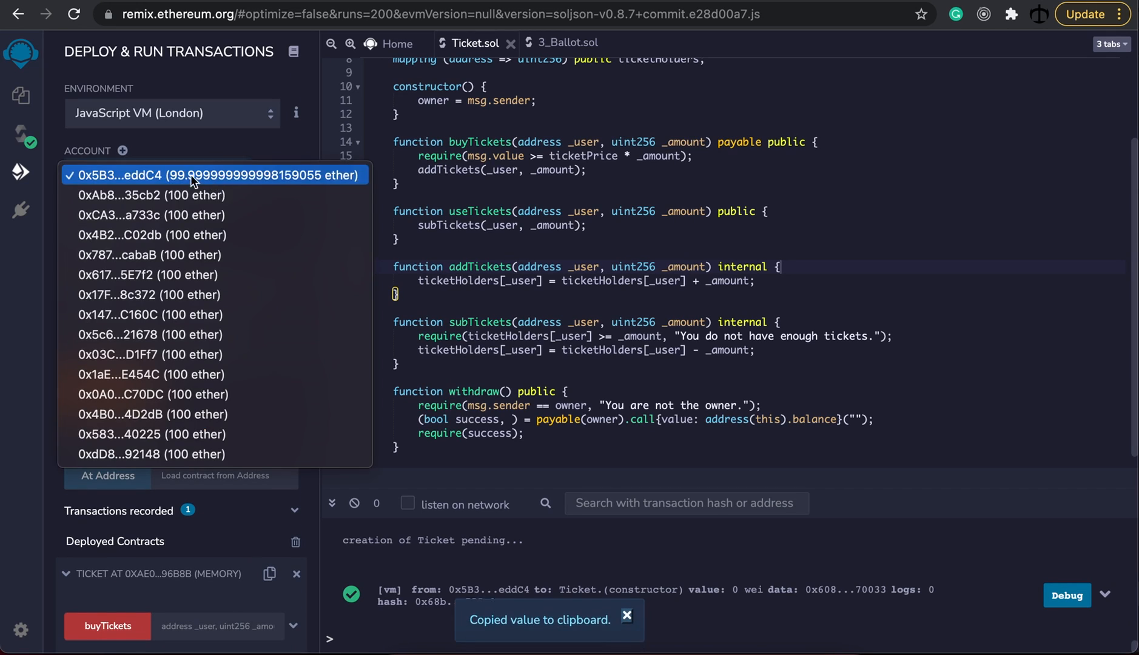
click(214, 174)
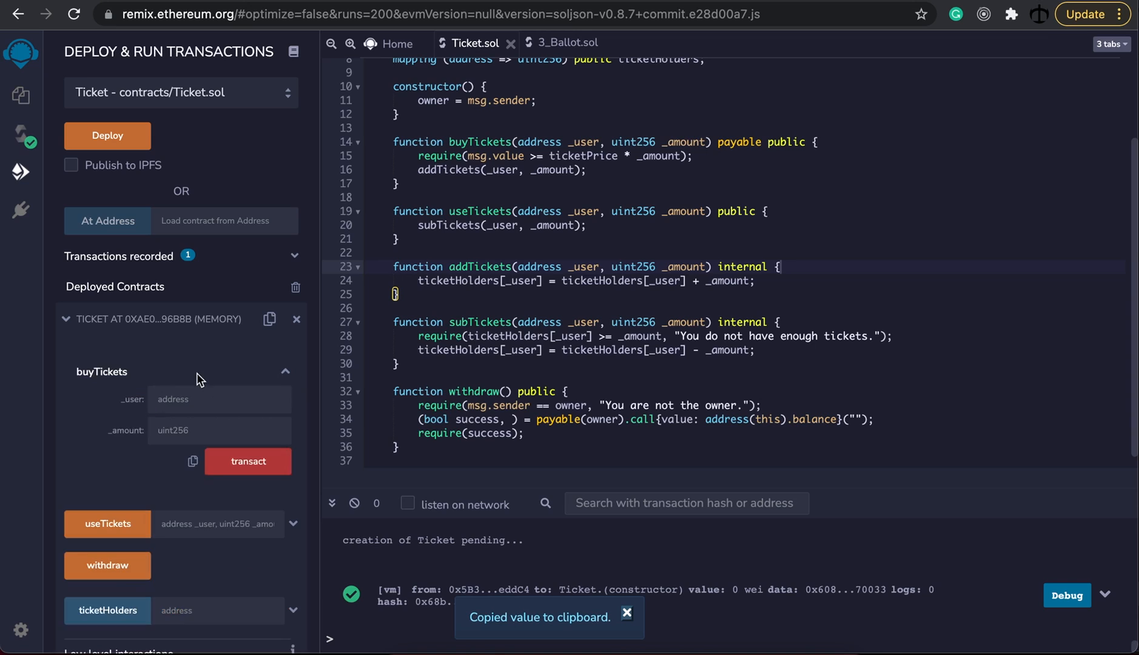
click(219, 429)
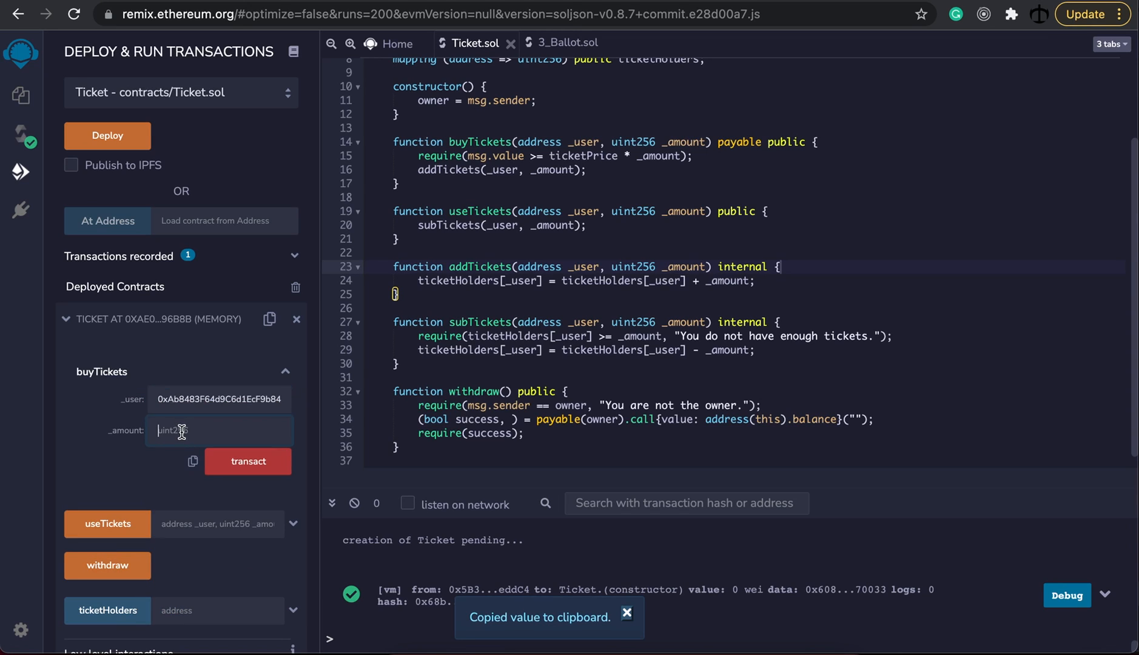
text(10)
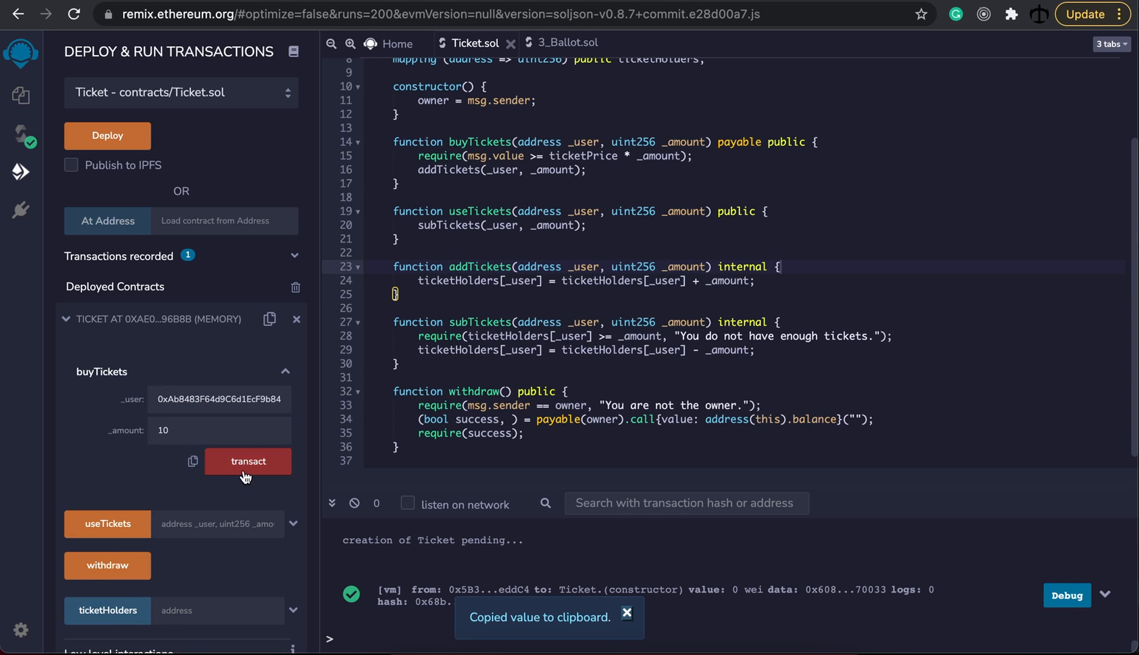
- Submit buyTickets (reverts with no value), then resend it with 1 ether so the 10-ticket purchase succeeds
click(247, 461)
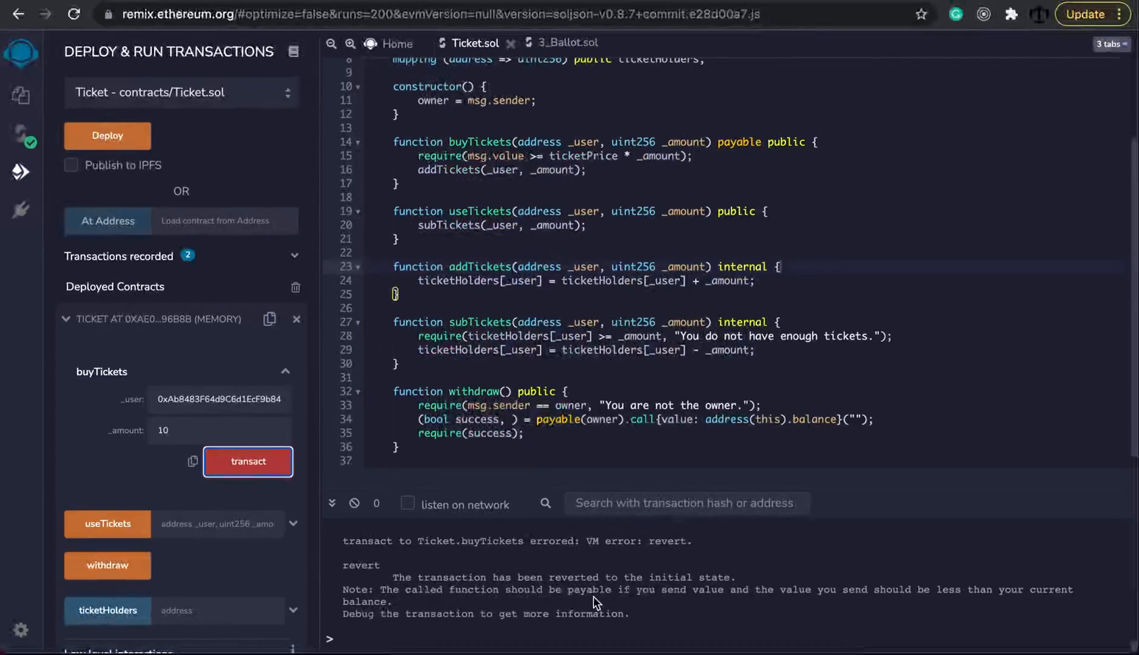
mouse_move(605, 253)
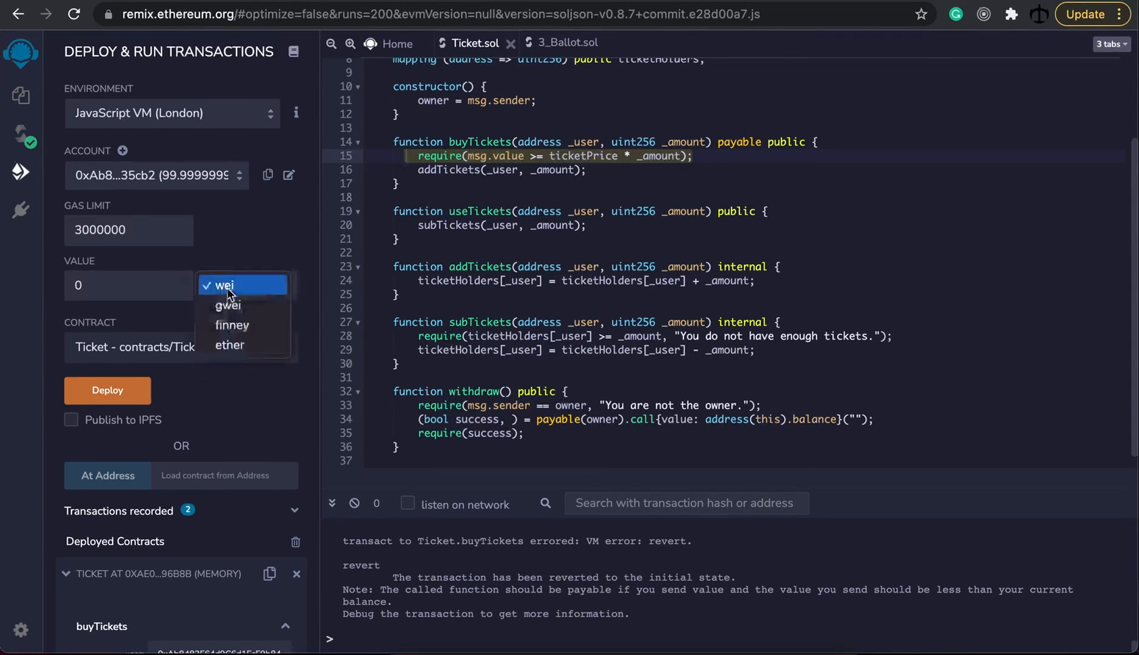
click(230, 345)
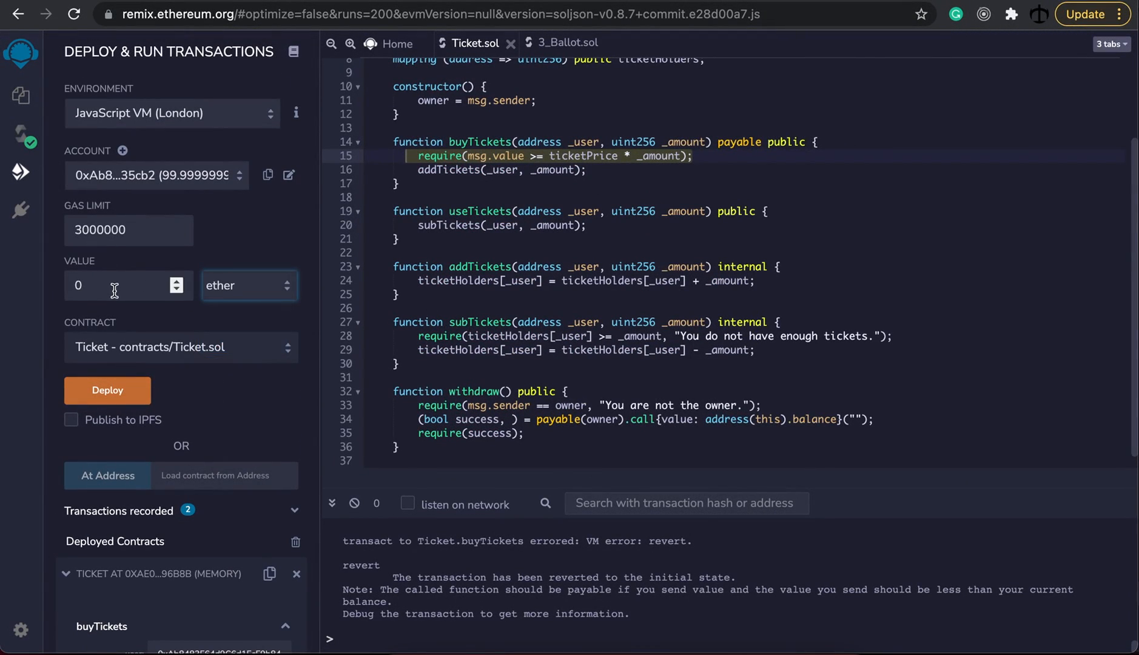
click(116, 285)
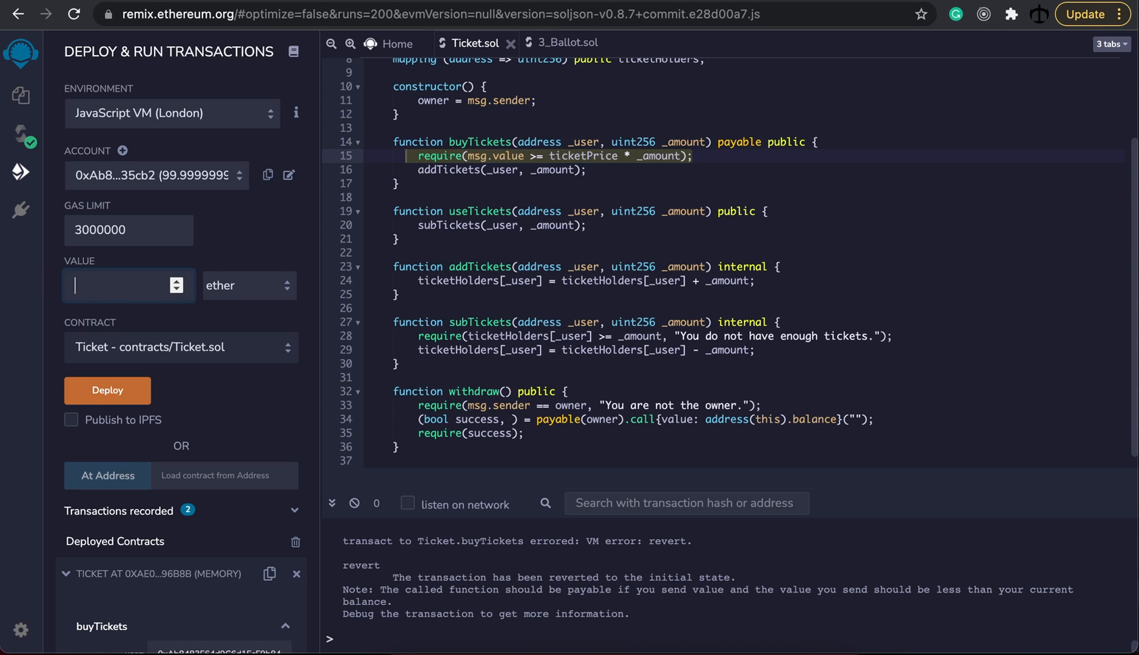
text(1)
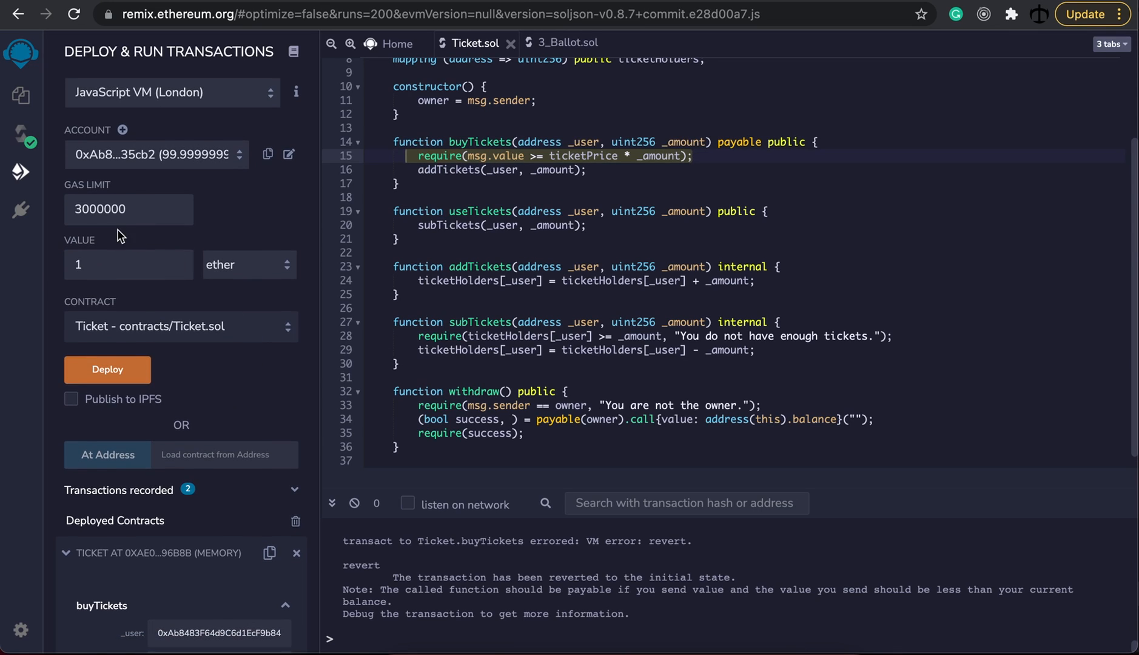
scroll(down, 3)
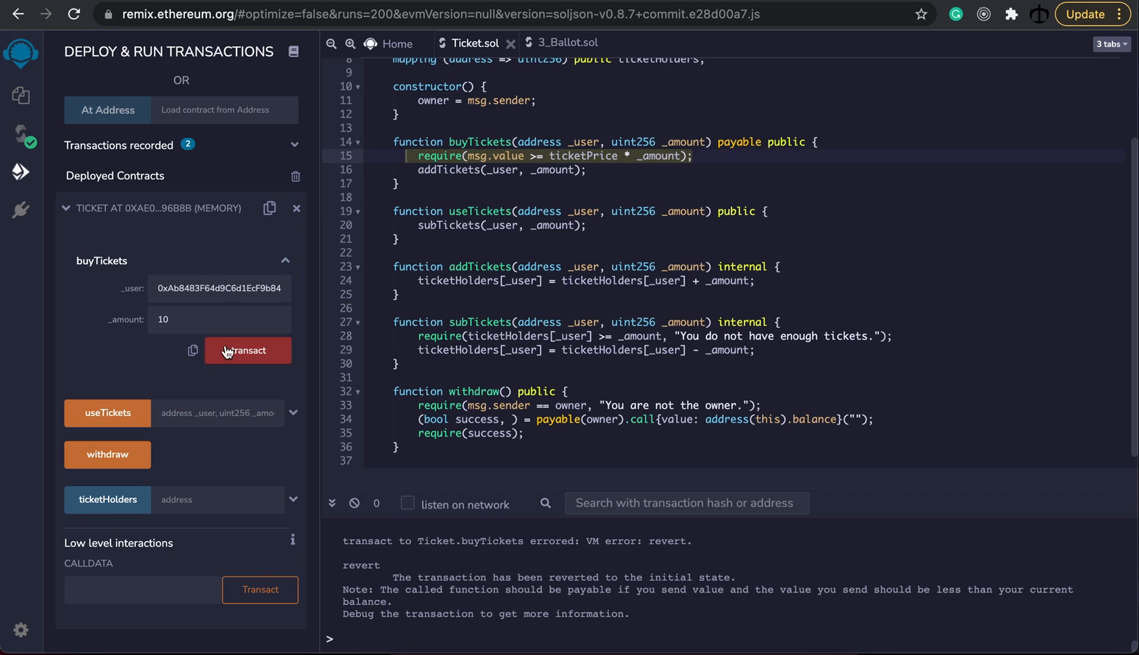
click(247, 350)
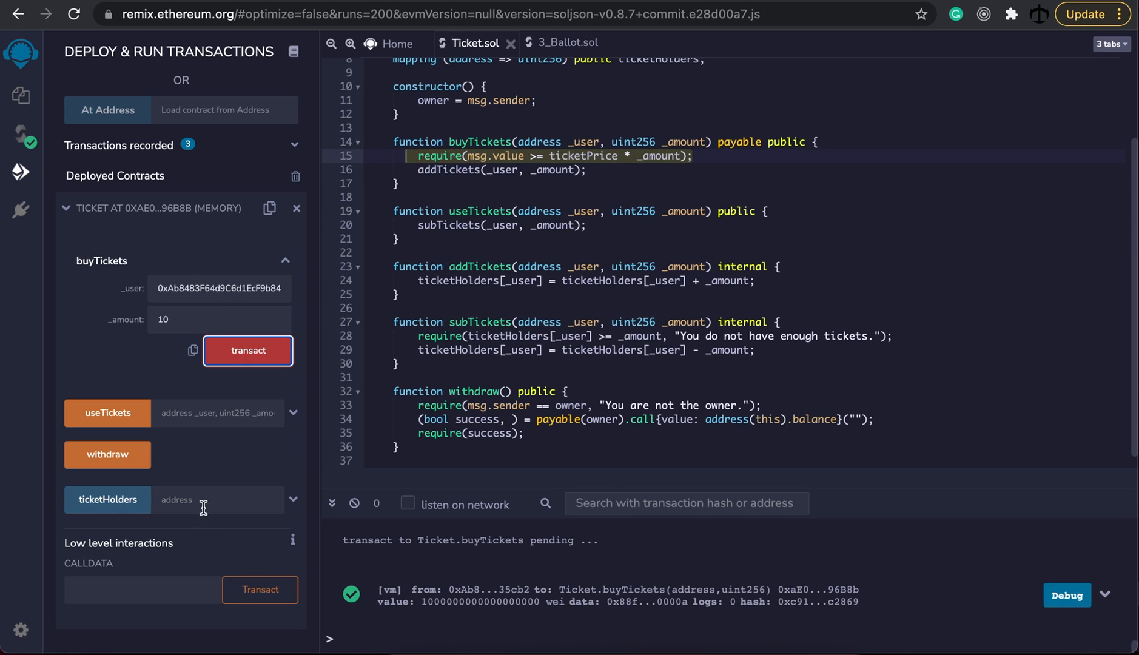
- Check ticketHolders shows 10, spend 3 via useTickets, and confirm the balance is 7
click(107, 500)
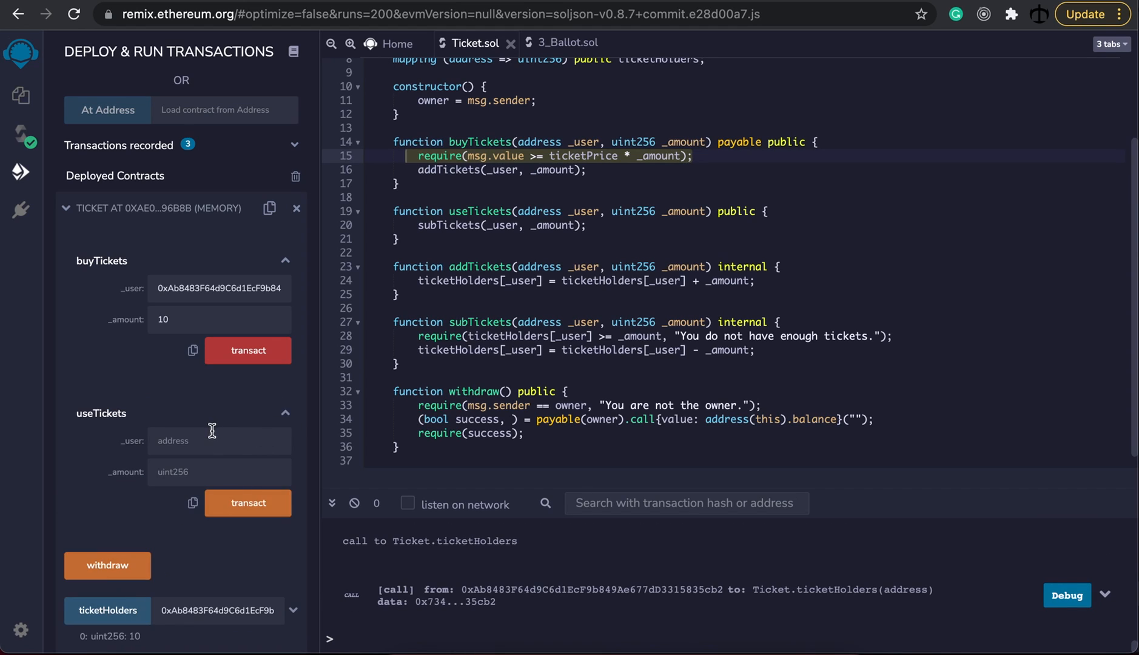
text(1)
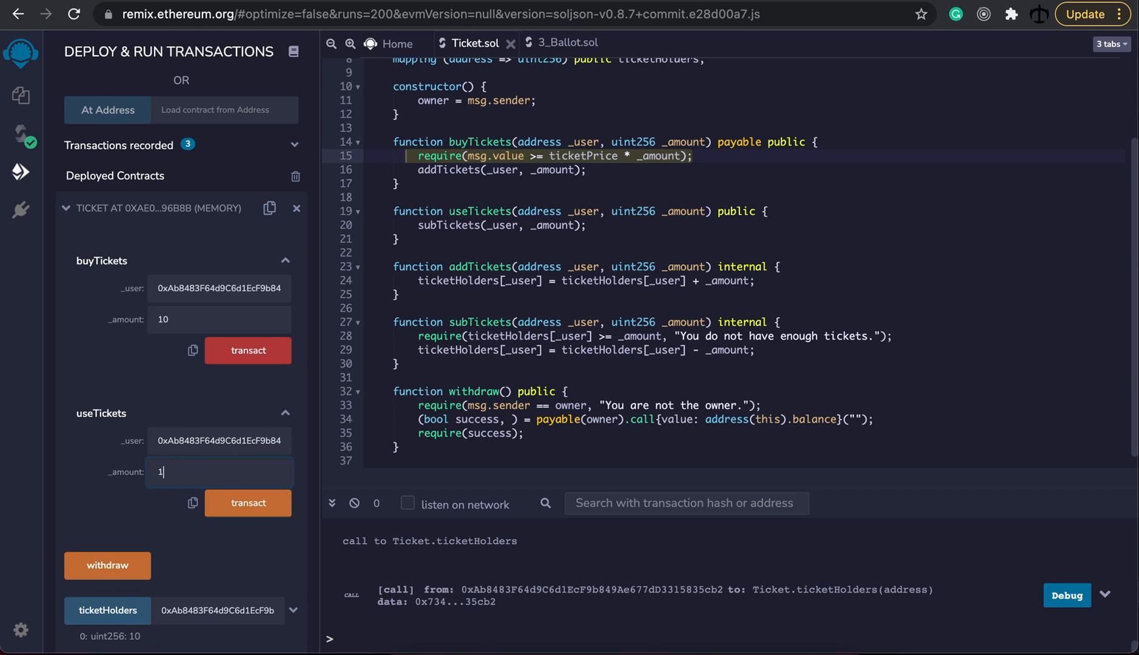
text(3)
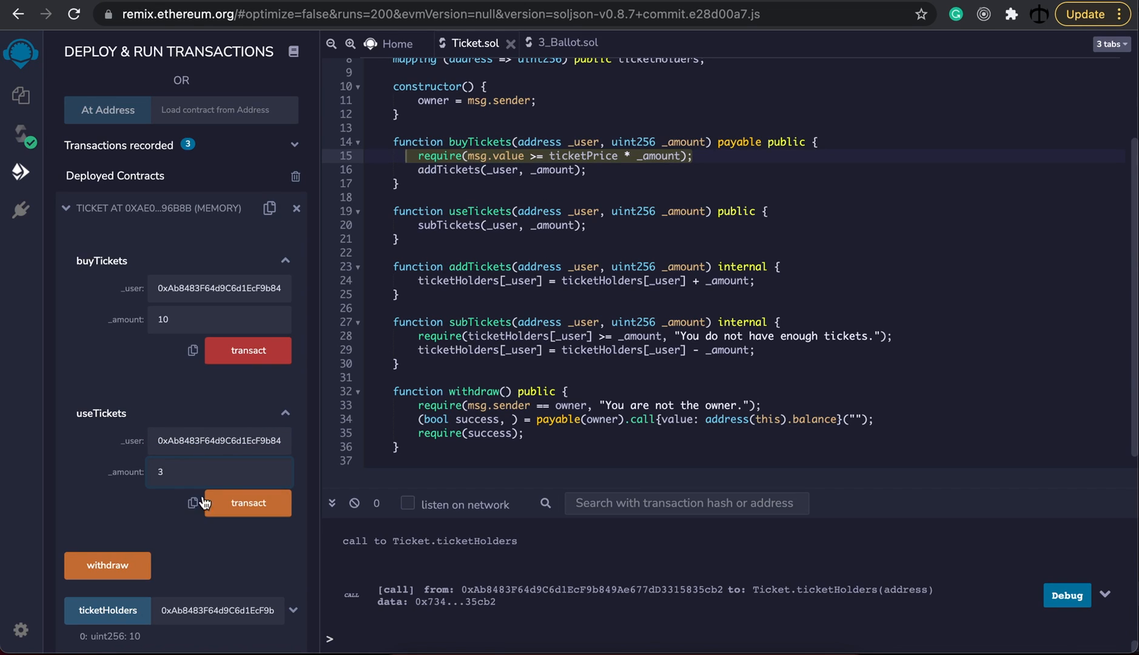
click(248, 502)
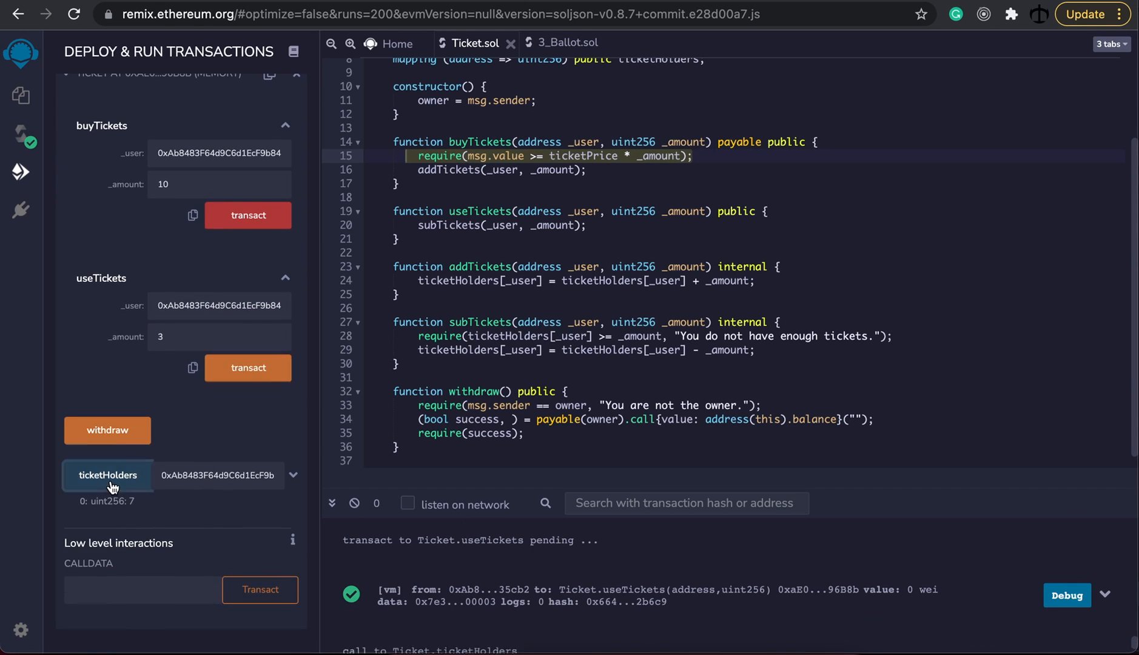
click(107, 476)
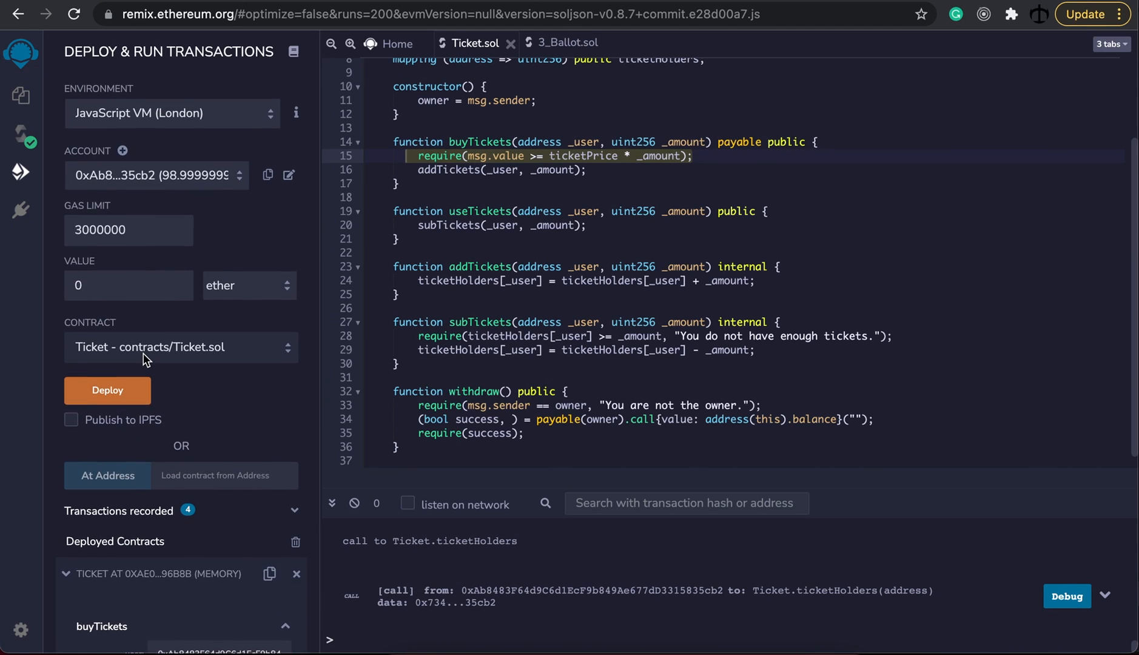
scroll(down, 3)
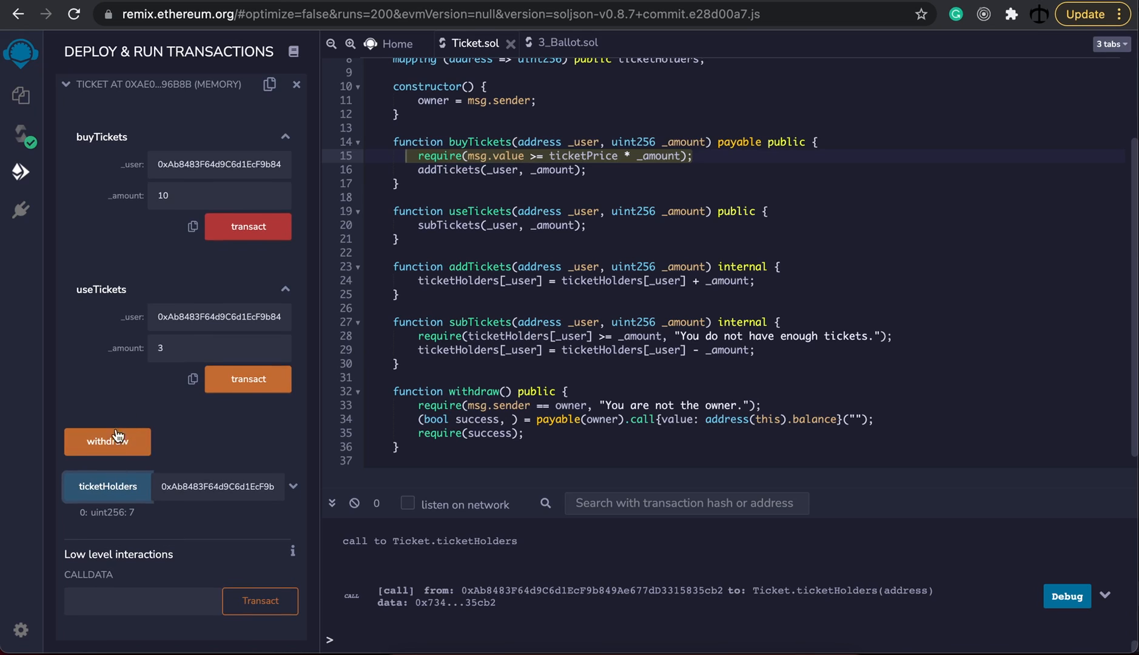
- Attempt withdraw as the buyer (rejected as not owner), then withdraw from the owner account, reaching about 101 ether
click(107, 441)
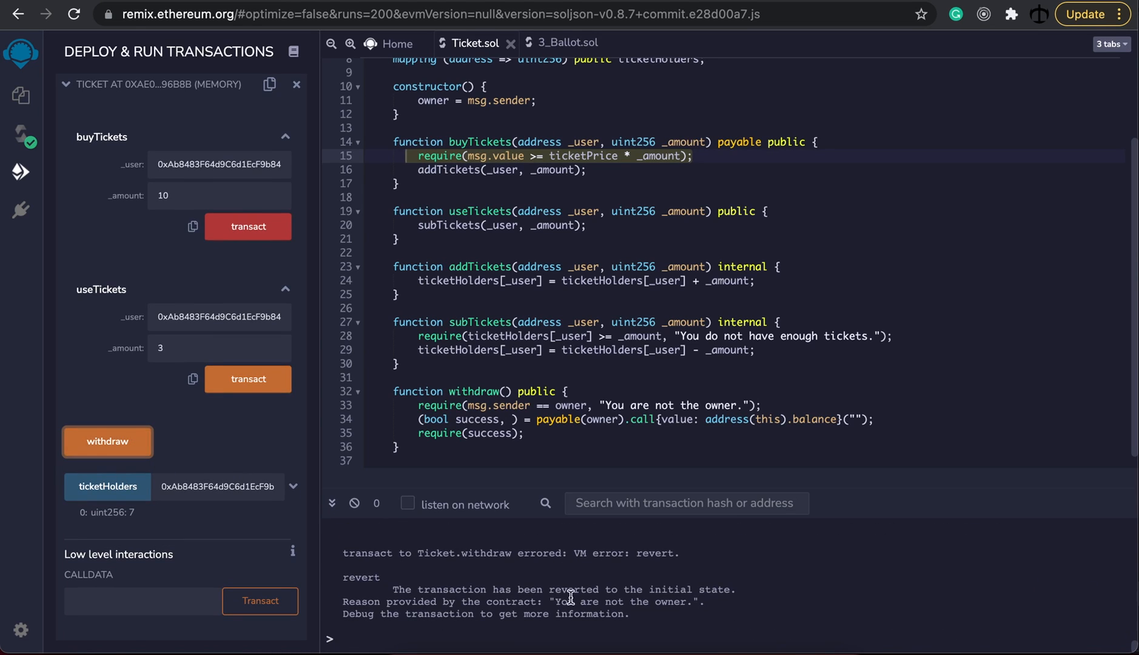
mouse_move(688, 617)
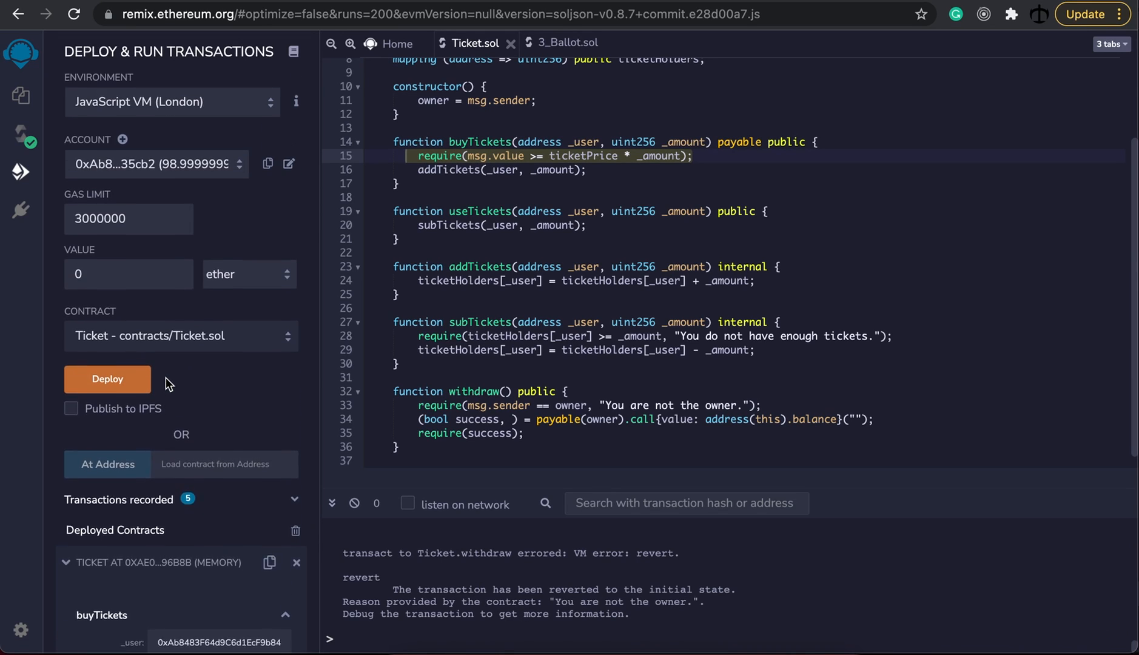
click(156, 163)
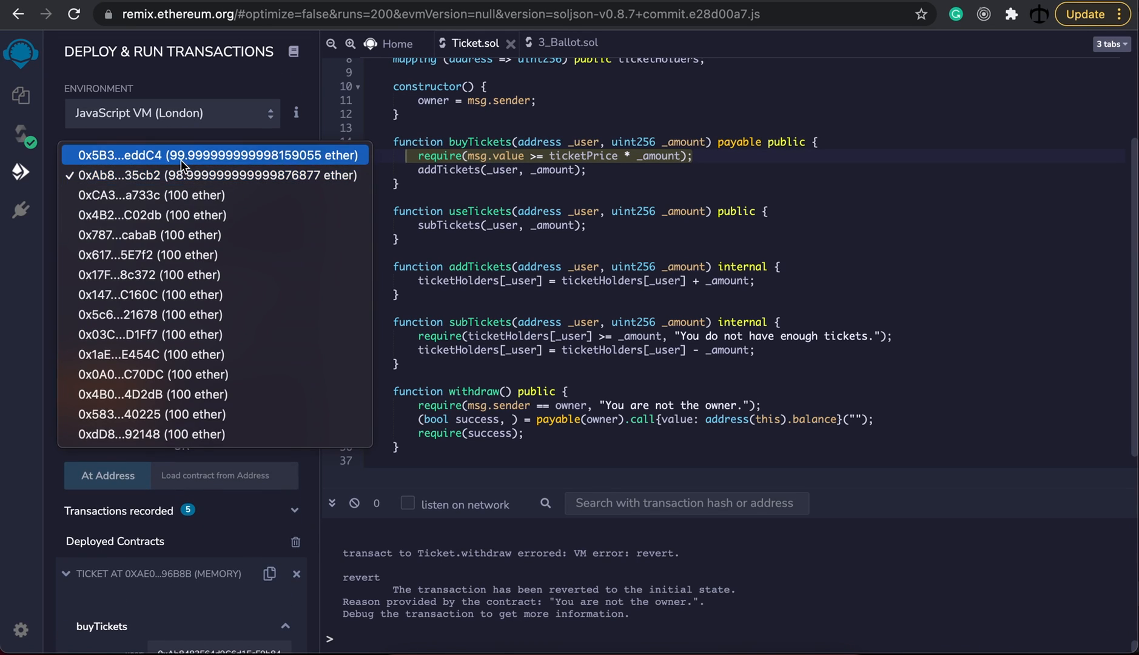
click(216, 155)
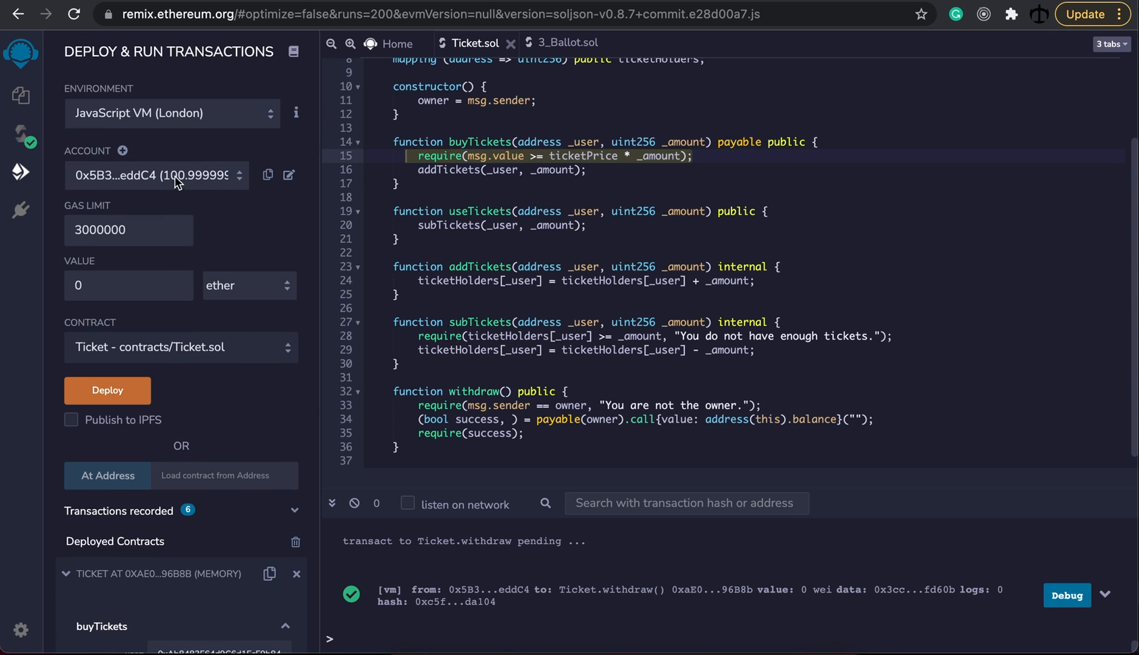
click(153, 175)
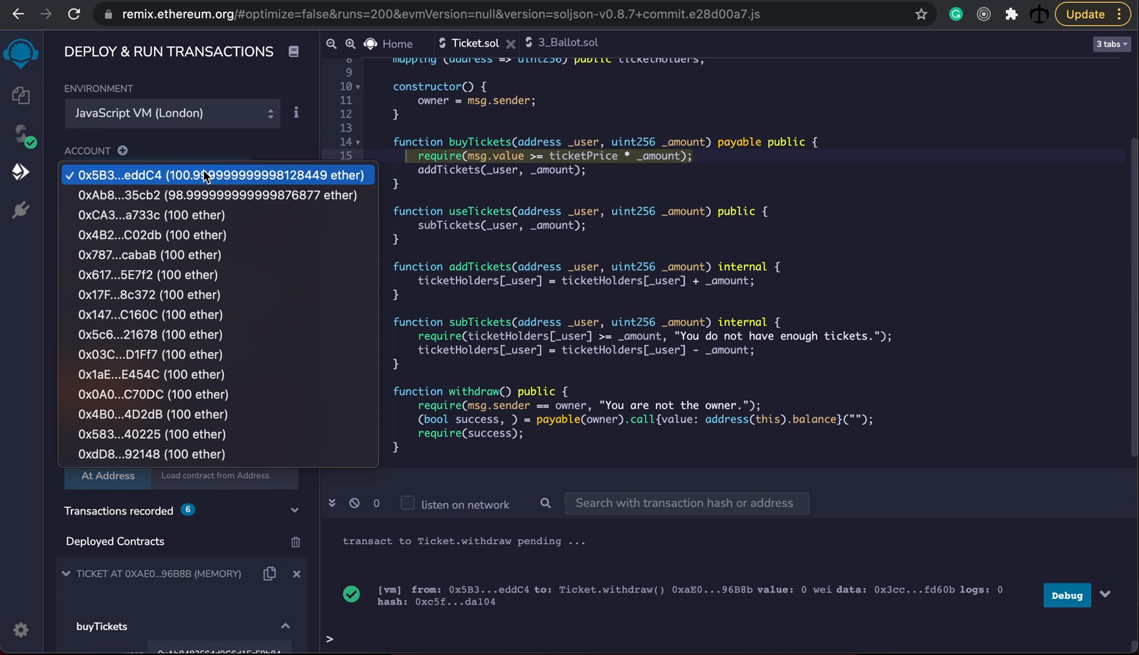
click(212, 175)
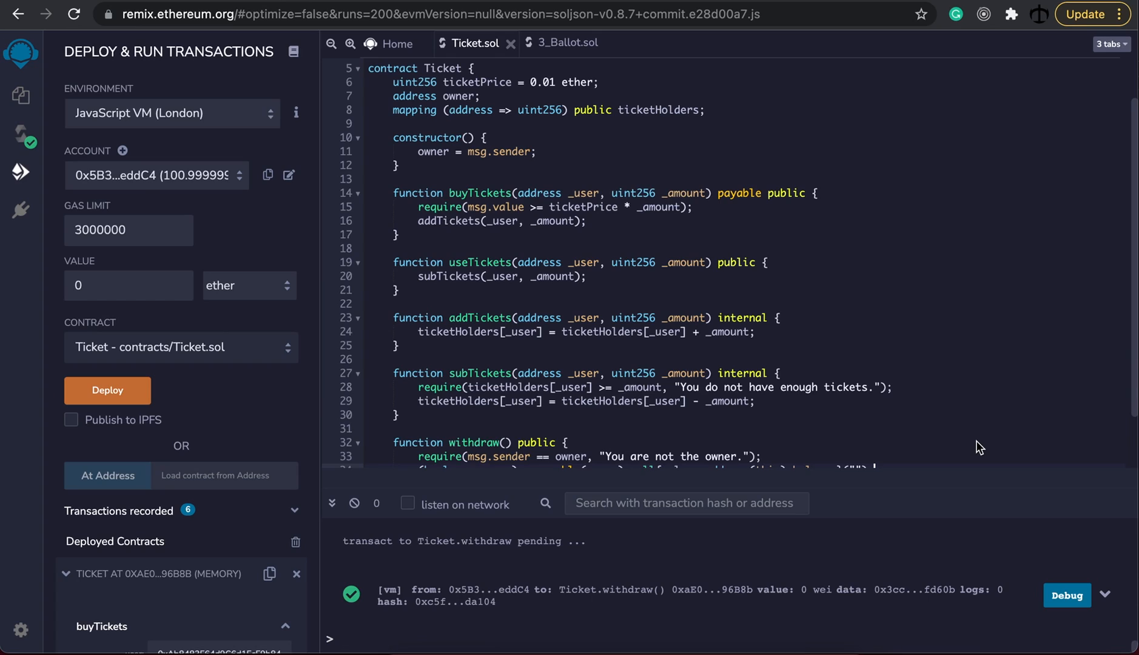